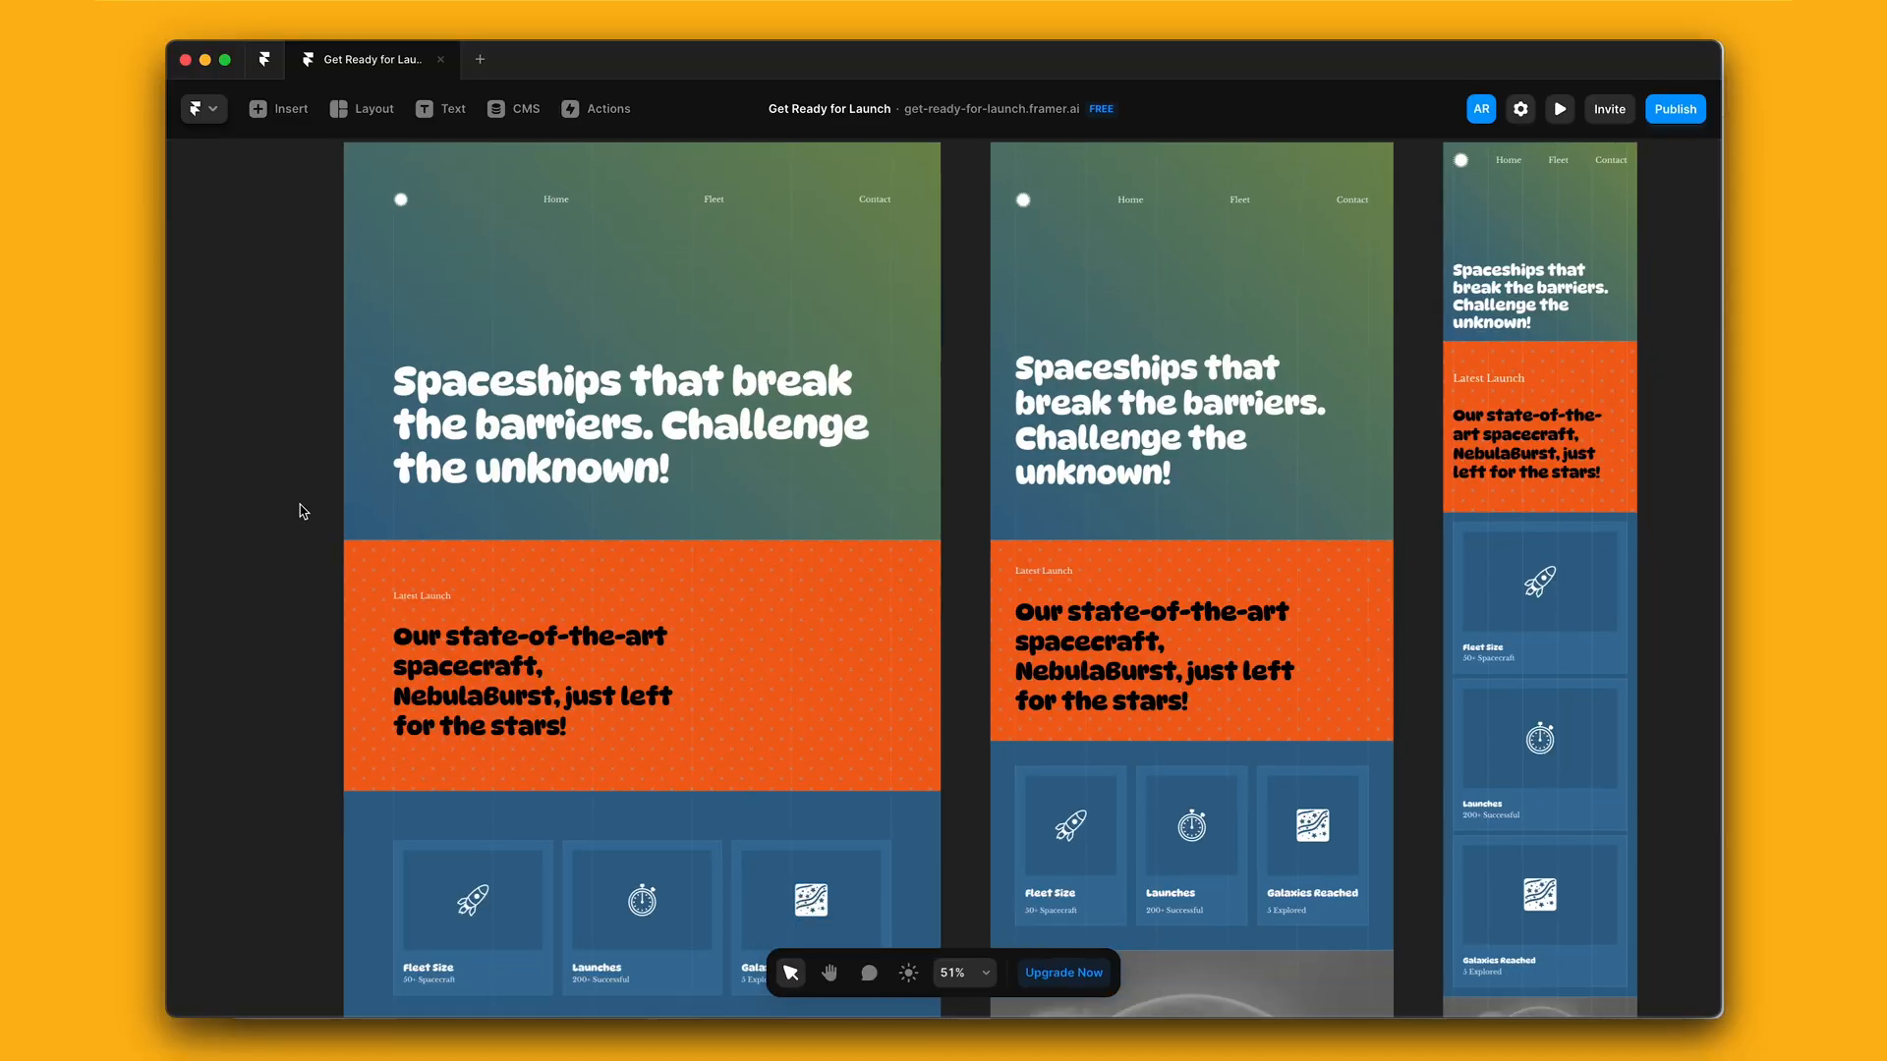
Move to the /new page showing the Spacetime rocket hero and 'Find new horizons' section
scroll(down, 3)
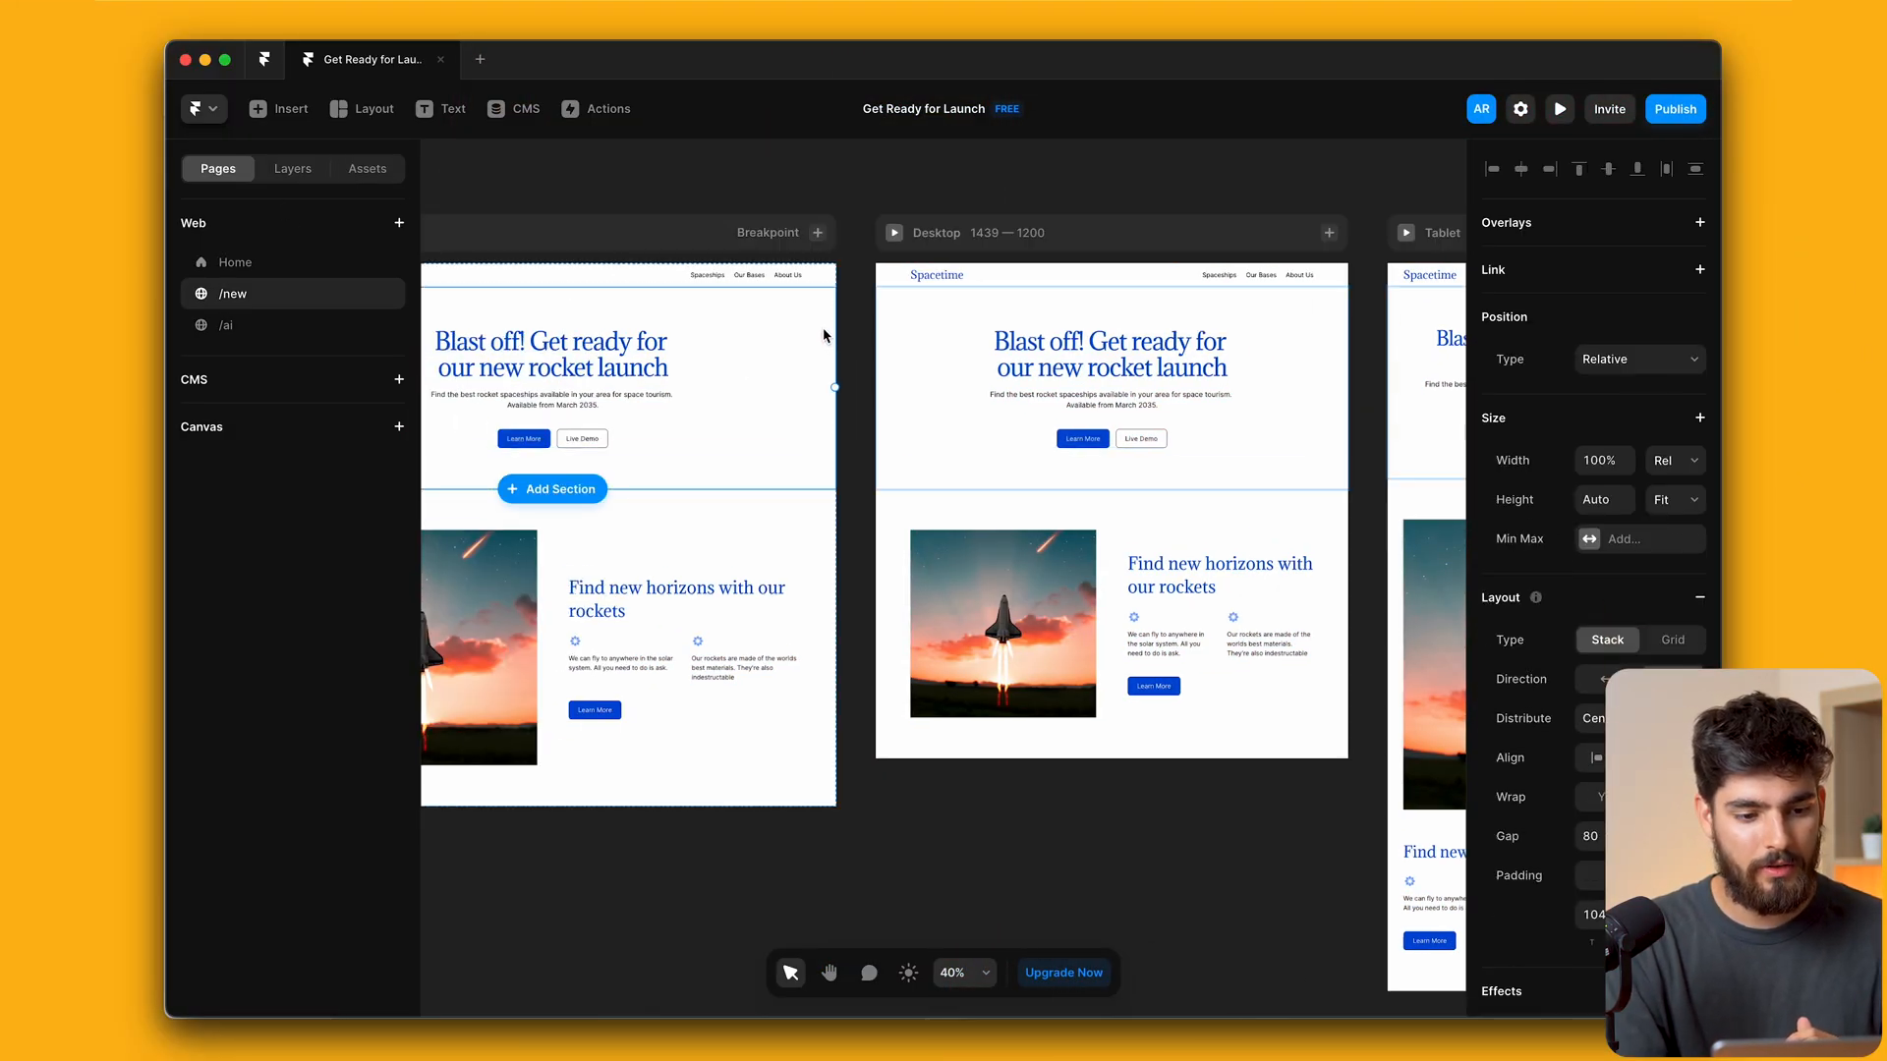
mouse_move(807, 409)
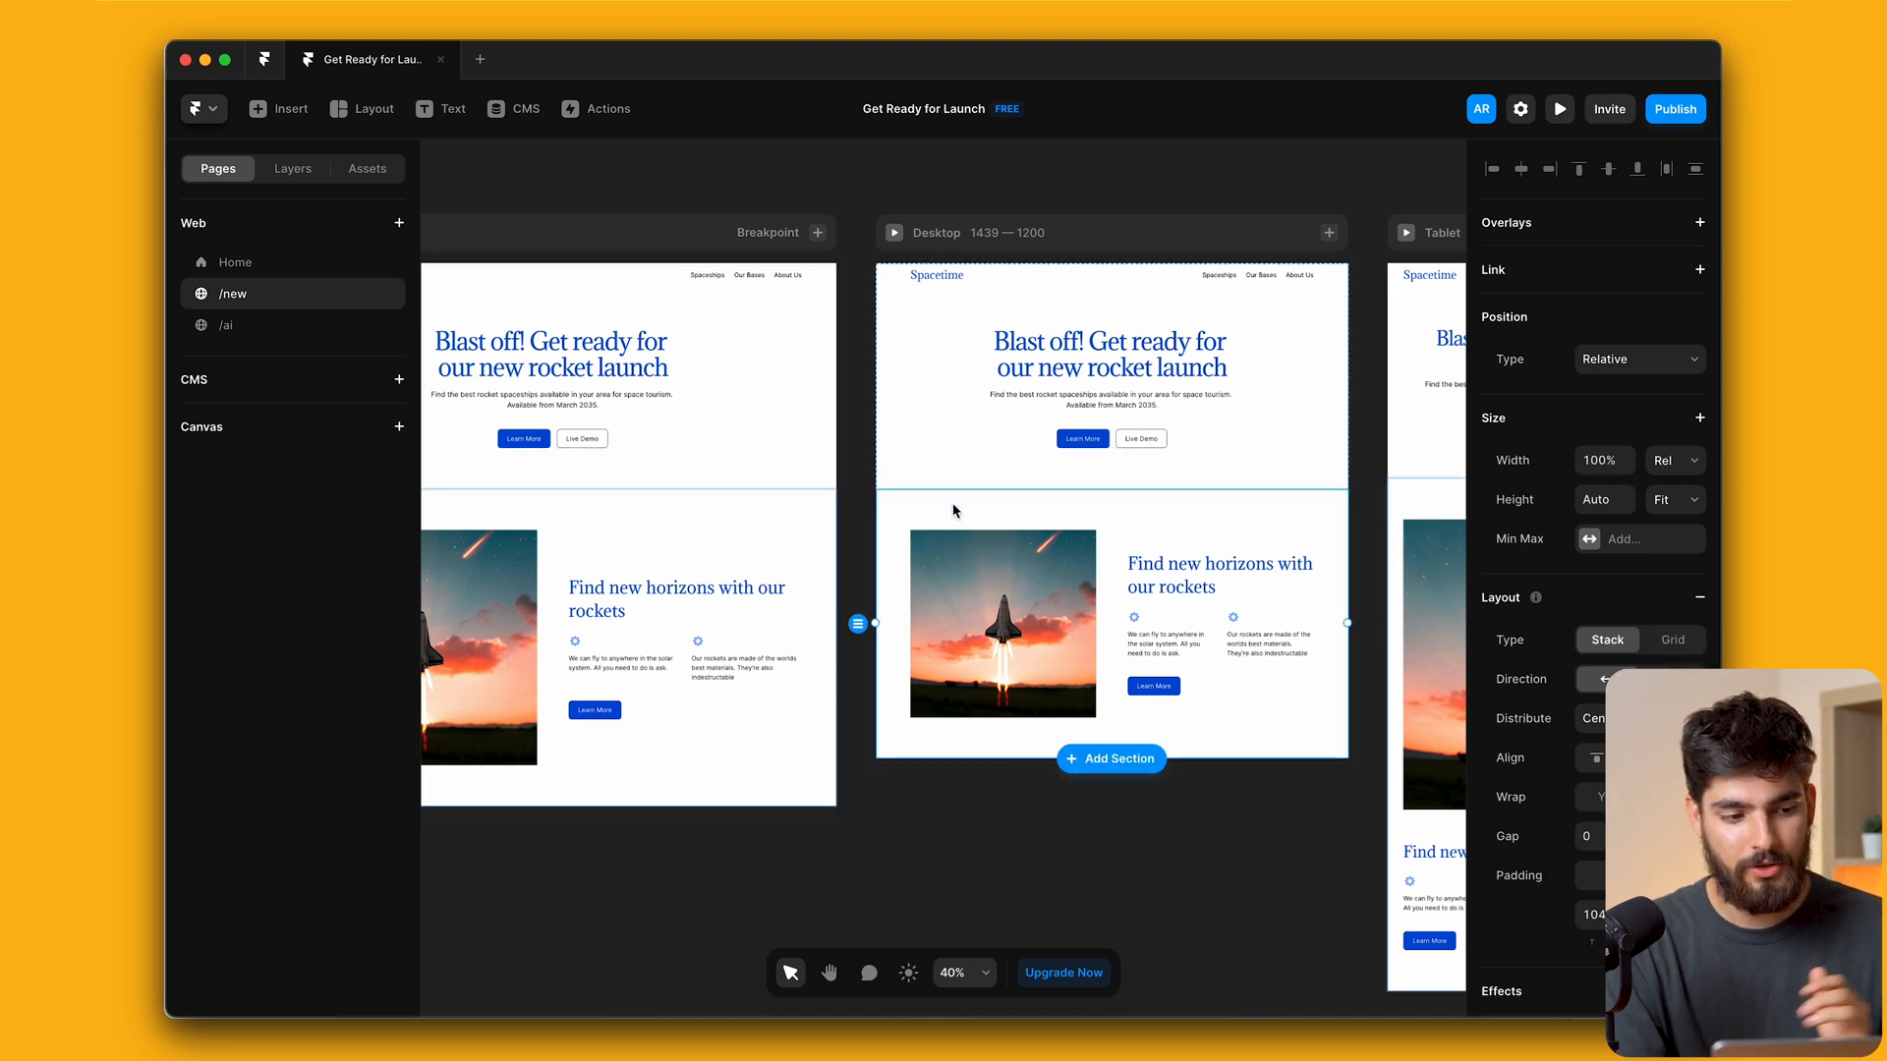
Review the Assets styles: Heading 1 in Adamina with Blue Primary and the Light Grey Secondary colour
click(367, 169)
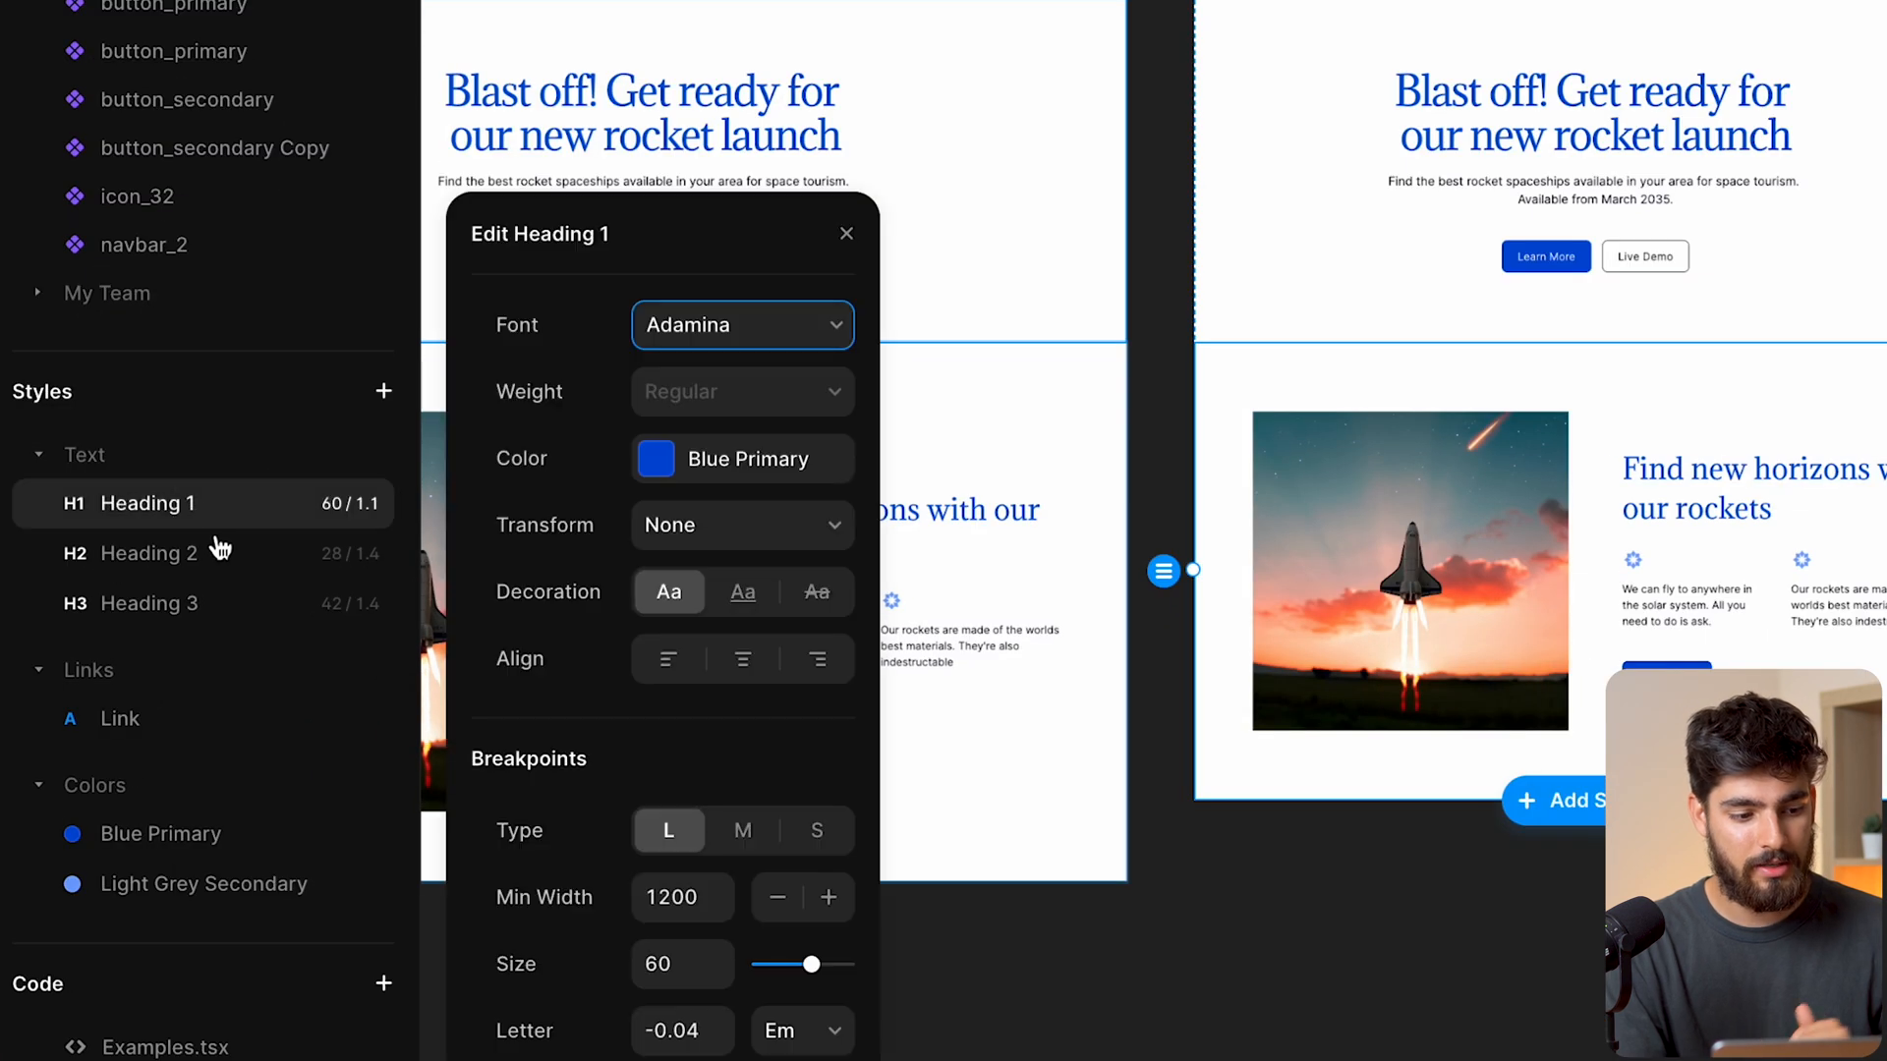
click(151, 603)
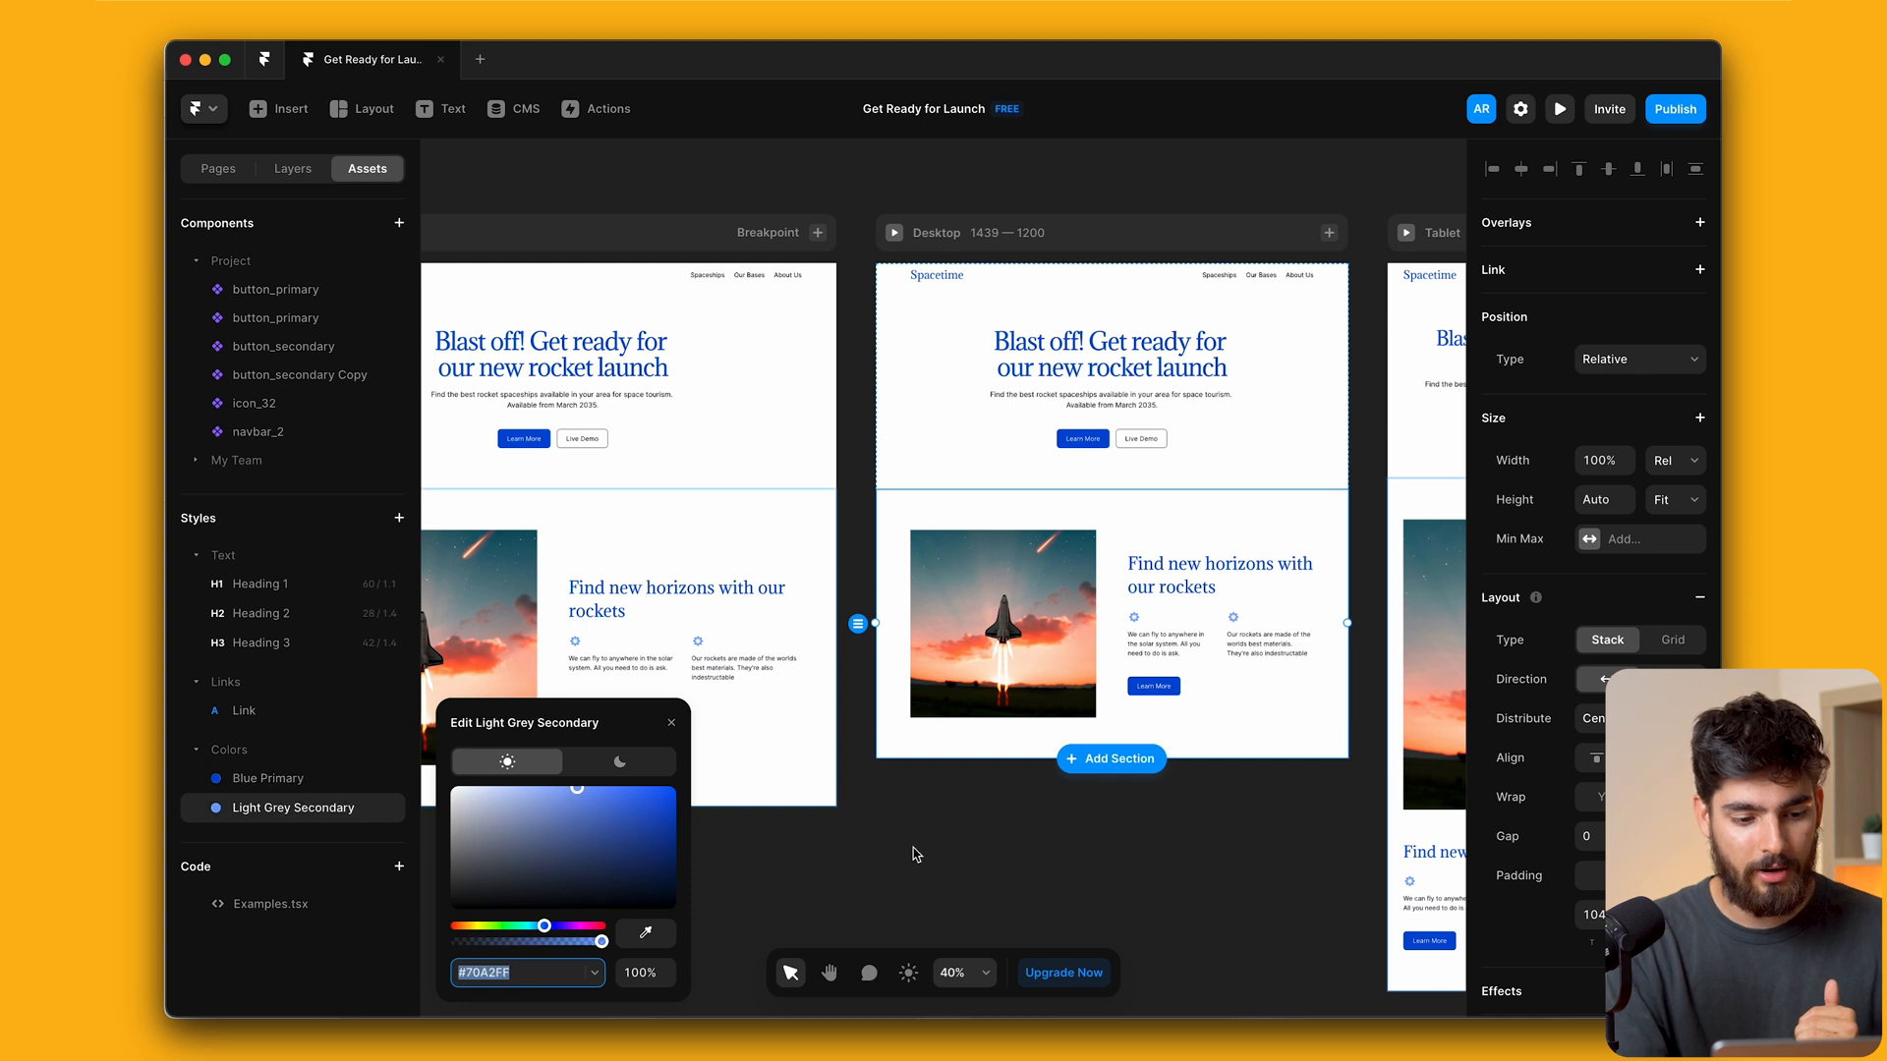
click(672, 721)
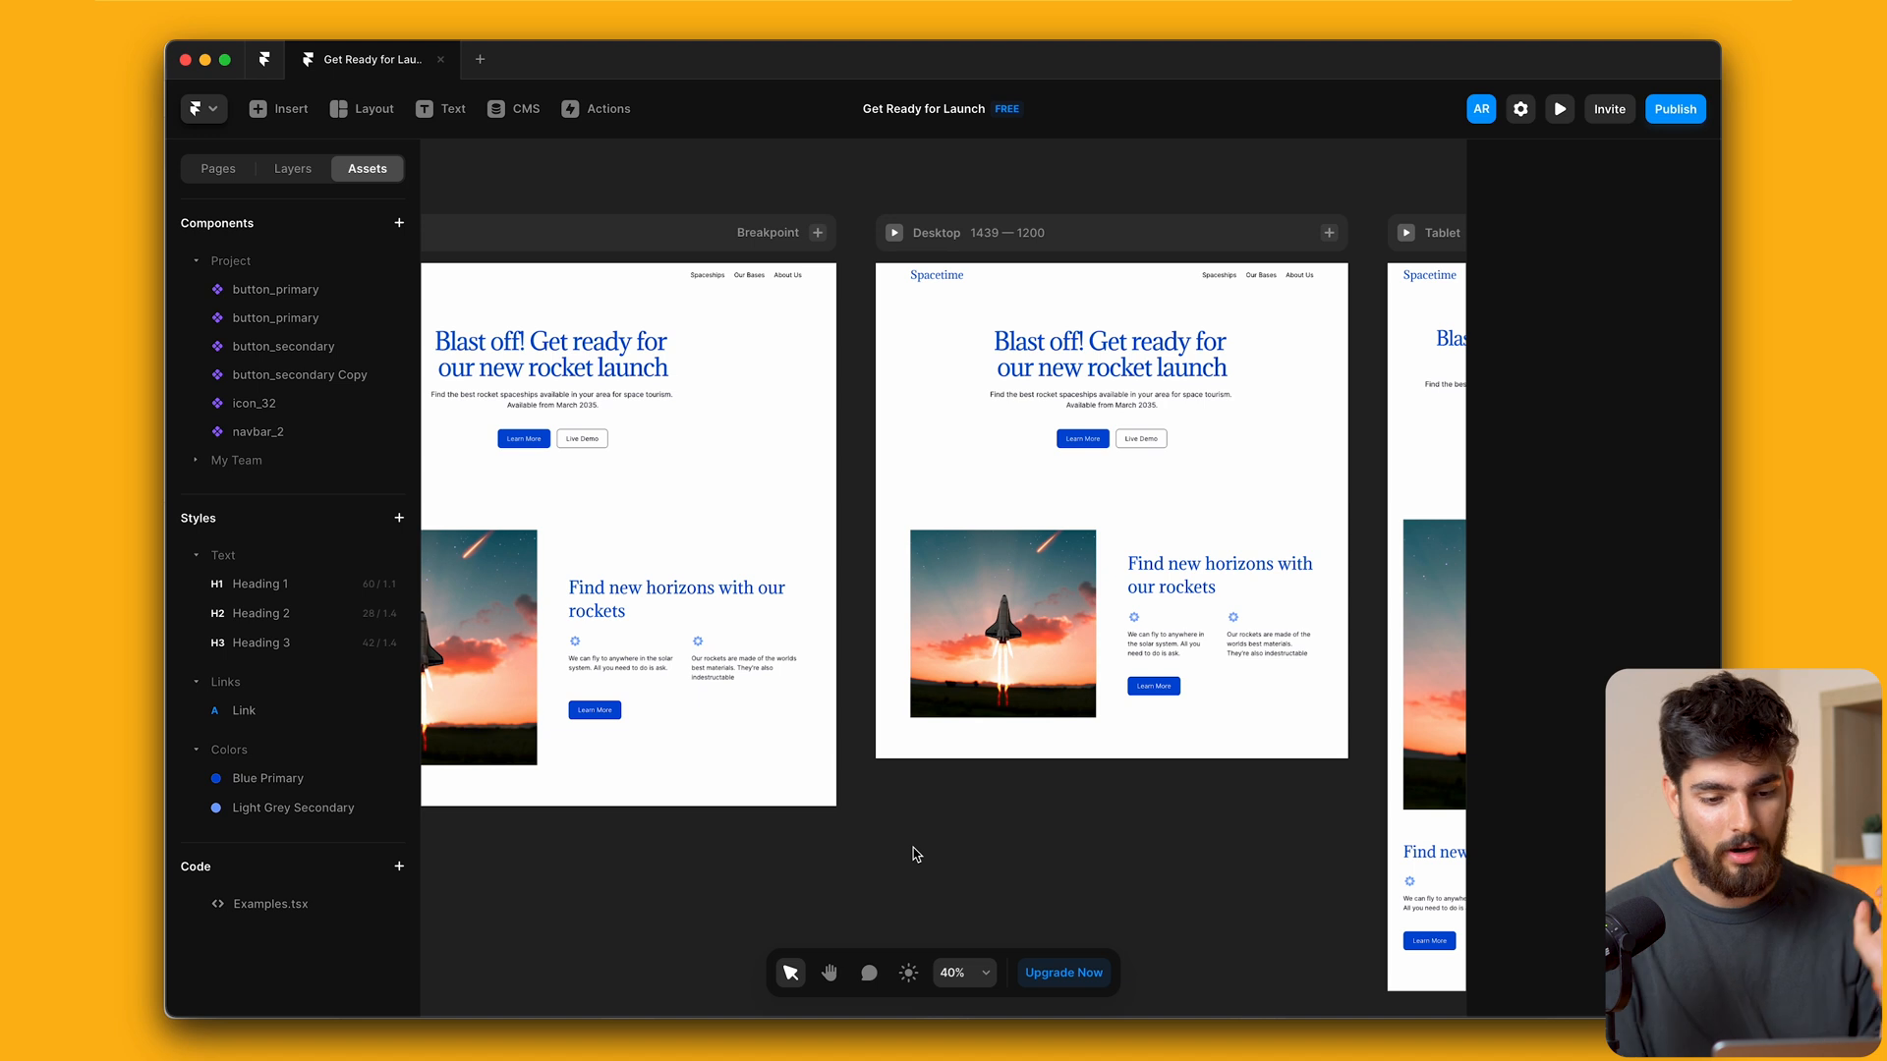
click(1108, 399)
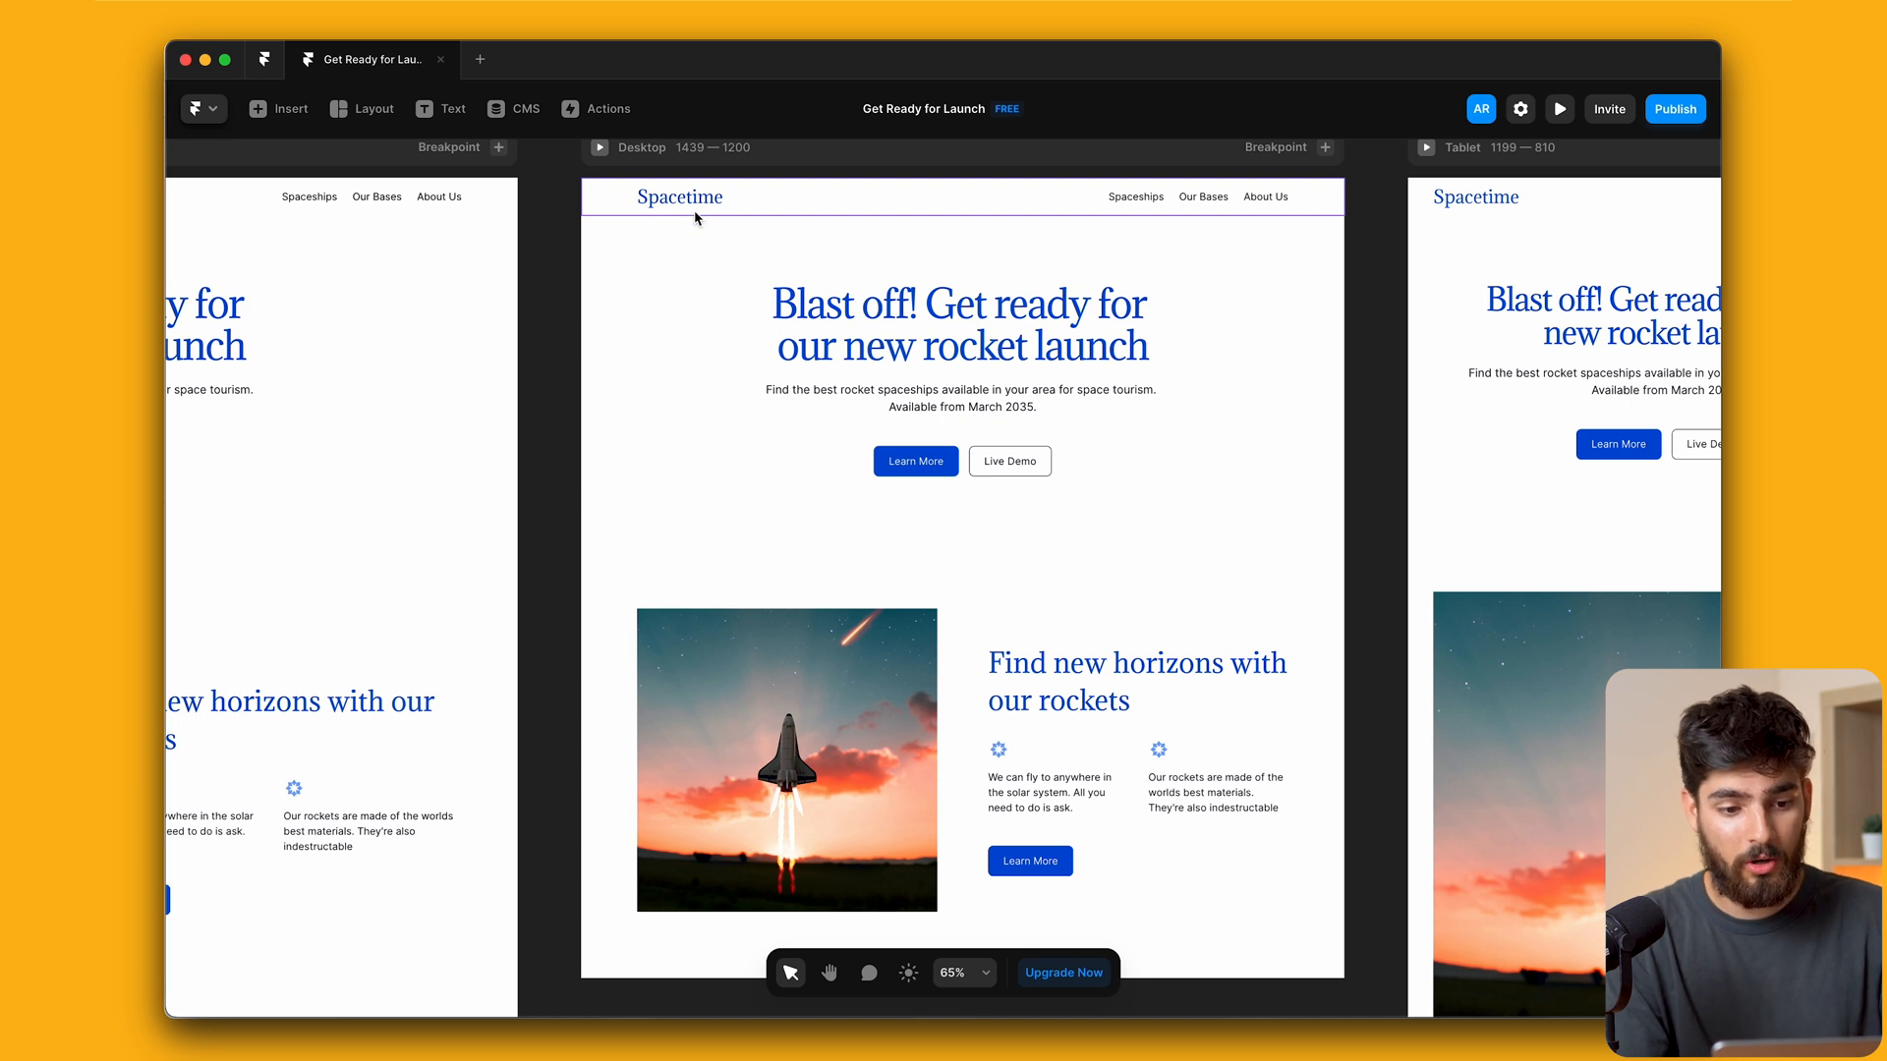
click(961, 322)
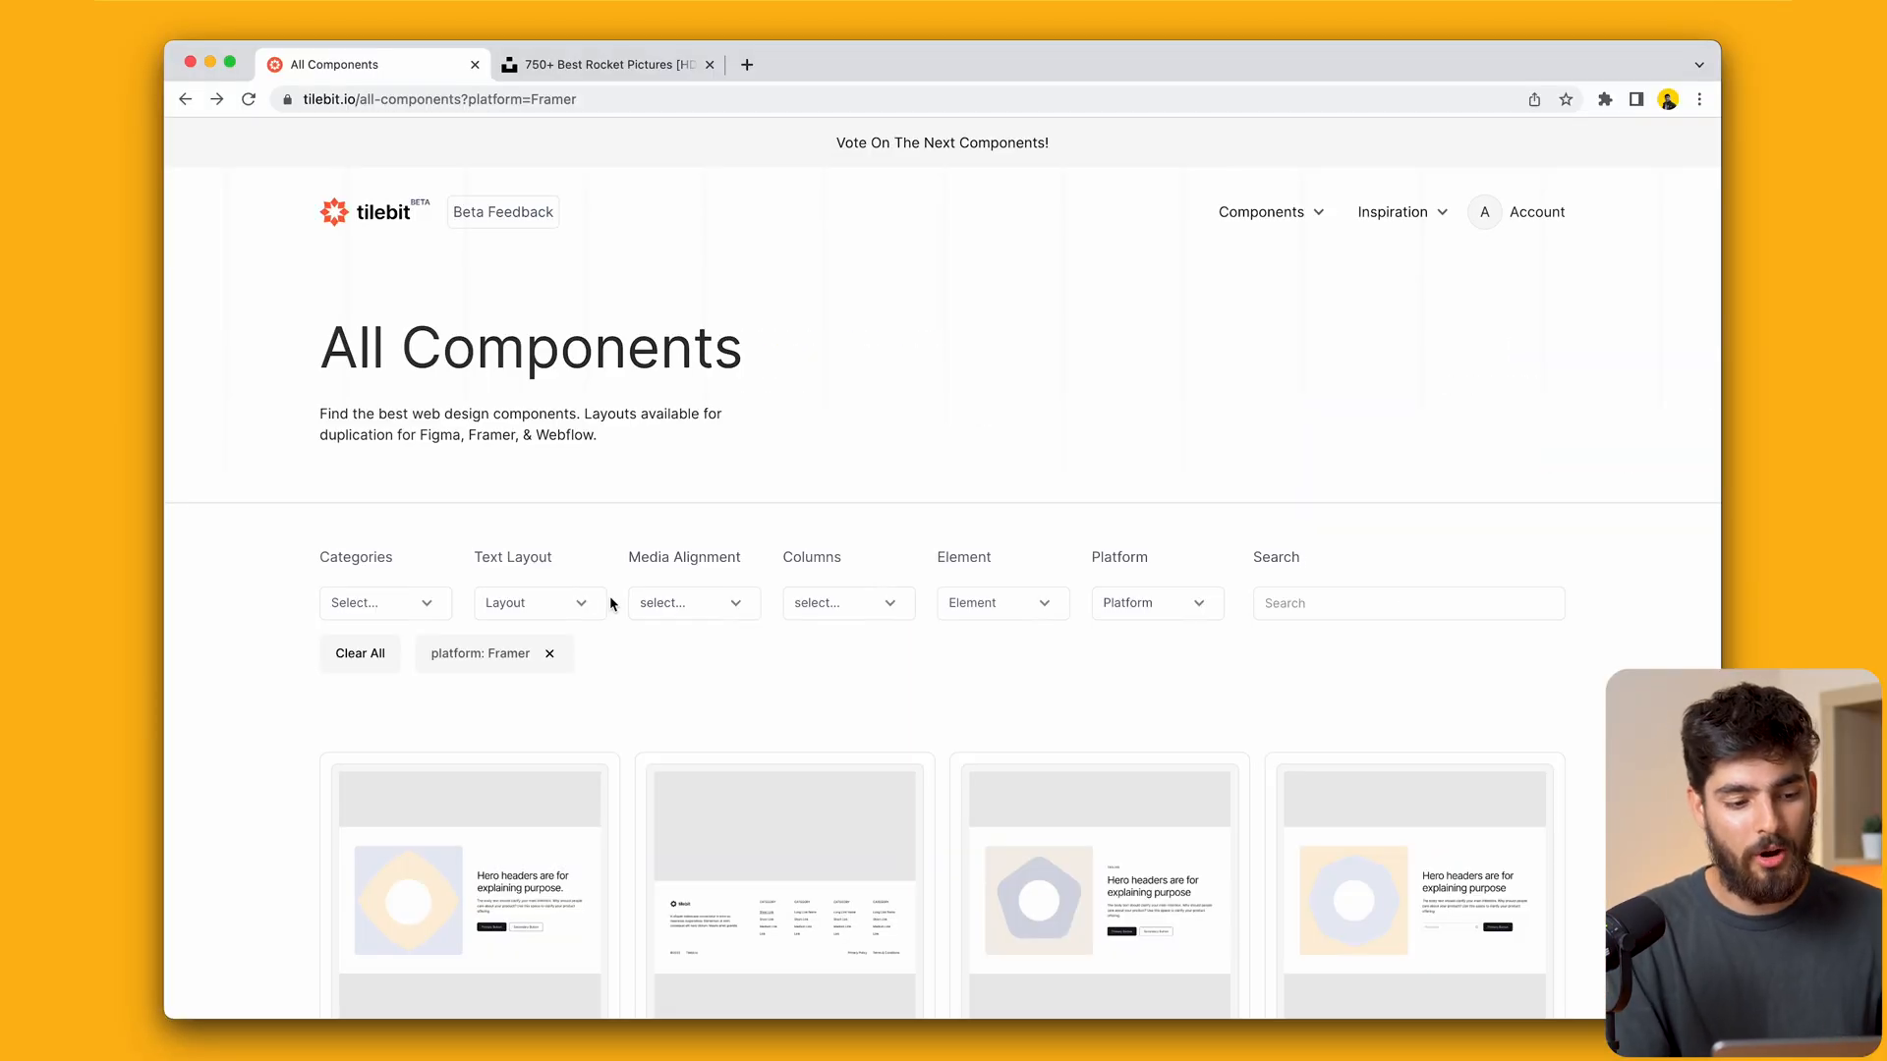
Filter the tilebit component library to Pricing Sections
scroll(down, 3)
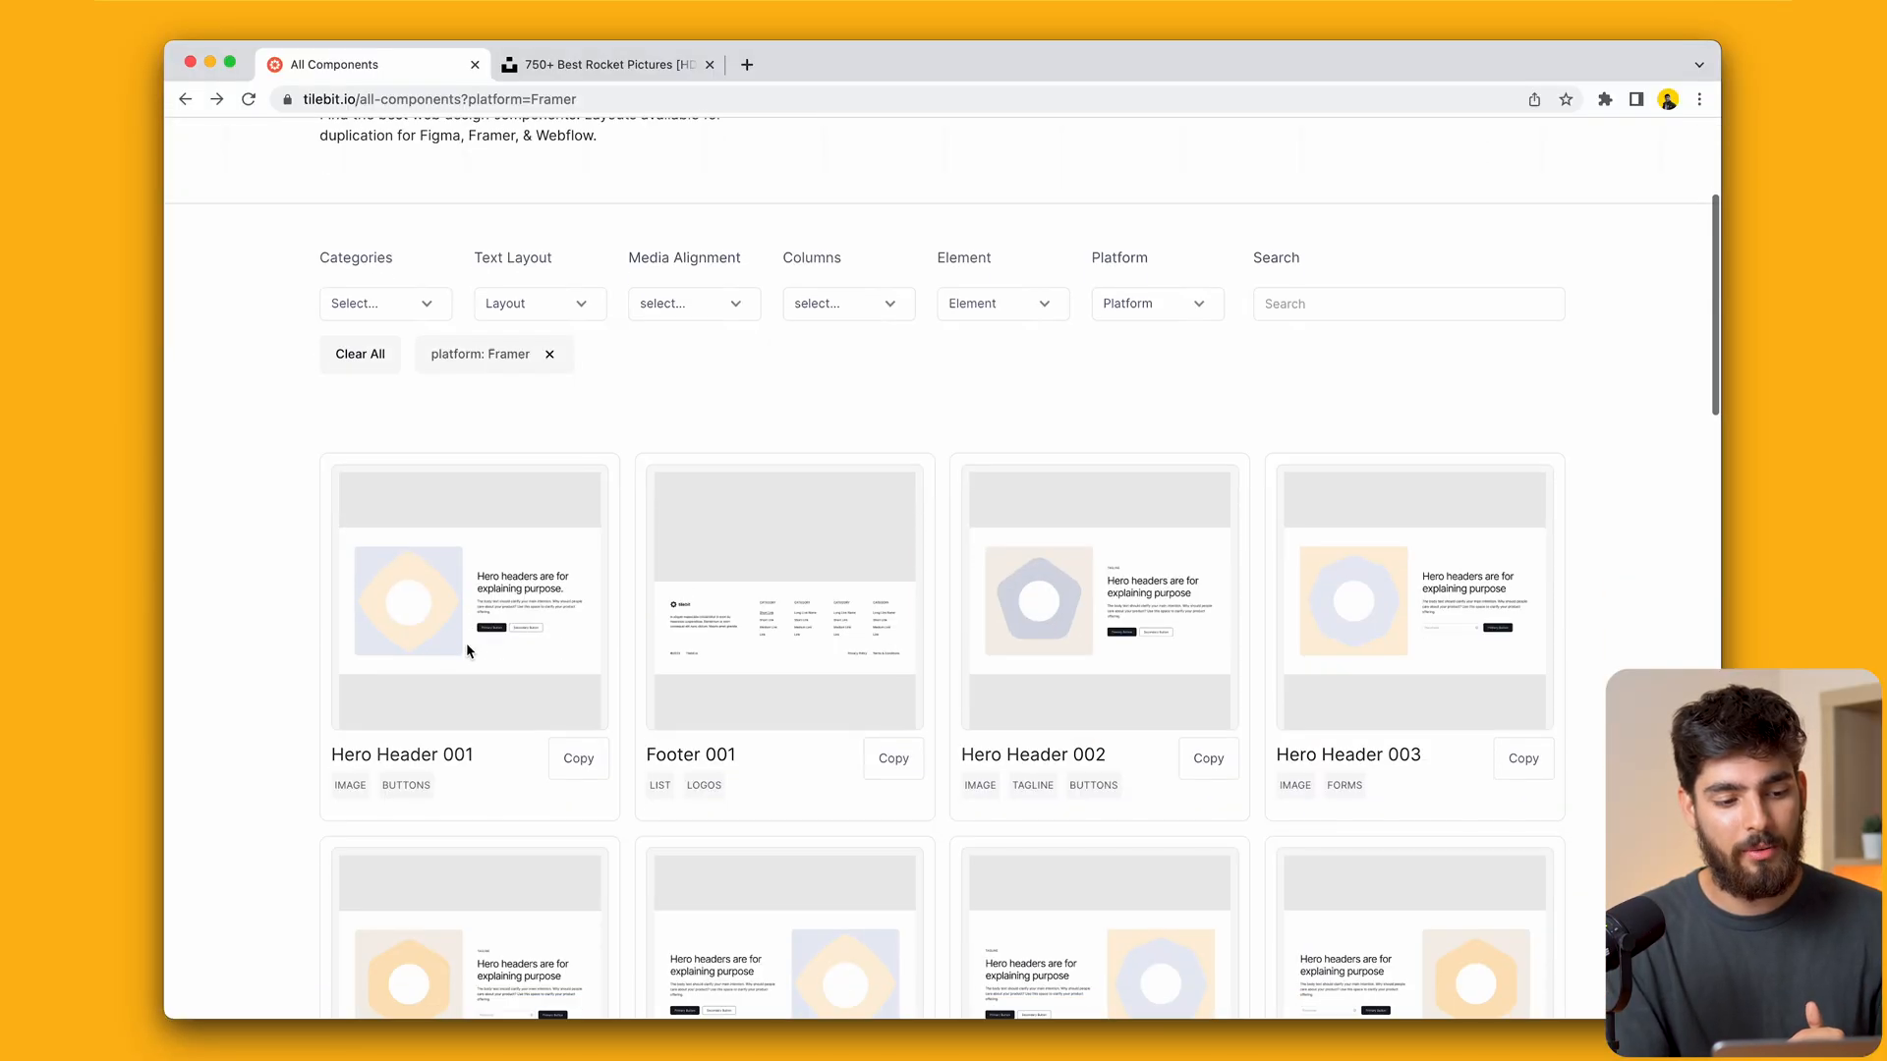
click(1154, 302)
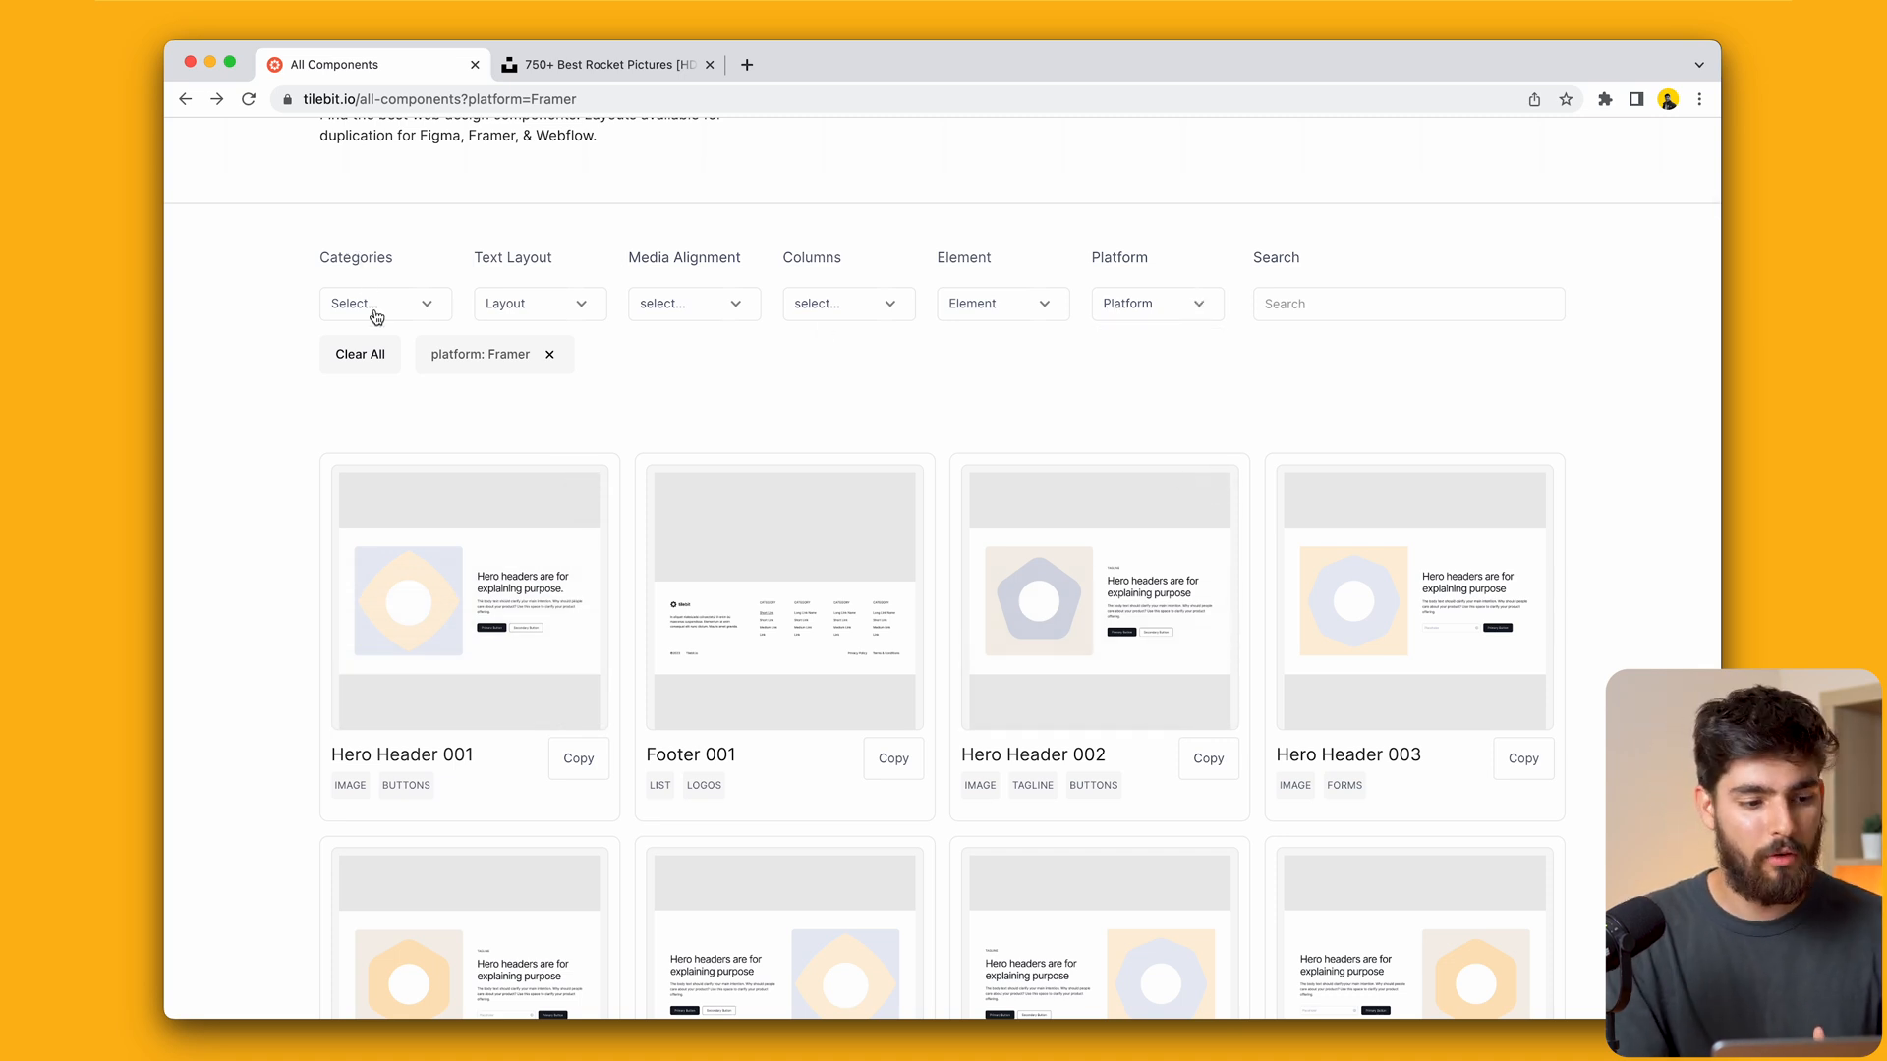
click(381, 302)
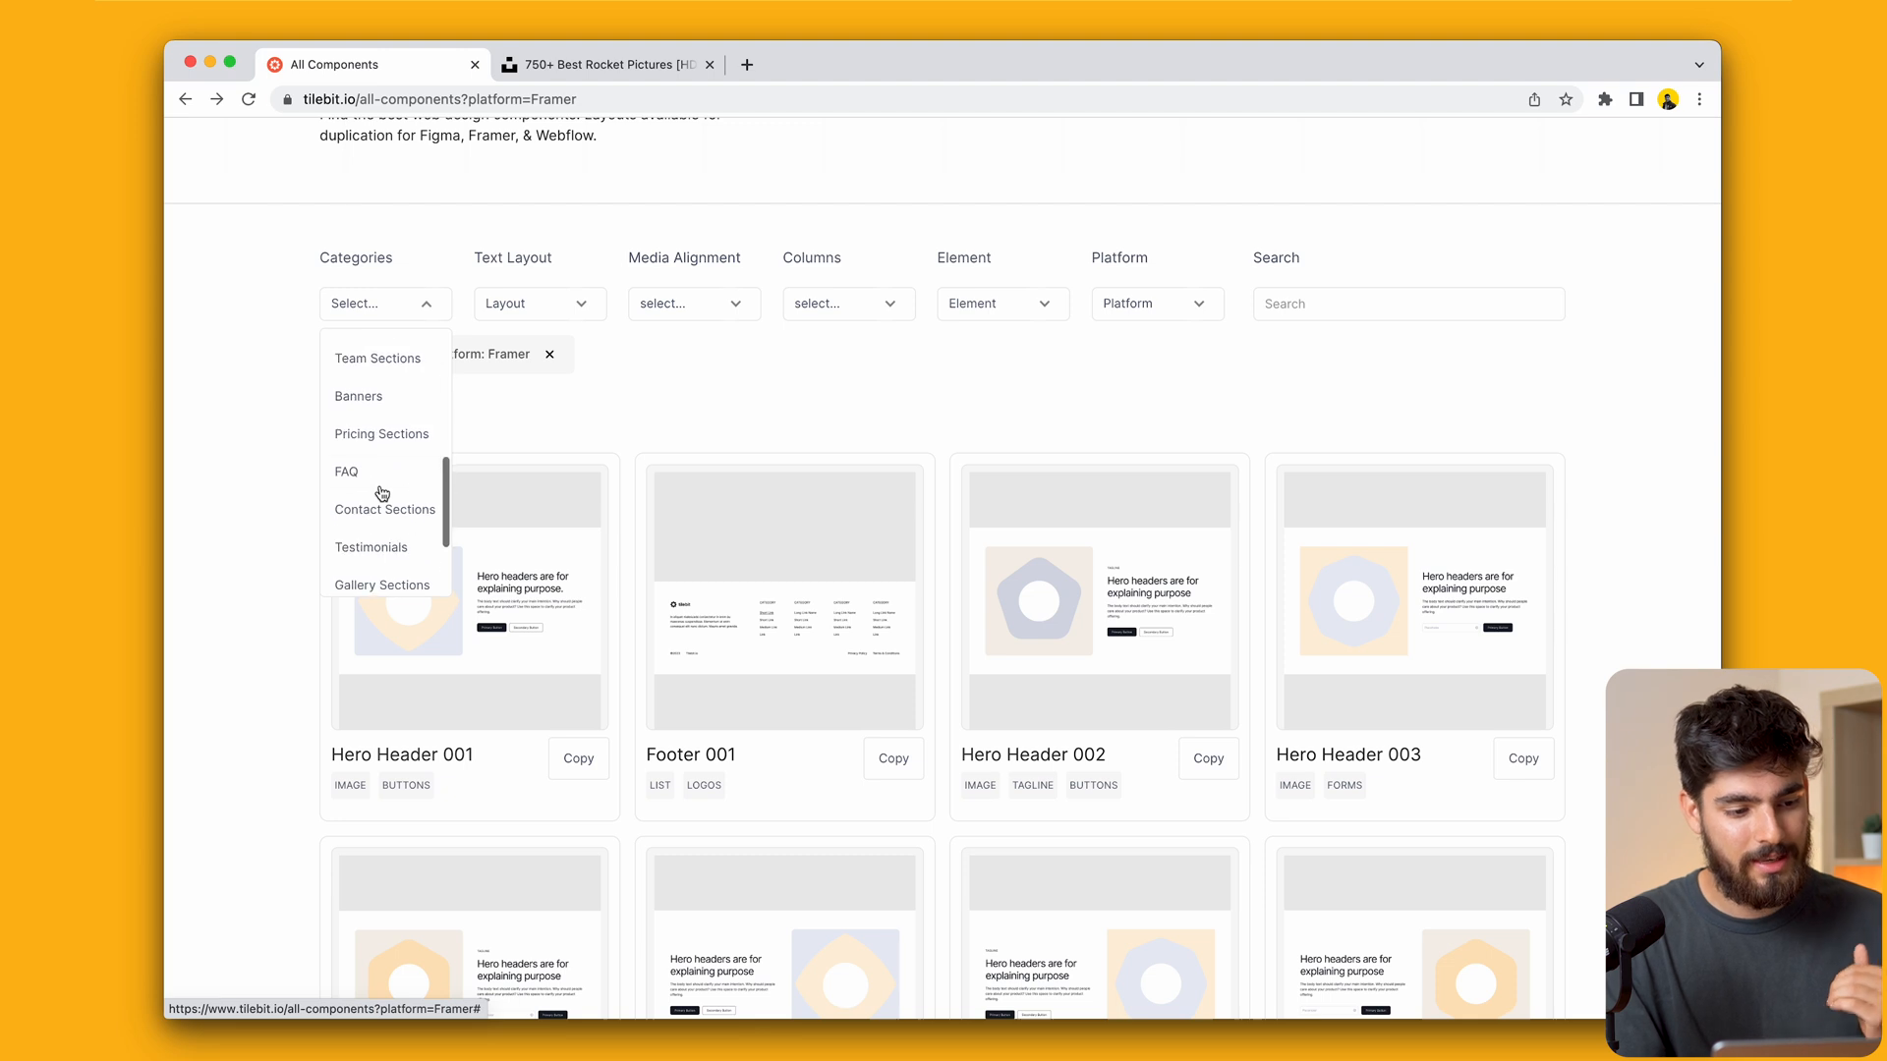
click(381, 432)
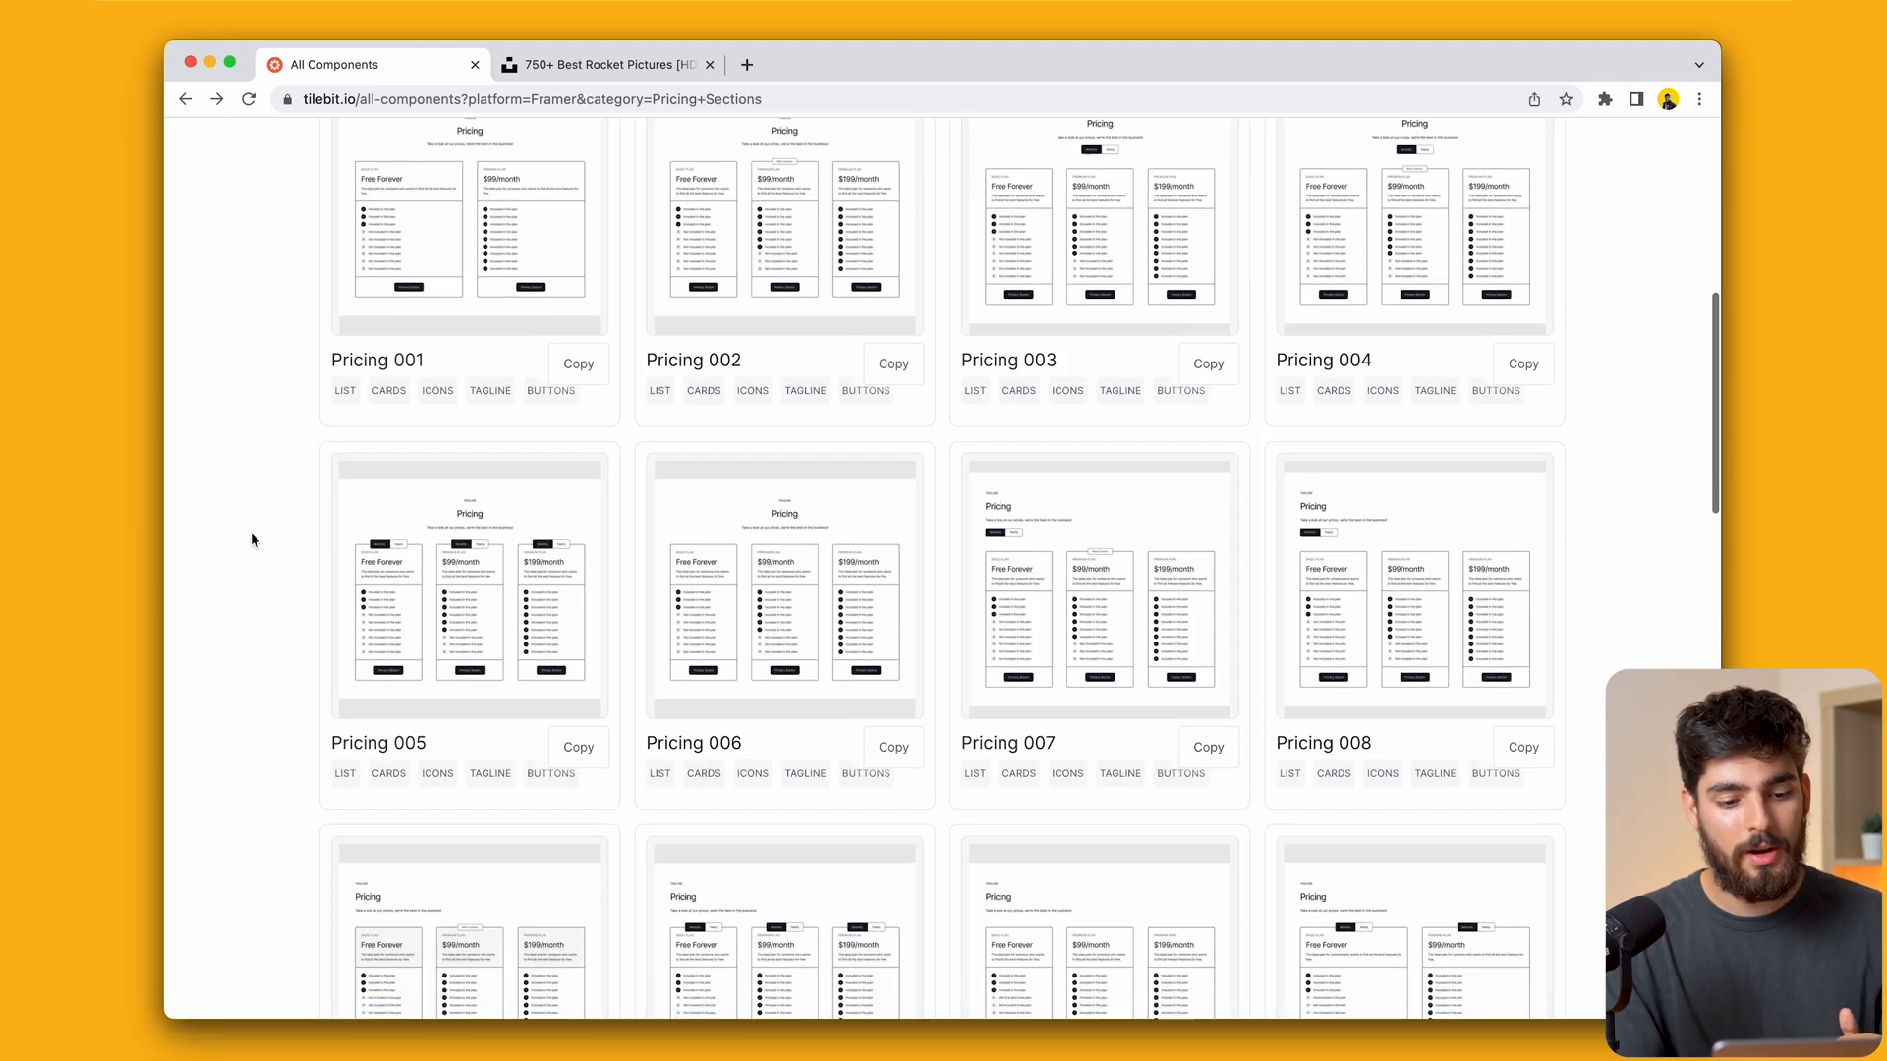
Copy Pricing 018 from page 2 of pricing sections in Framer format
scroll(down, 3)
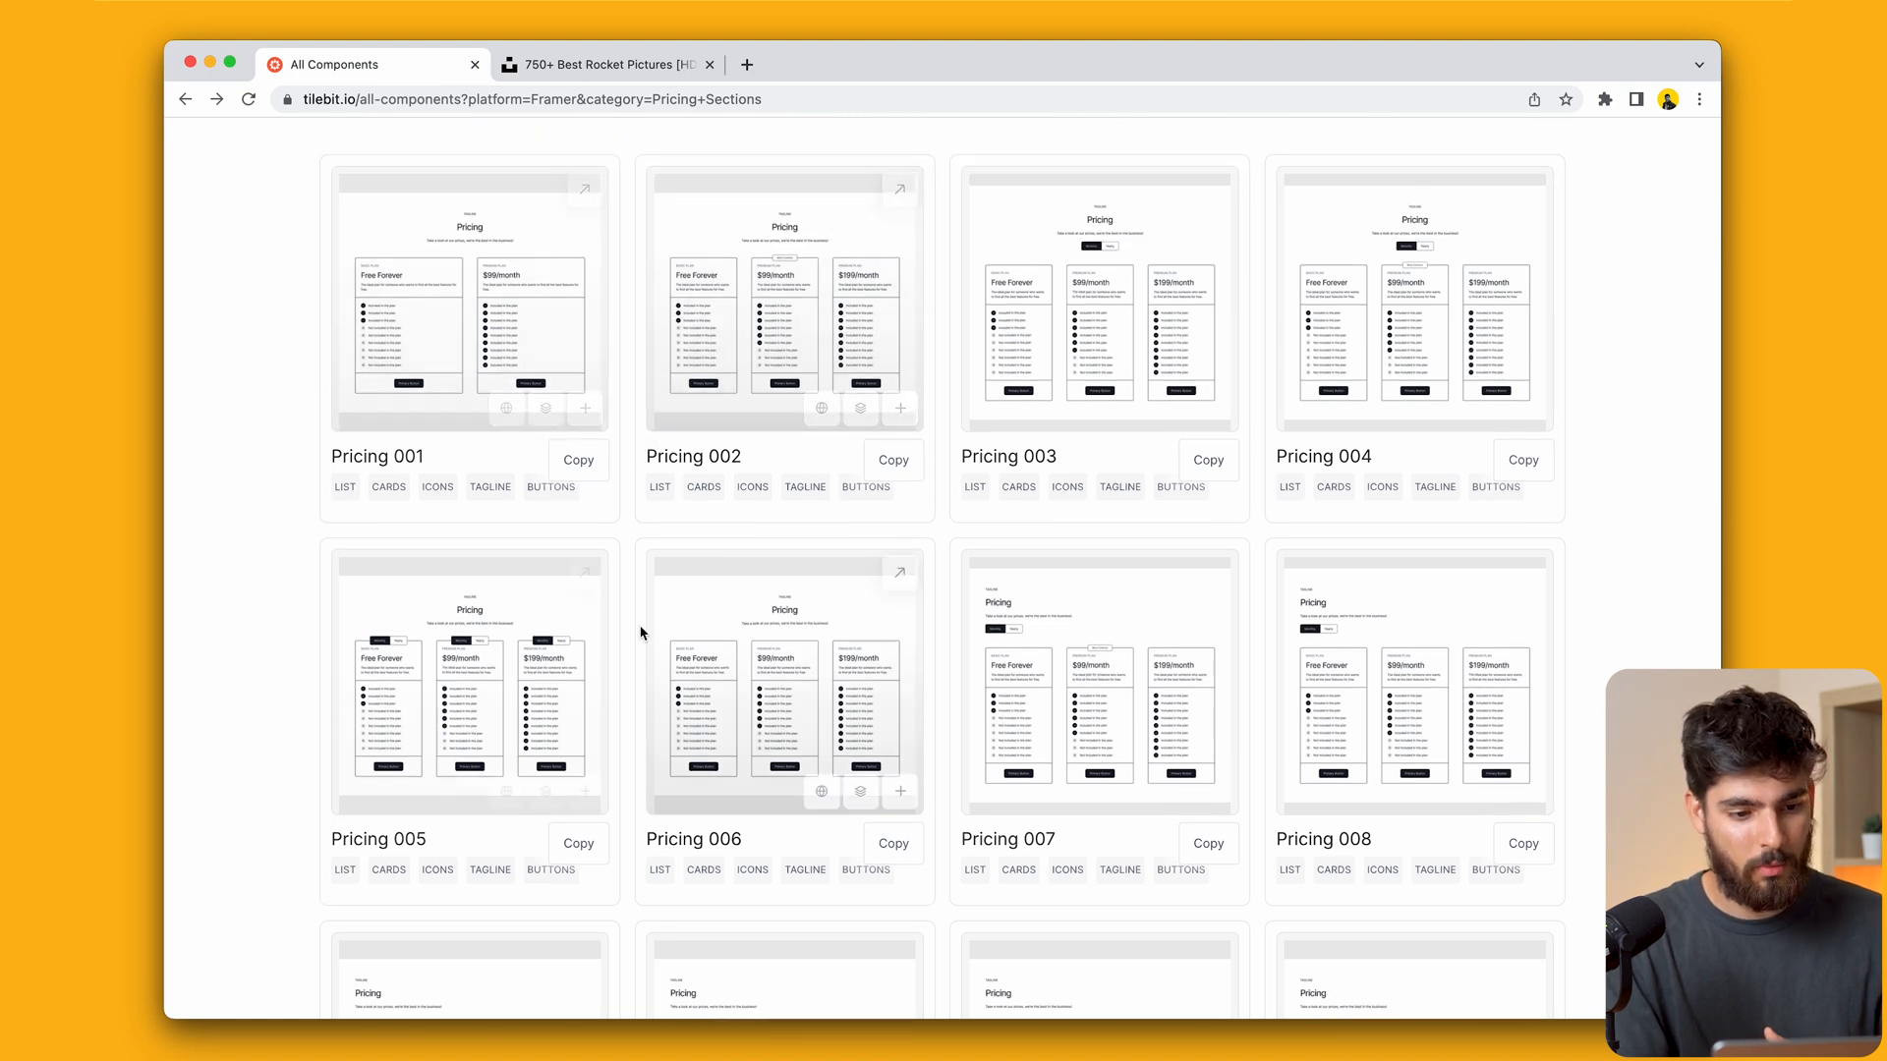
scroll(down, 3)
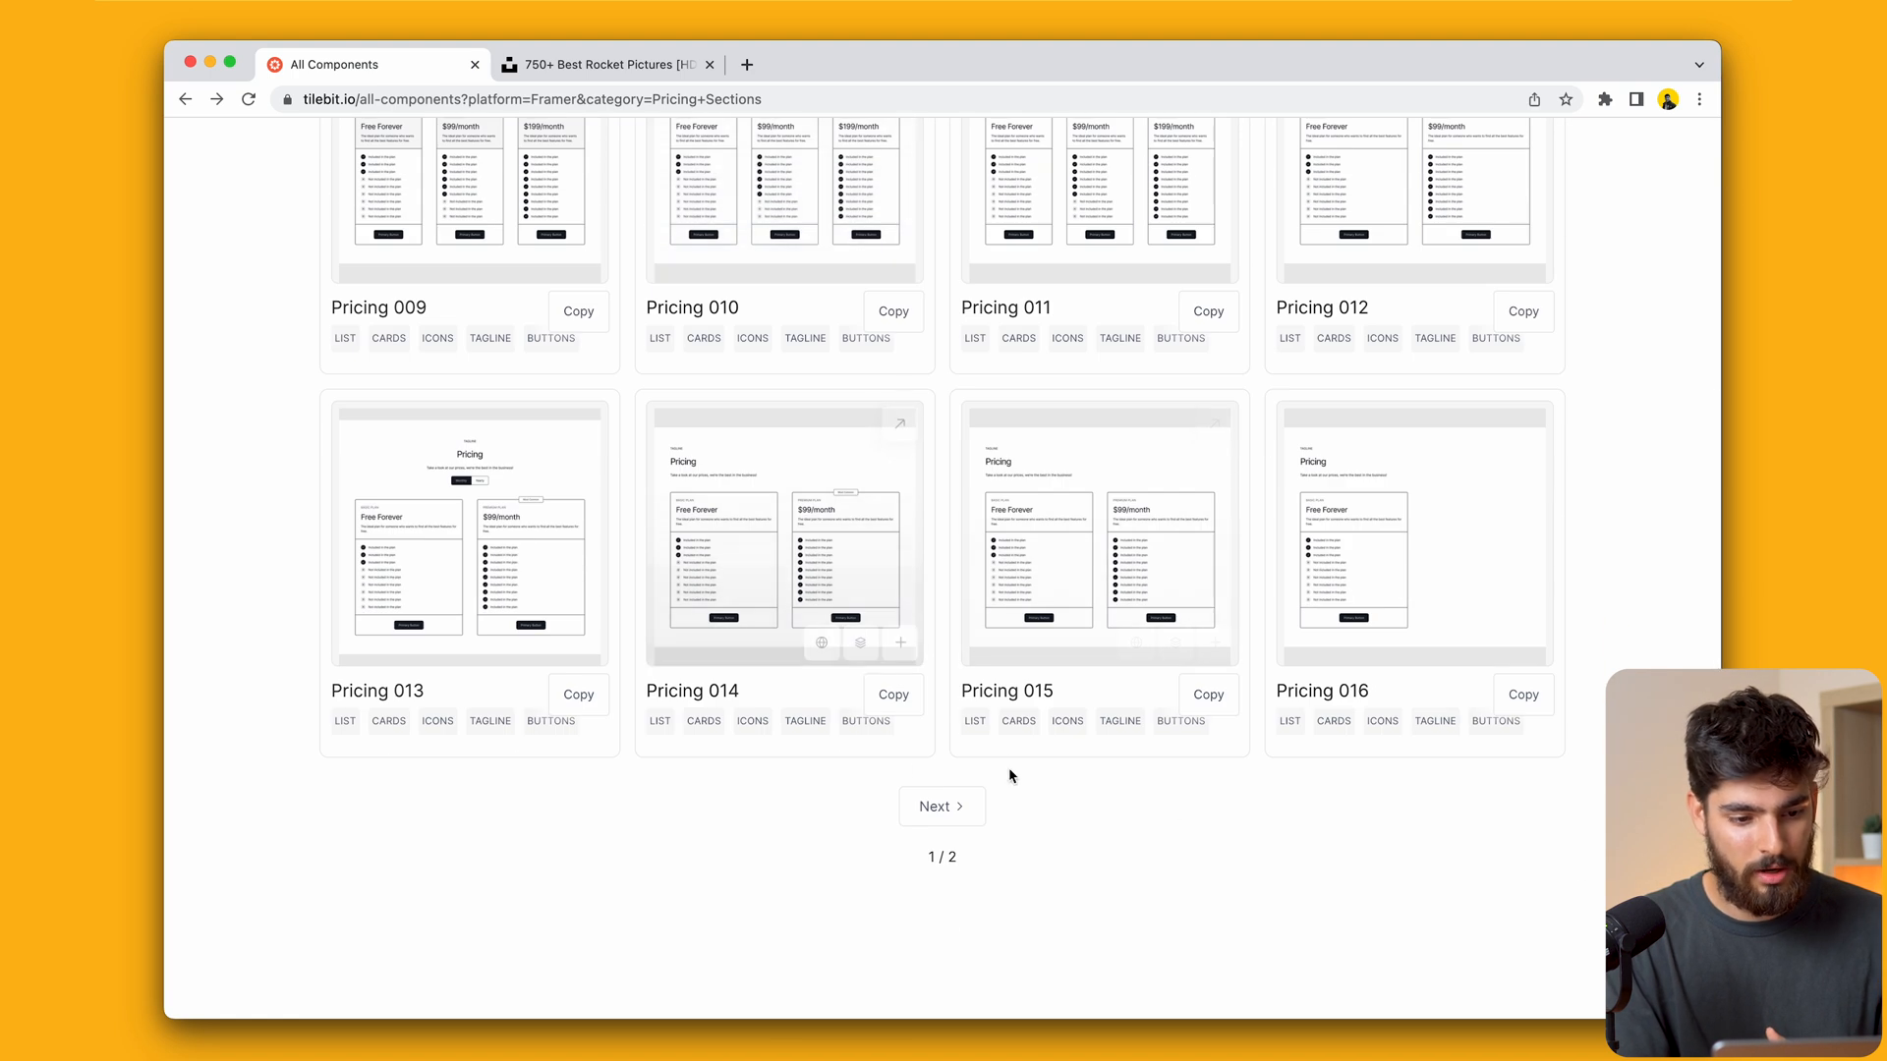
click(941, 805)
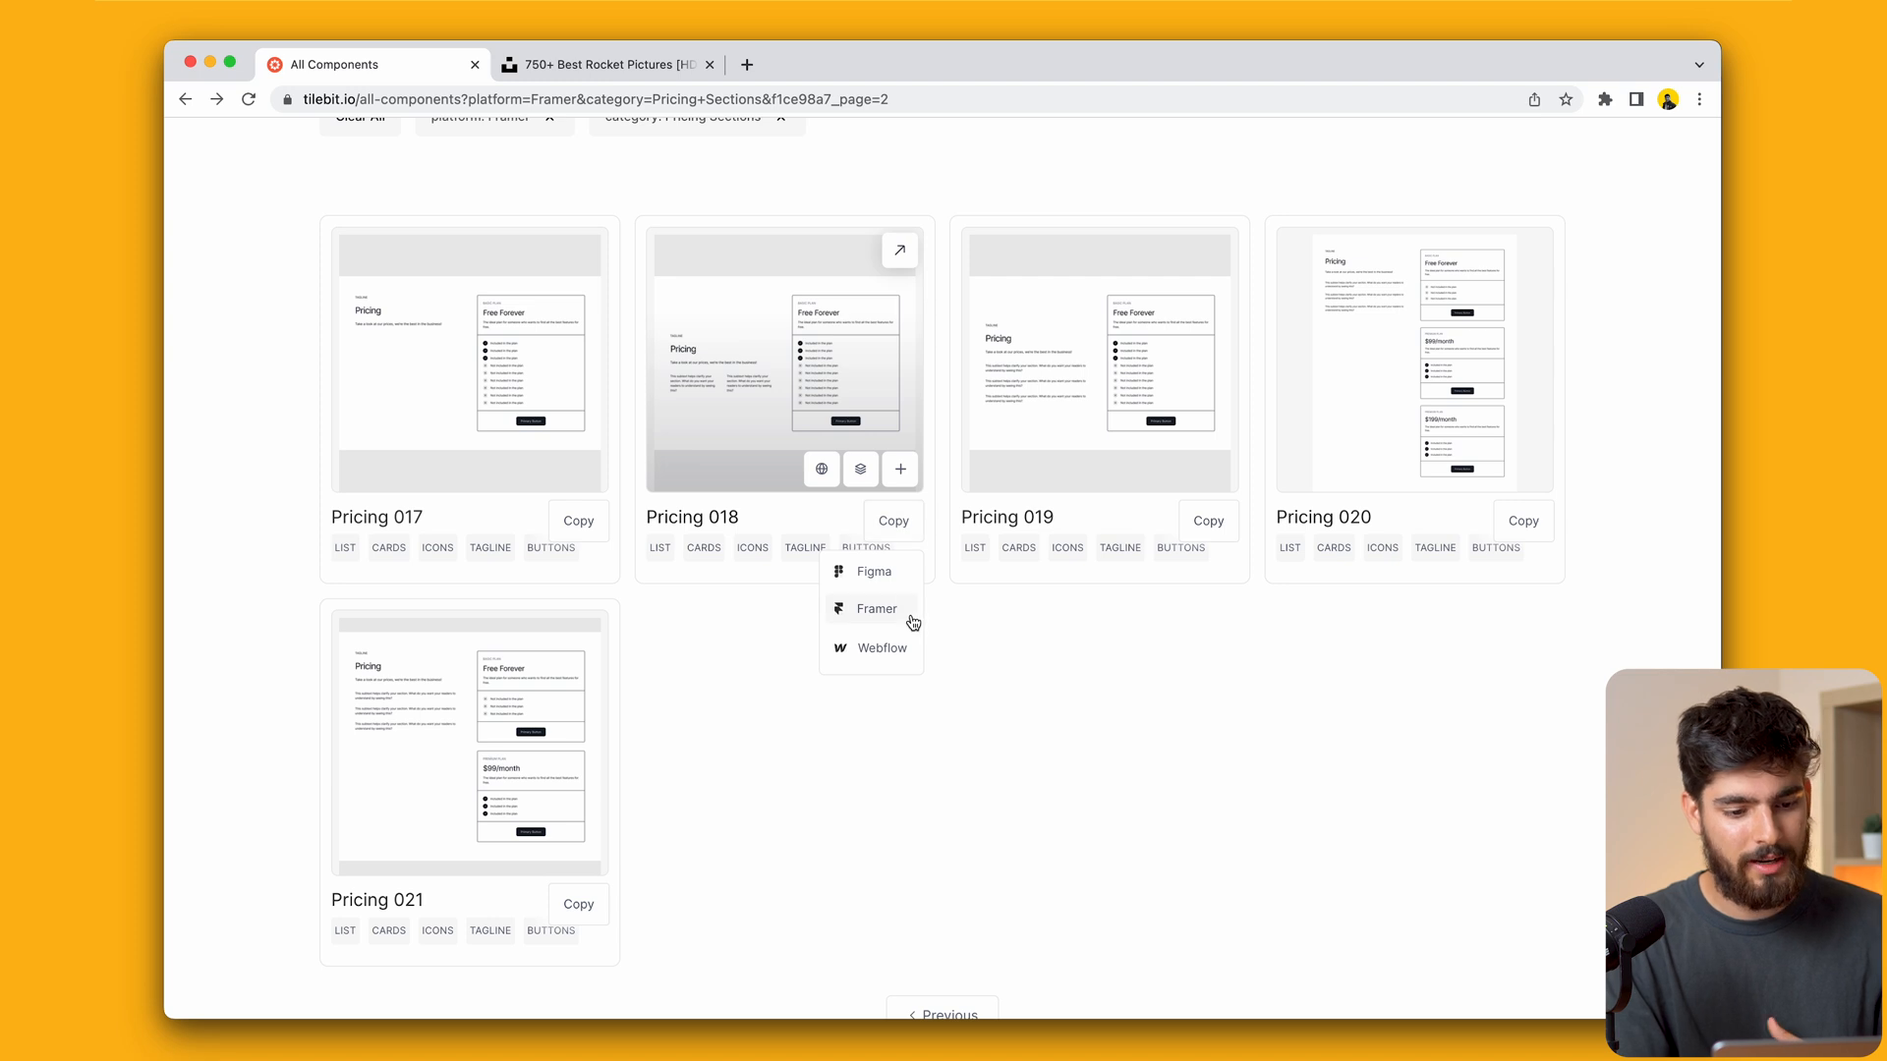
click(877, 607)
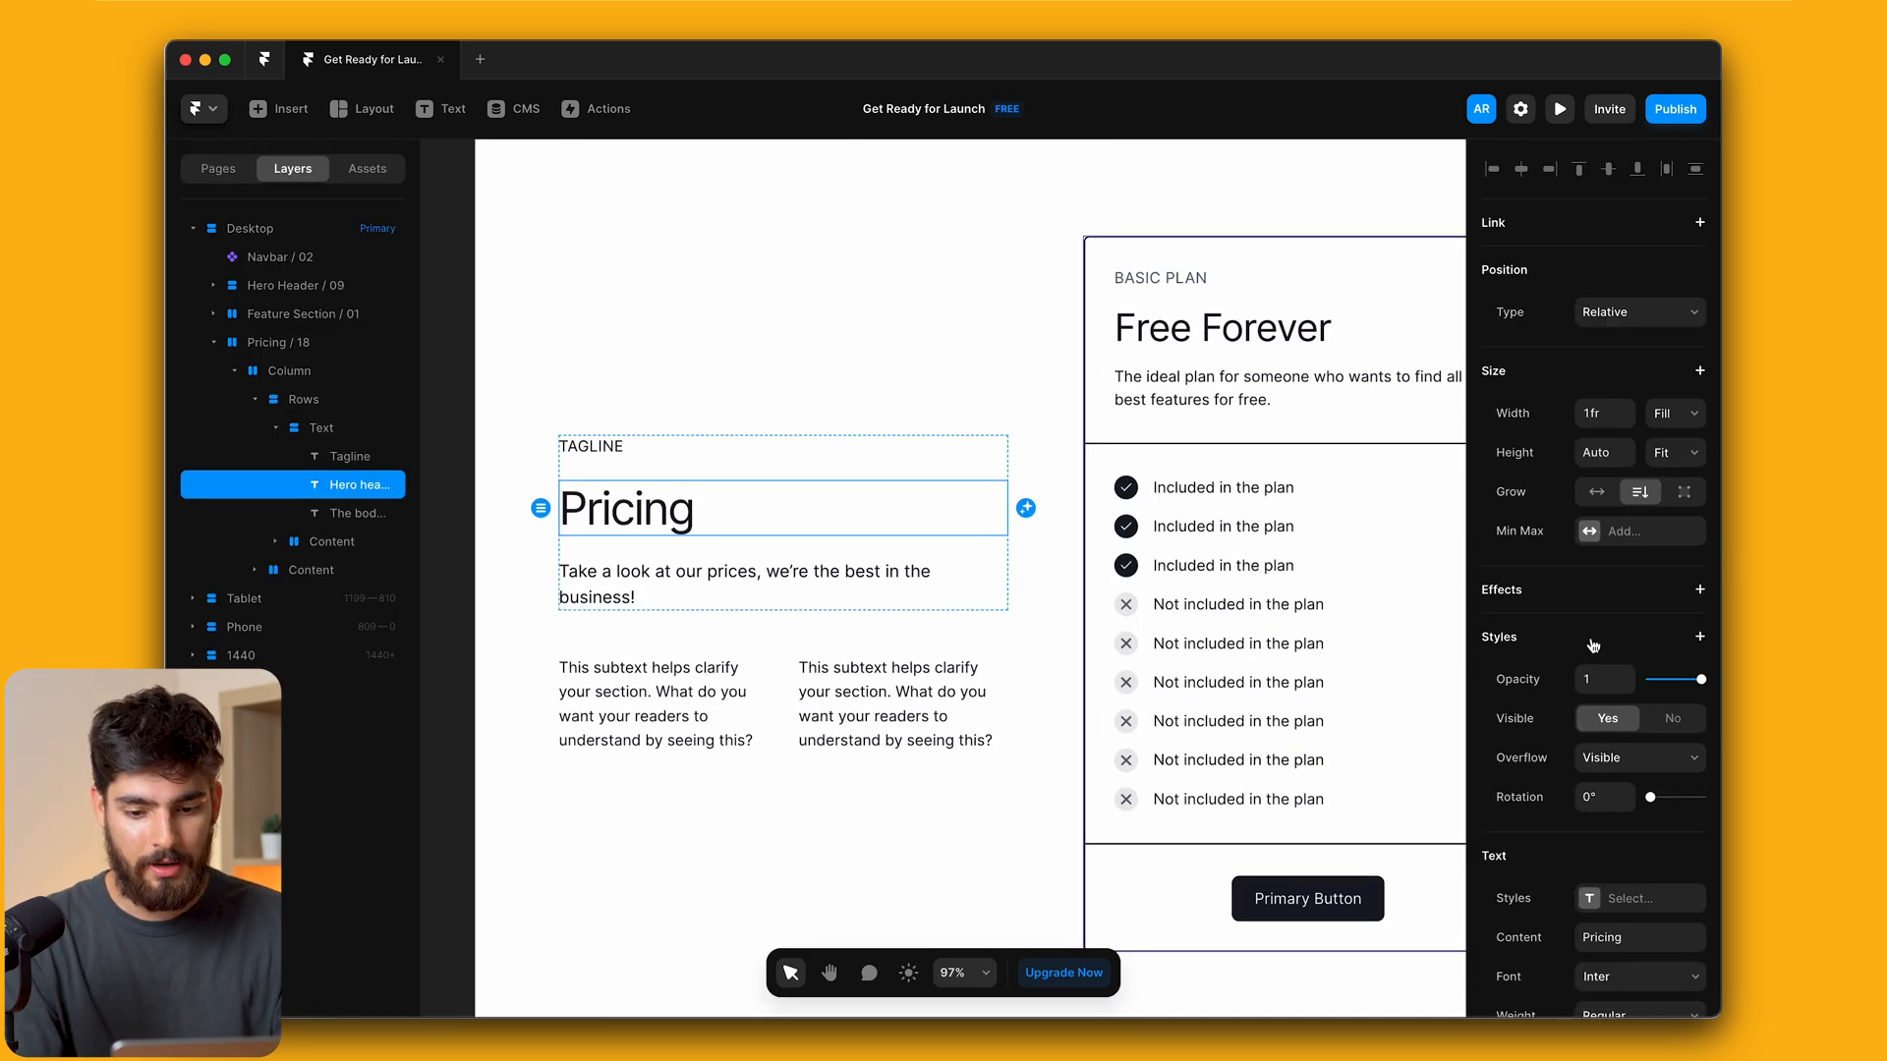
Give the Pricing title the Heading 1 style and retype the tagline as 'OUR PRICES ARE OUT OF THIS WORLD'
click(1639, 898)
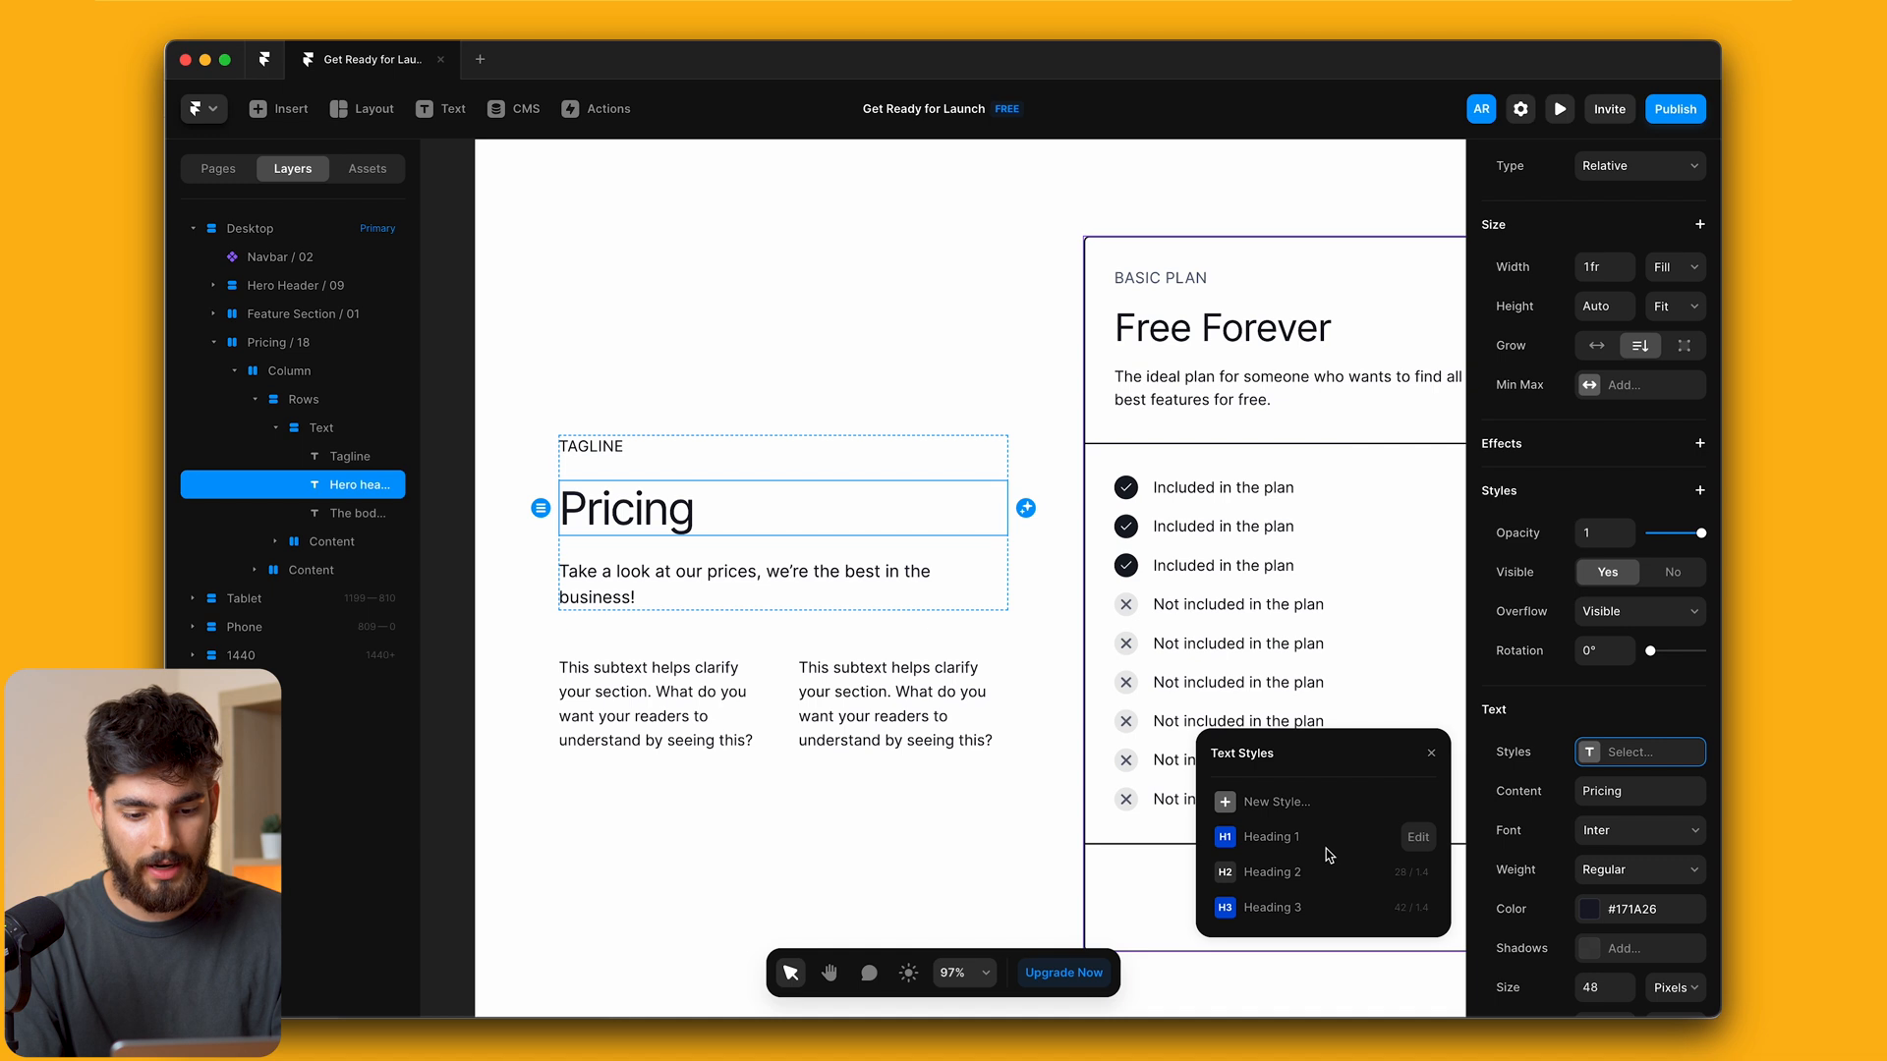
click(1272, 908)
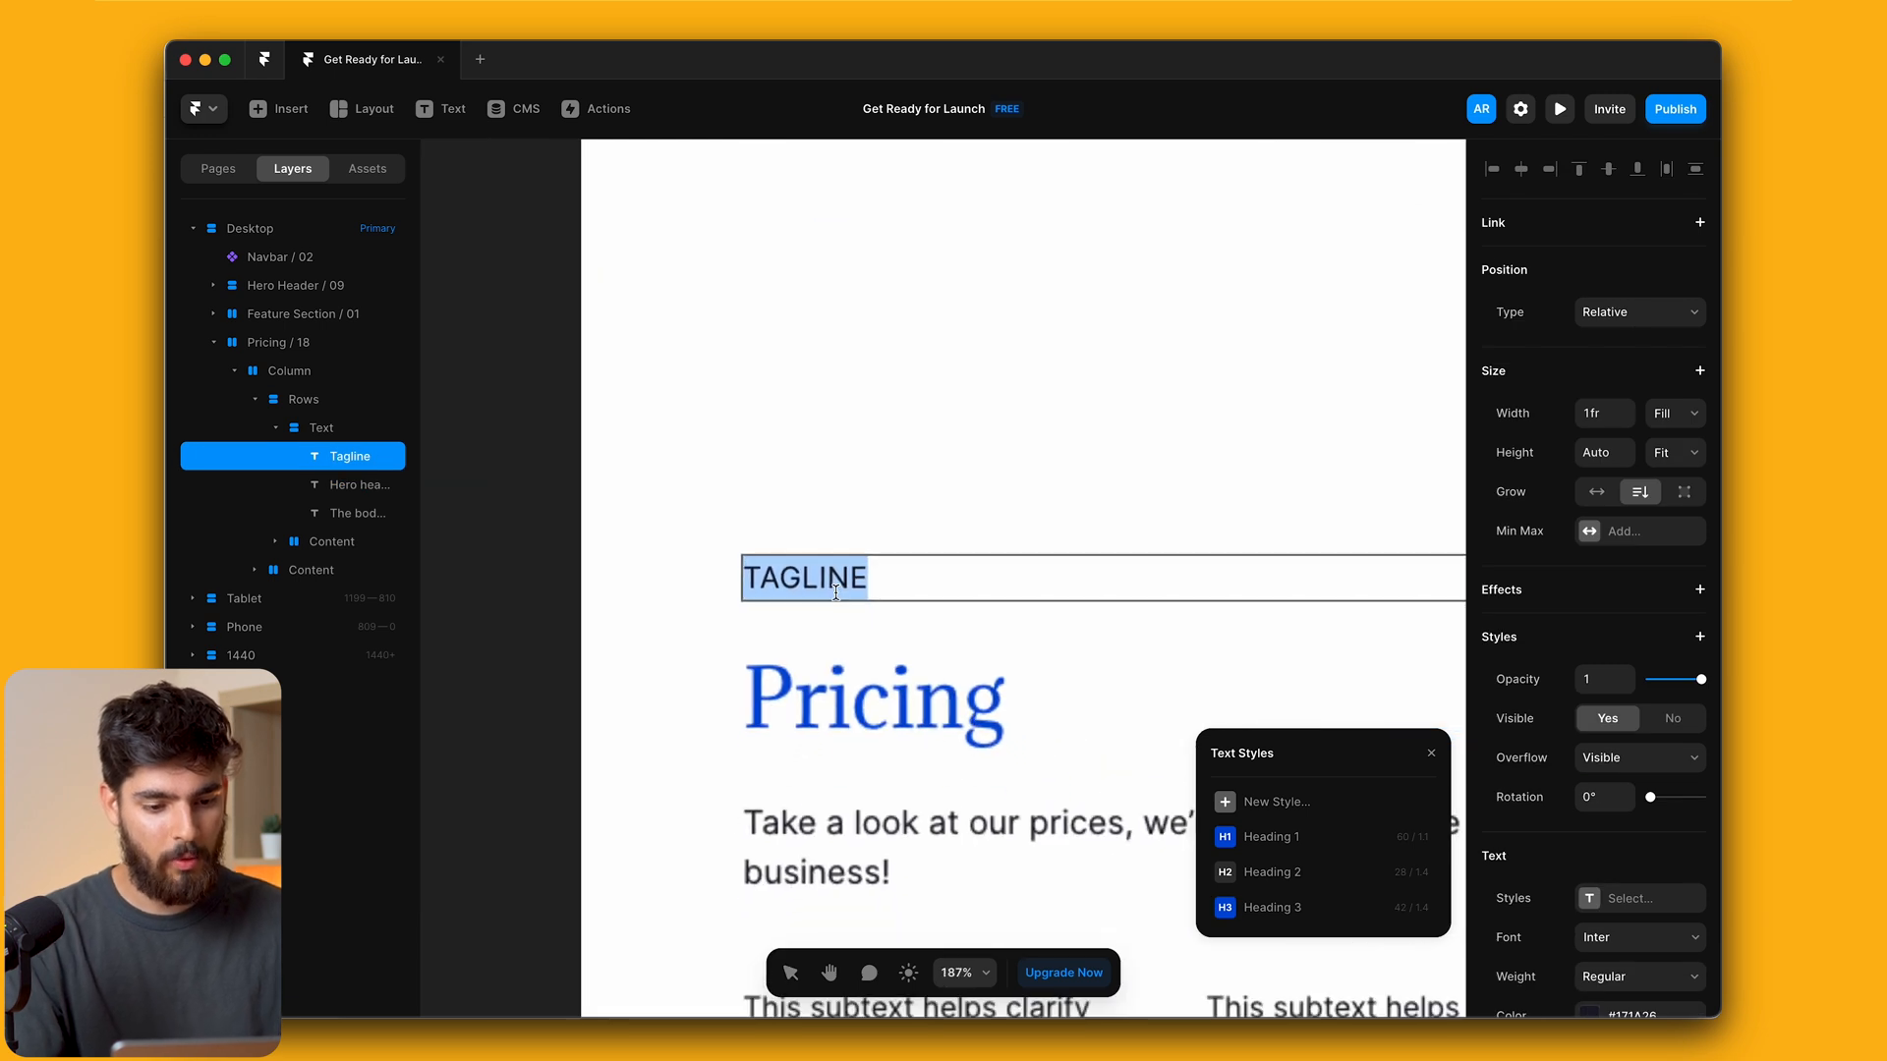
text(OUR PIRC)
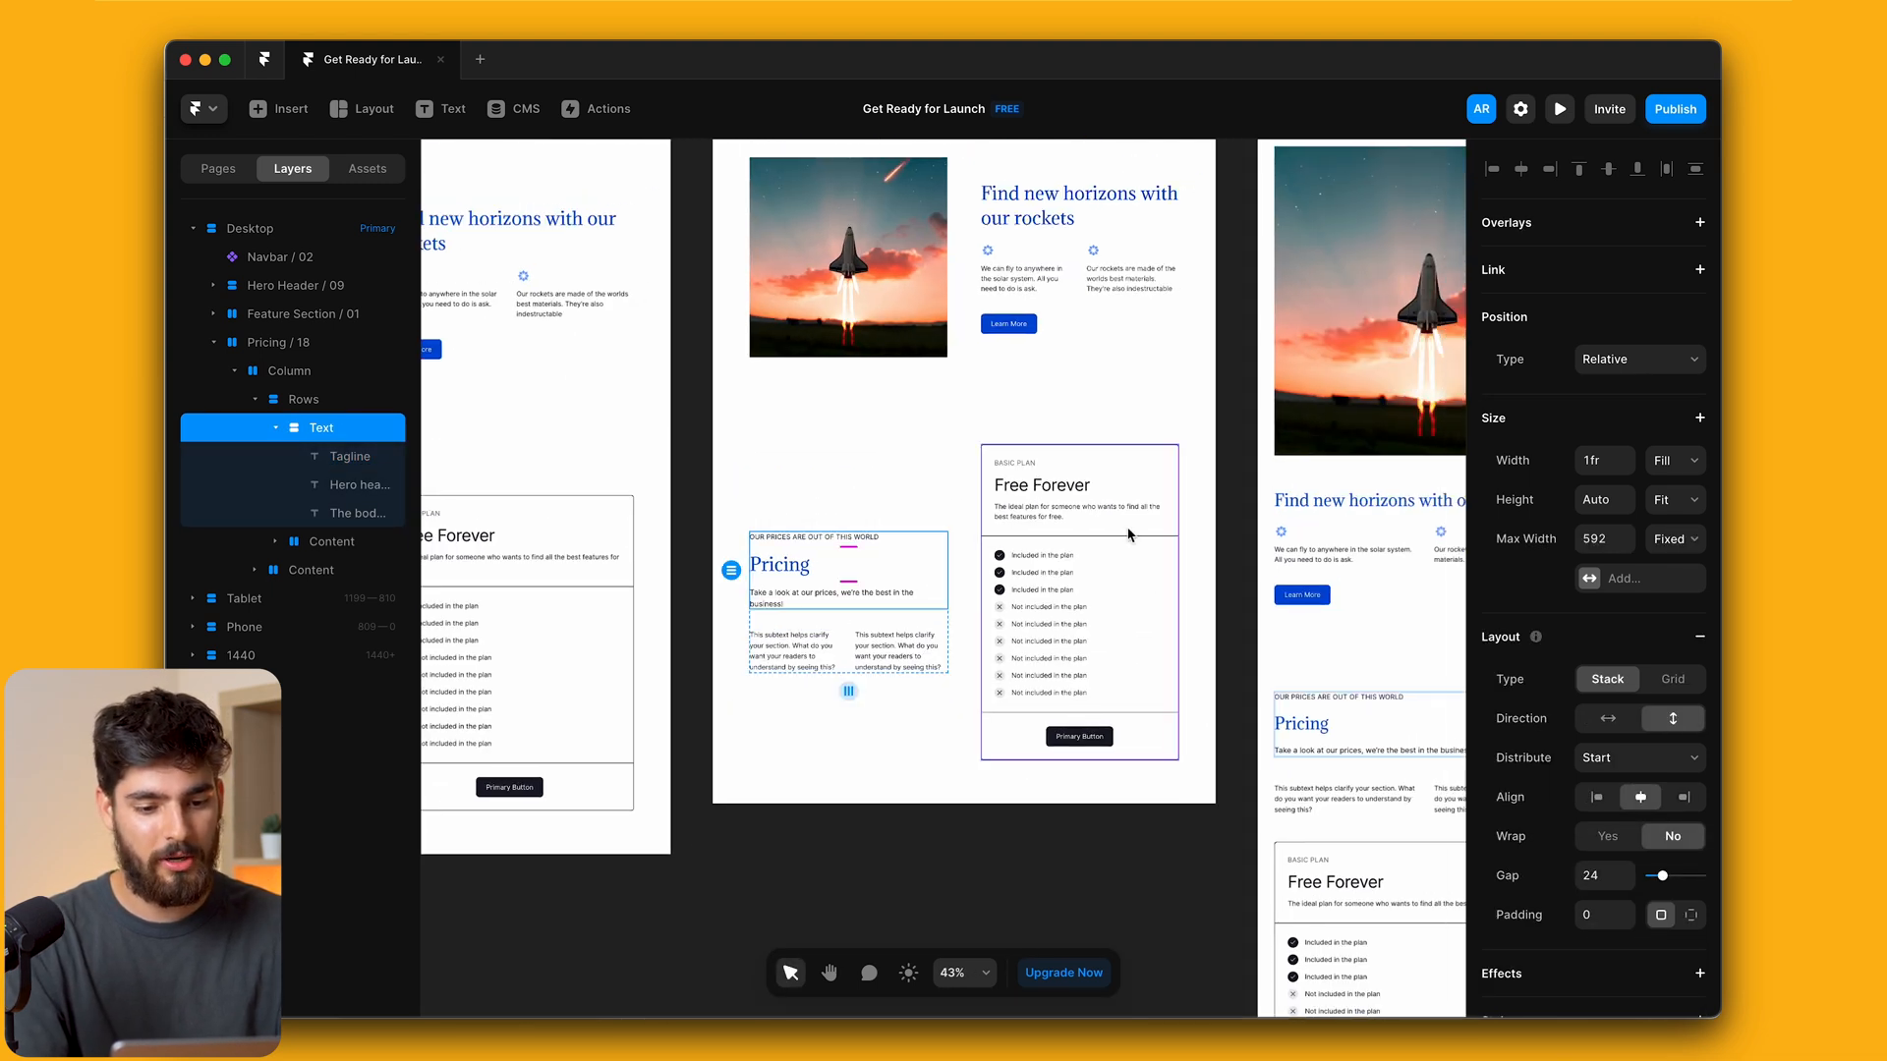
Select the basic plan card, try its yearly variant, and return it to basic
click(1079, 486)
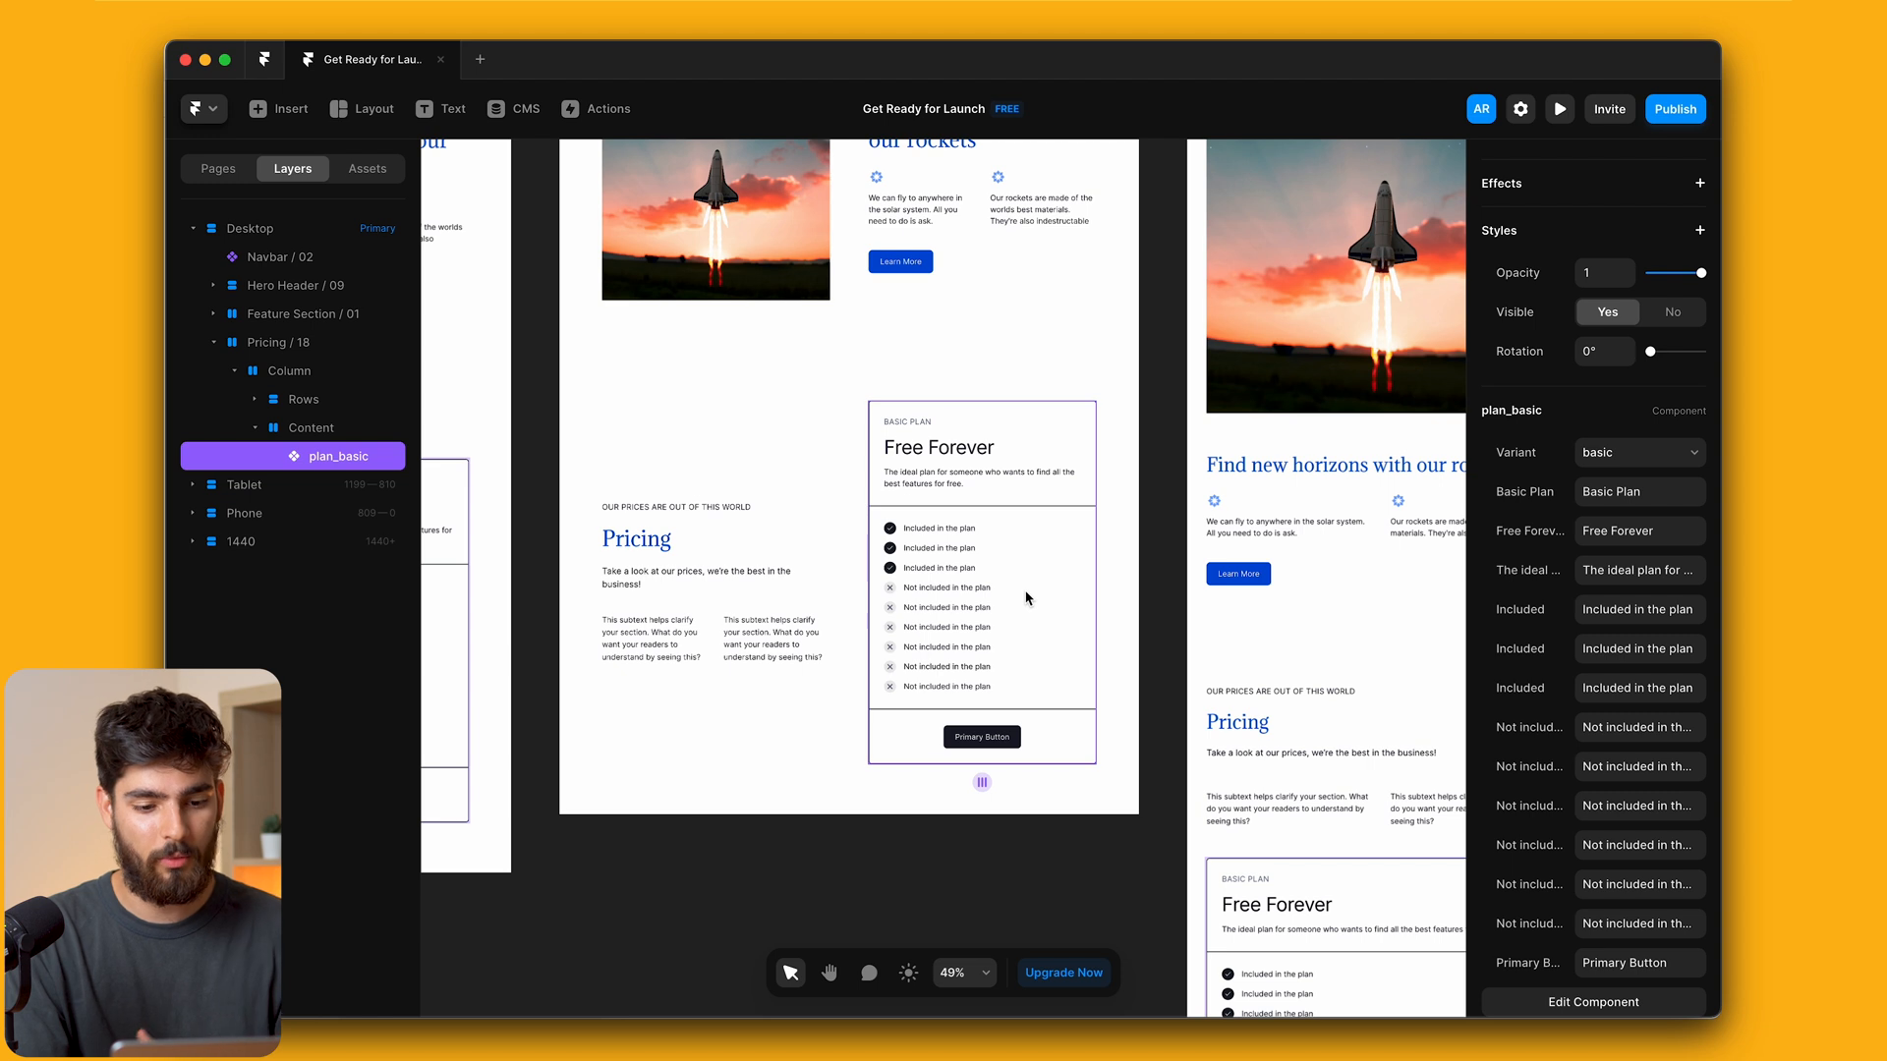
click(1637, 452)
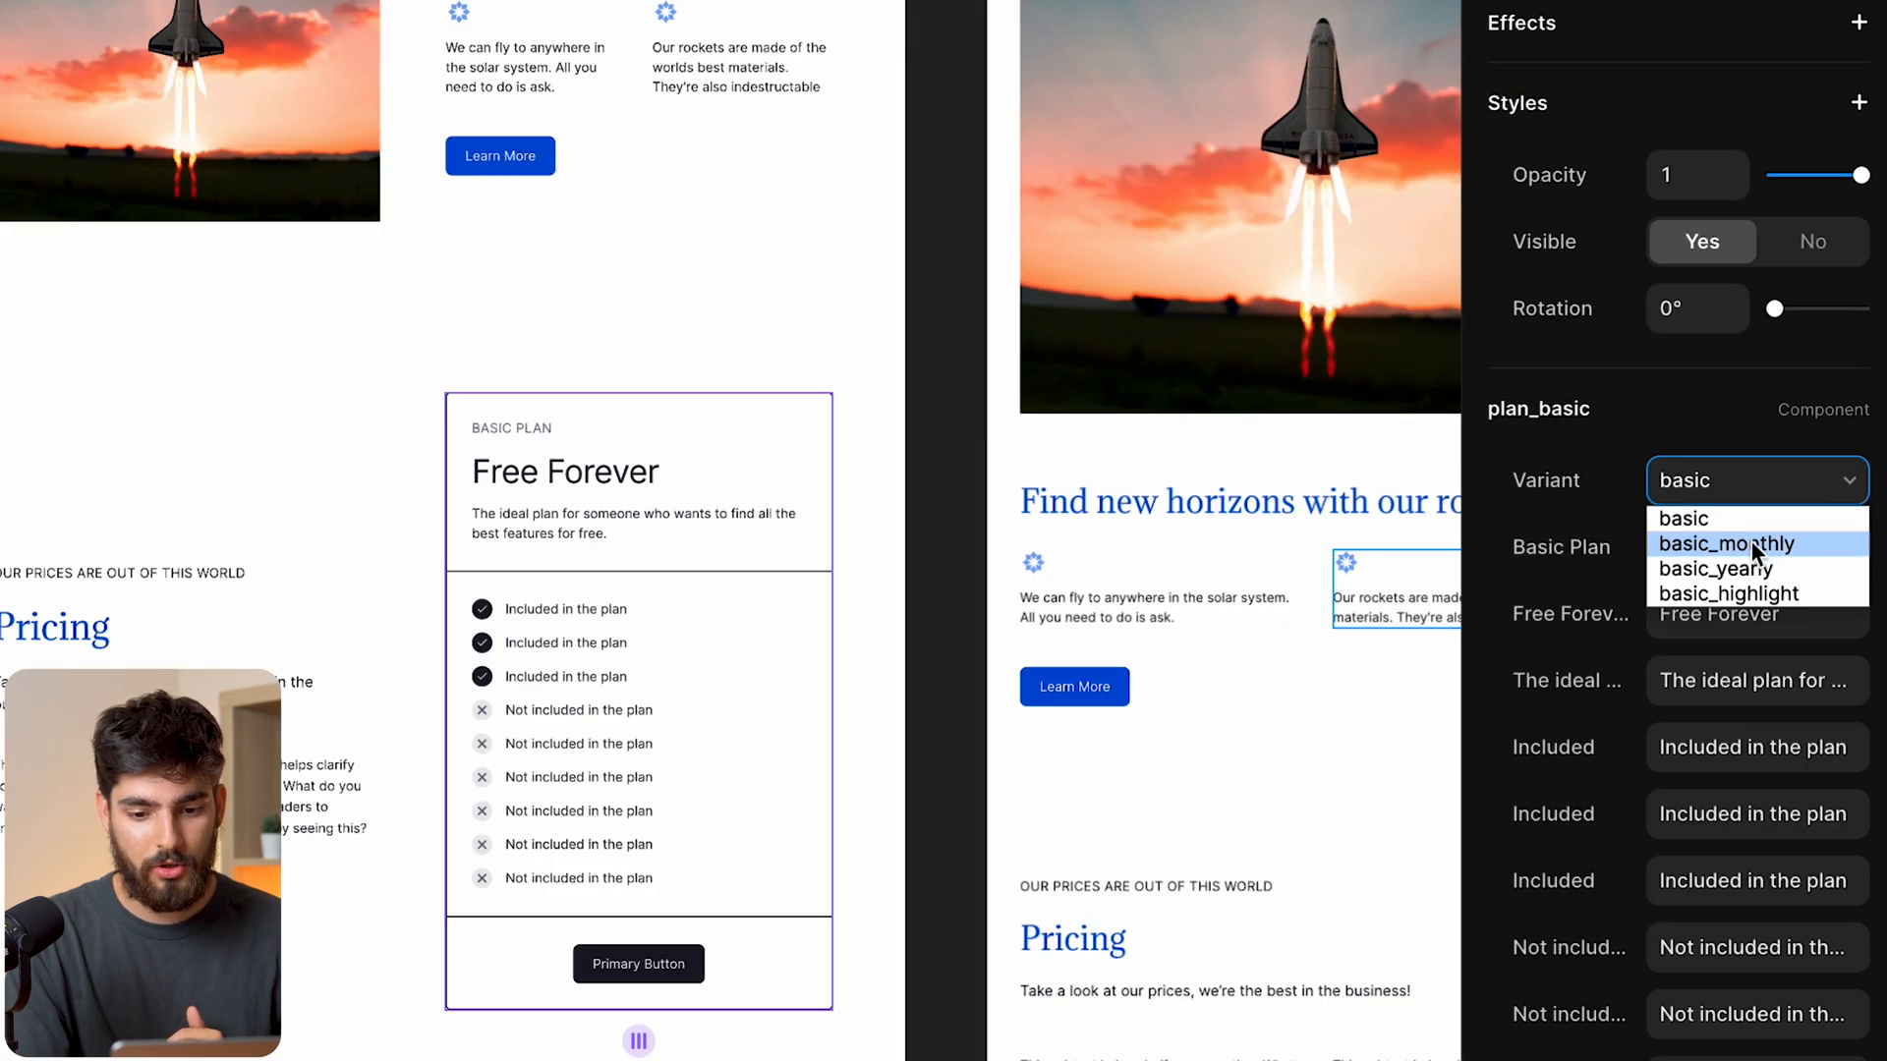
click(1714, 568)
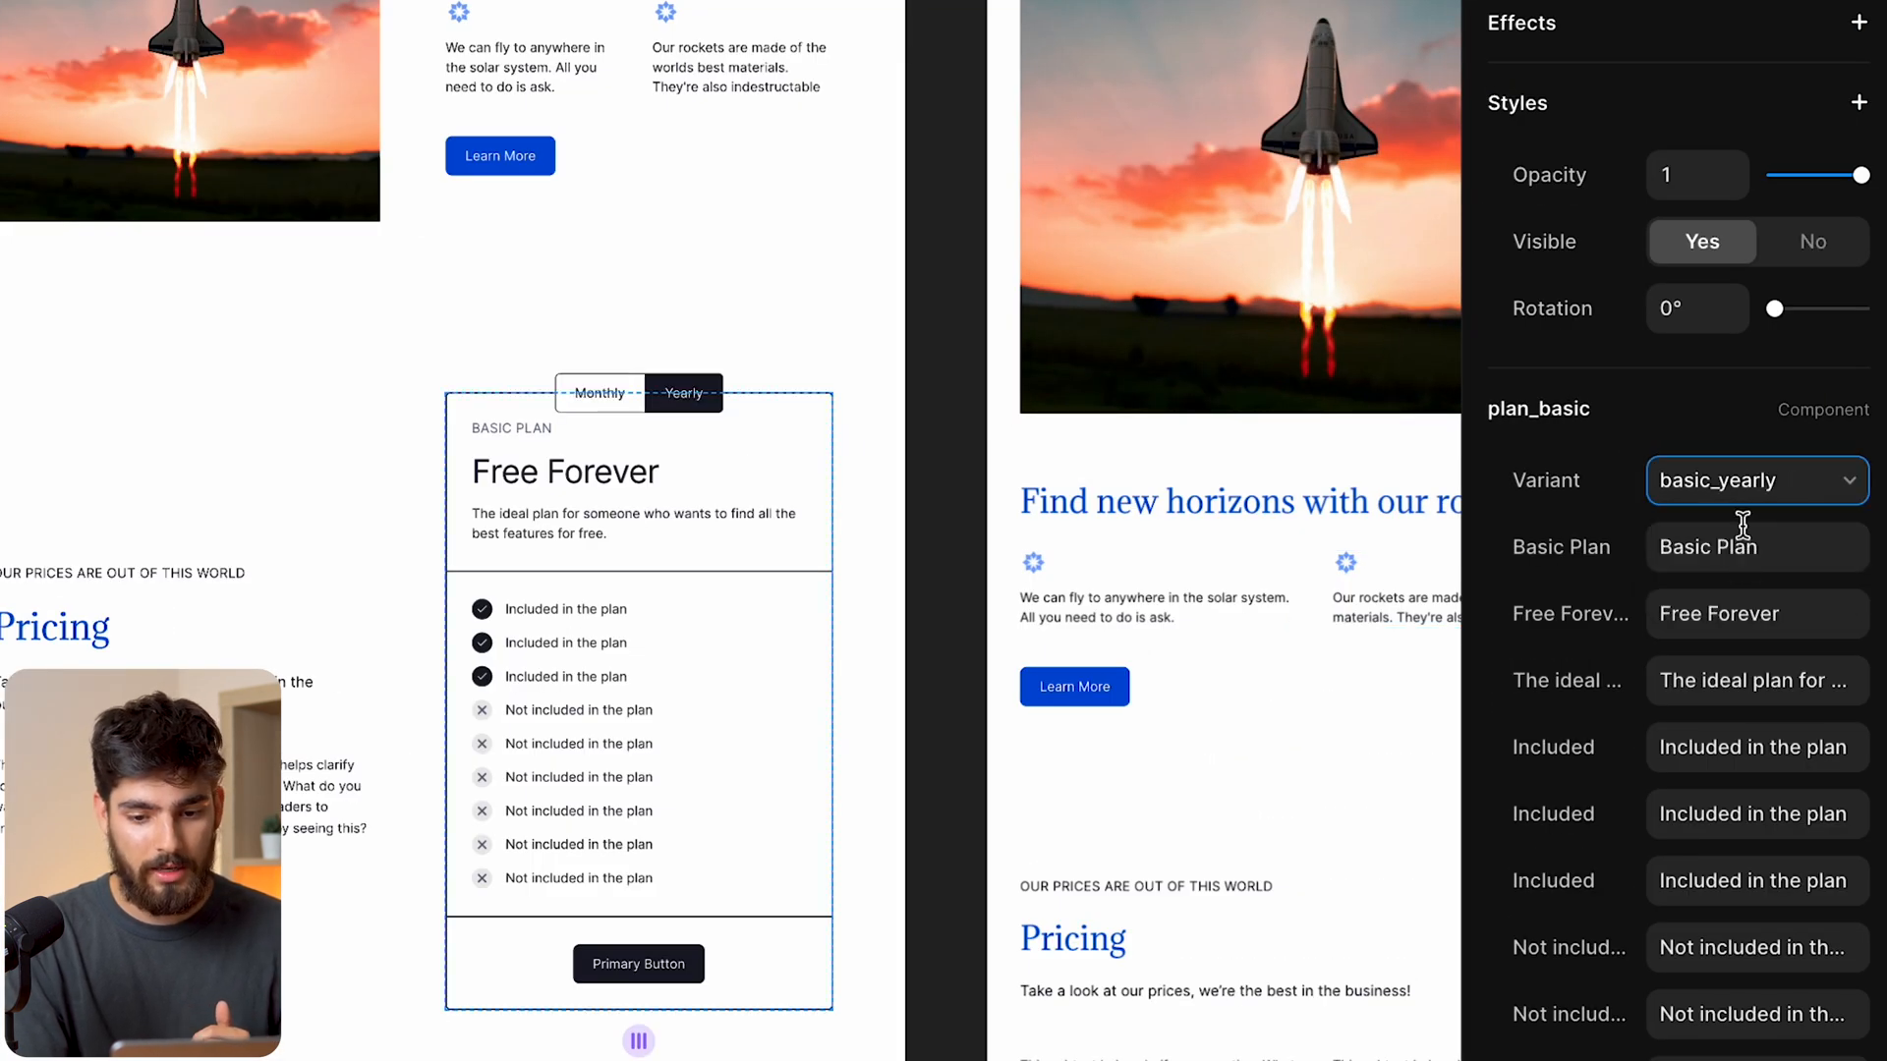
click(1755, 479)
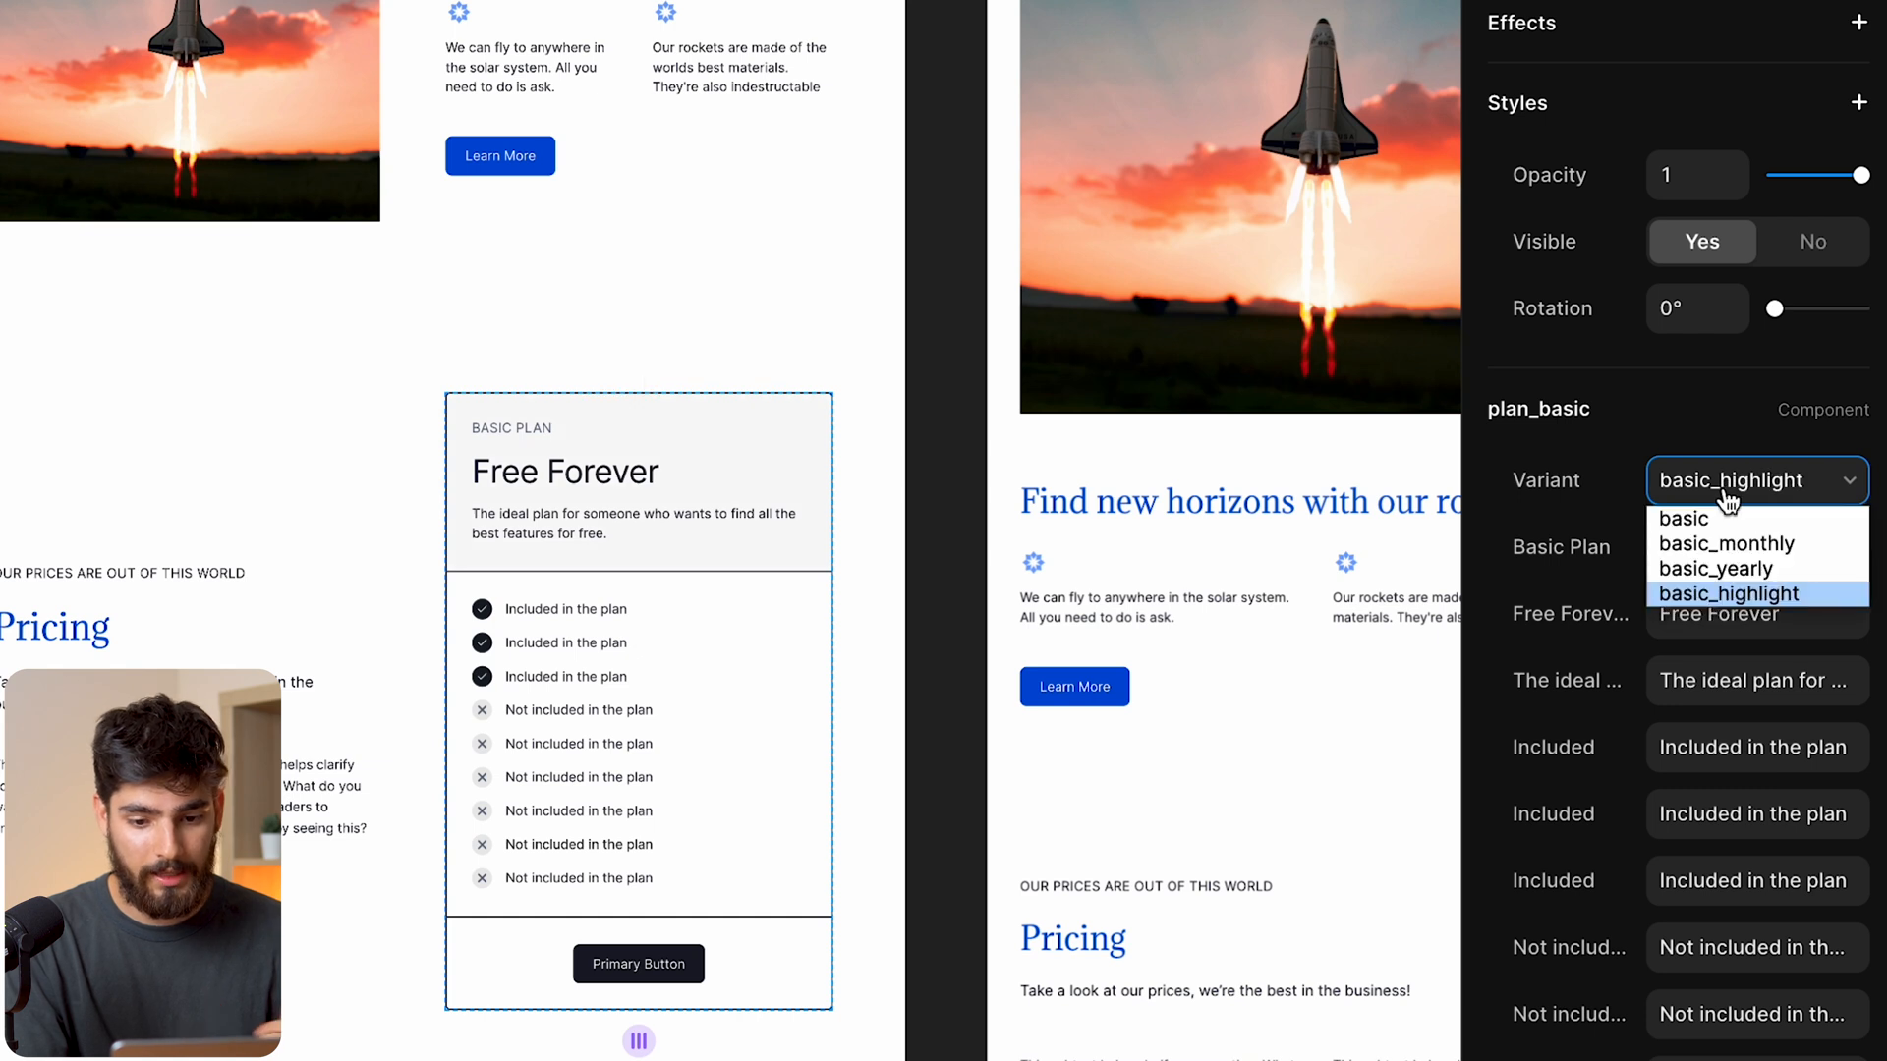
click(1682, 518)
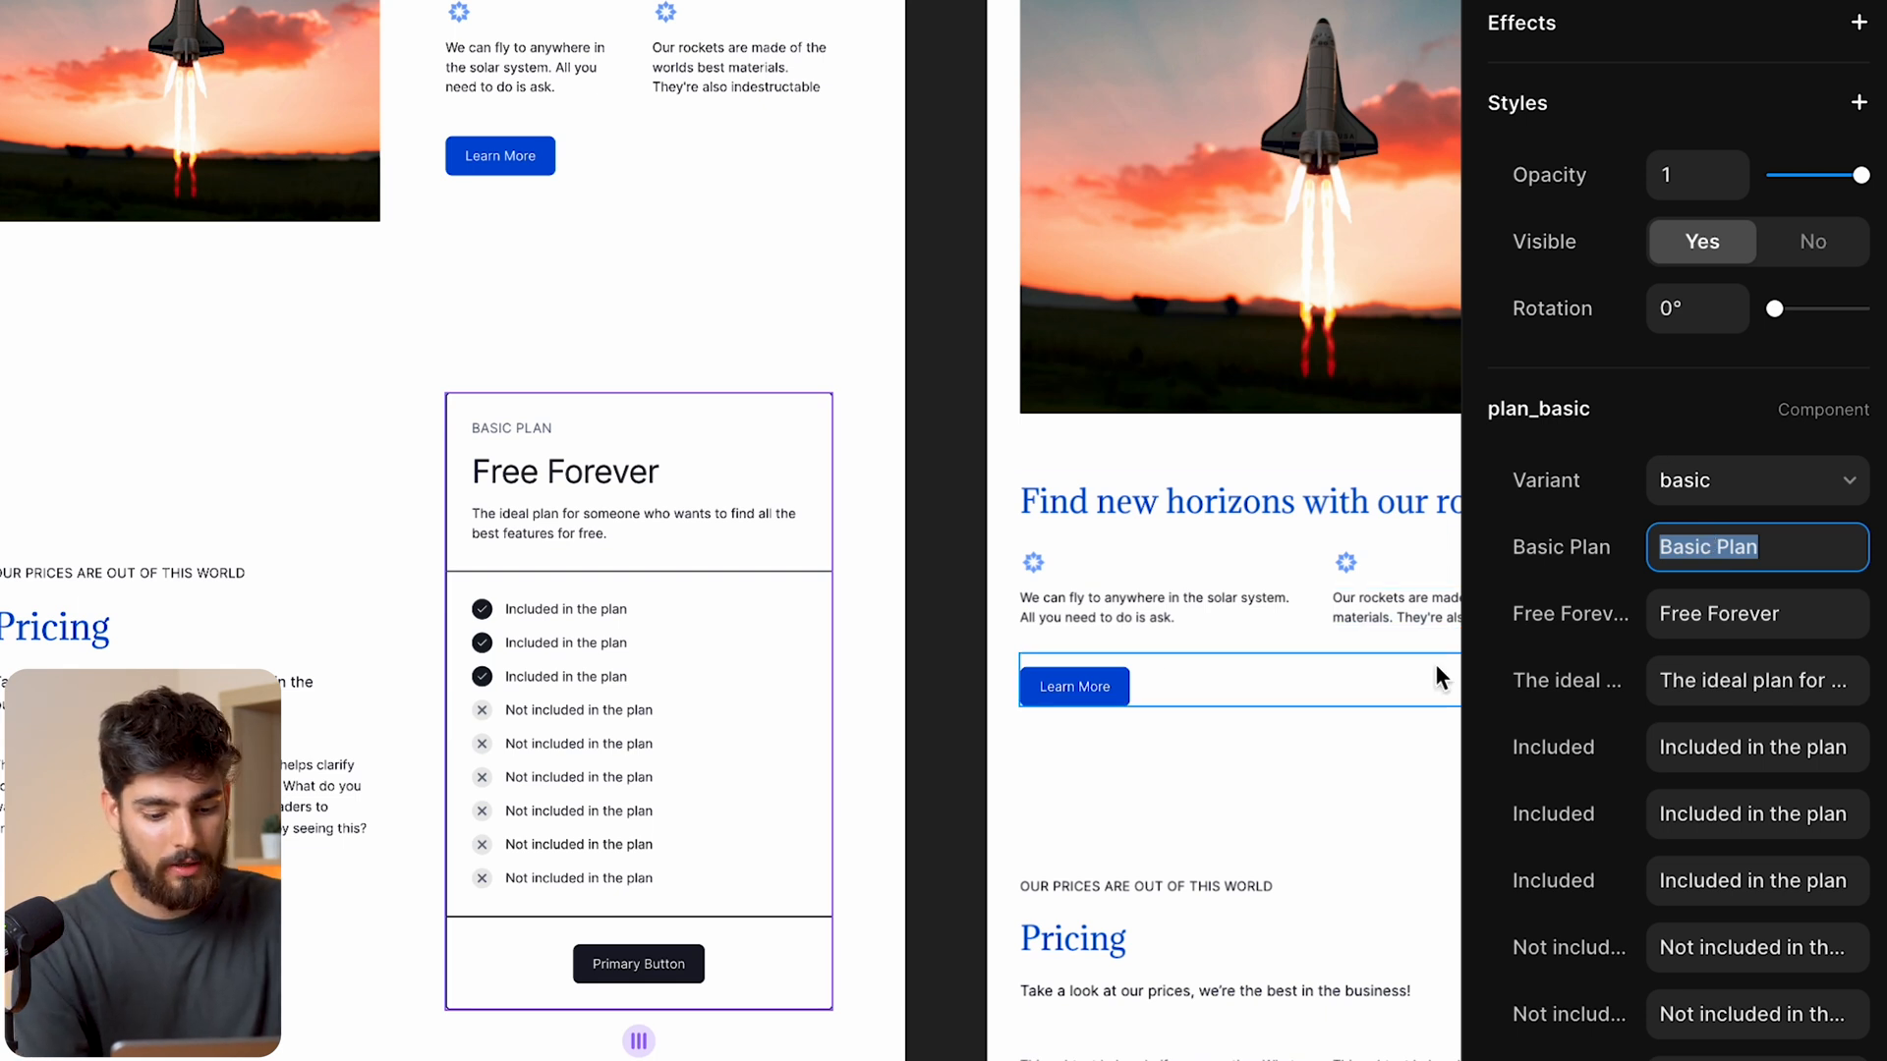
Rename the plan 'Out of this world' and change its Free Forever price to $300,000
text(Out of this w)
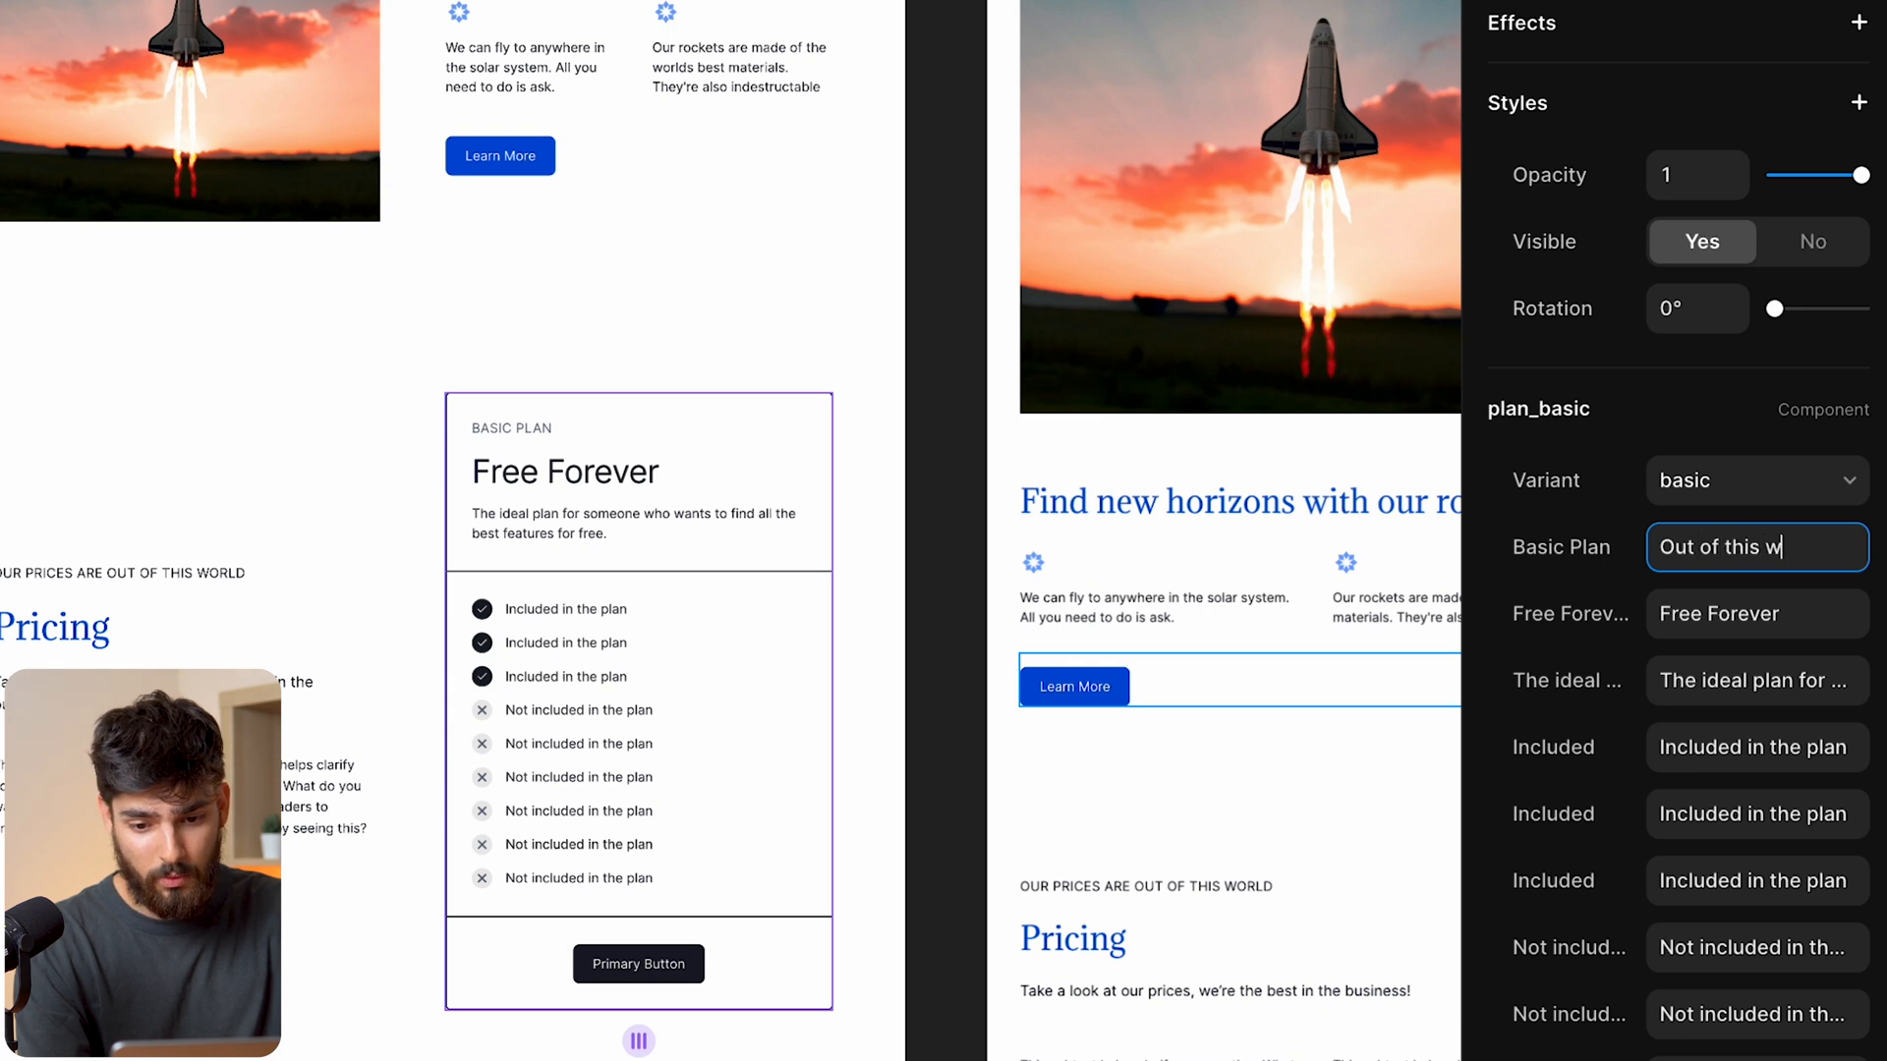
click(1756, 613)
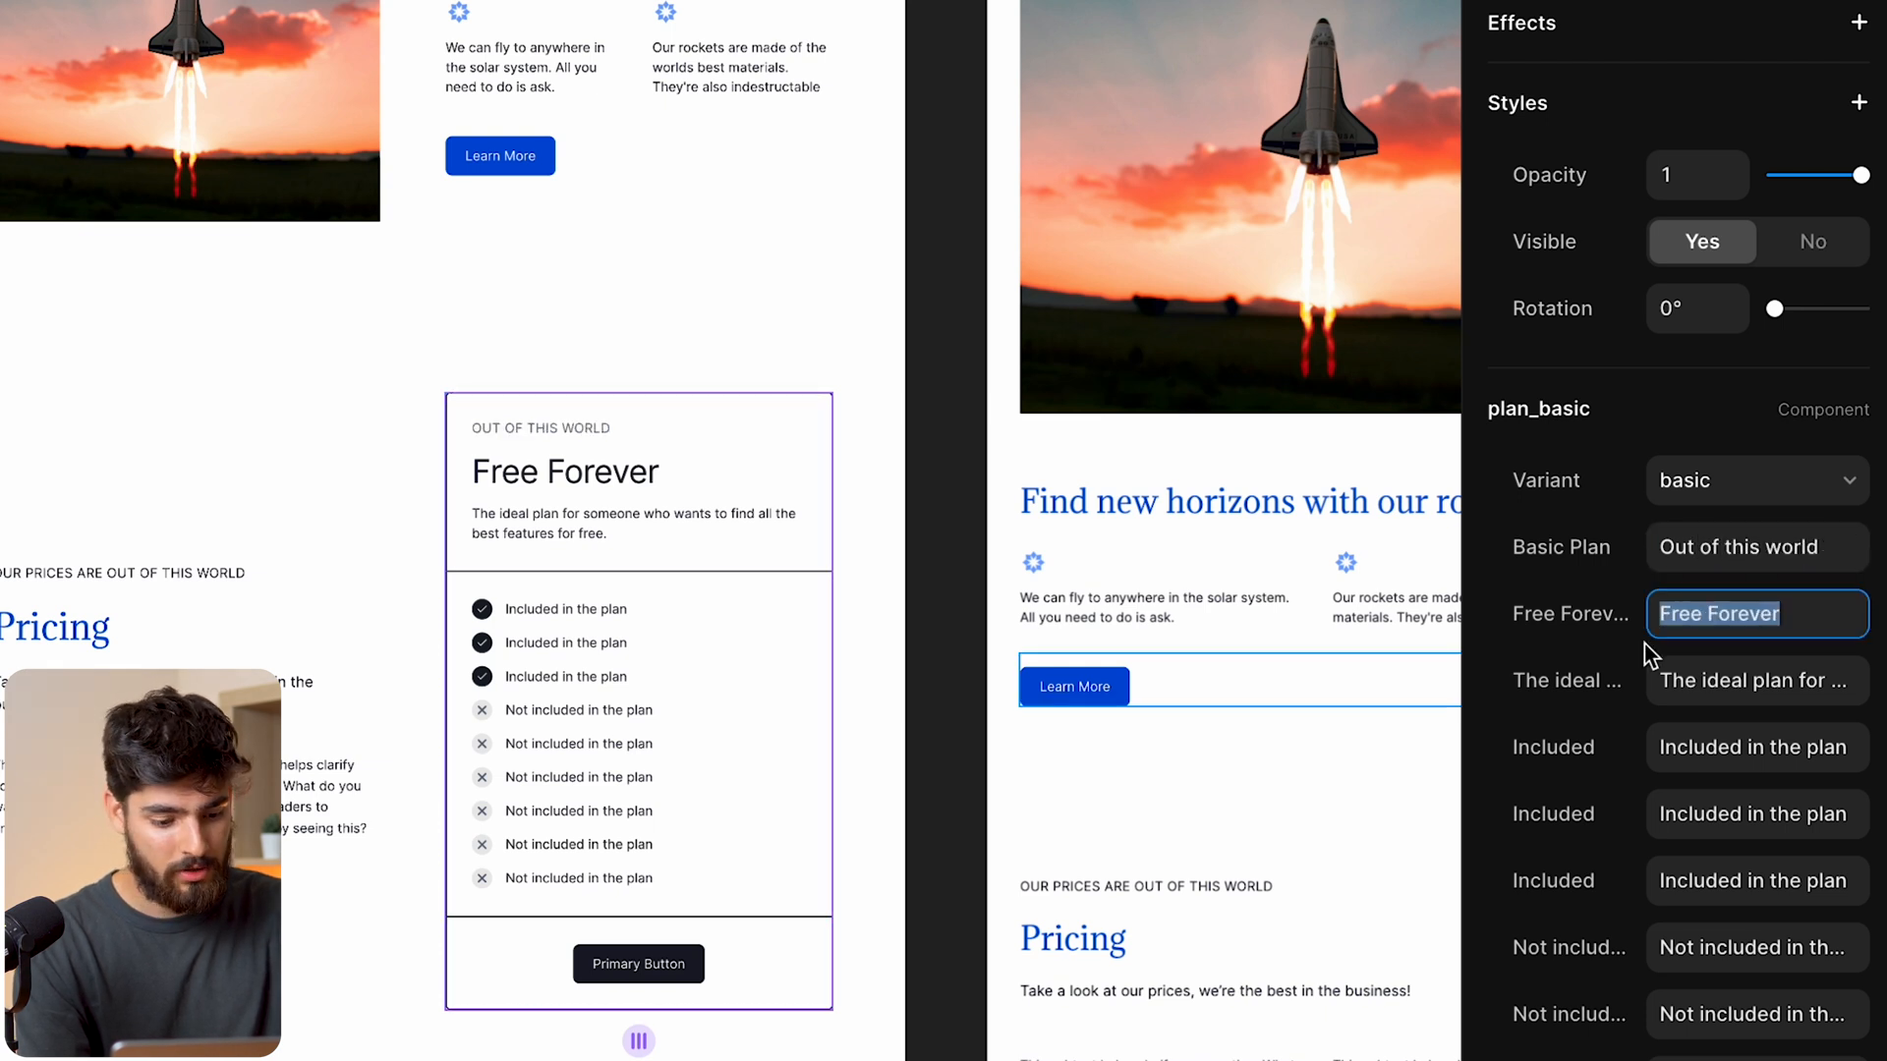
text($30,0)
click(1757, 680)
text(The perfect plan to leave this world)
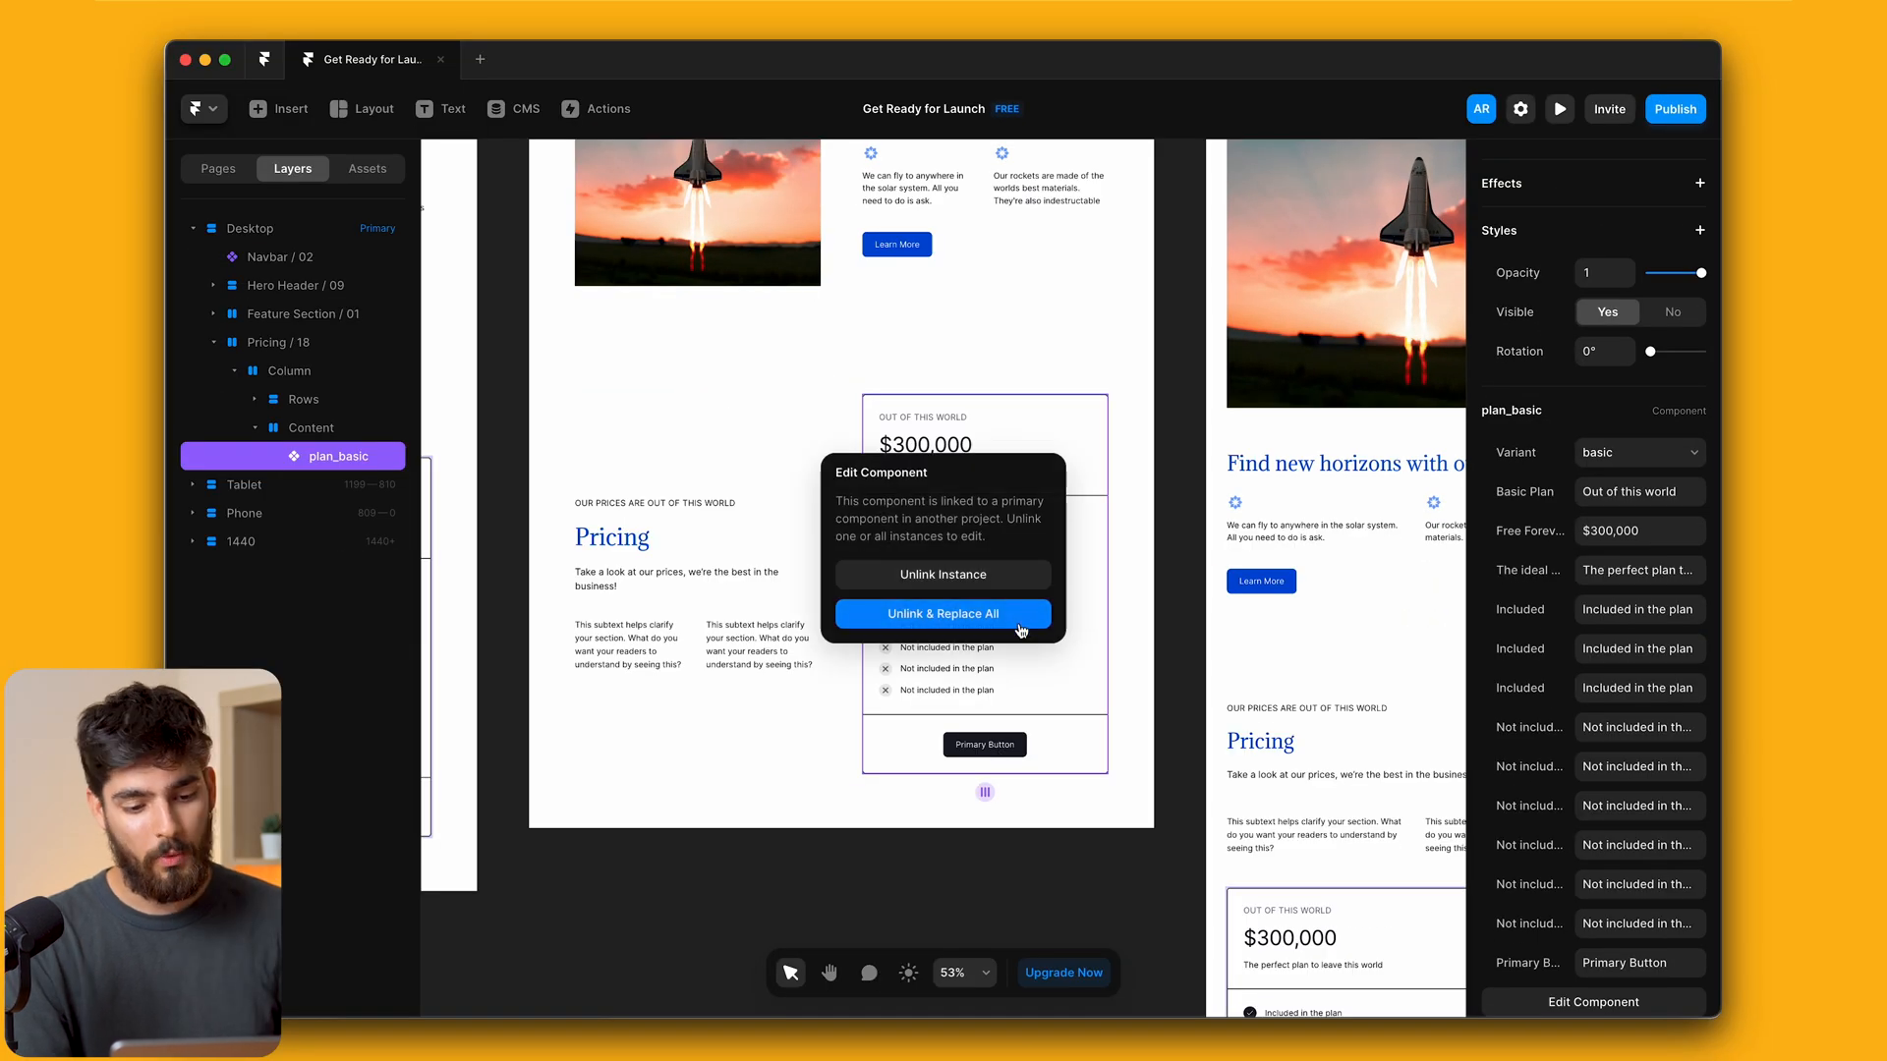
mouse_move(1018, 631)
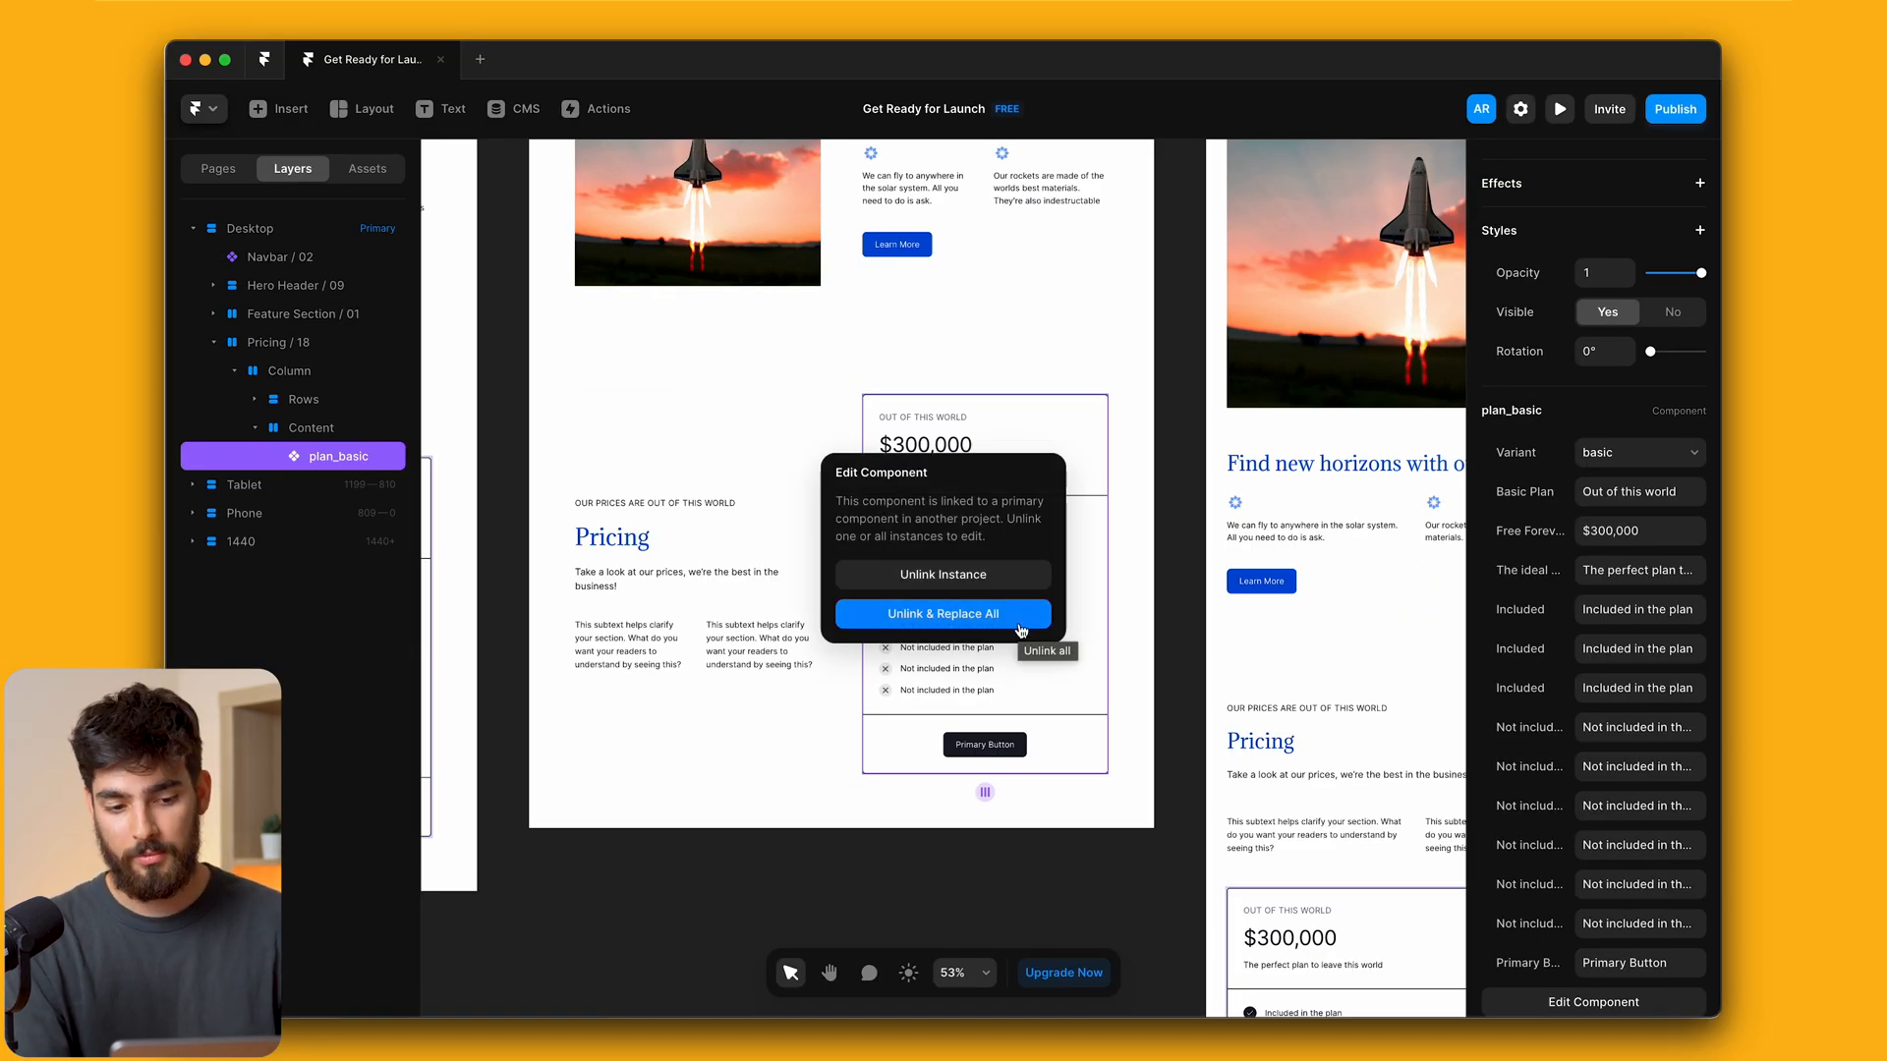
Unlink all plan instances, make the card border Blue Primary and fill the header with Light Grey Secondary
click(941, 613)
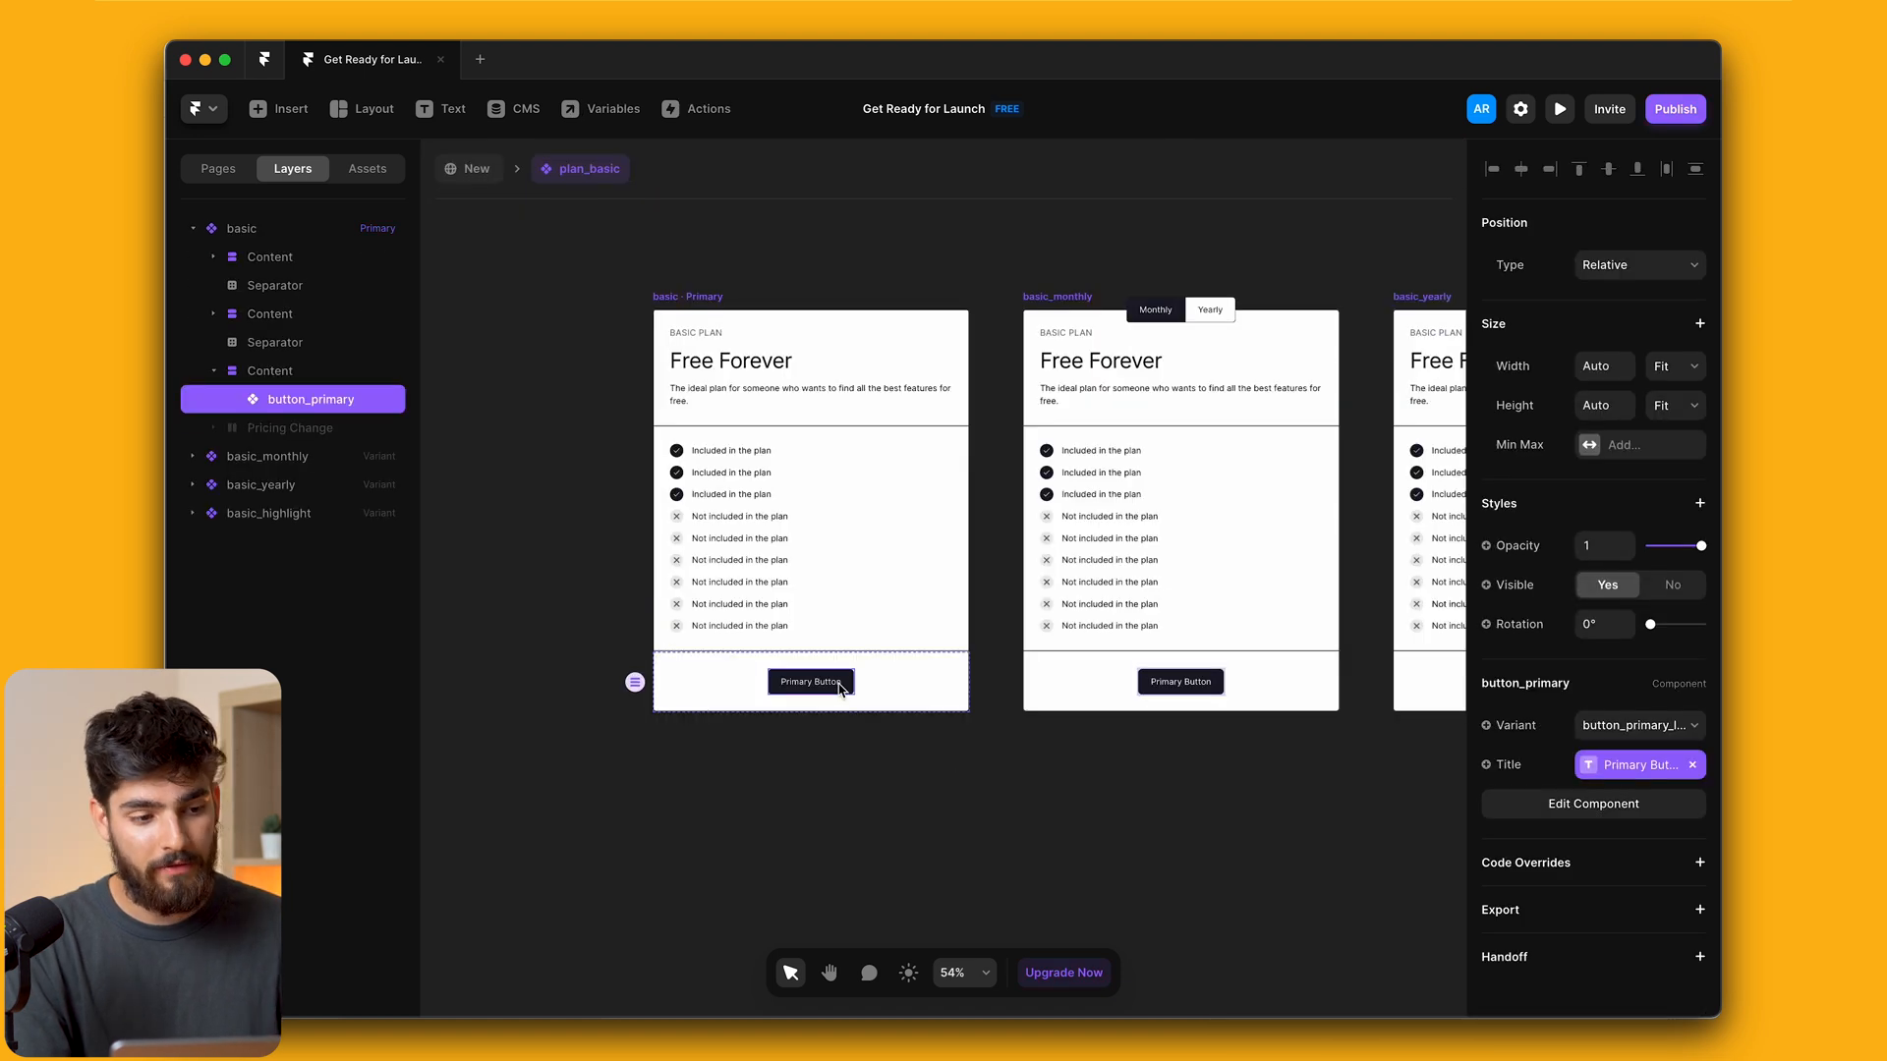
click(368, 170)
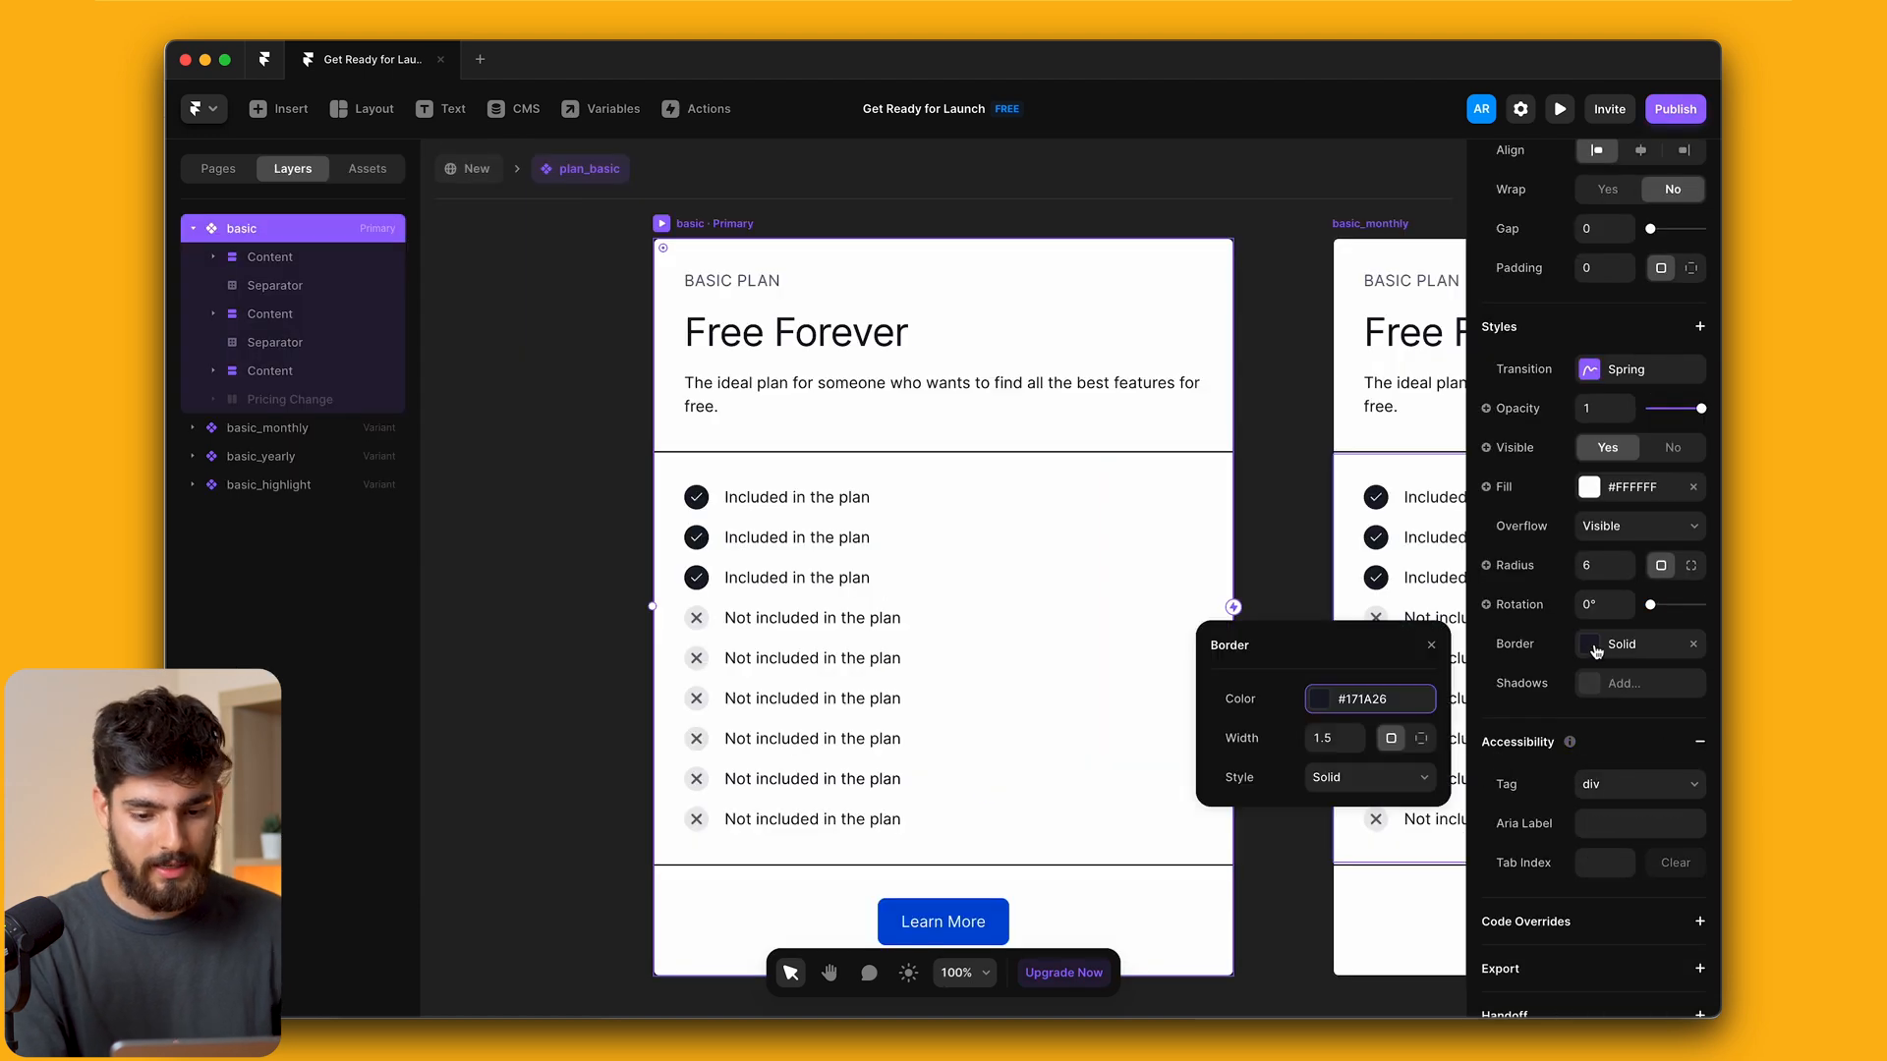
click(1309, 700)
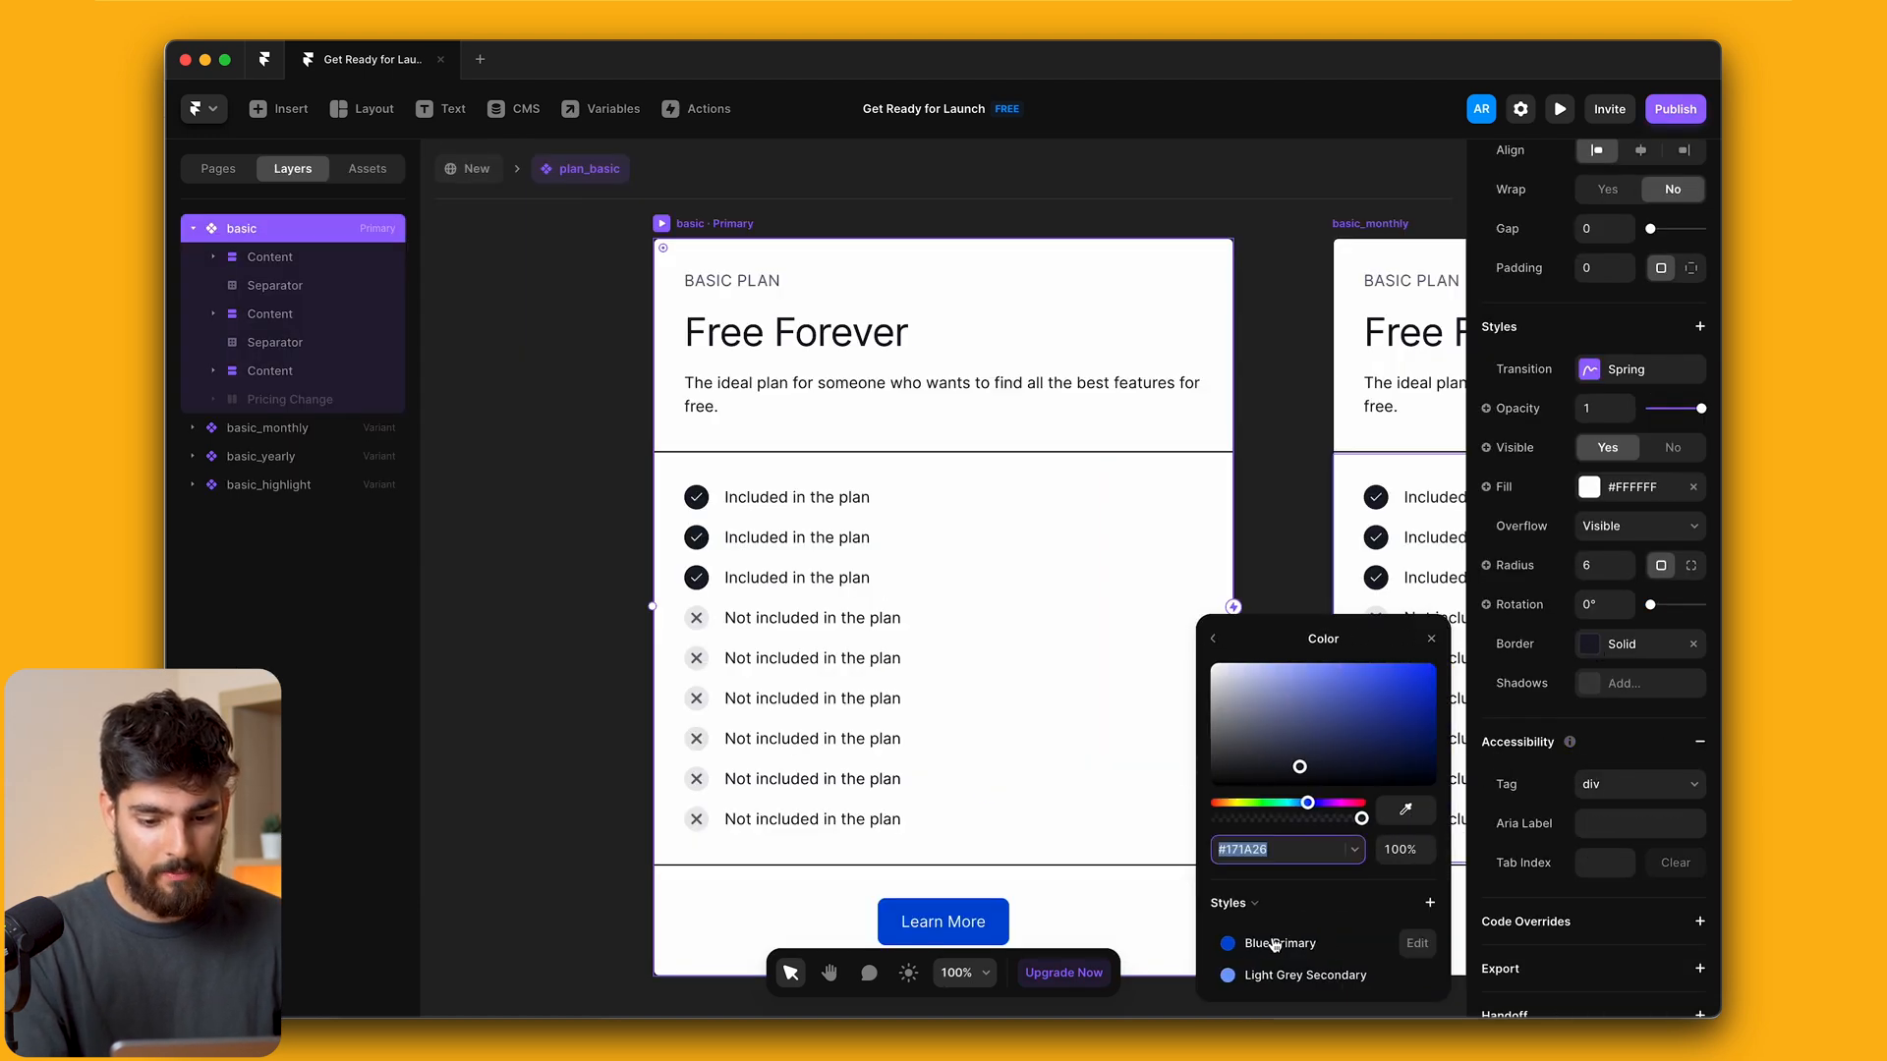
click(1273, 942)
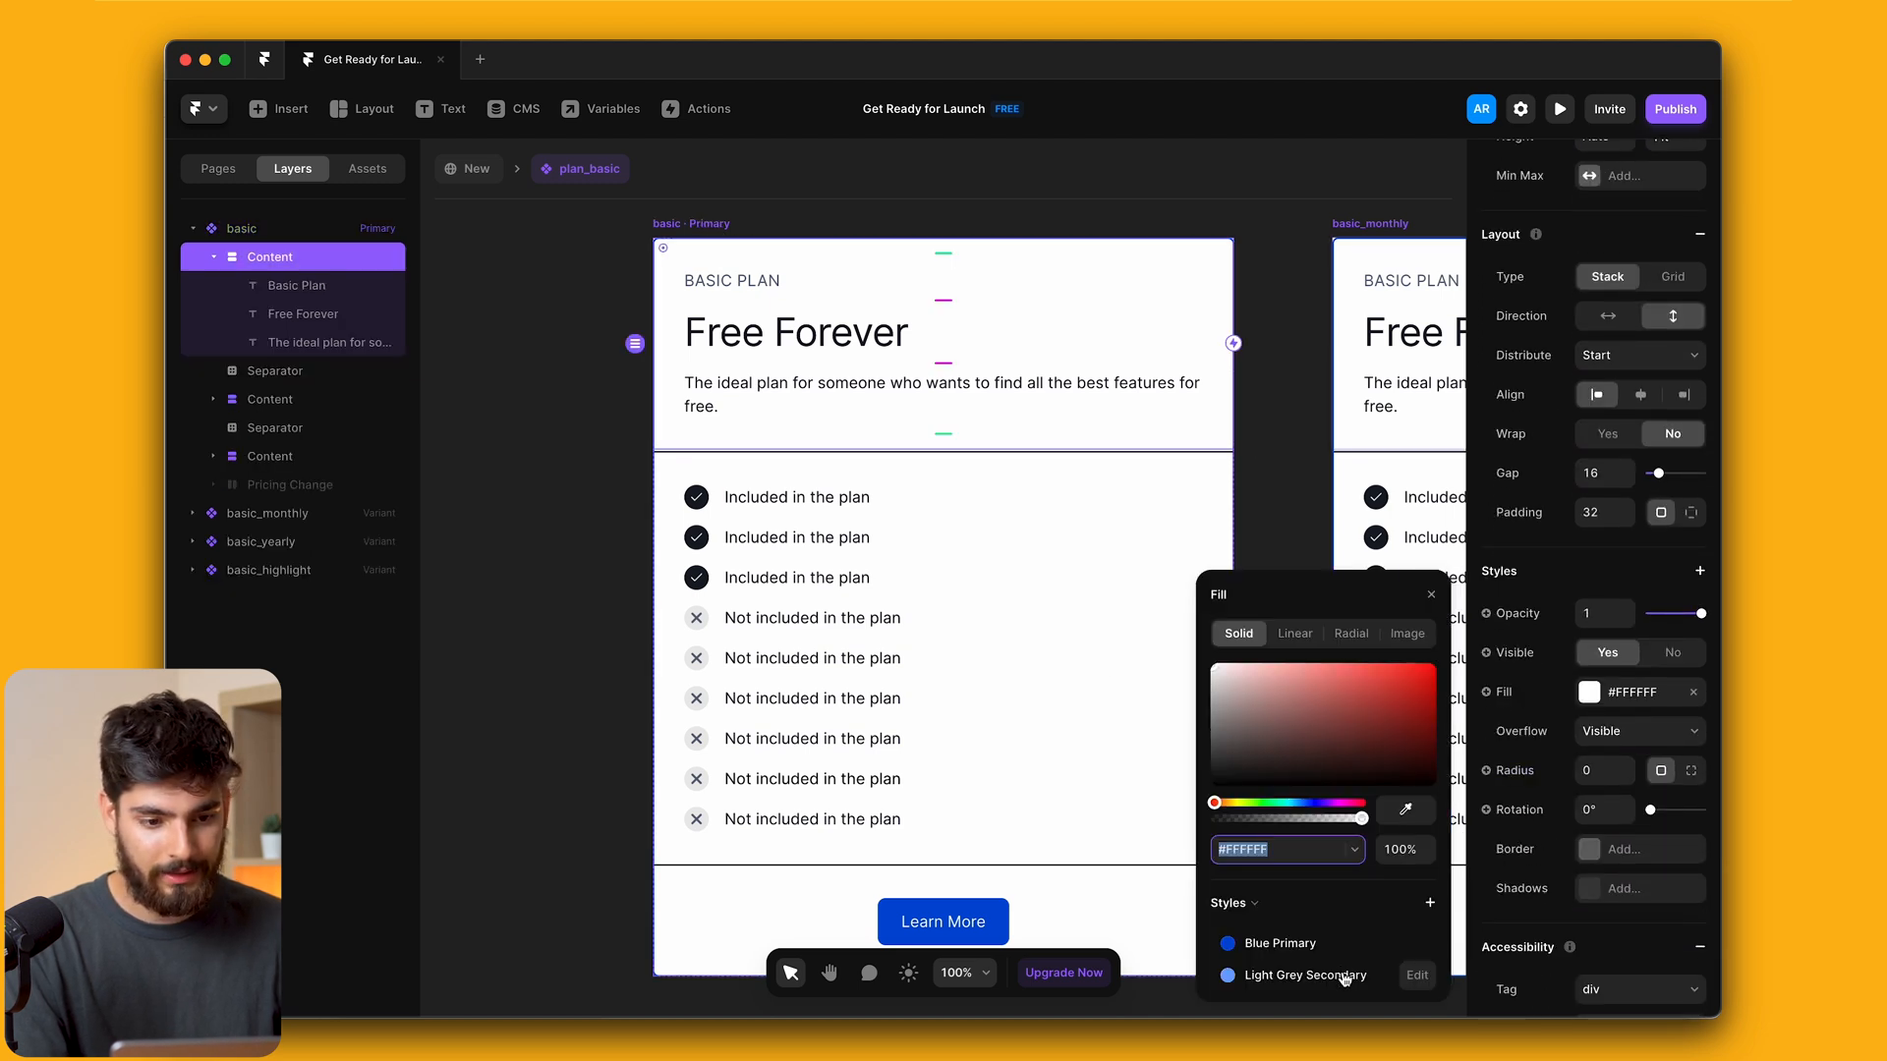
click(297, 285)
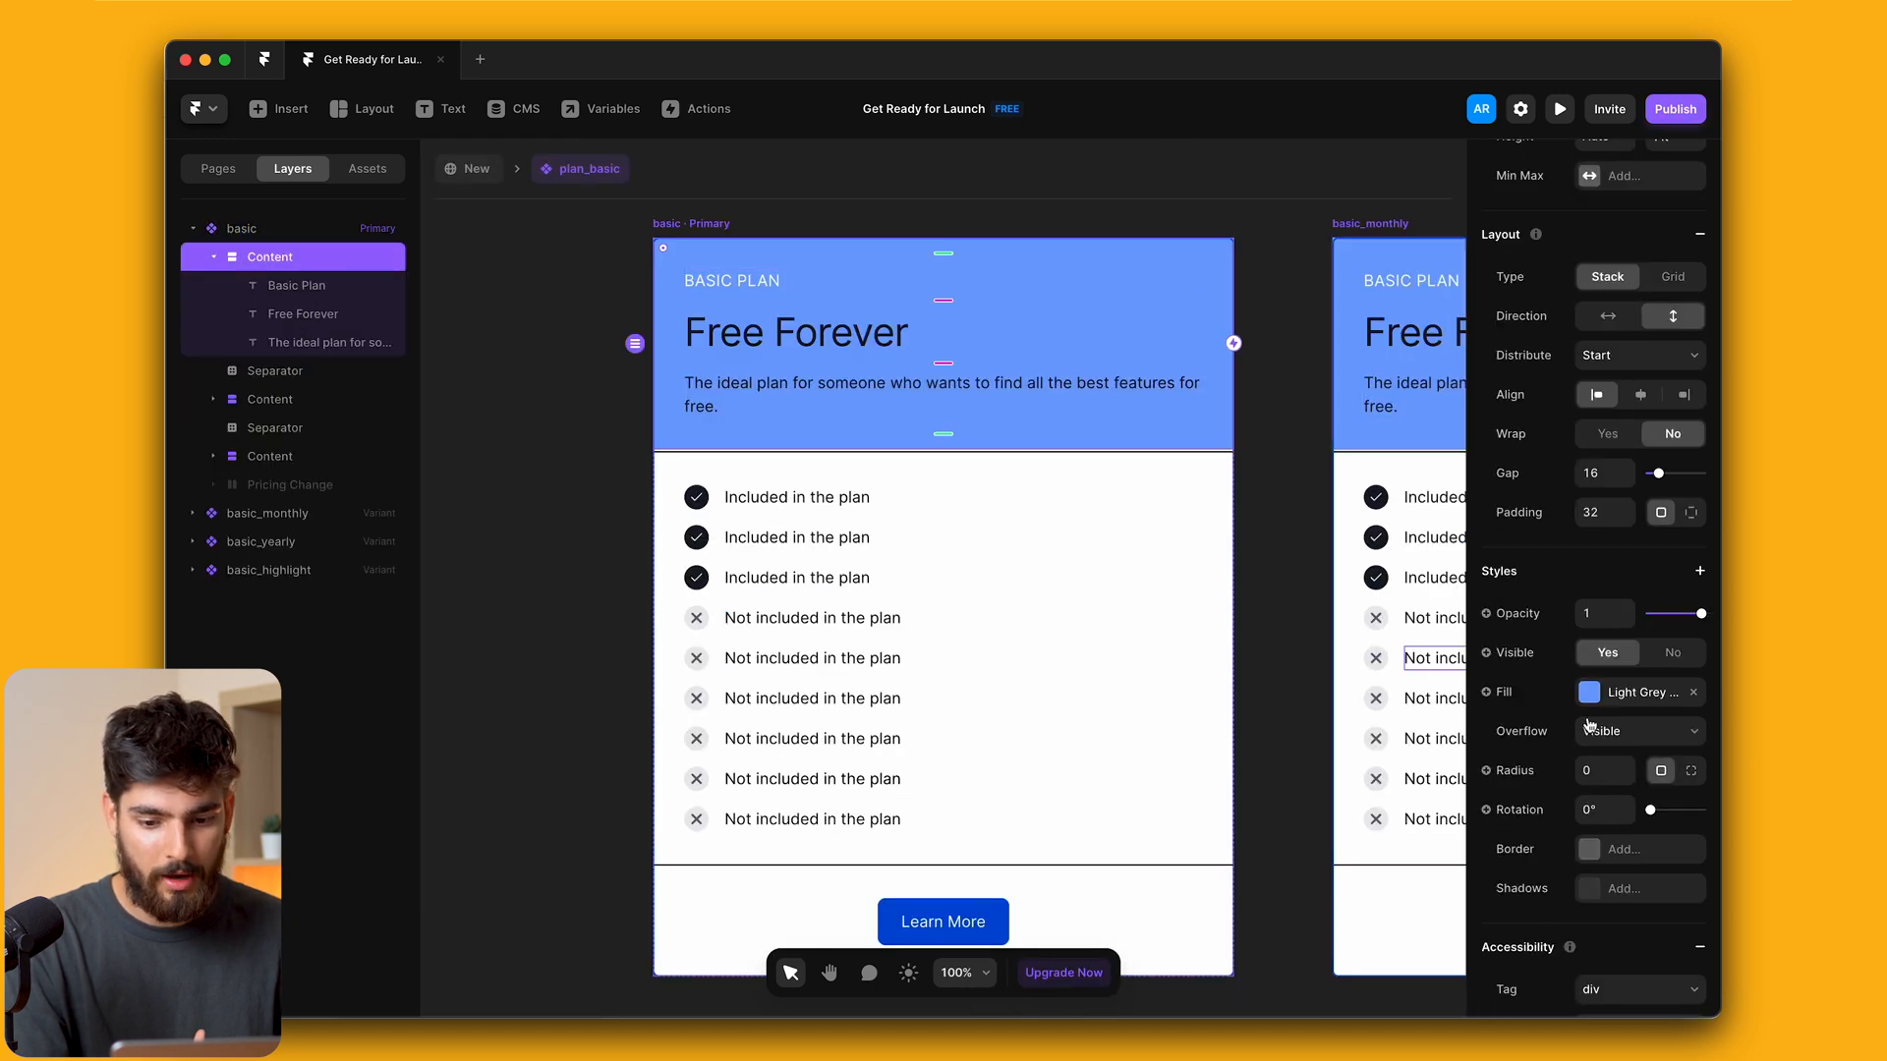
Make the header fill a linear blue gradient and round the basic card to radius 36
click(1588, 692)
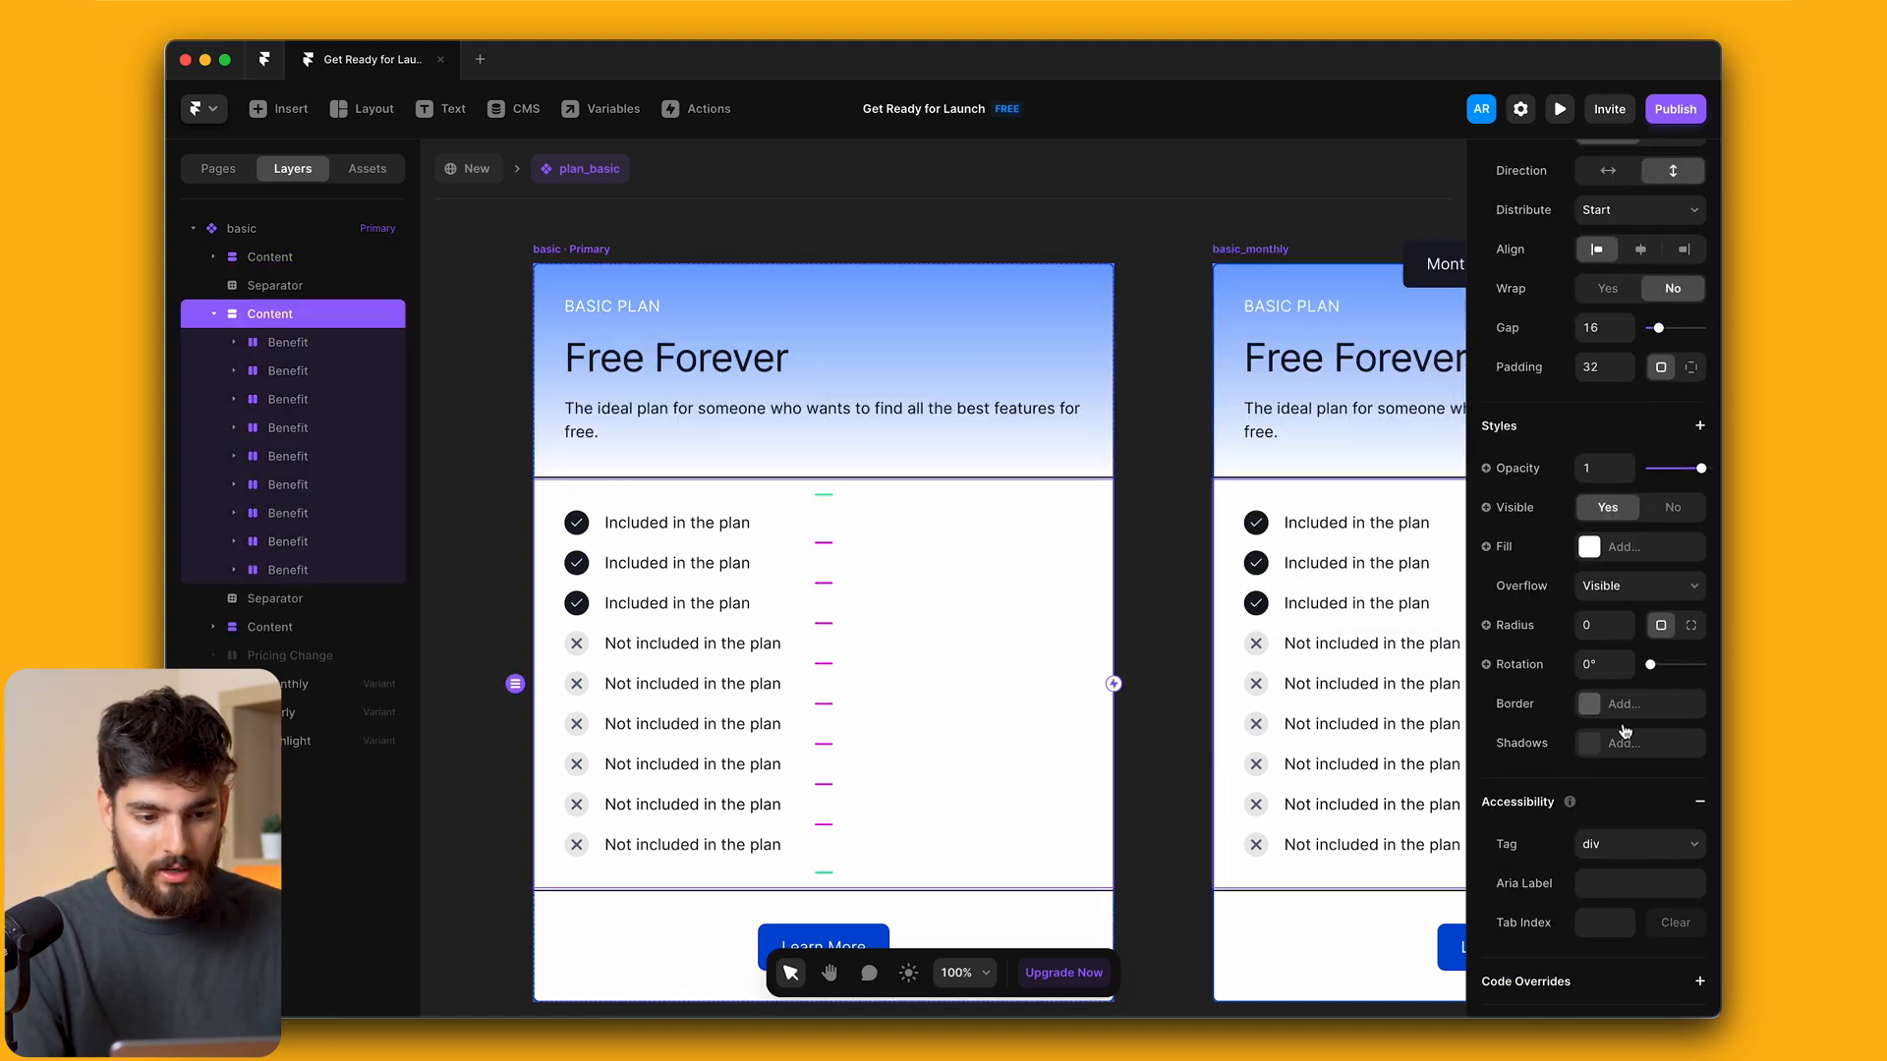
scroll(down, 3)
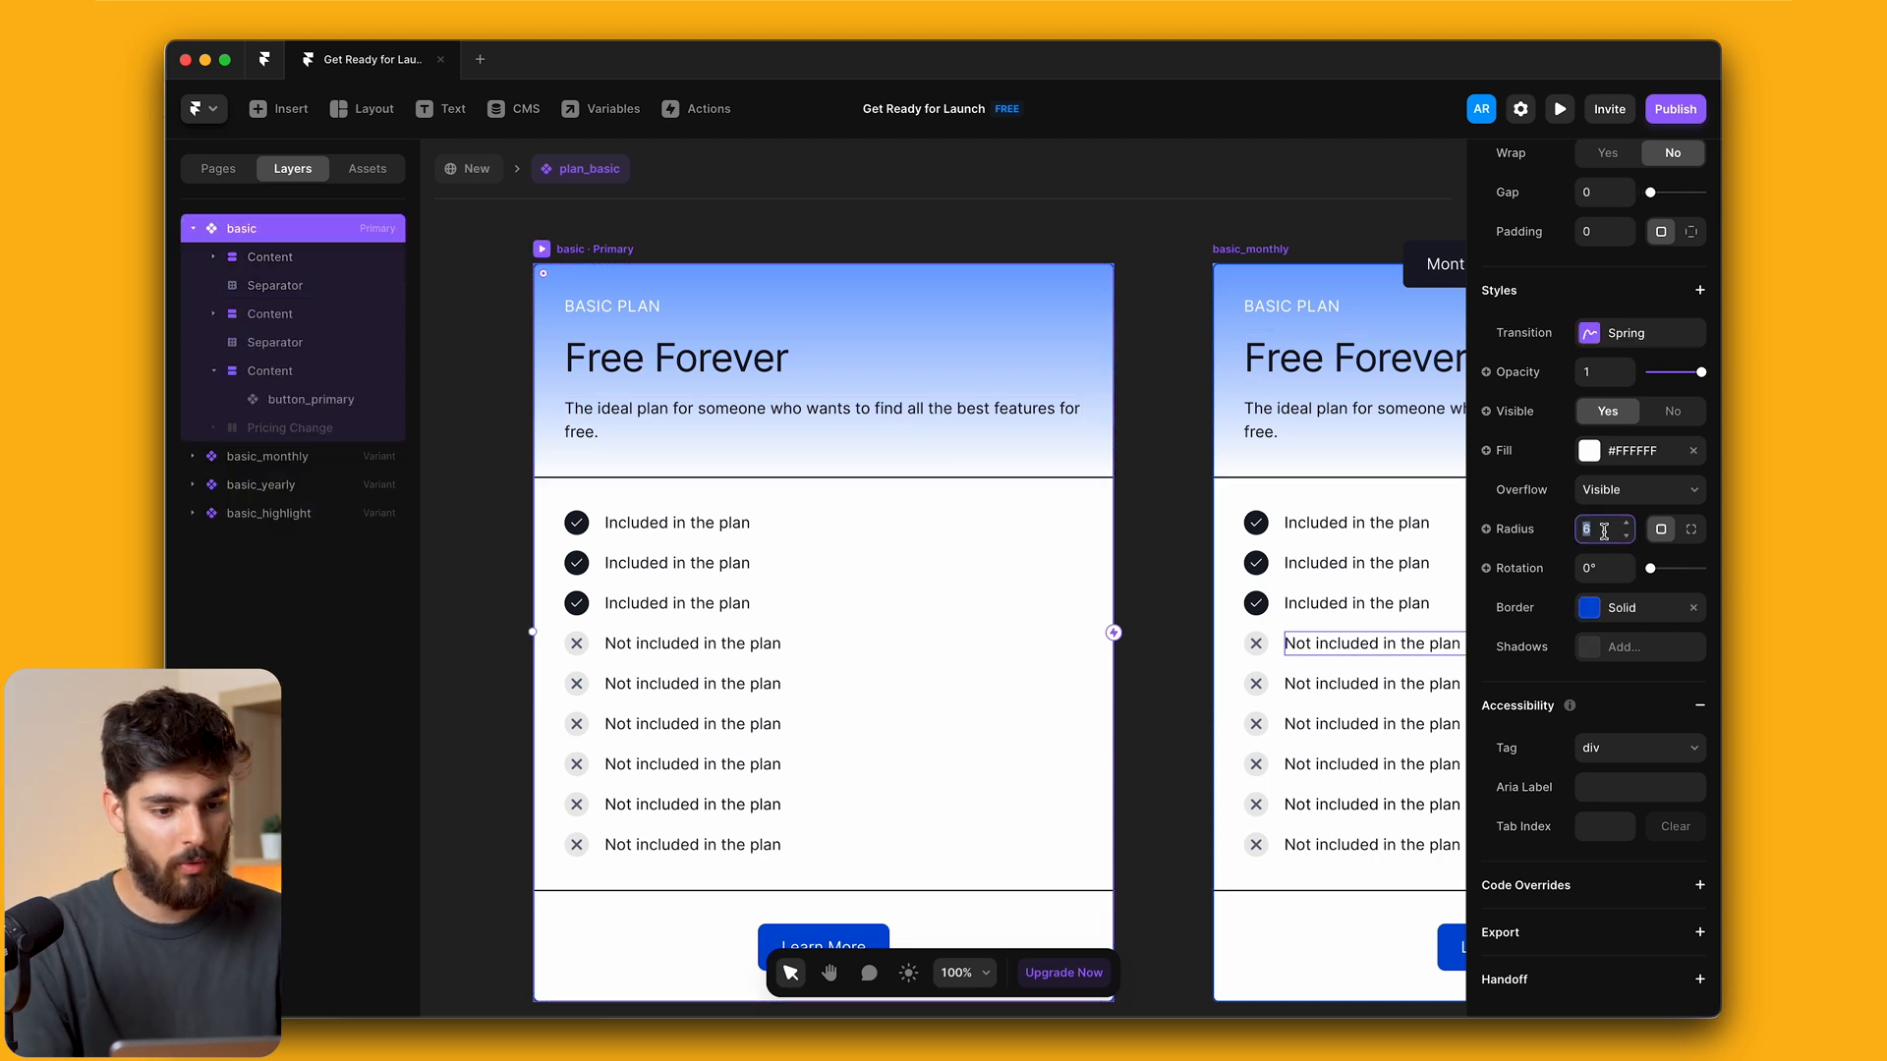
text(36)
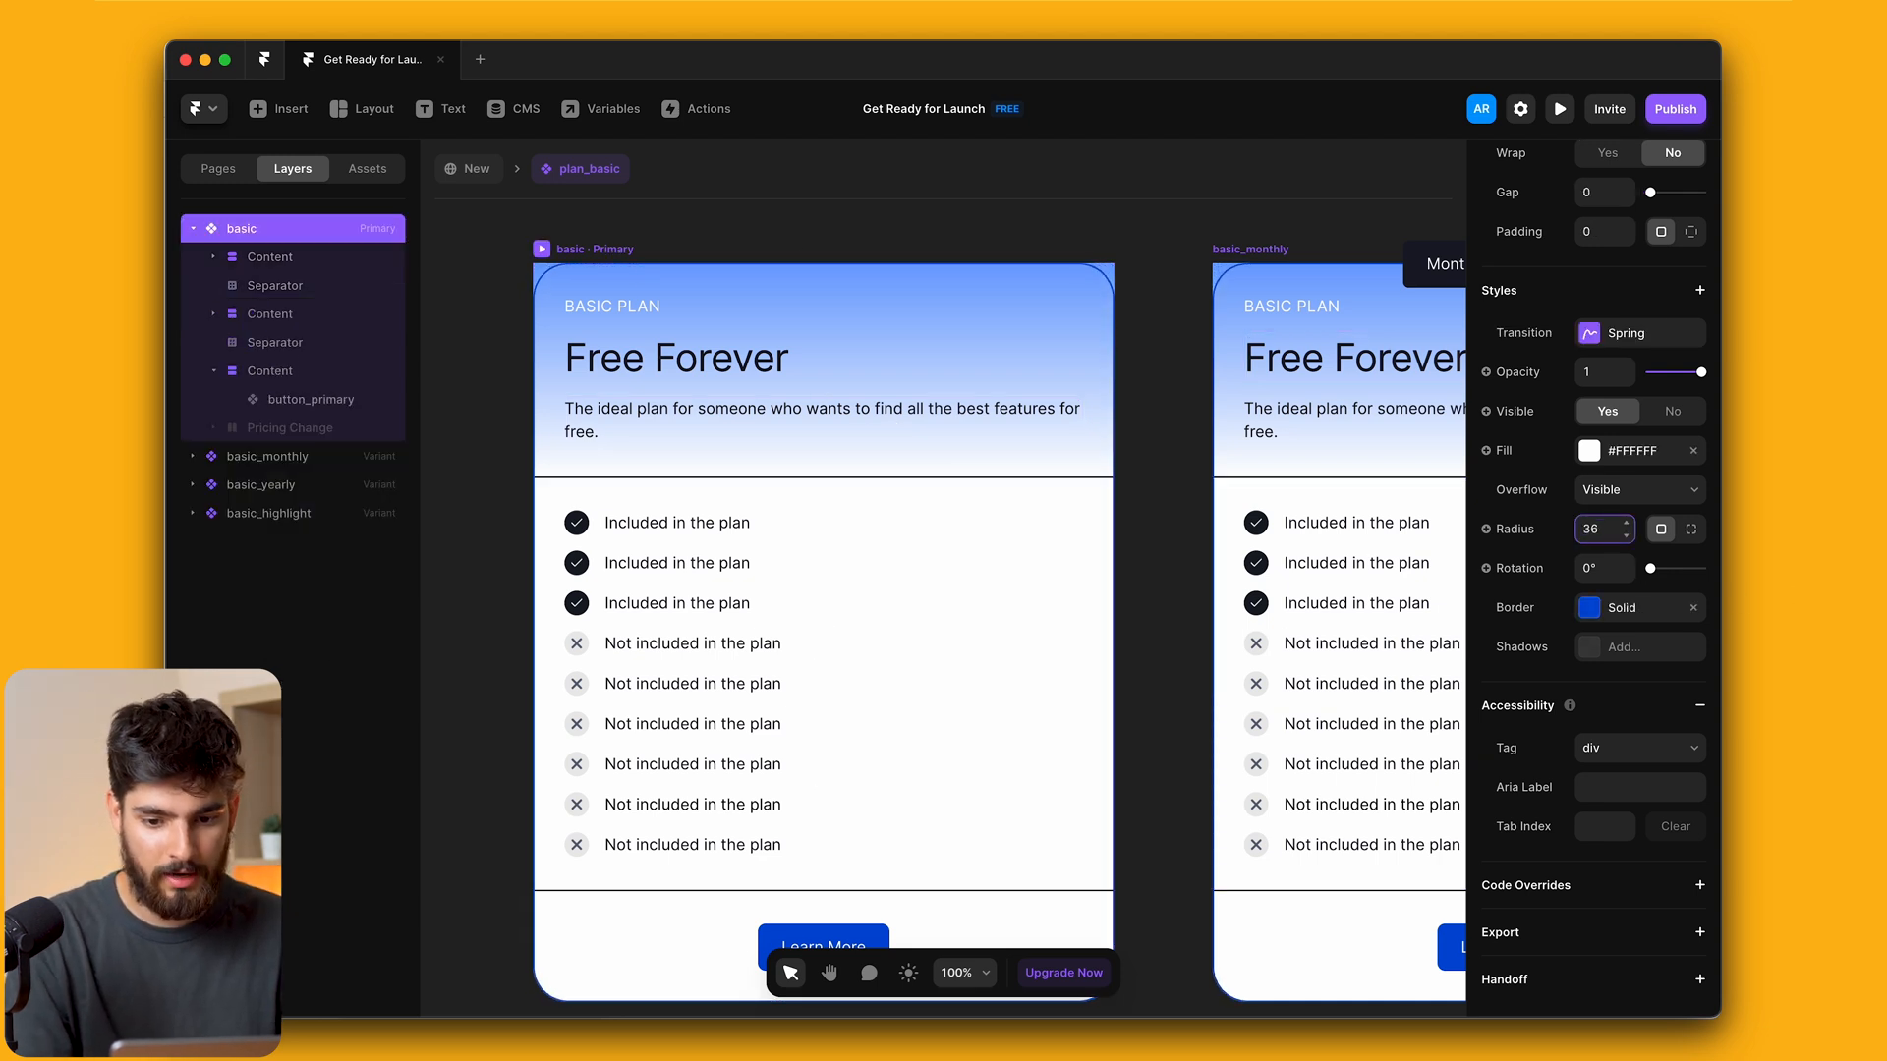
click(1637, 490)
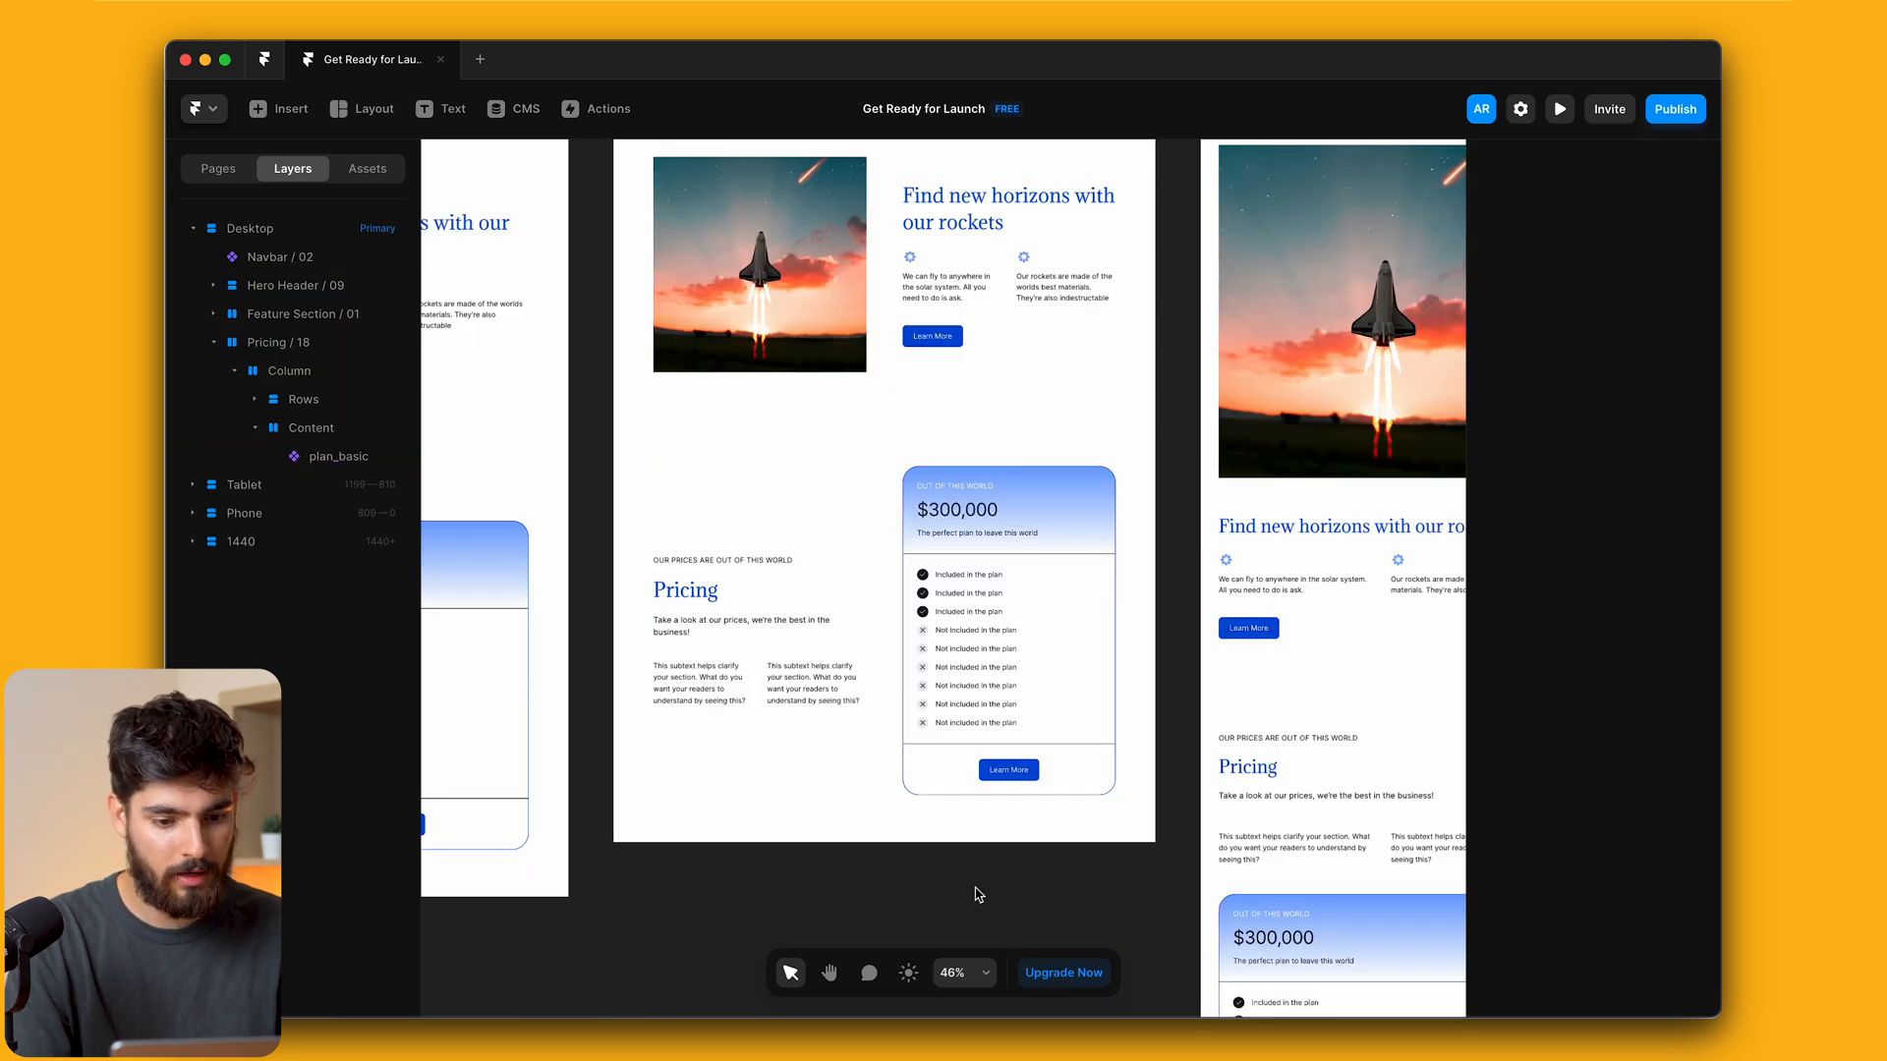
Reopen the plan component and set the basic card's Overflow to Hidden
click(1063, 509)
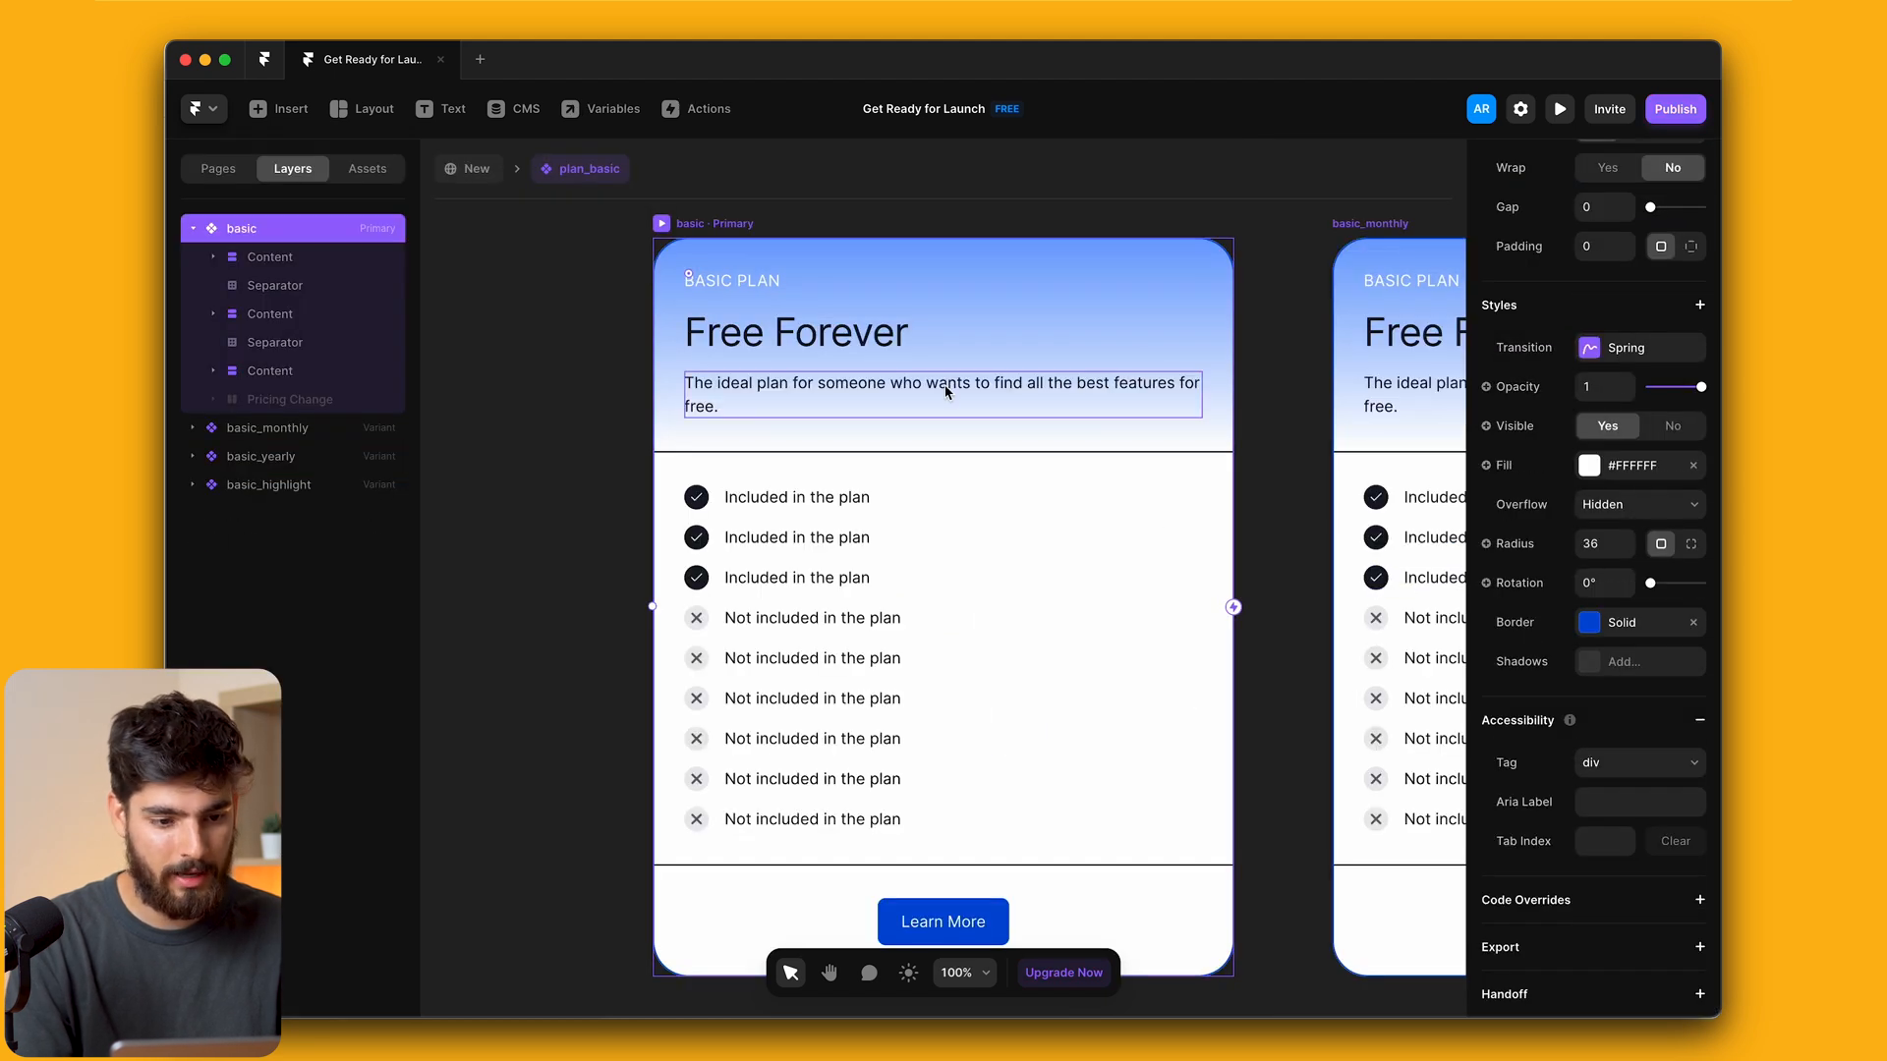
scroll(down, 3)
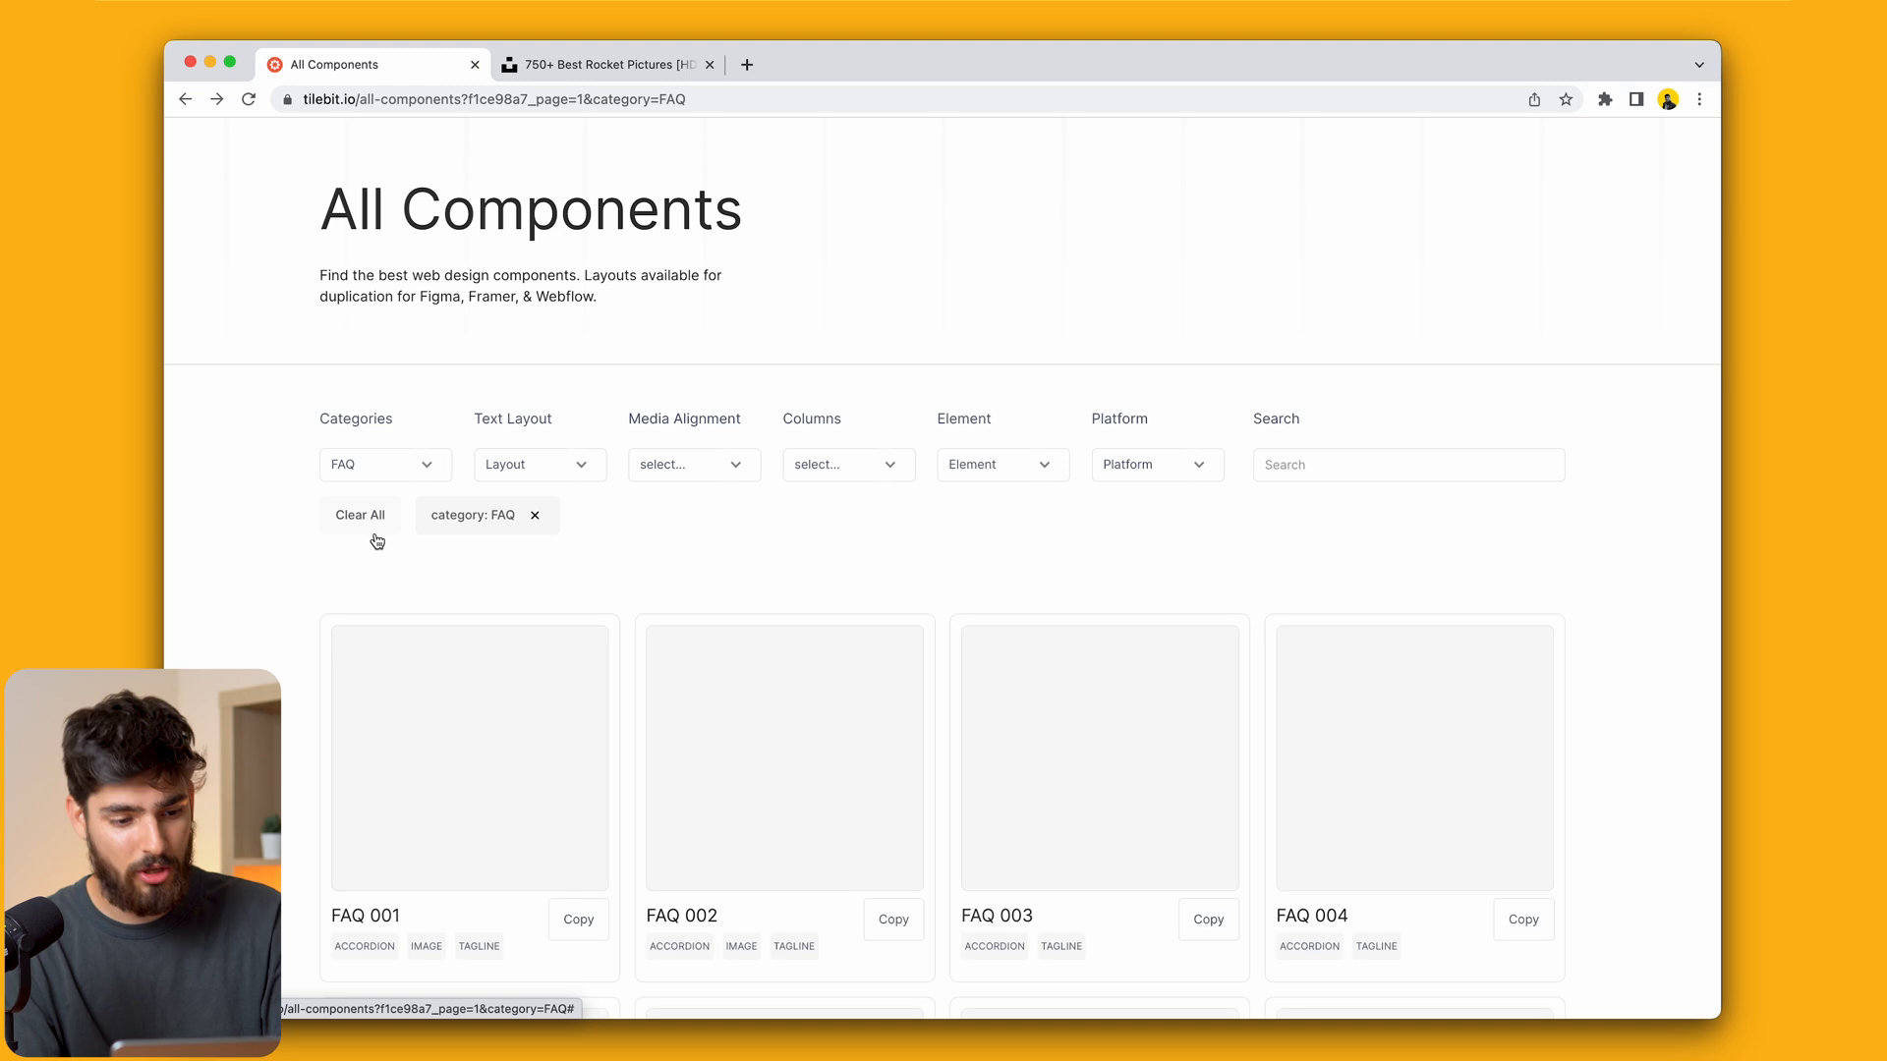
Preview FAQ 003 in tilebit and switch to the similar FAQ 007 layout
click(1209, 540)
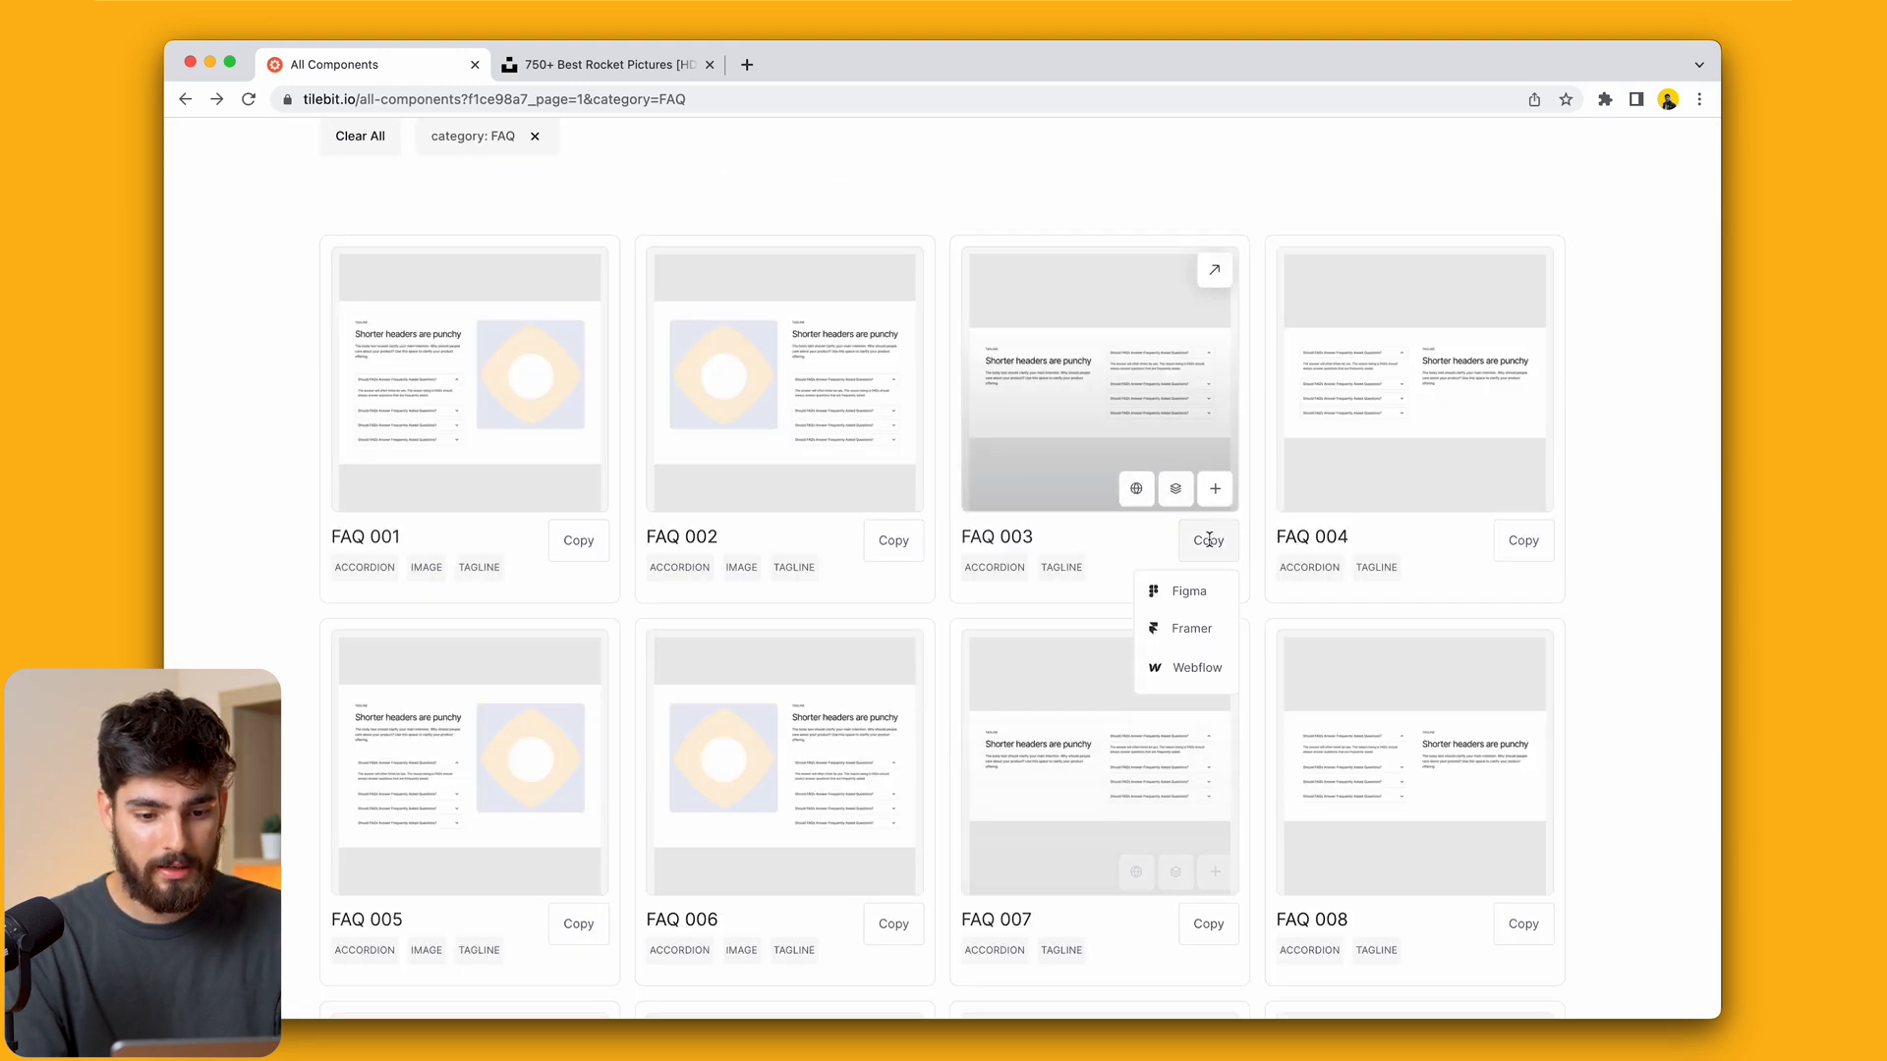
click(1189, 629)
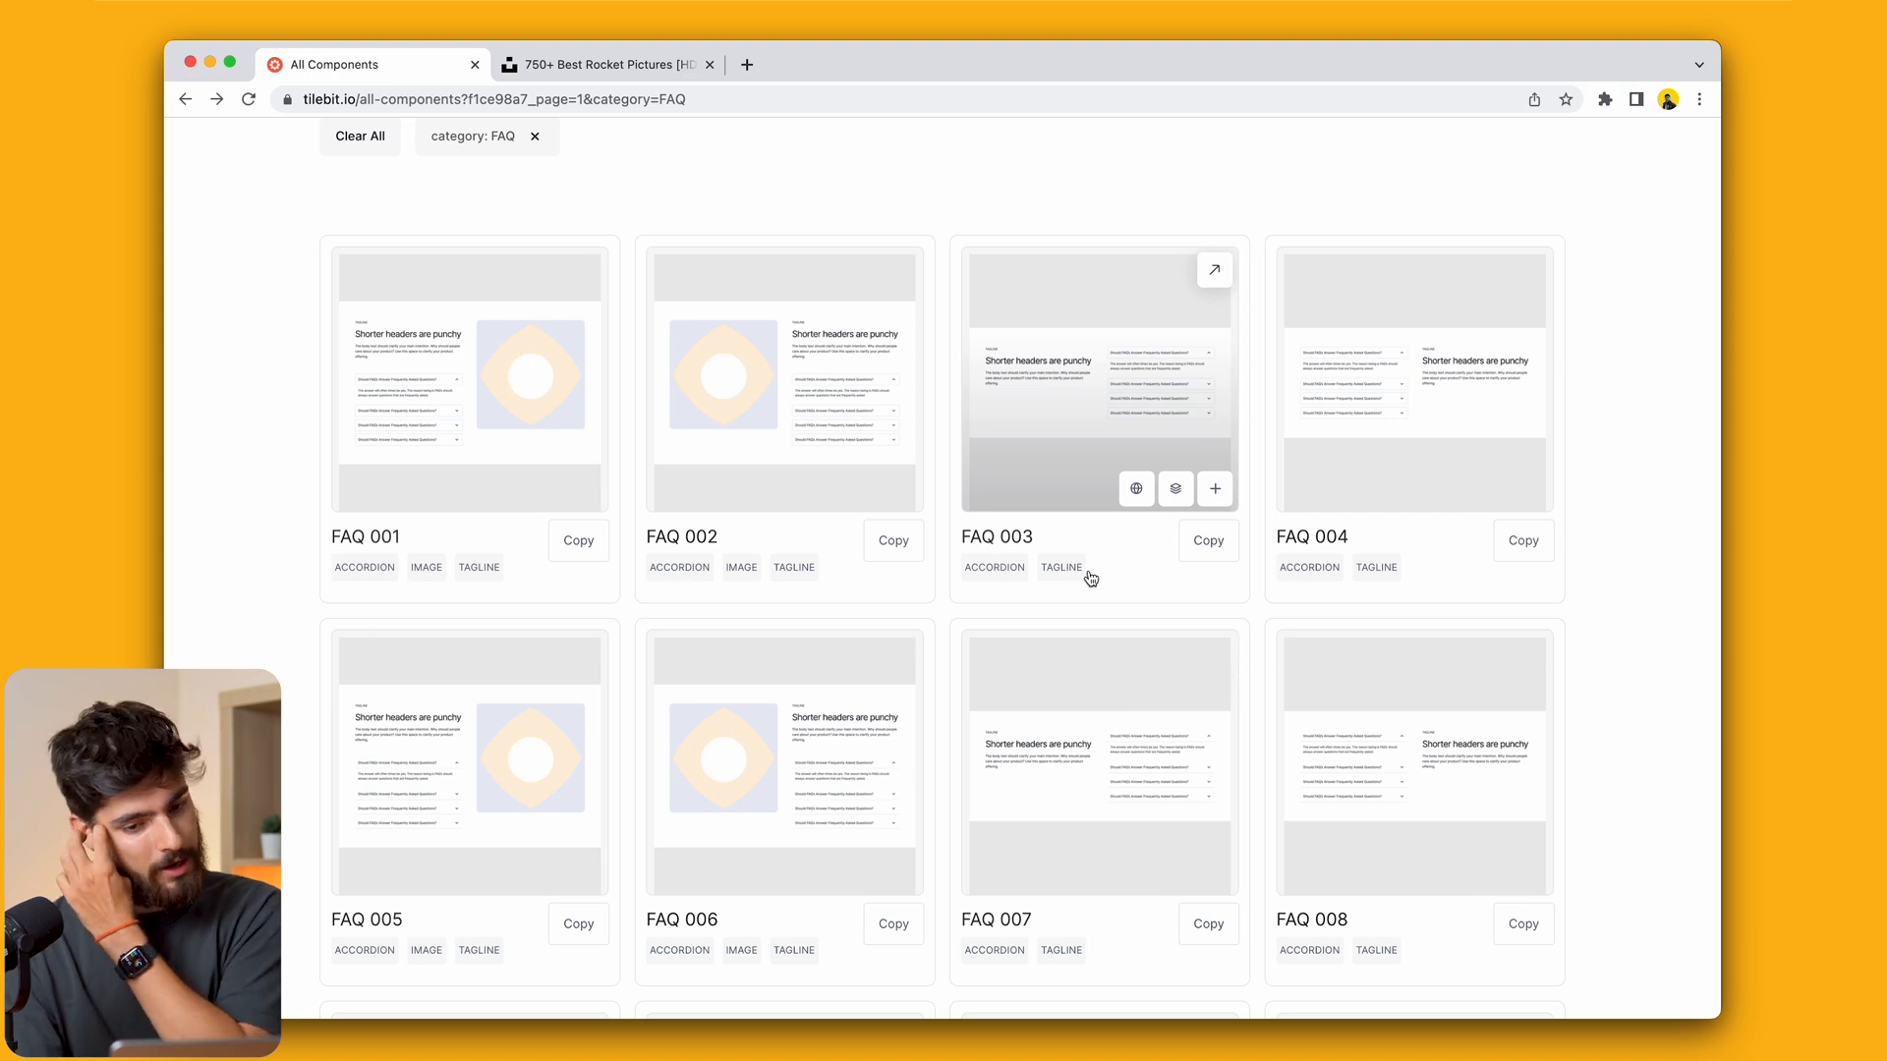
mouse_move(1128, 556)
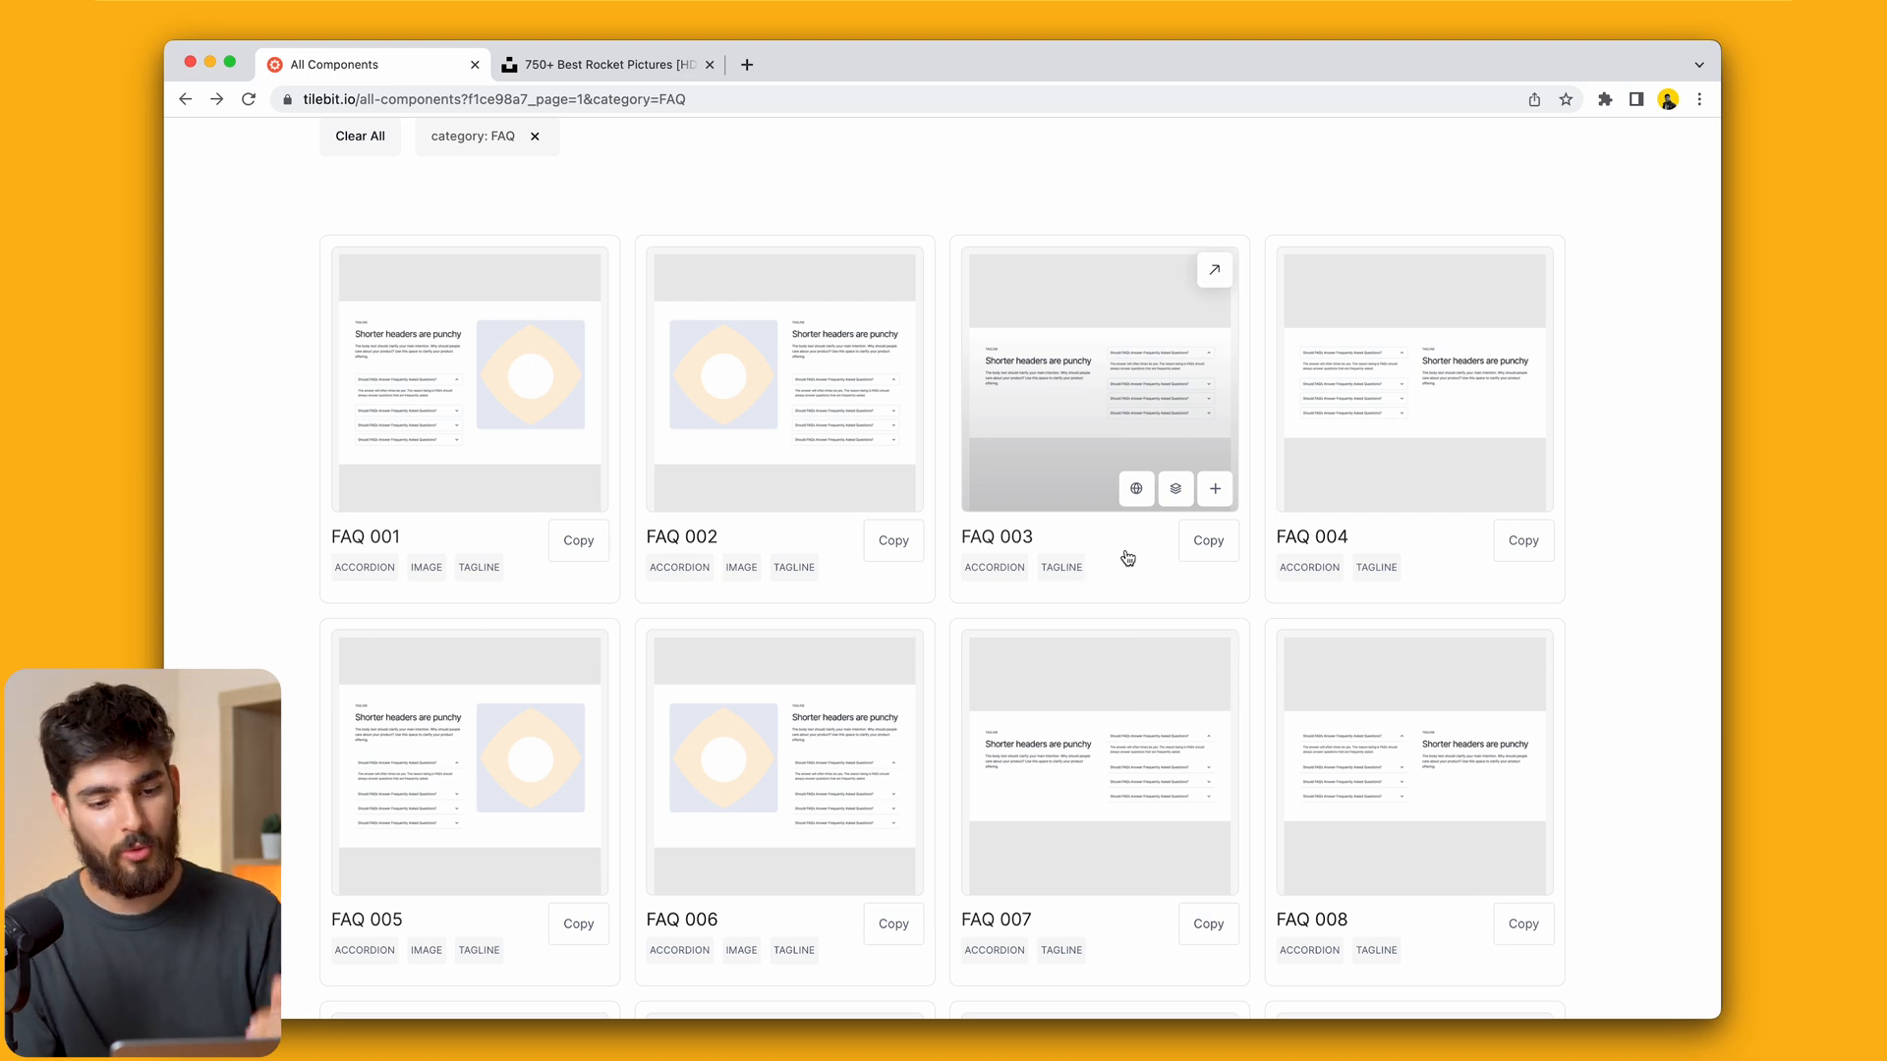
click(1213, 269)
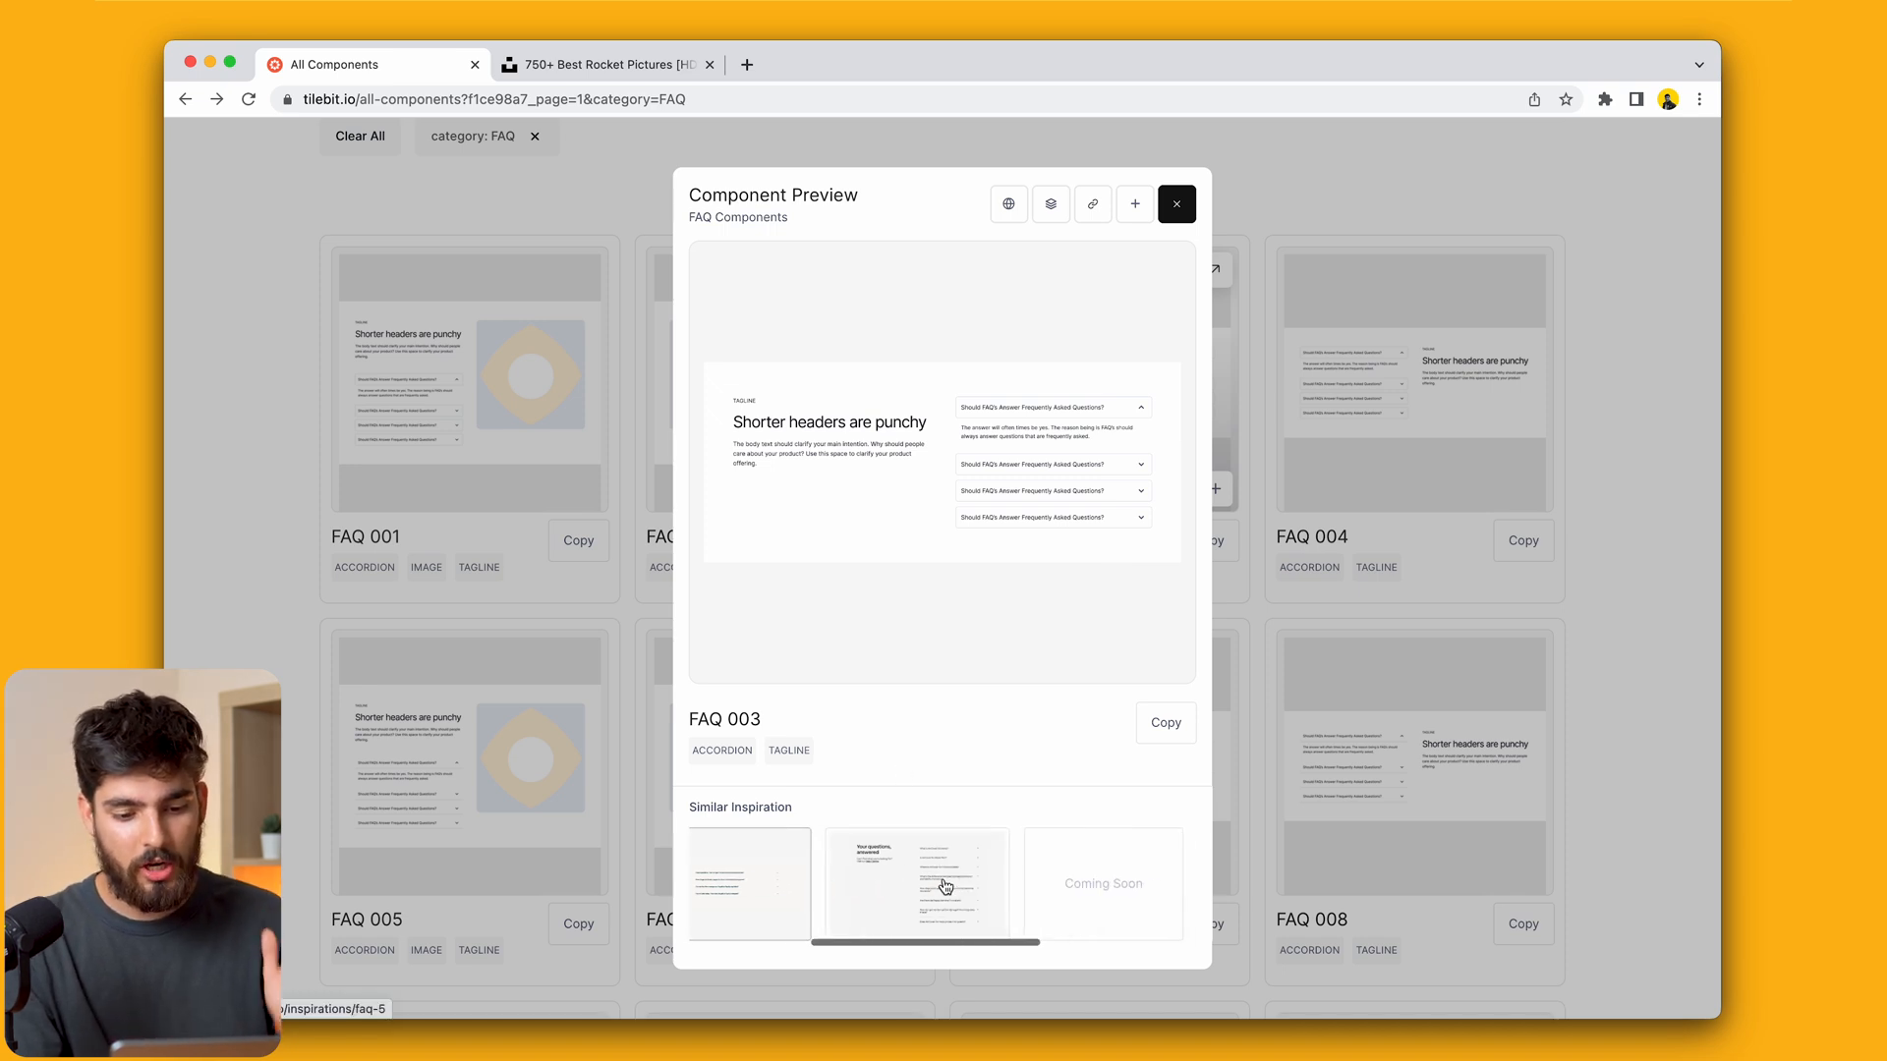
click(1176, 202)
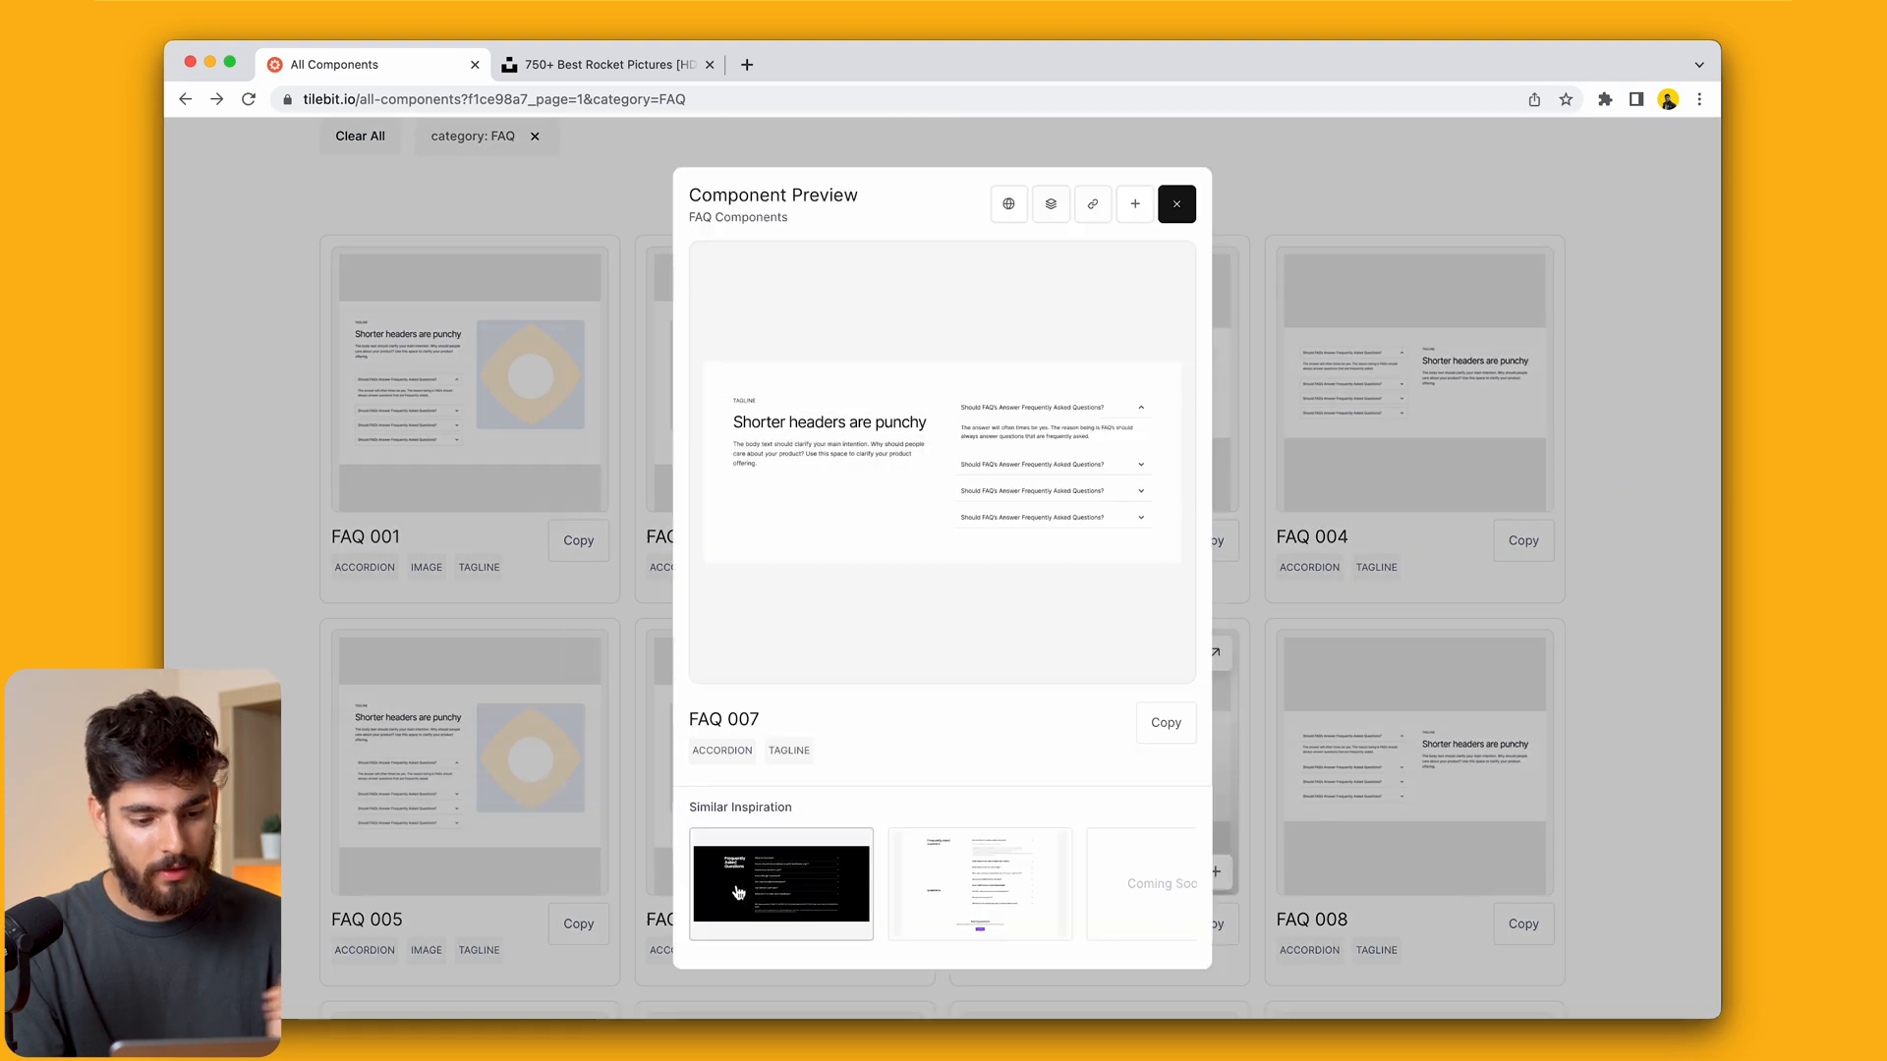
View the Classpass FAQ inspiration, then copy FAQ 007 in Framer format
click(781, 883)
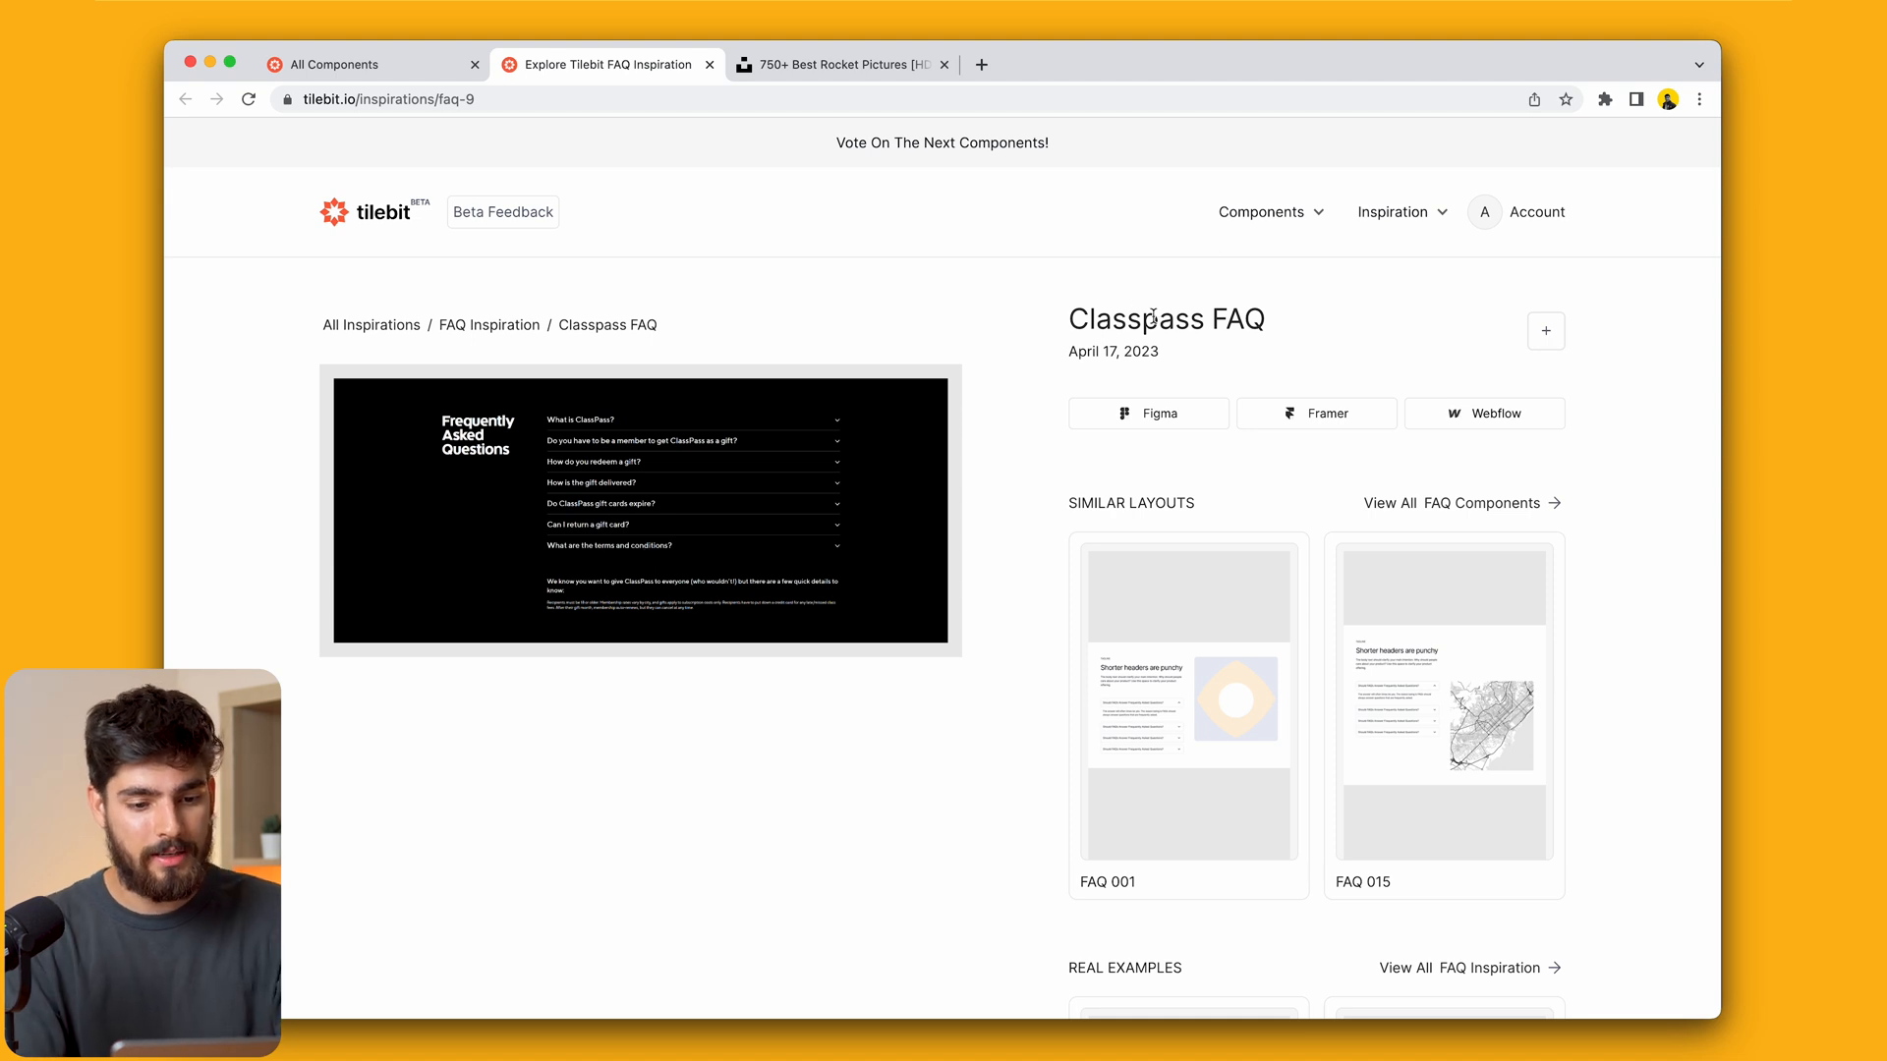
click(373, 63)
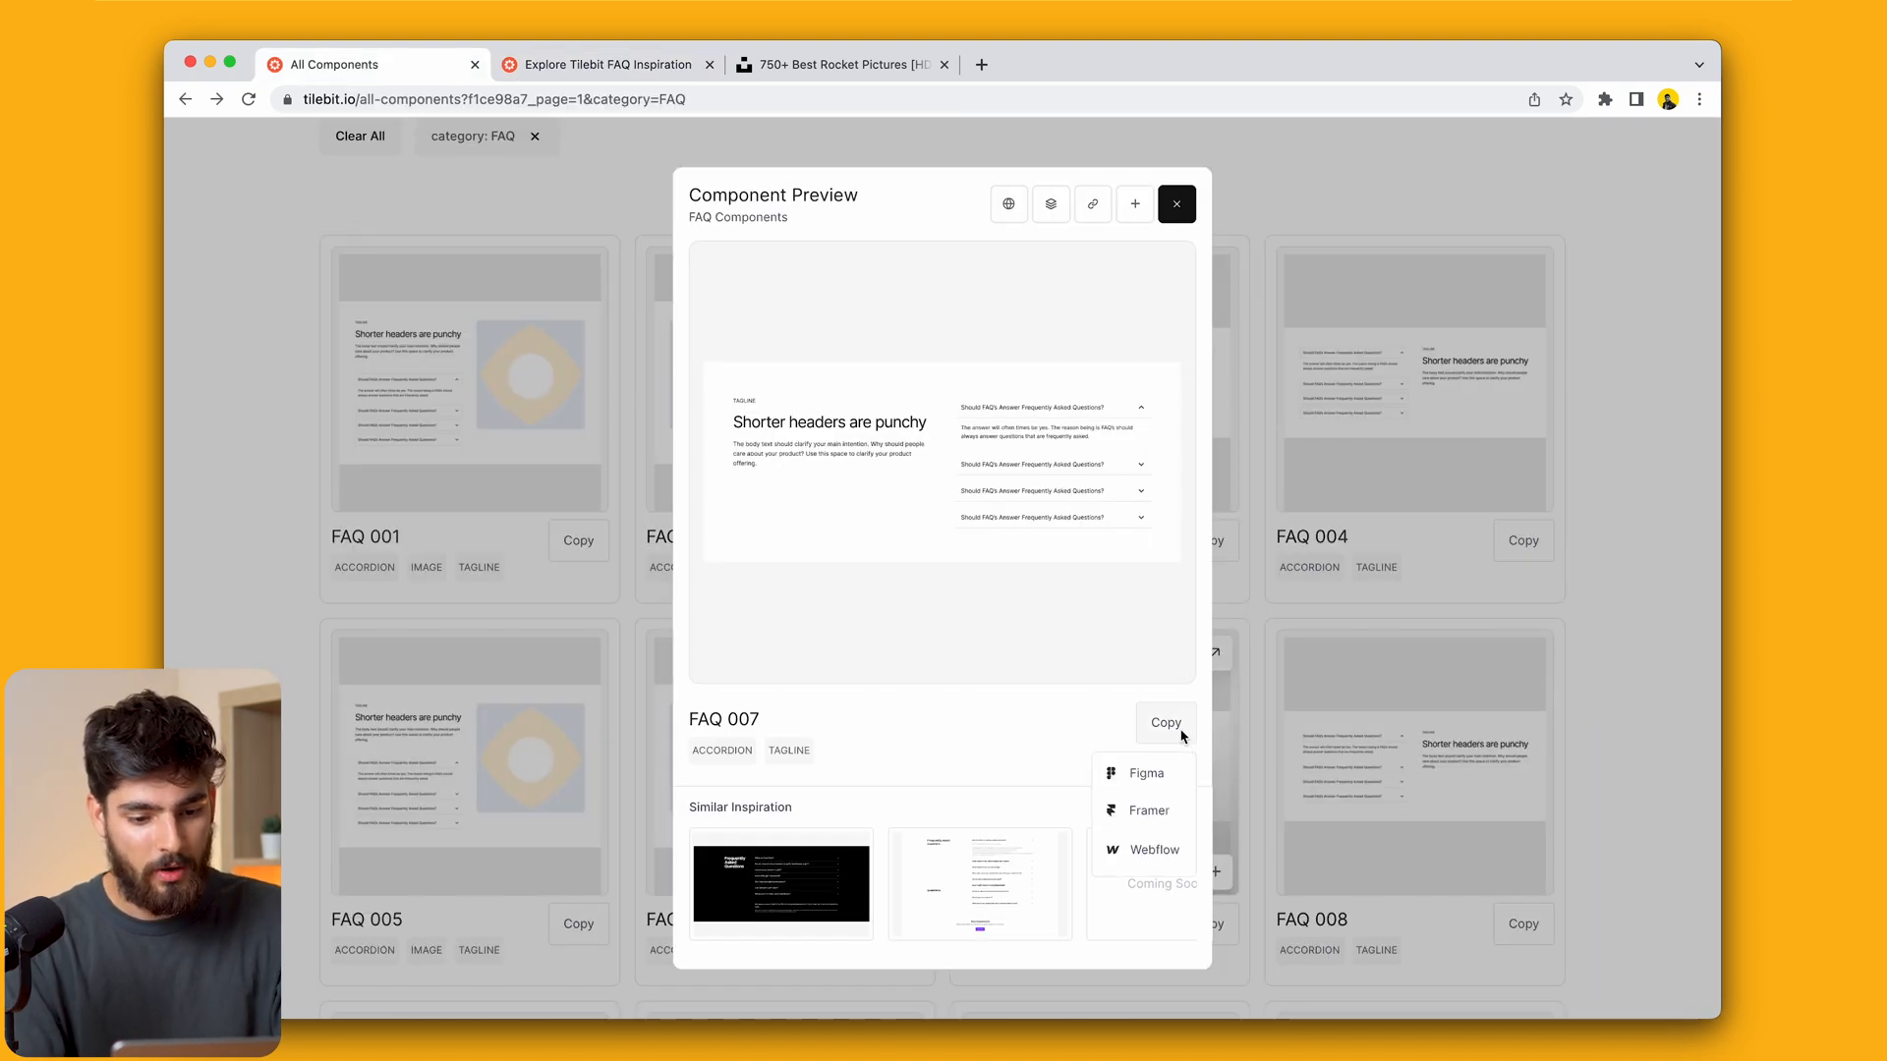
click(1146, 809)
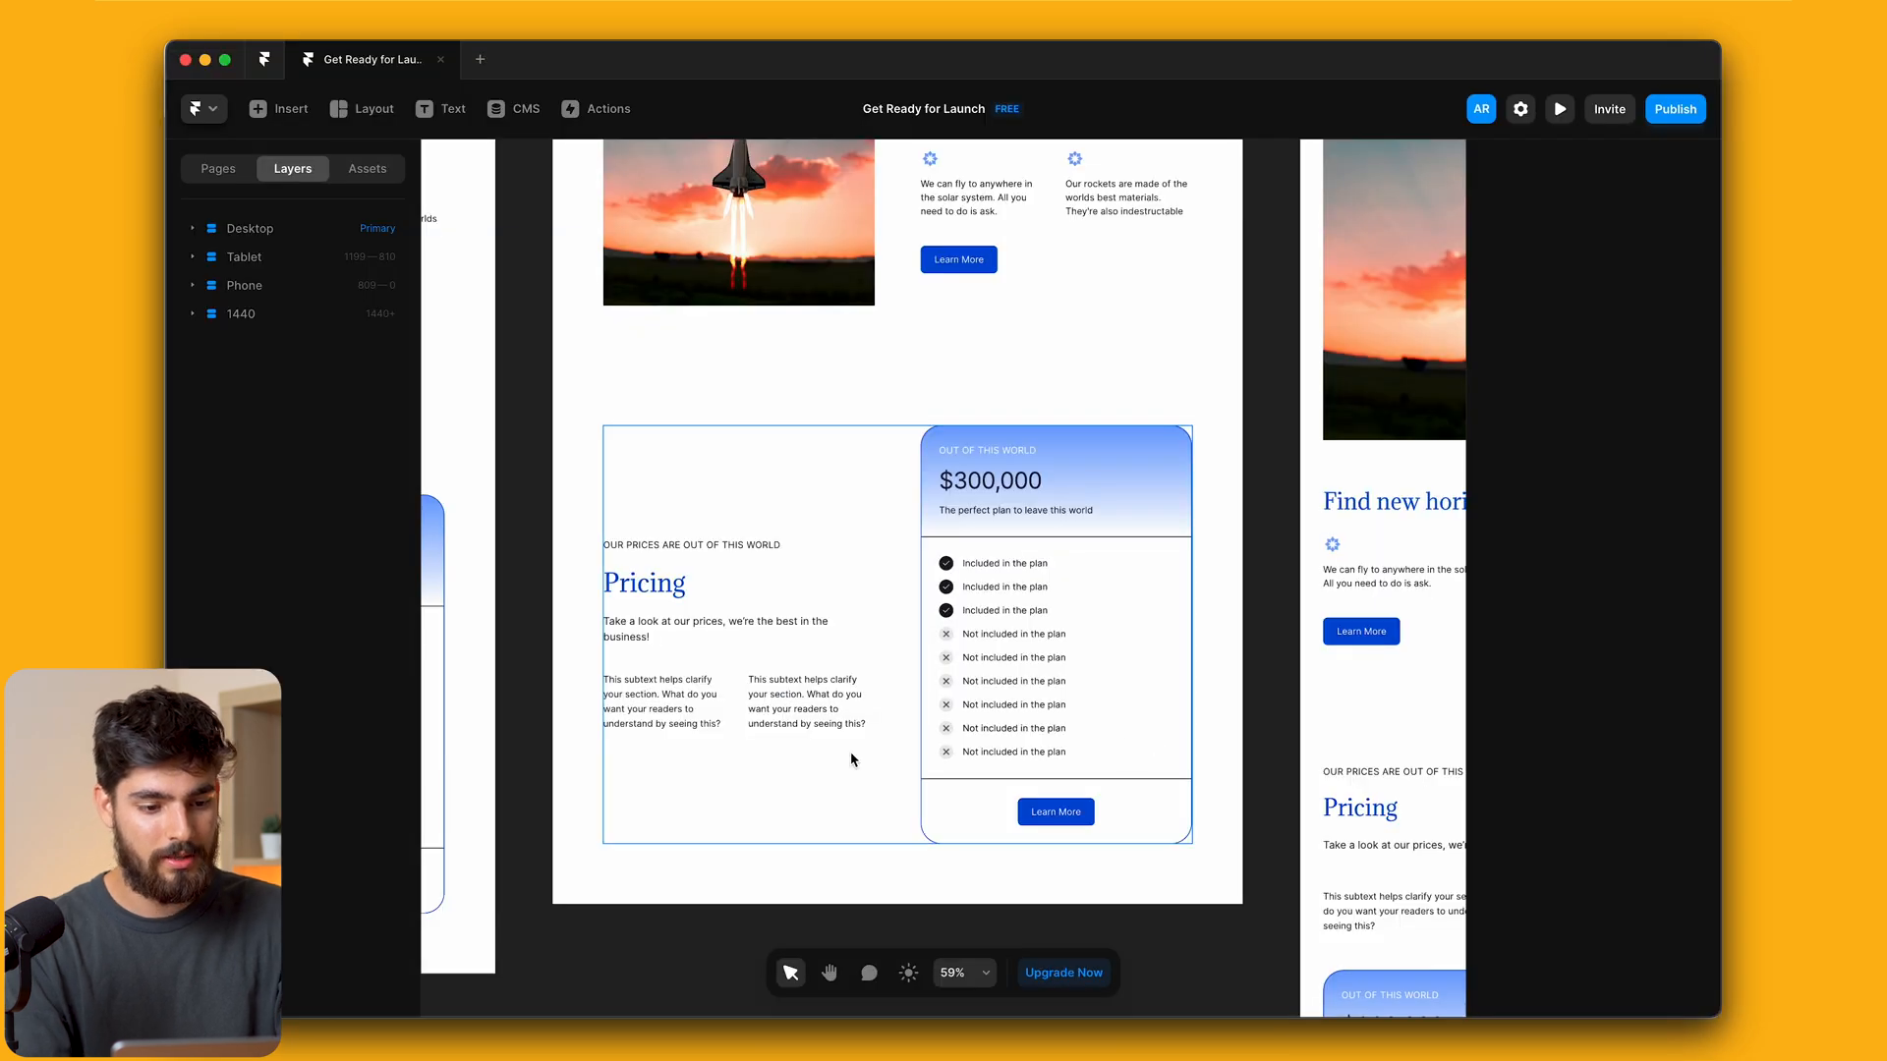
Paste the FAQ 07 accordion after the pricing section and retype its heading as 'FAQs Learn more'
click(218, 169)
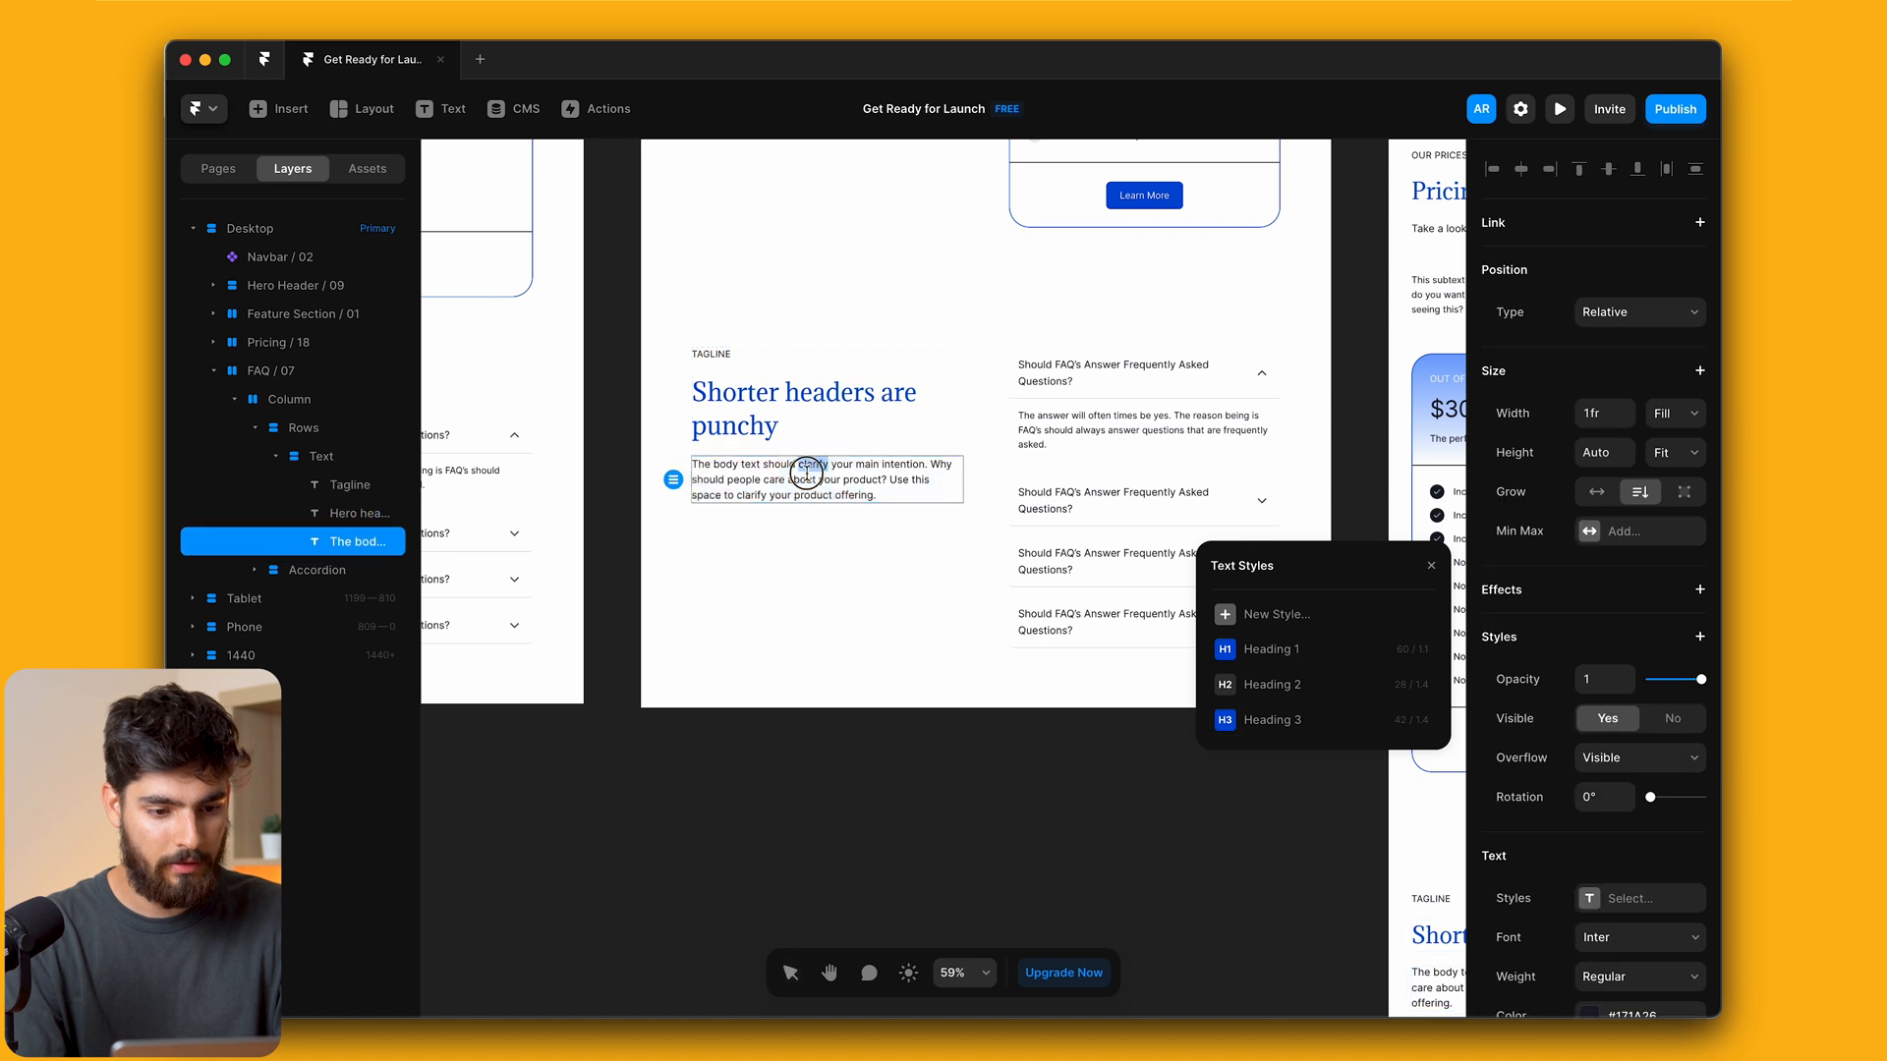
text(aksdnalskdn)
click(826, 407)
text(FAQs Learn)
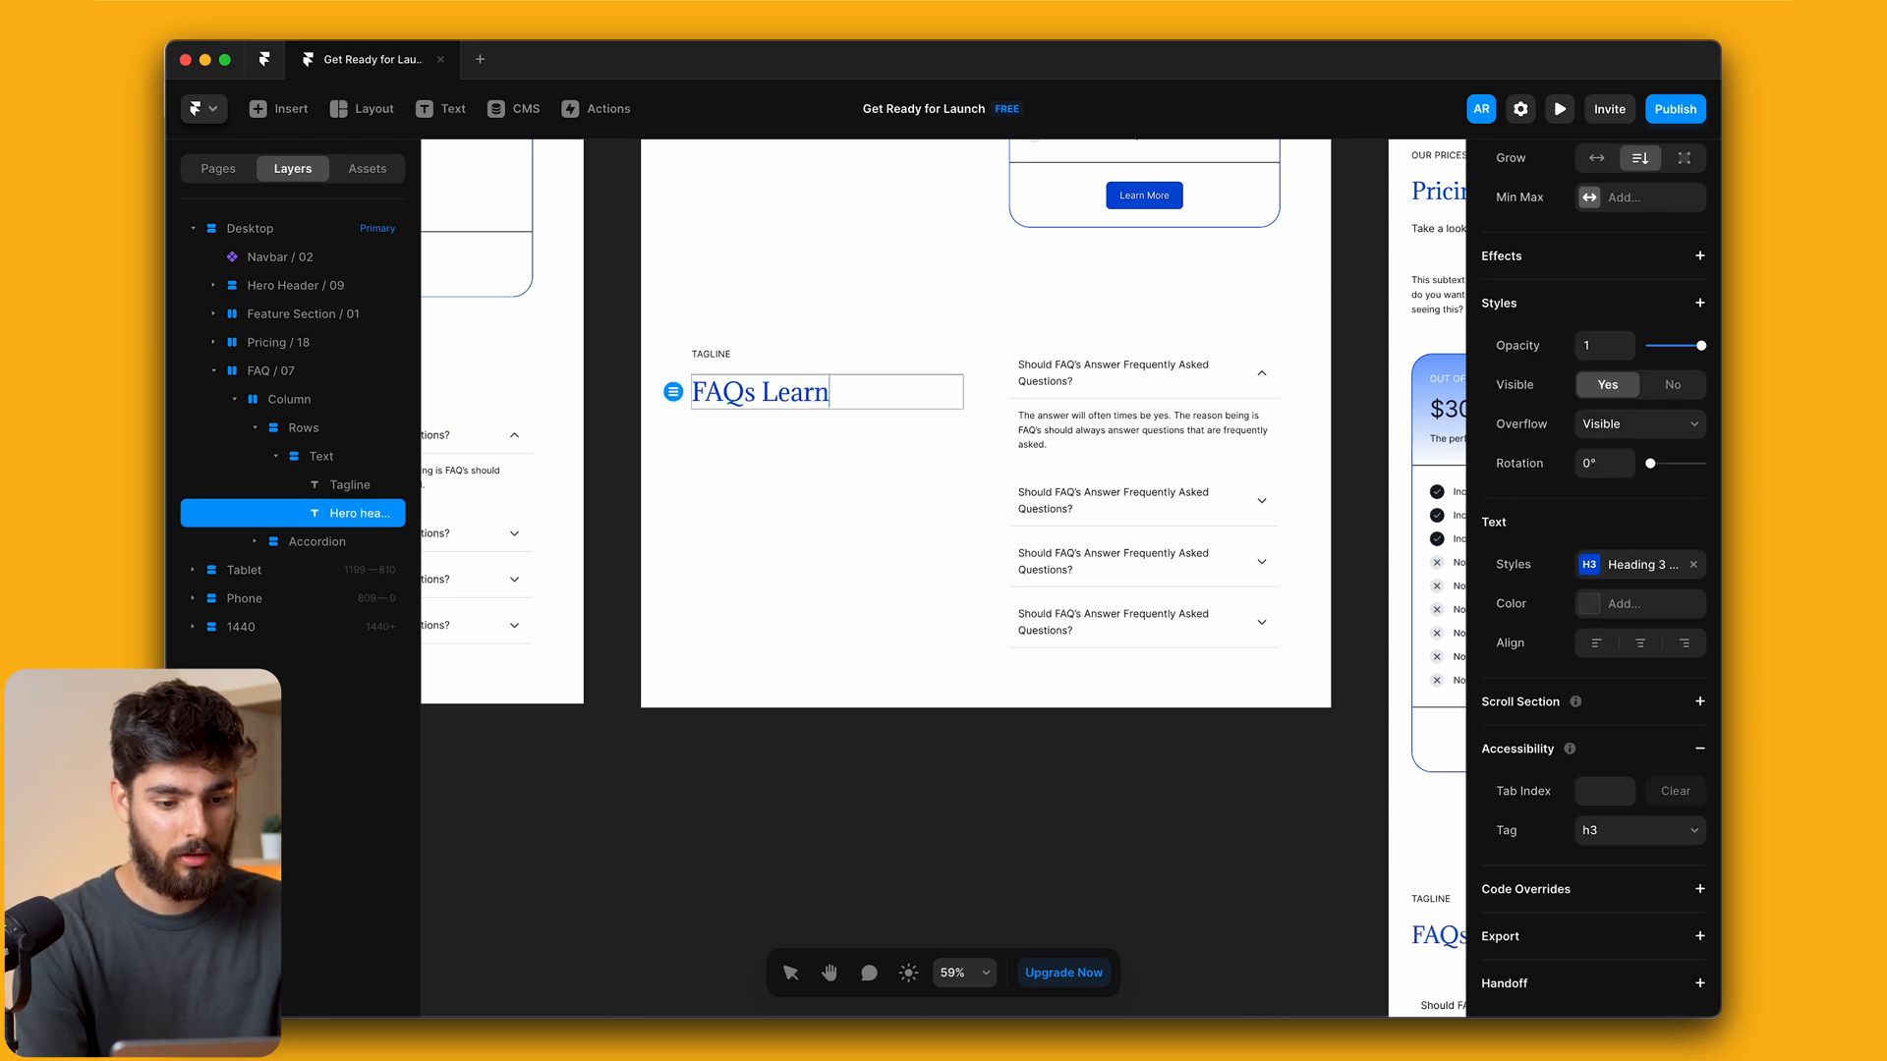
text(more)
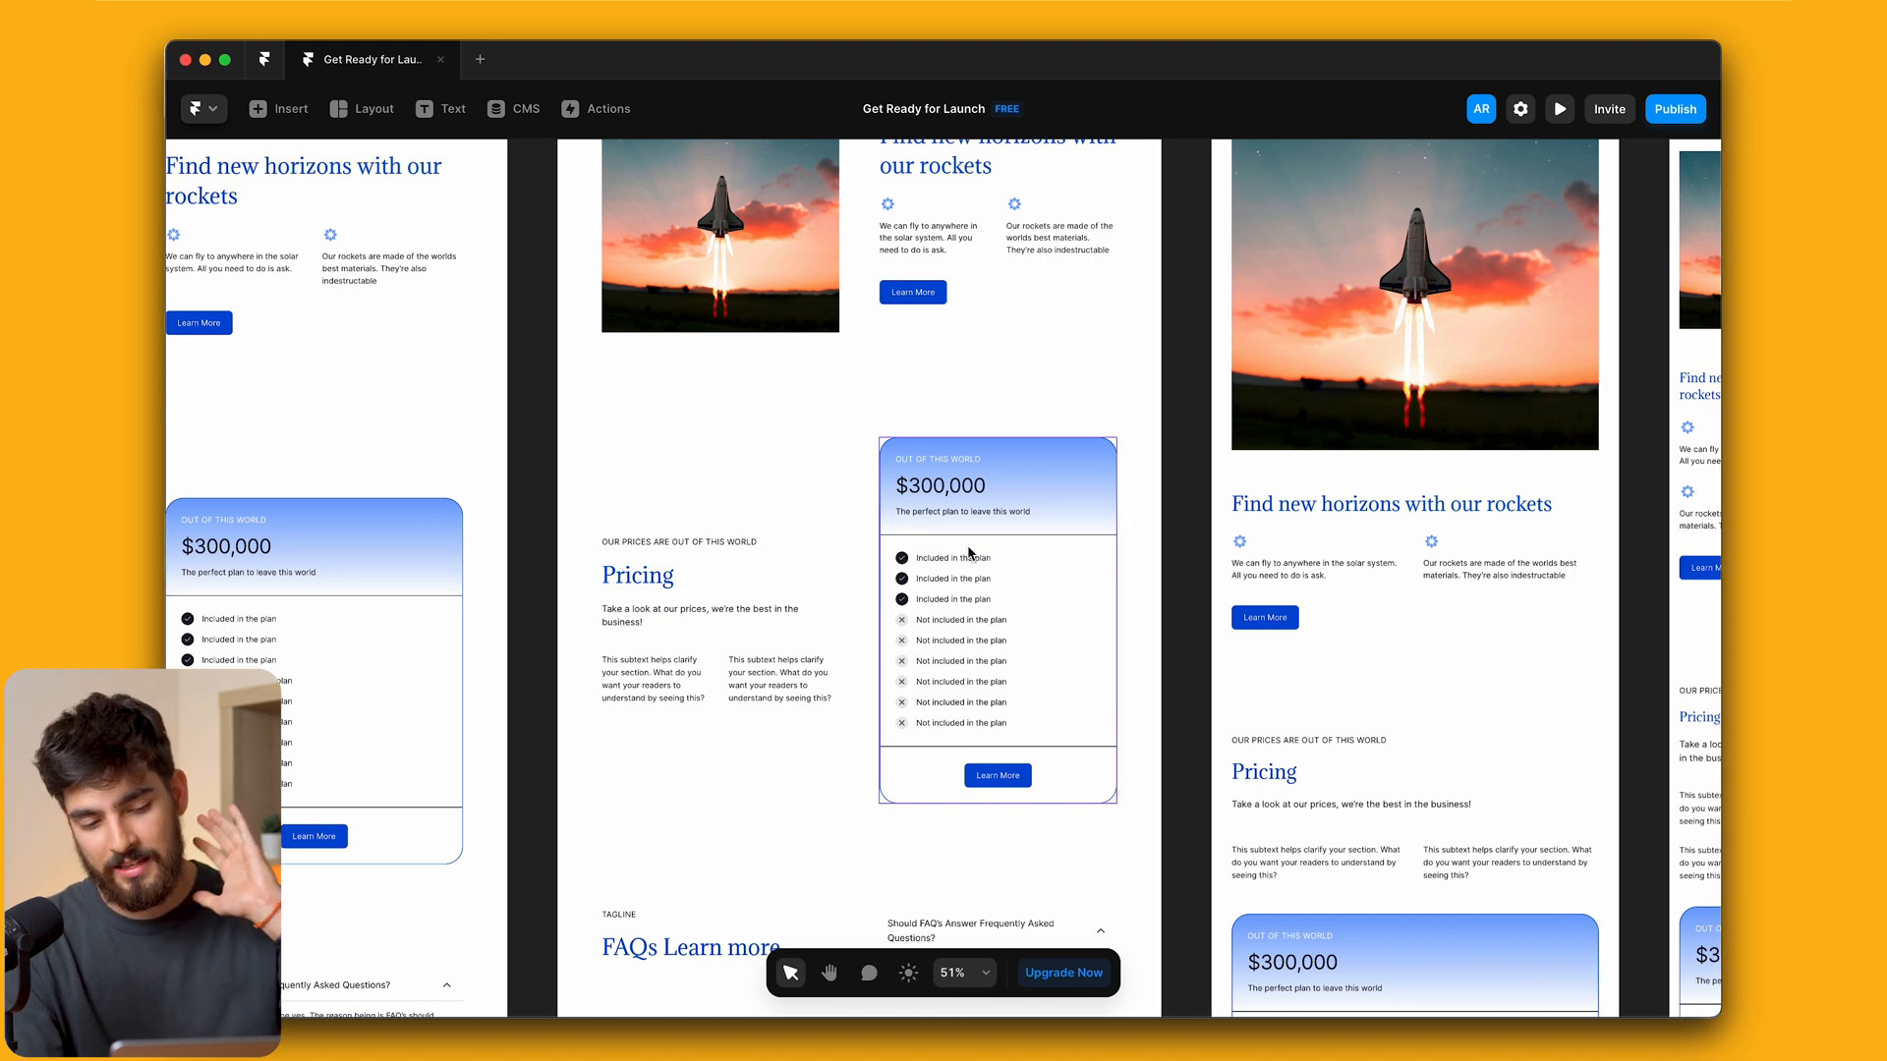
Review the pricing card and FAQ accordion in preview, then show the editor UI again
scroll(down, 3)
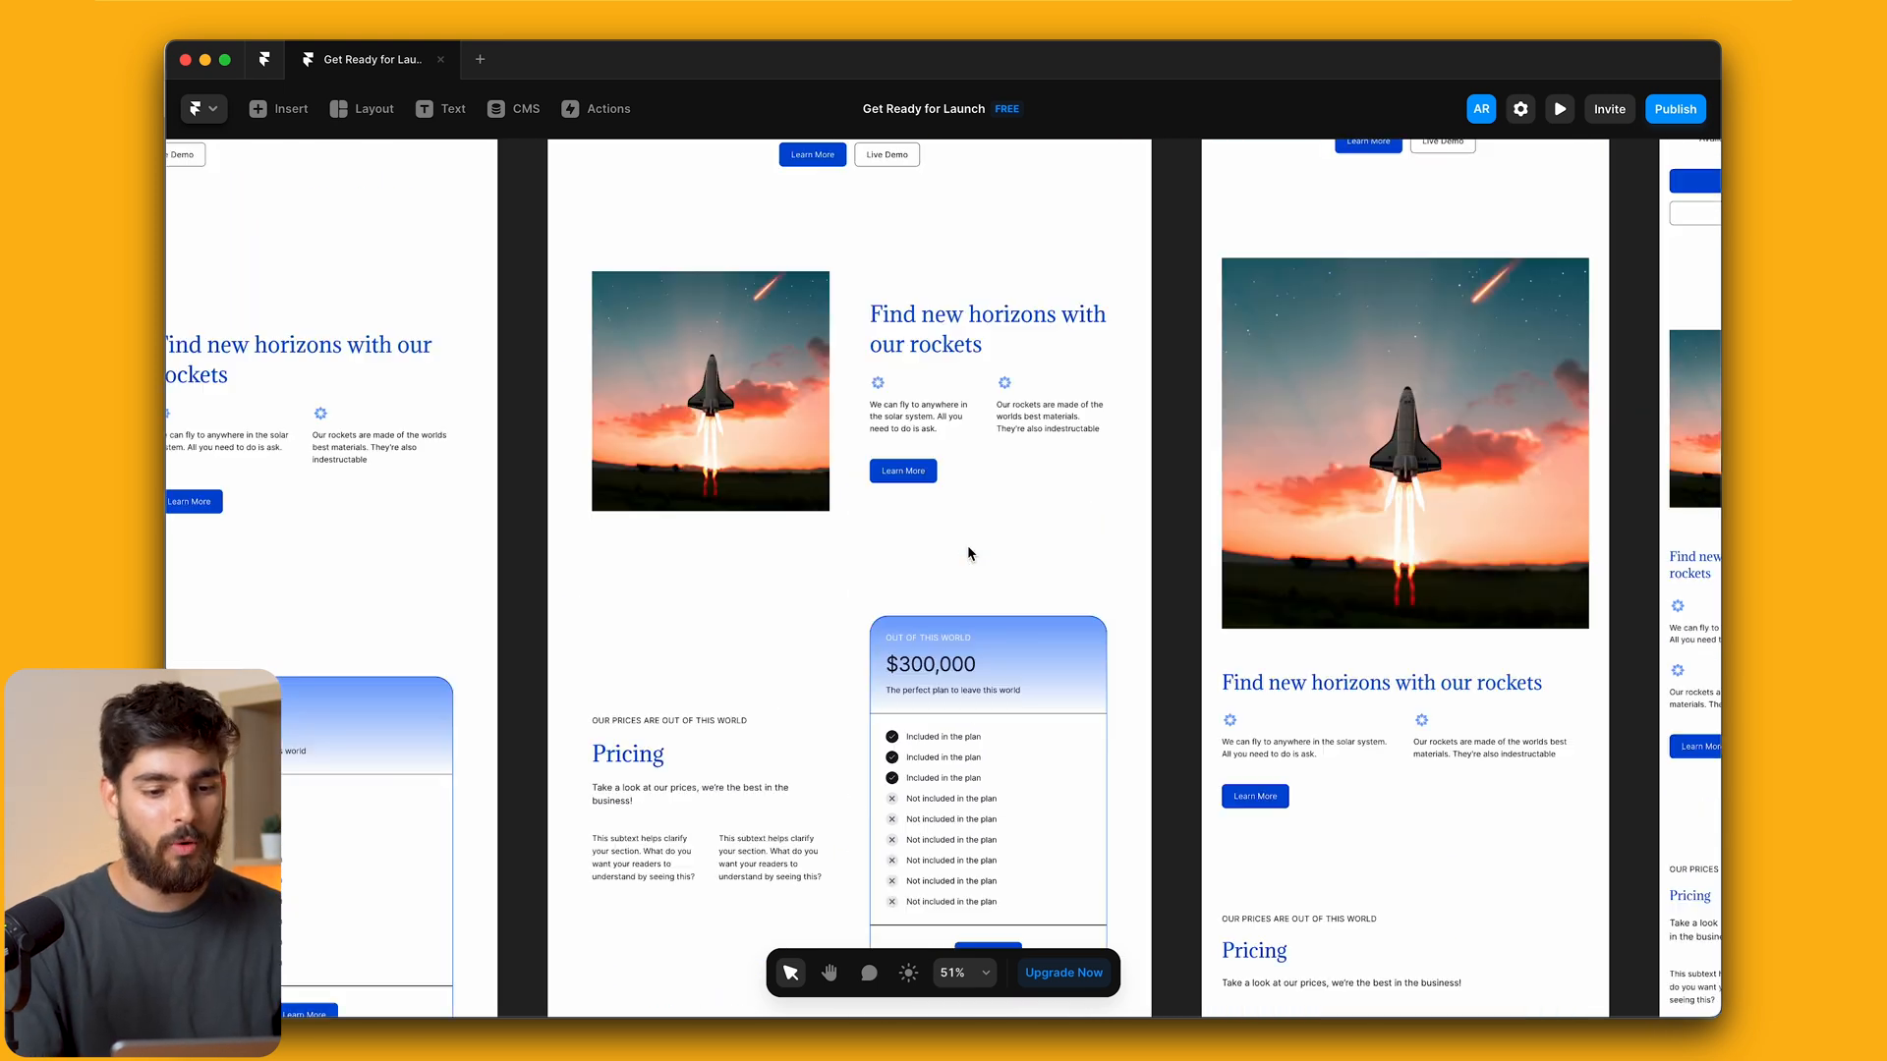
scroll(down, 3)
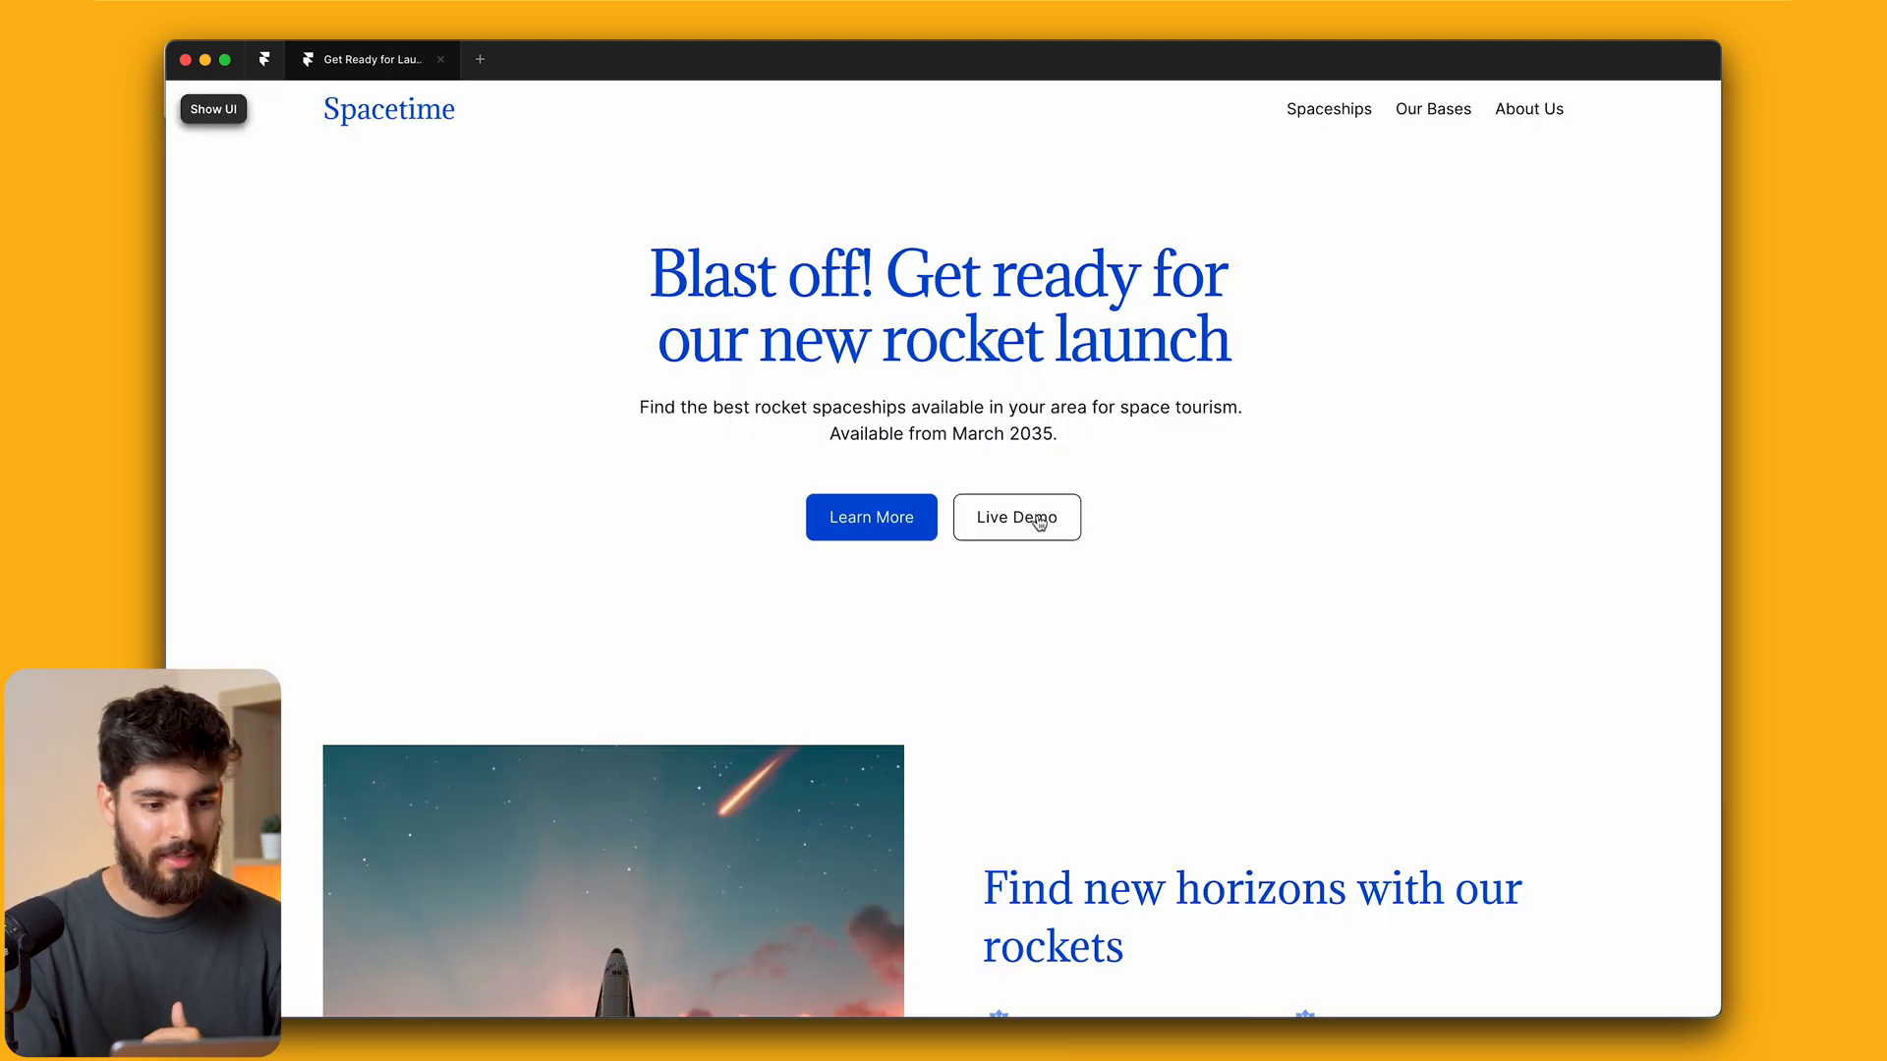
scroll(down, 3)
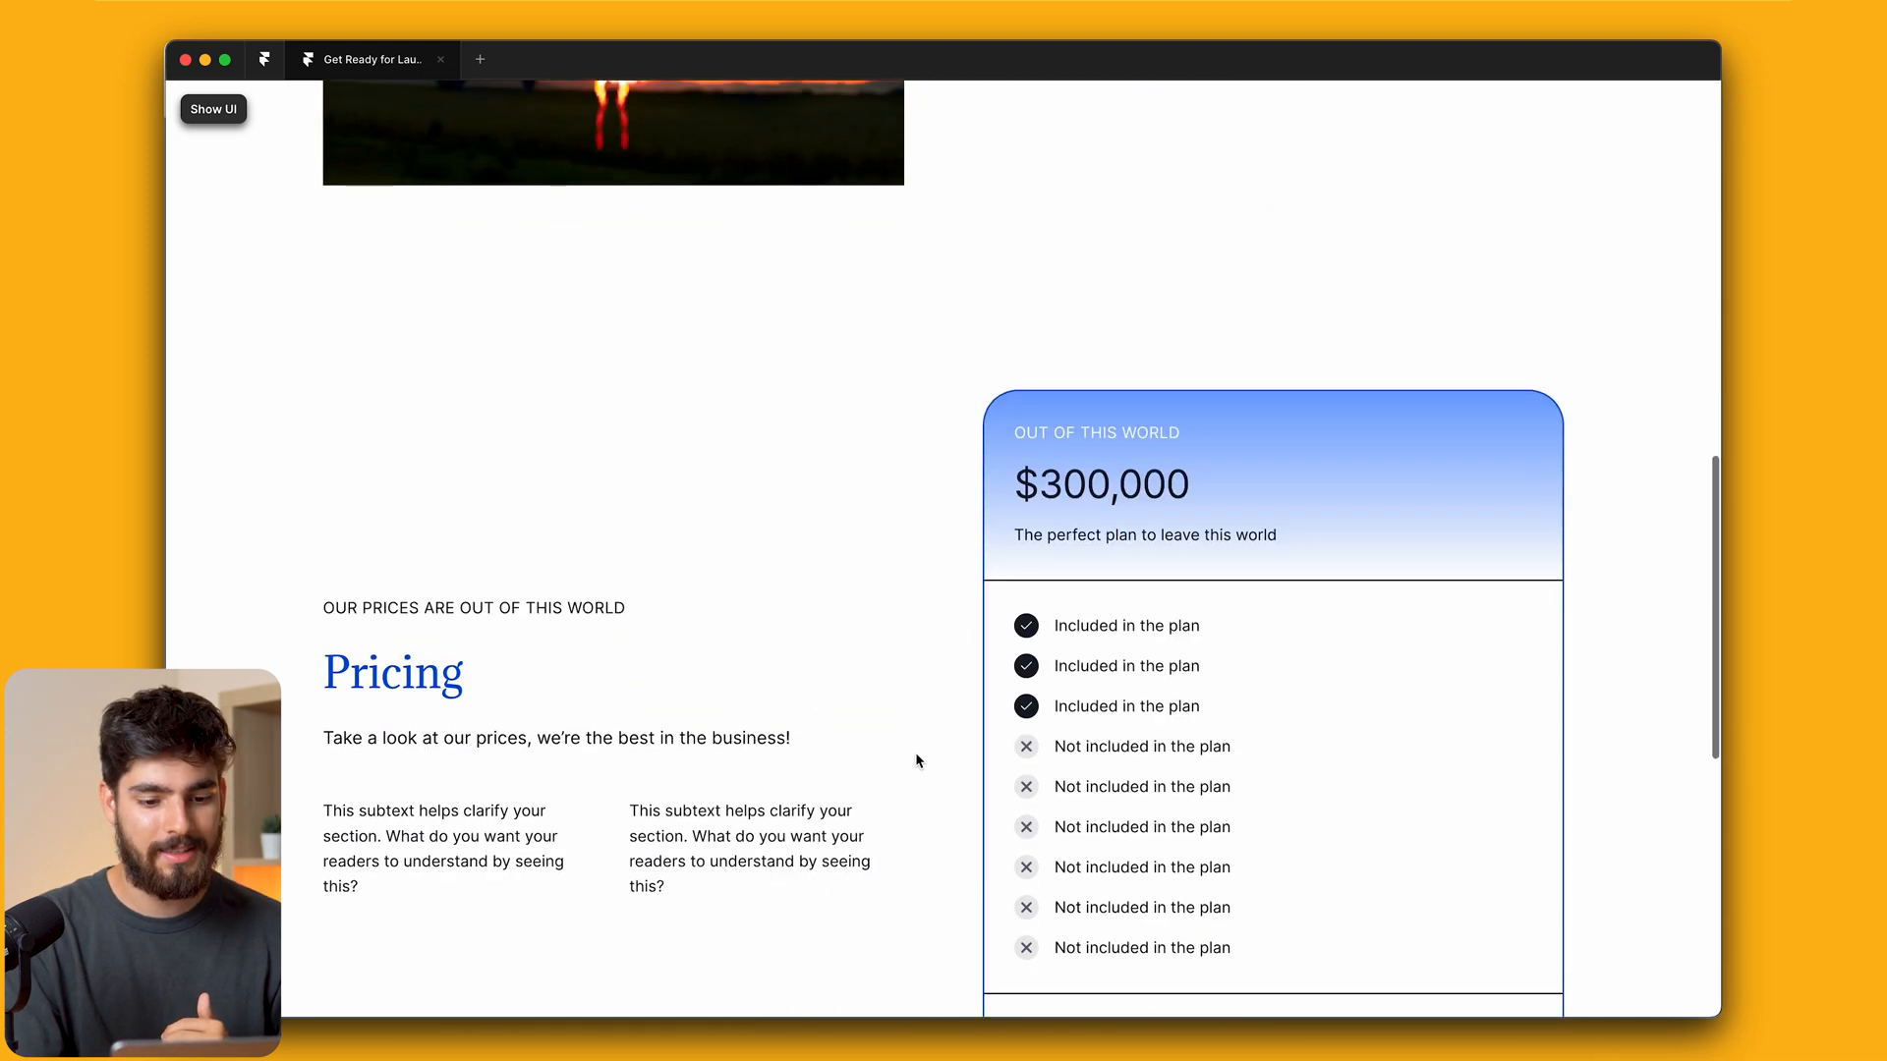
scroll(down, 3)
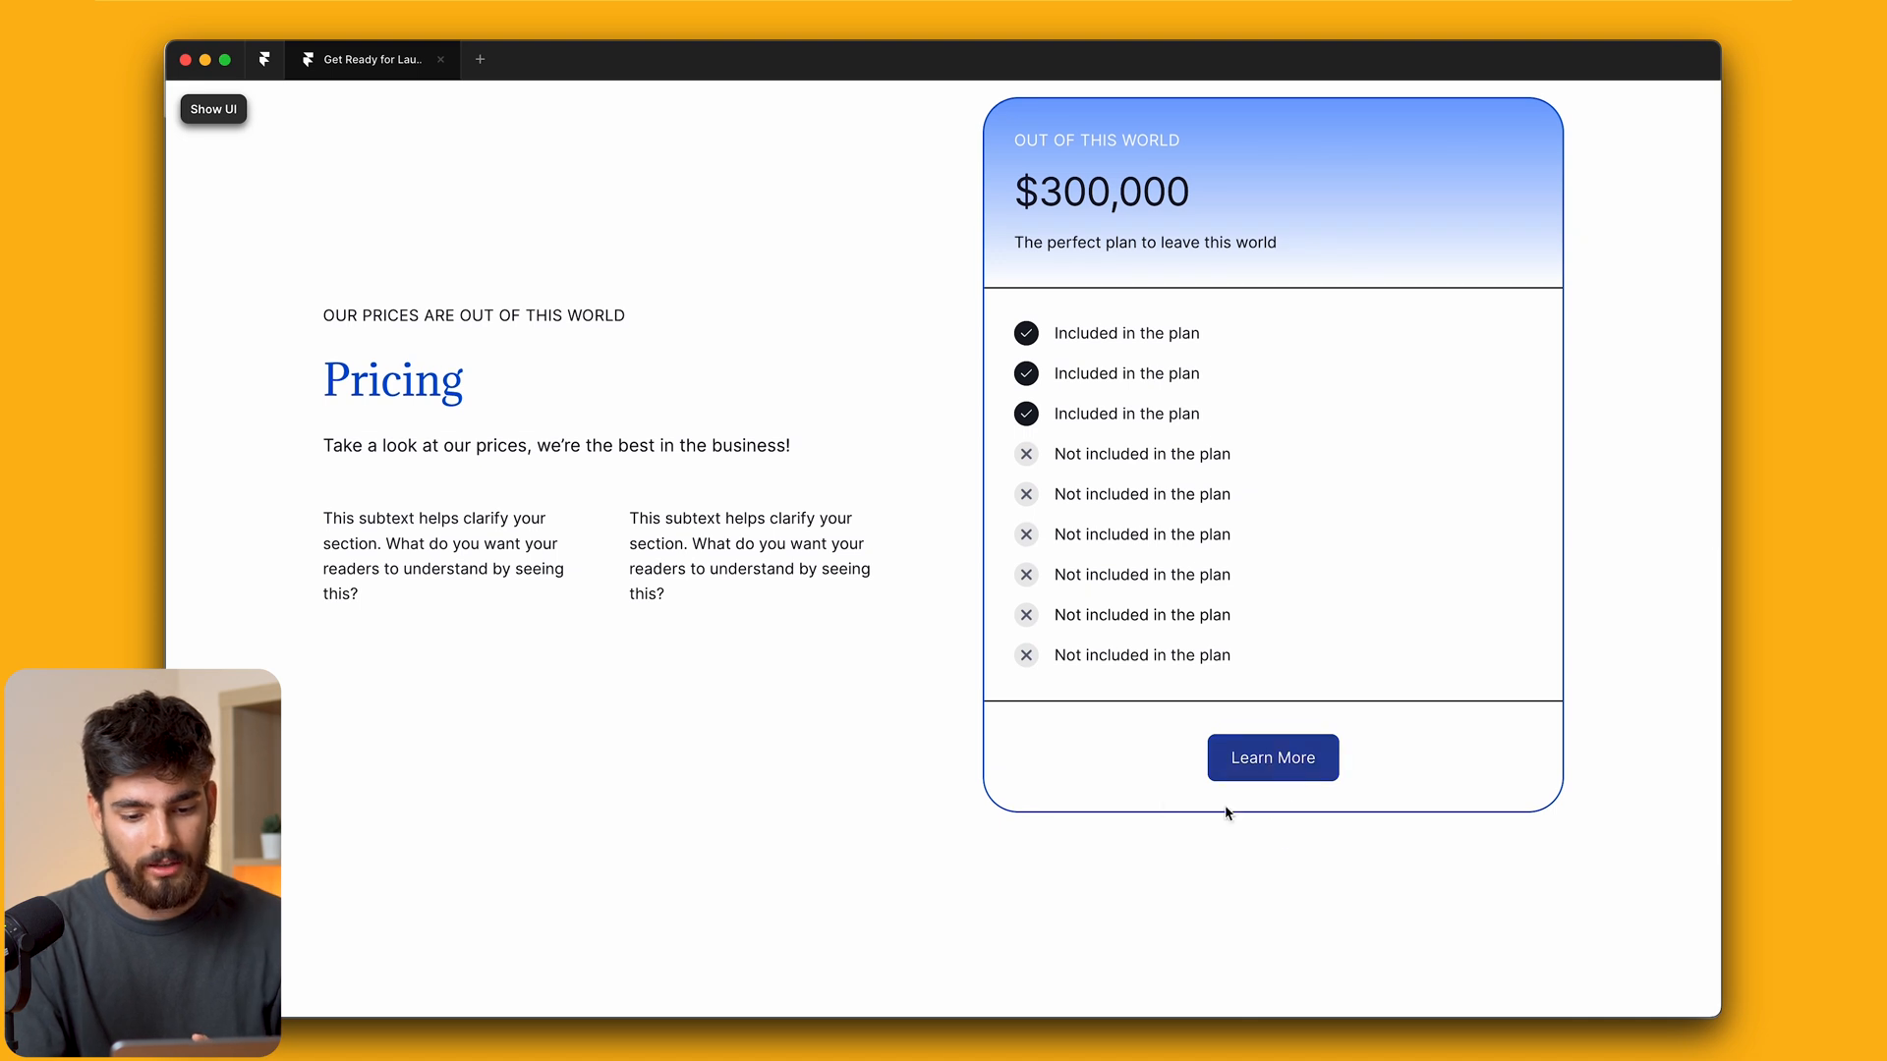
scroll(down, 3)
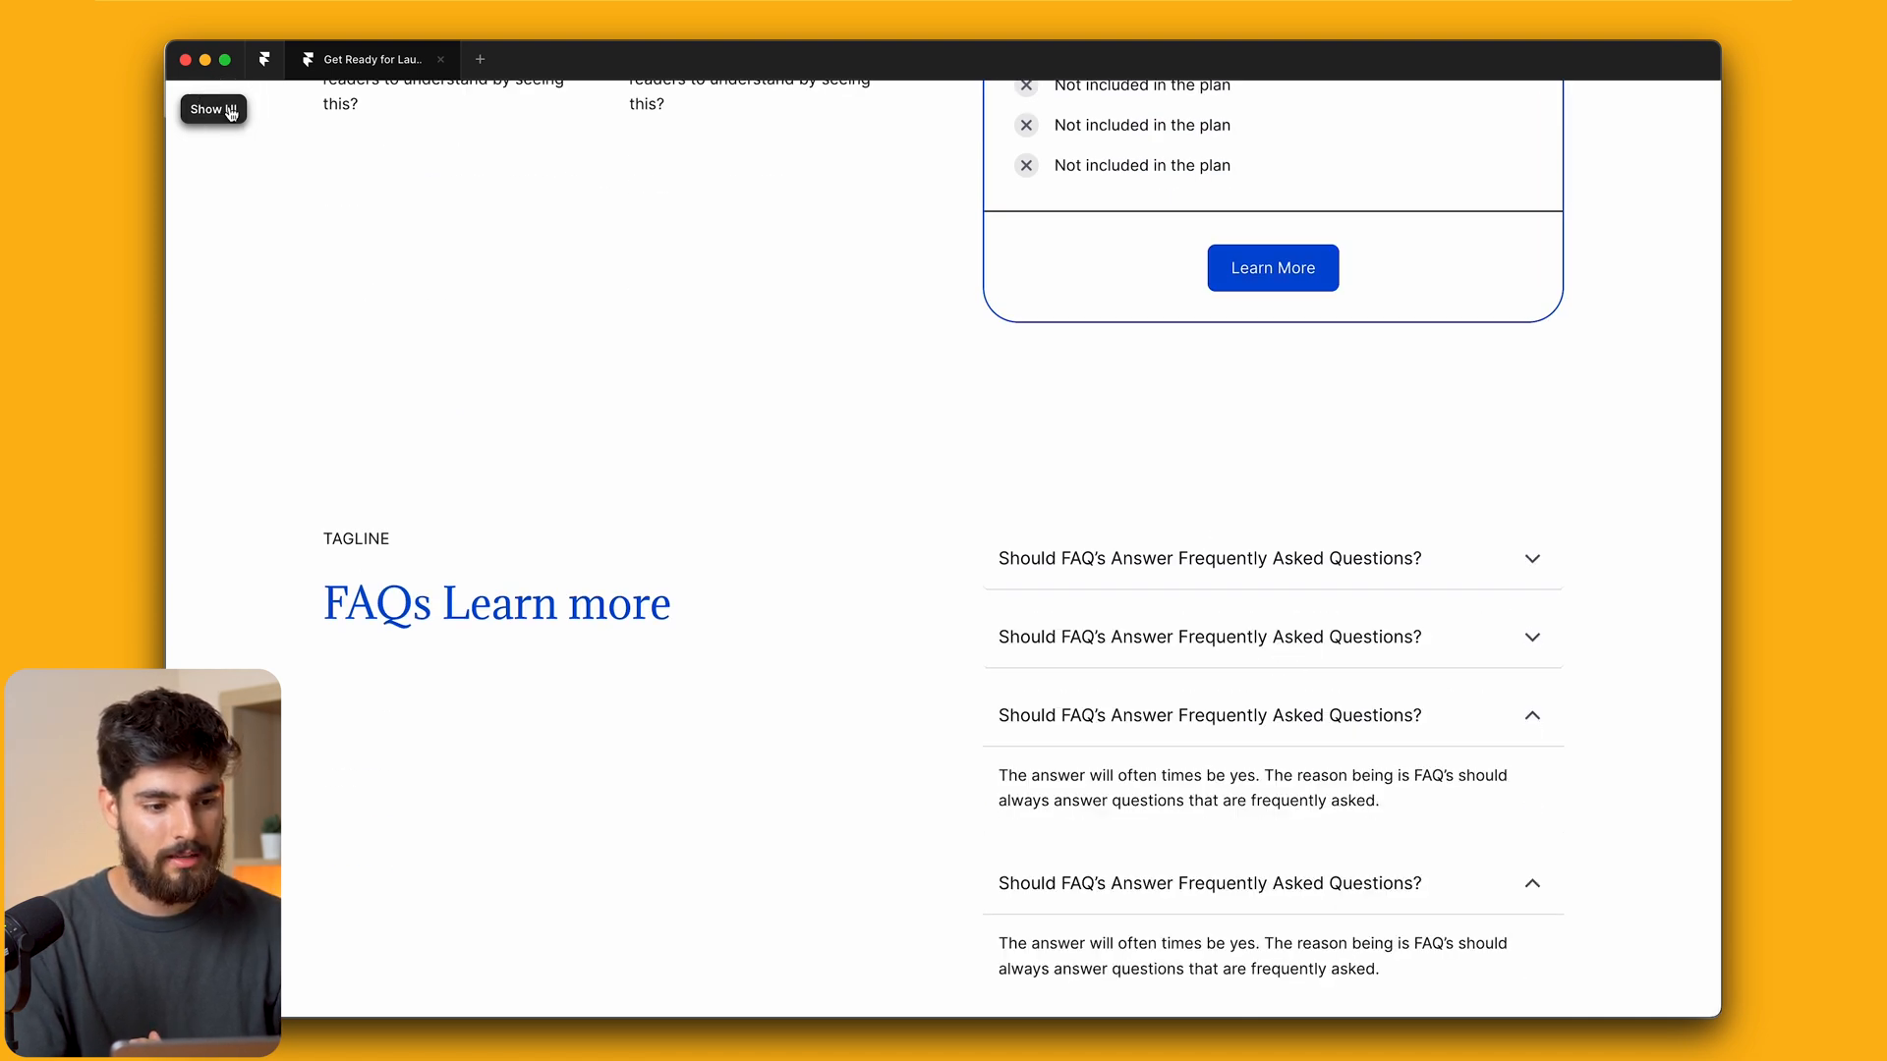
click(212, 110)
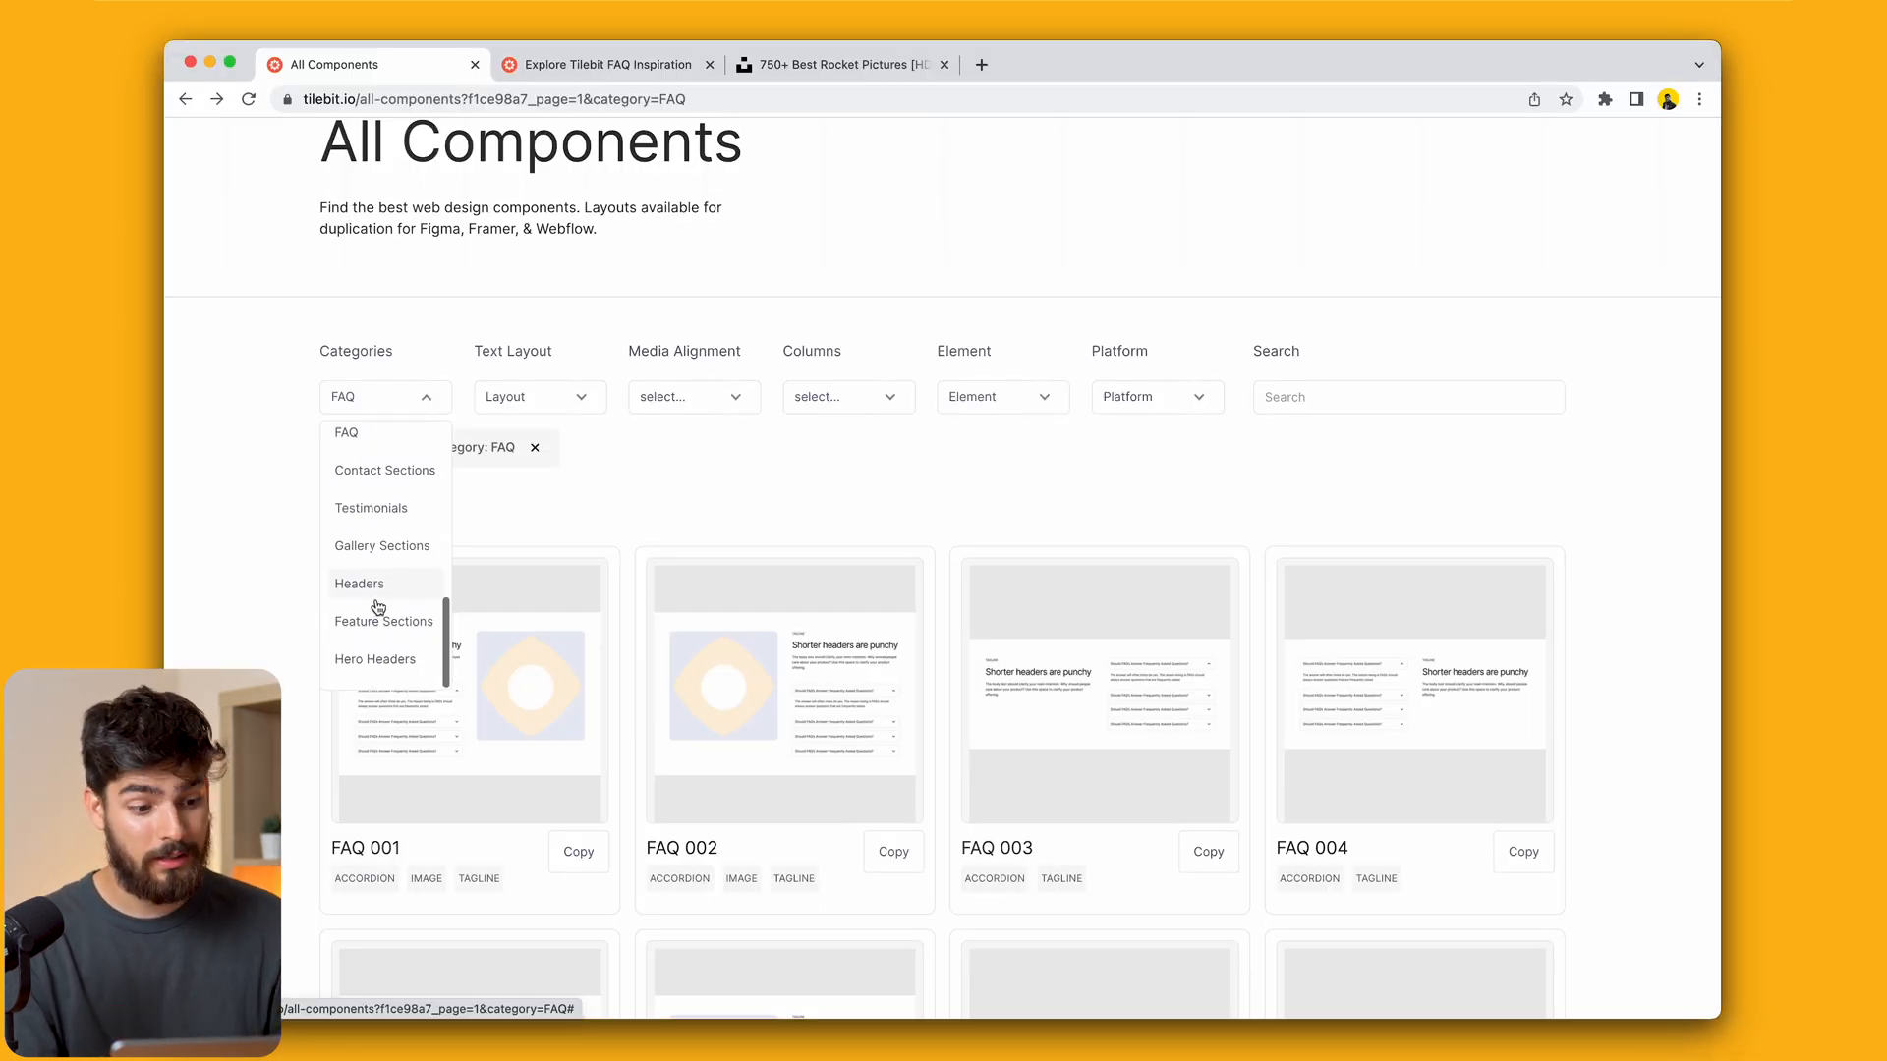
Filter tilebit to Footer components and copy Footer 003 in Framer format
scroll(down, 3)
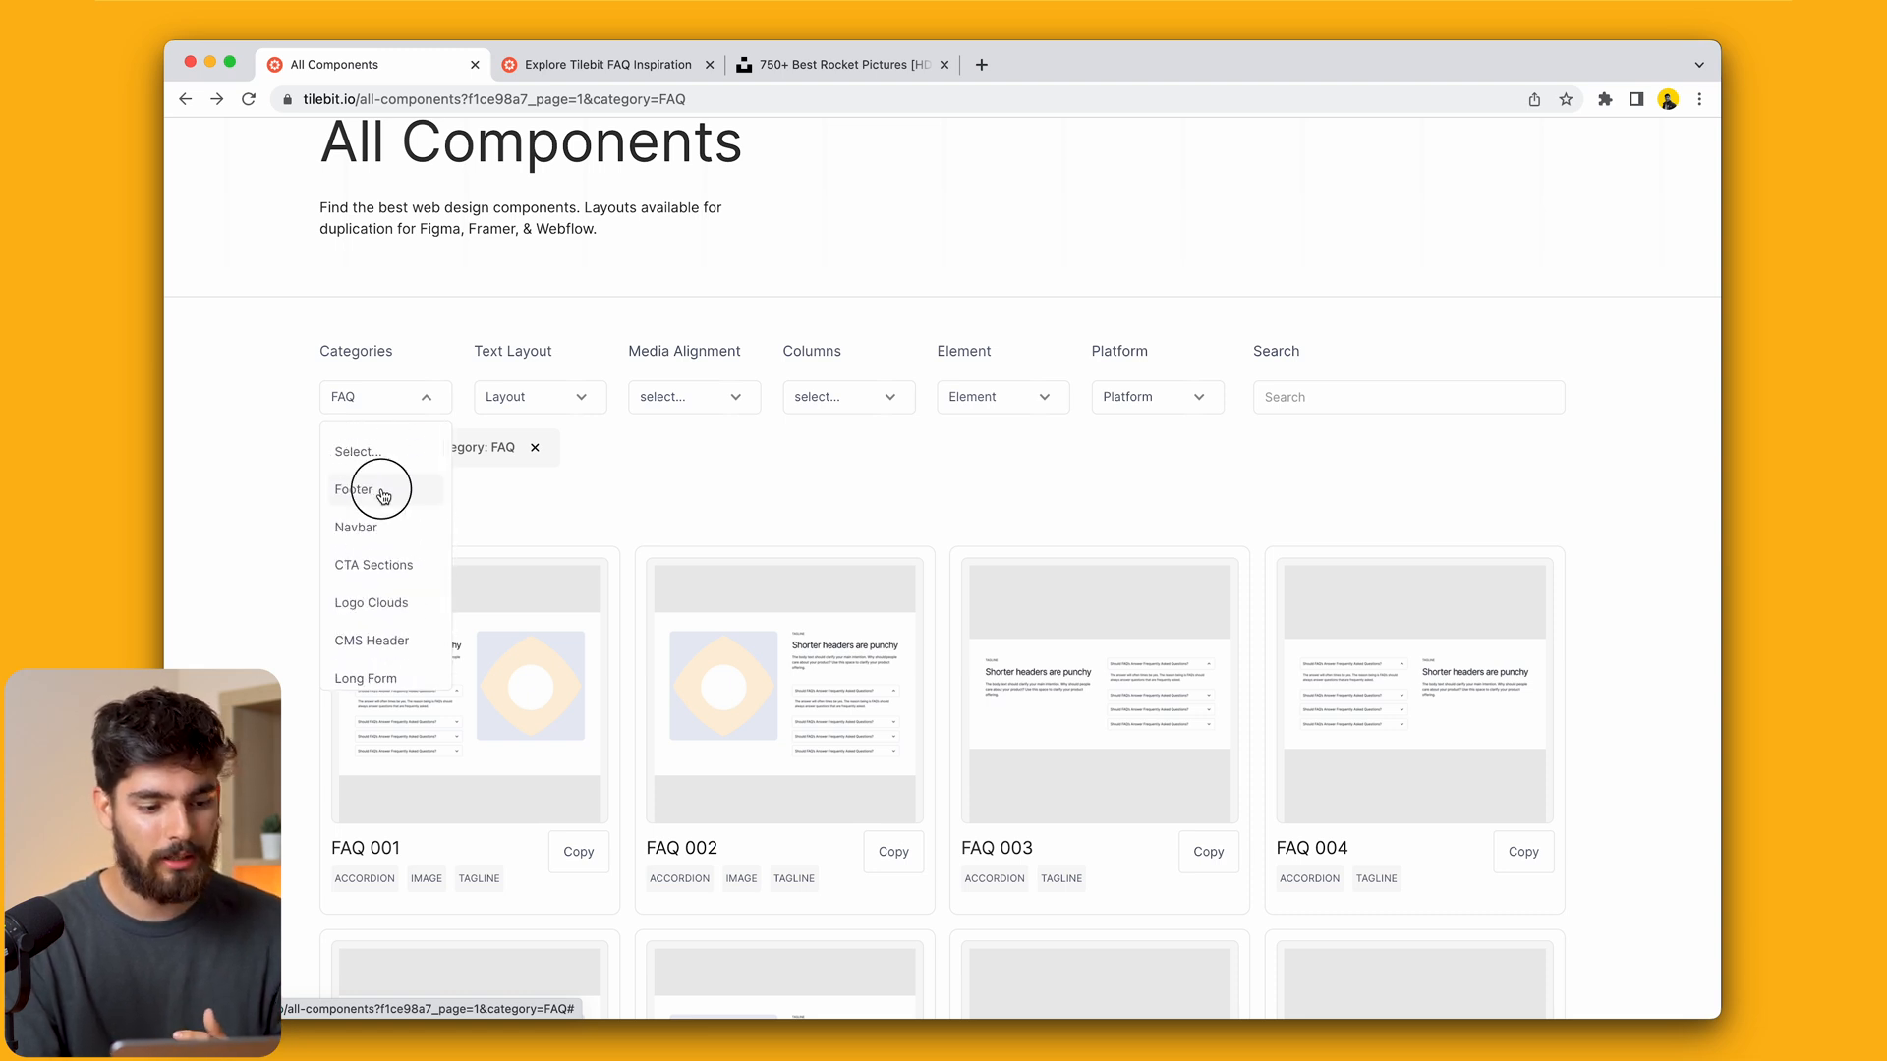
click(351, 489)
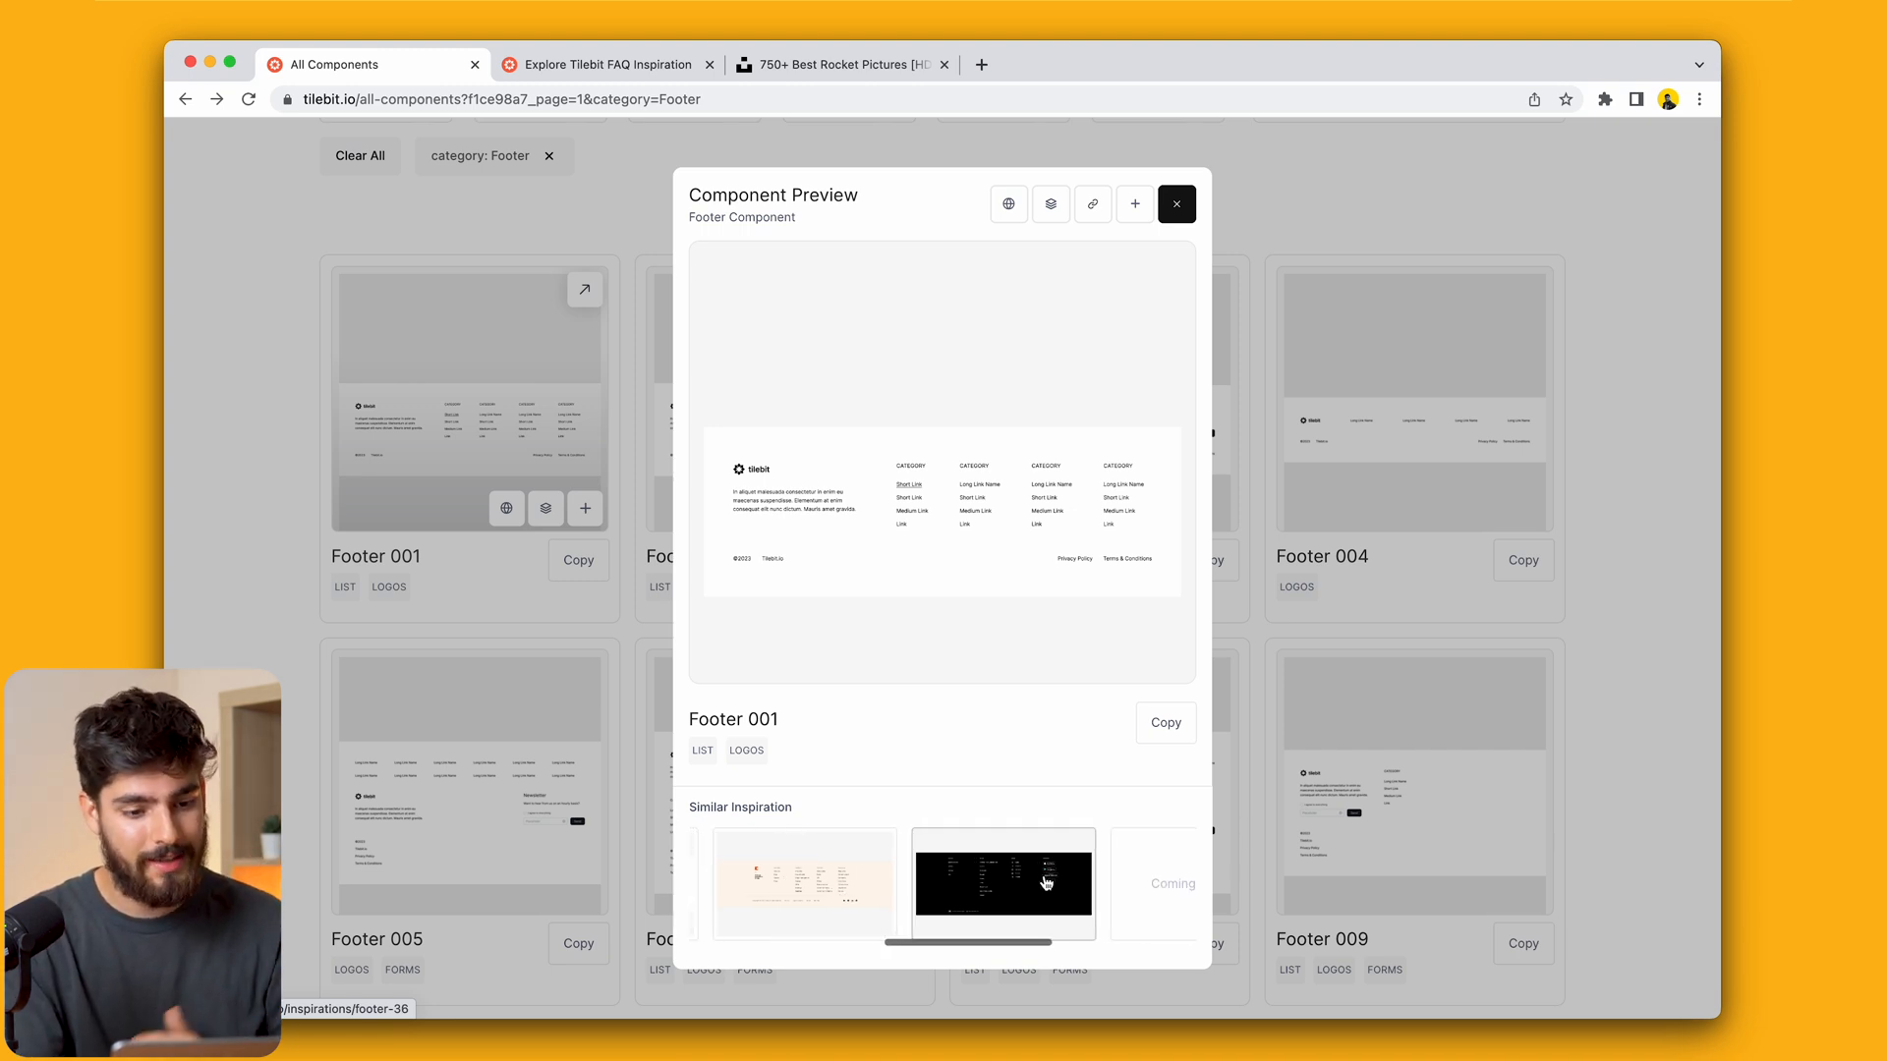
click(1001, 883)
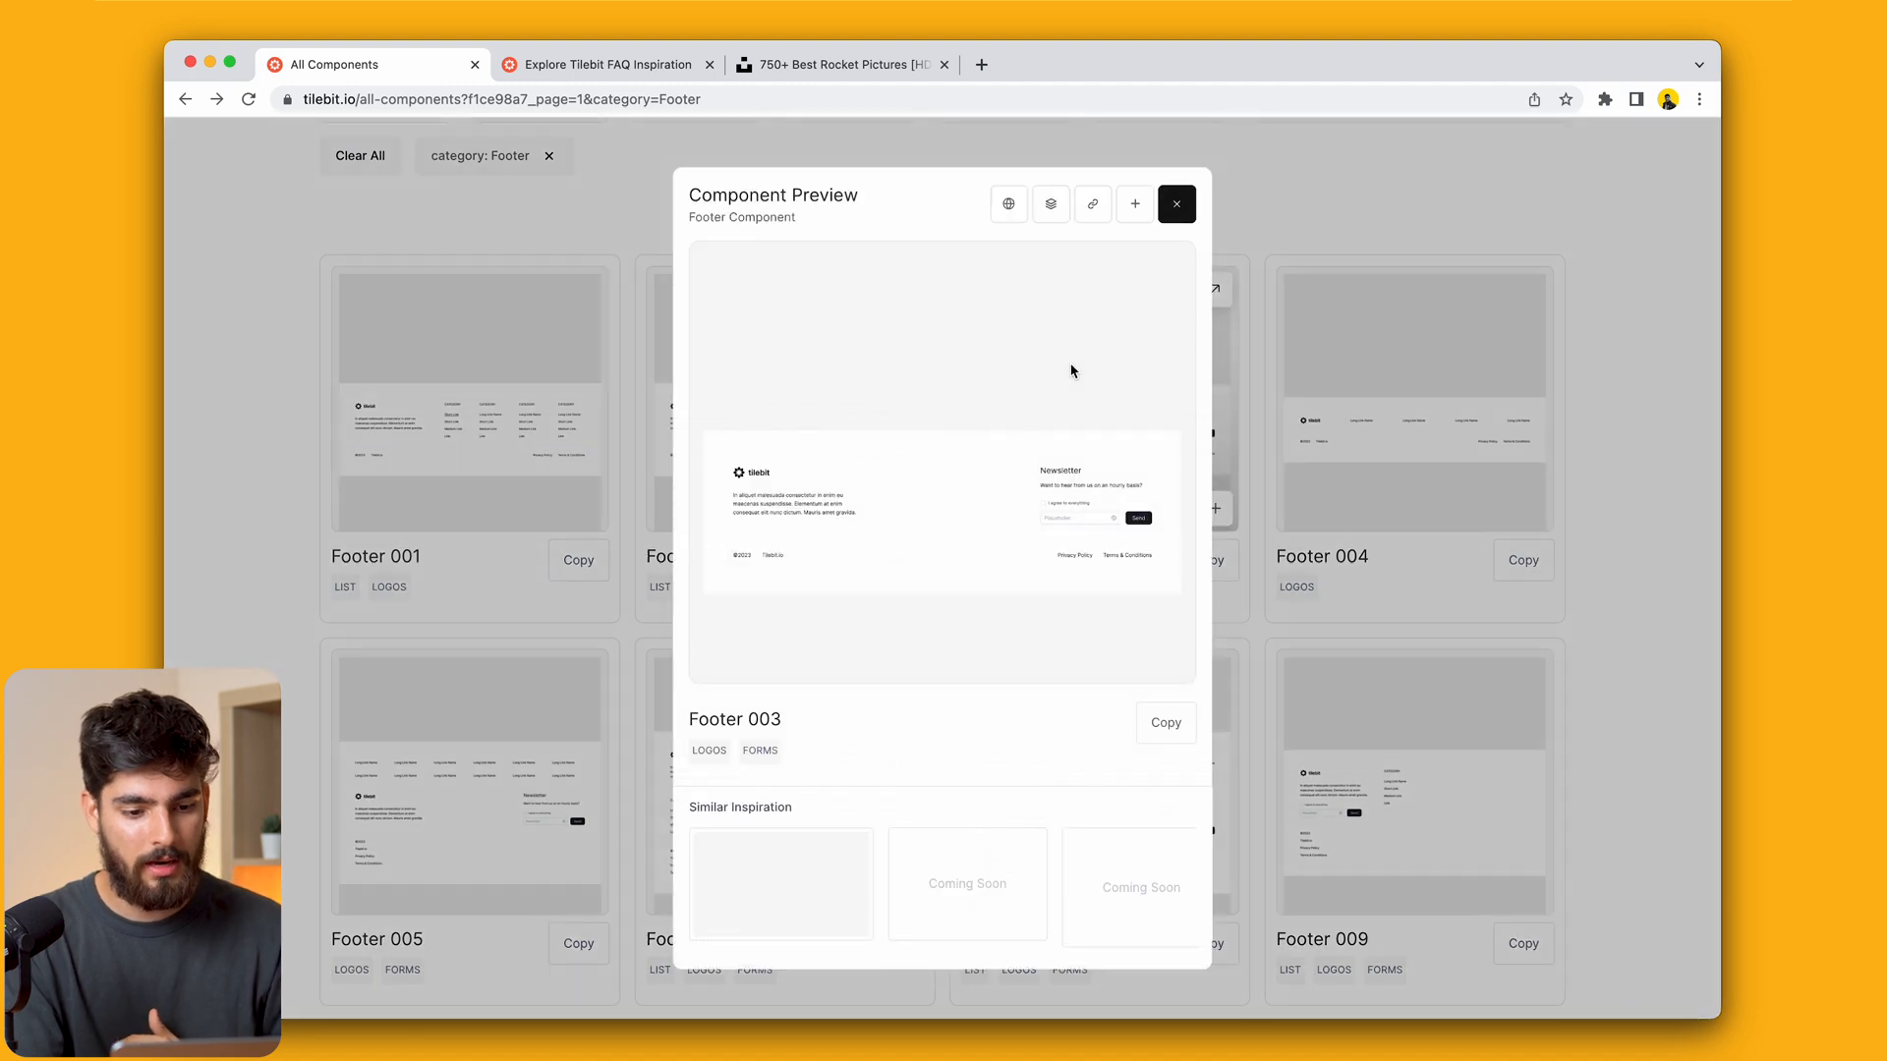
click(1163, 723)
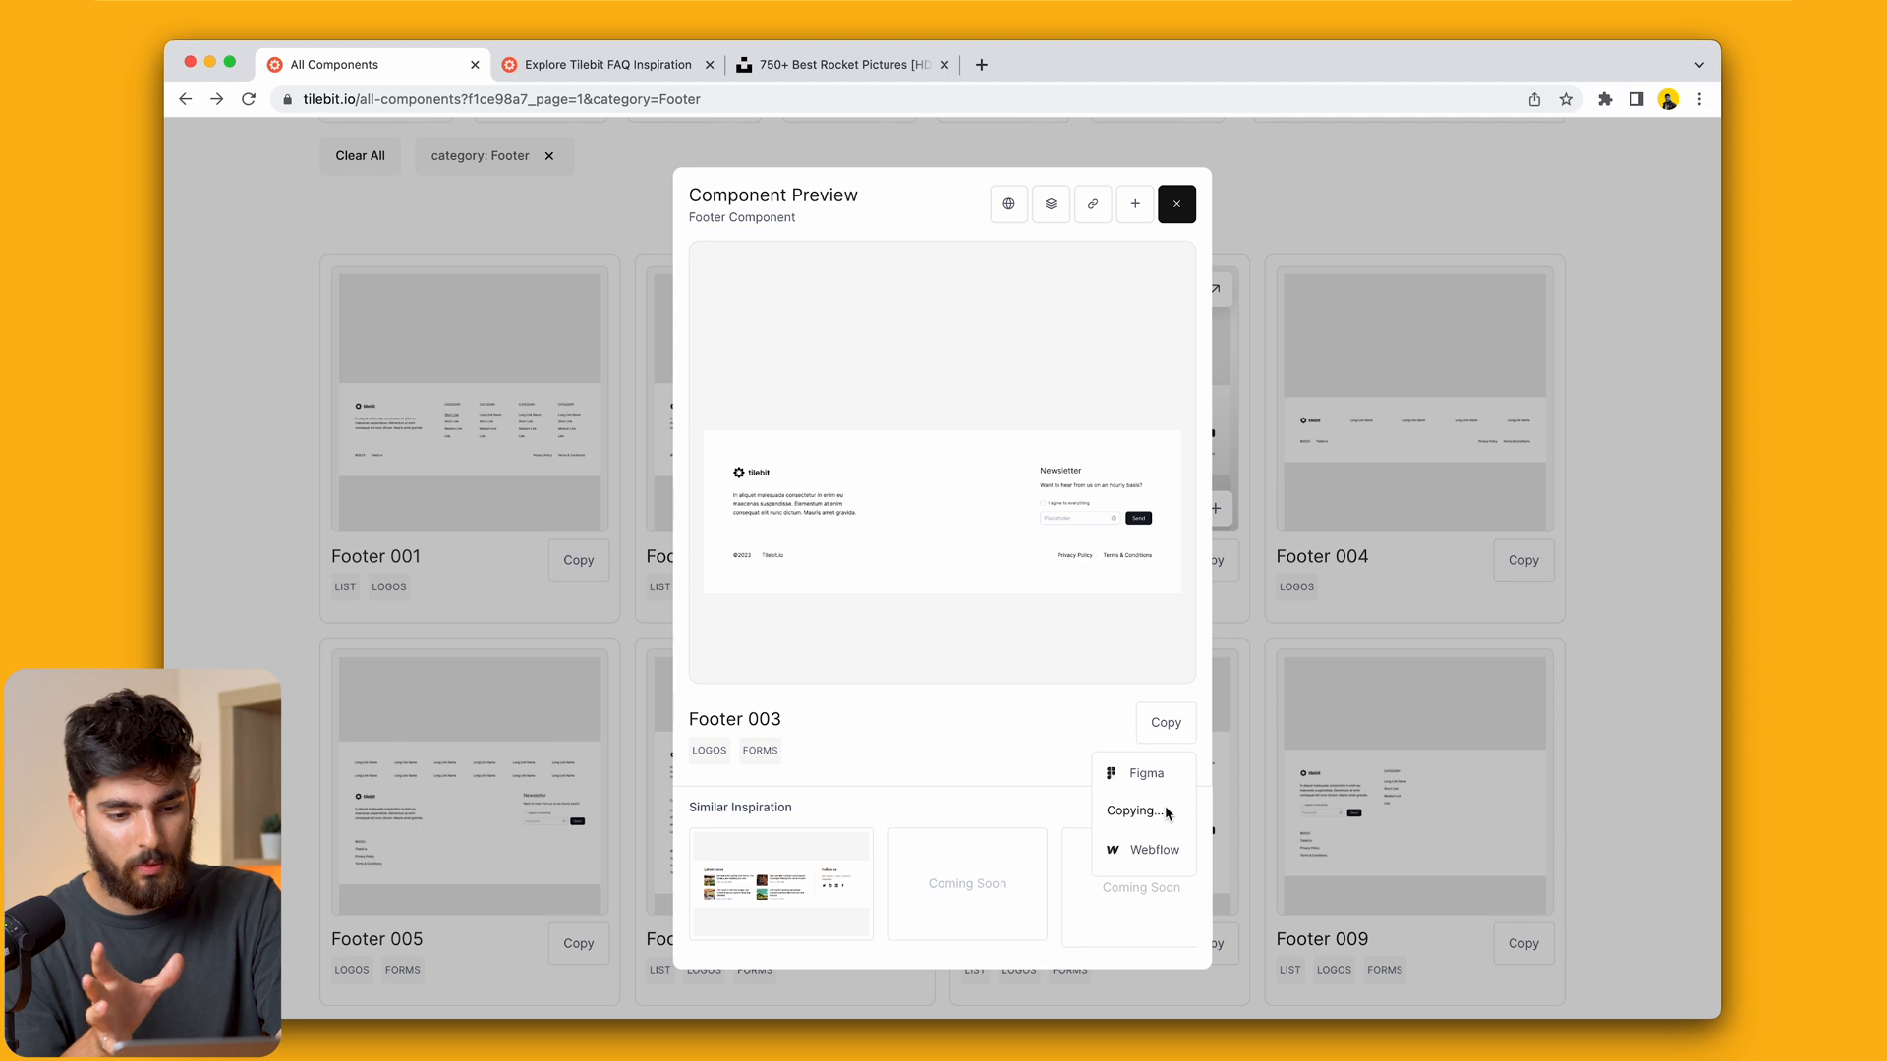
click(1153, 849)
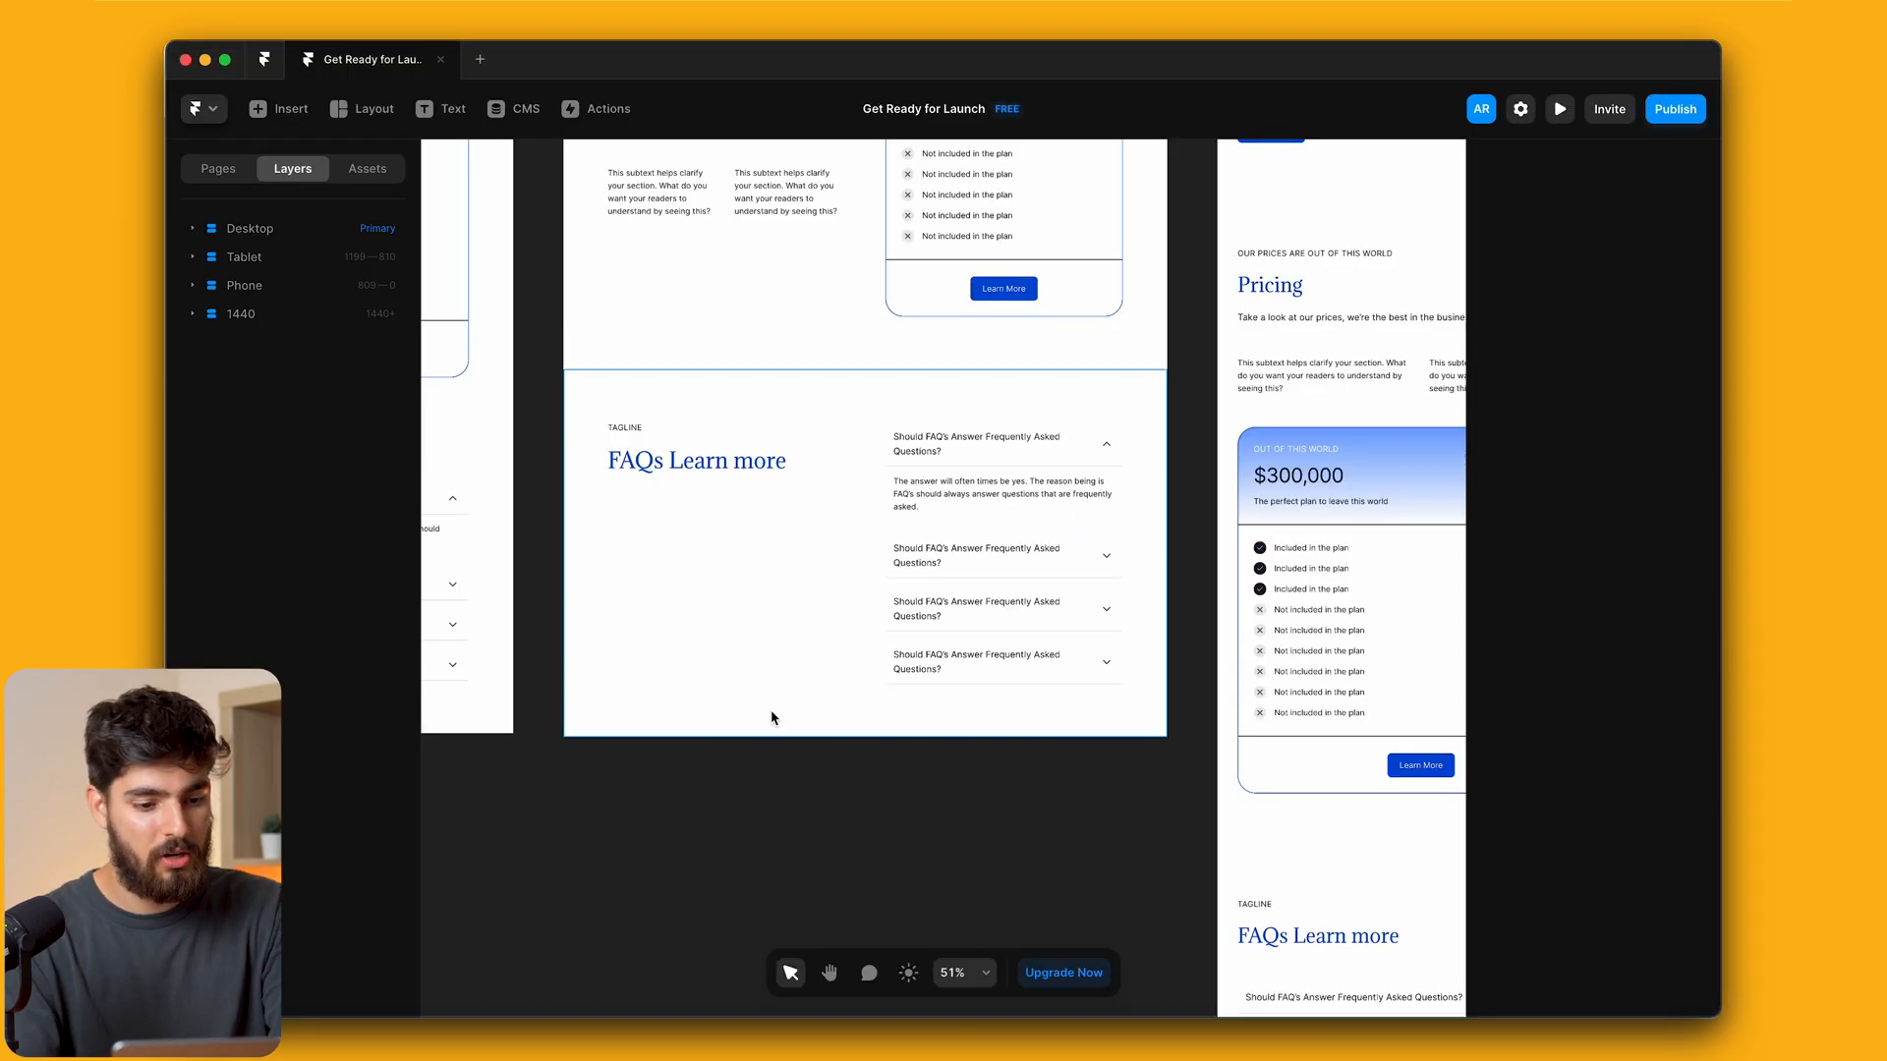
Paste the footer and give its description text the Light Grey Secondary colour style
click(249, 228)
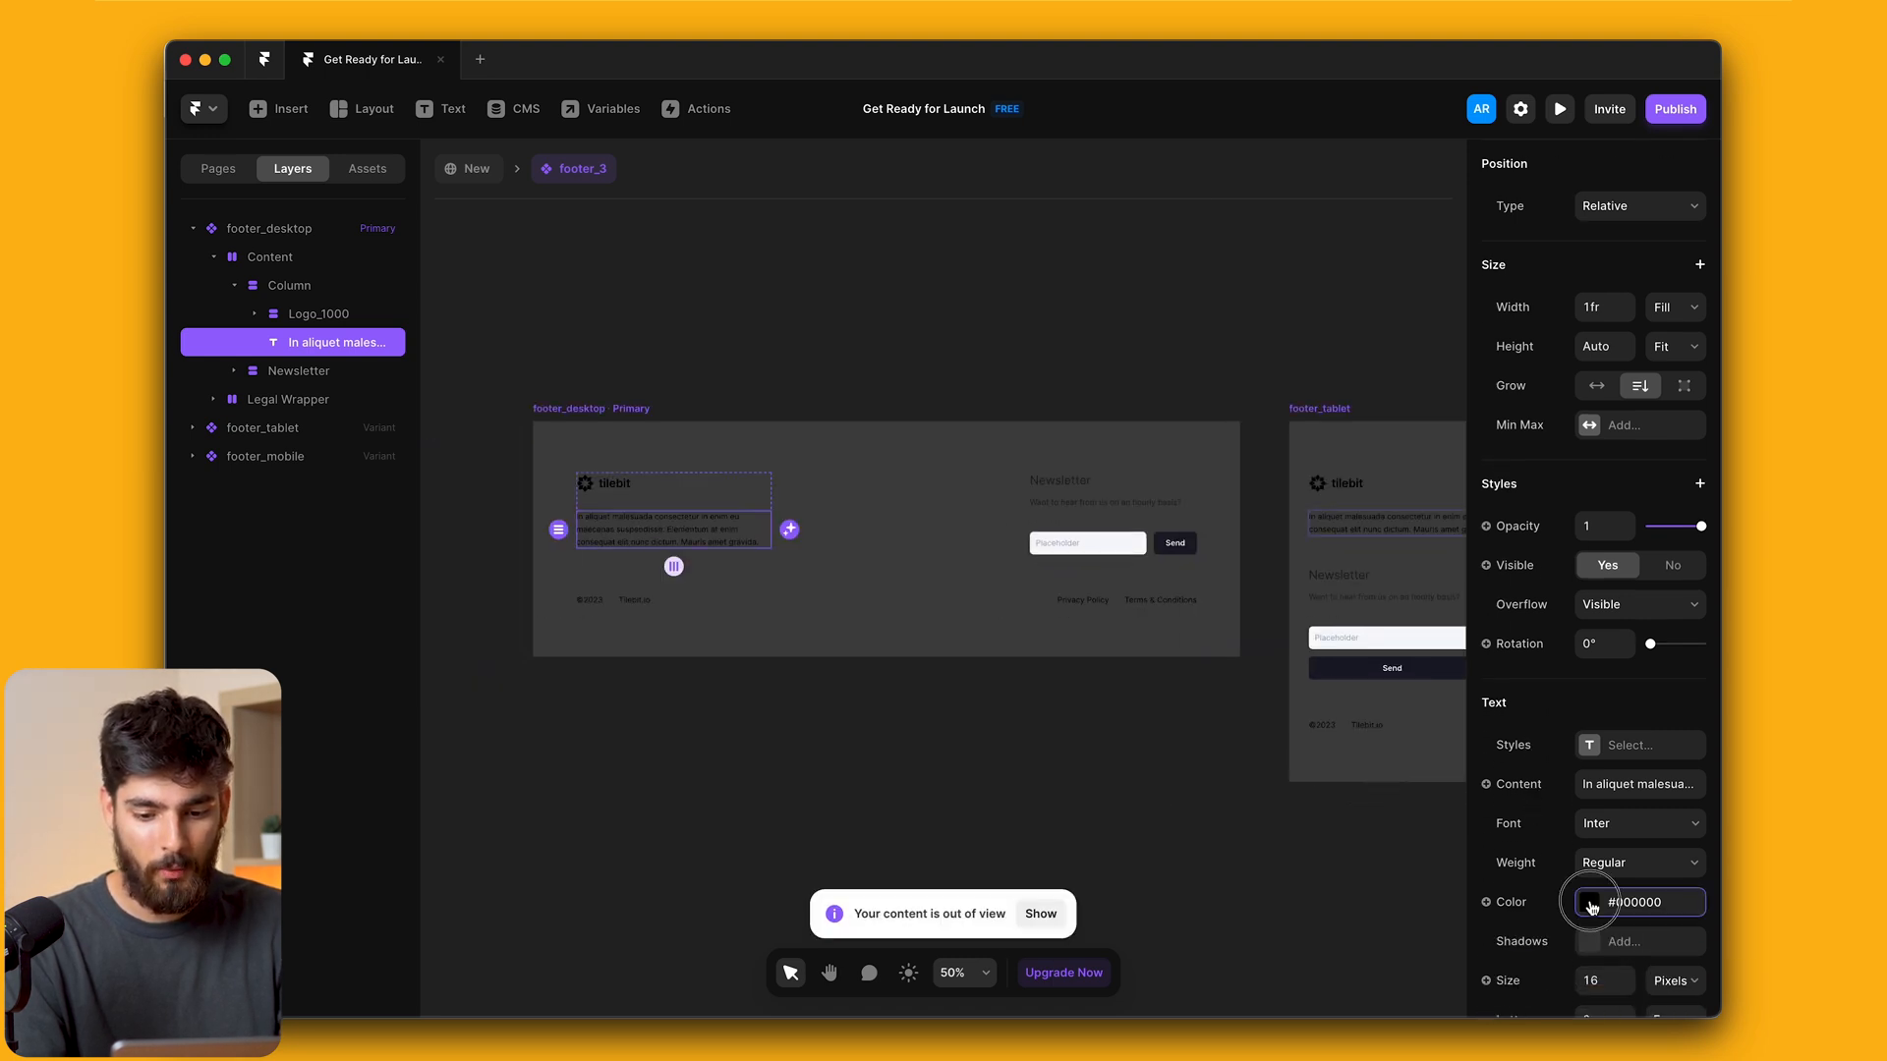
click(1590, 902)
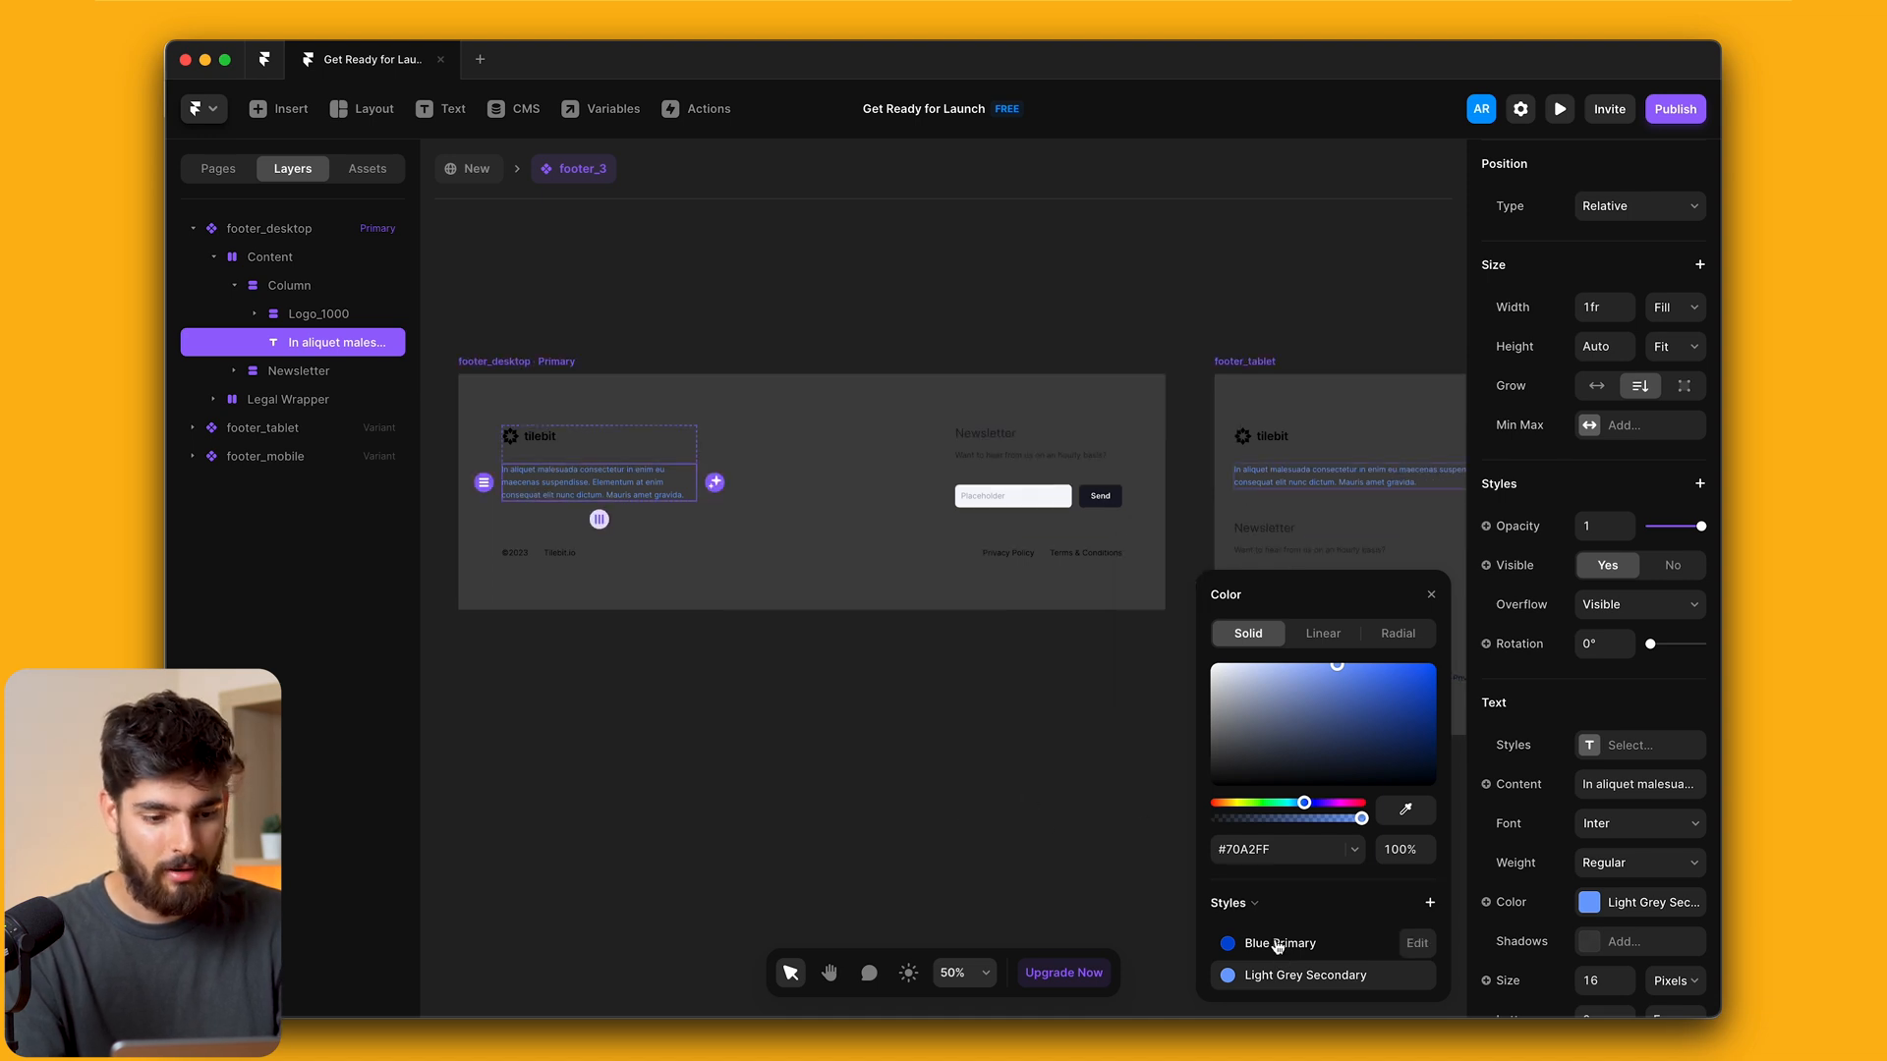
click(1276, 701)
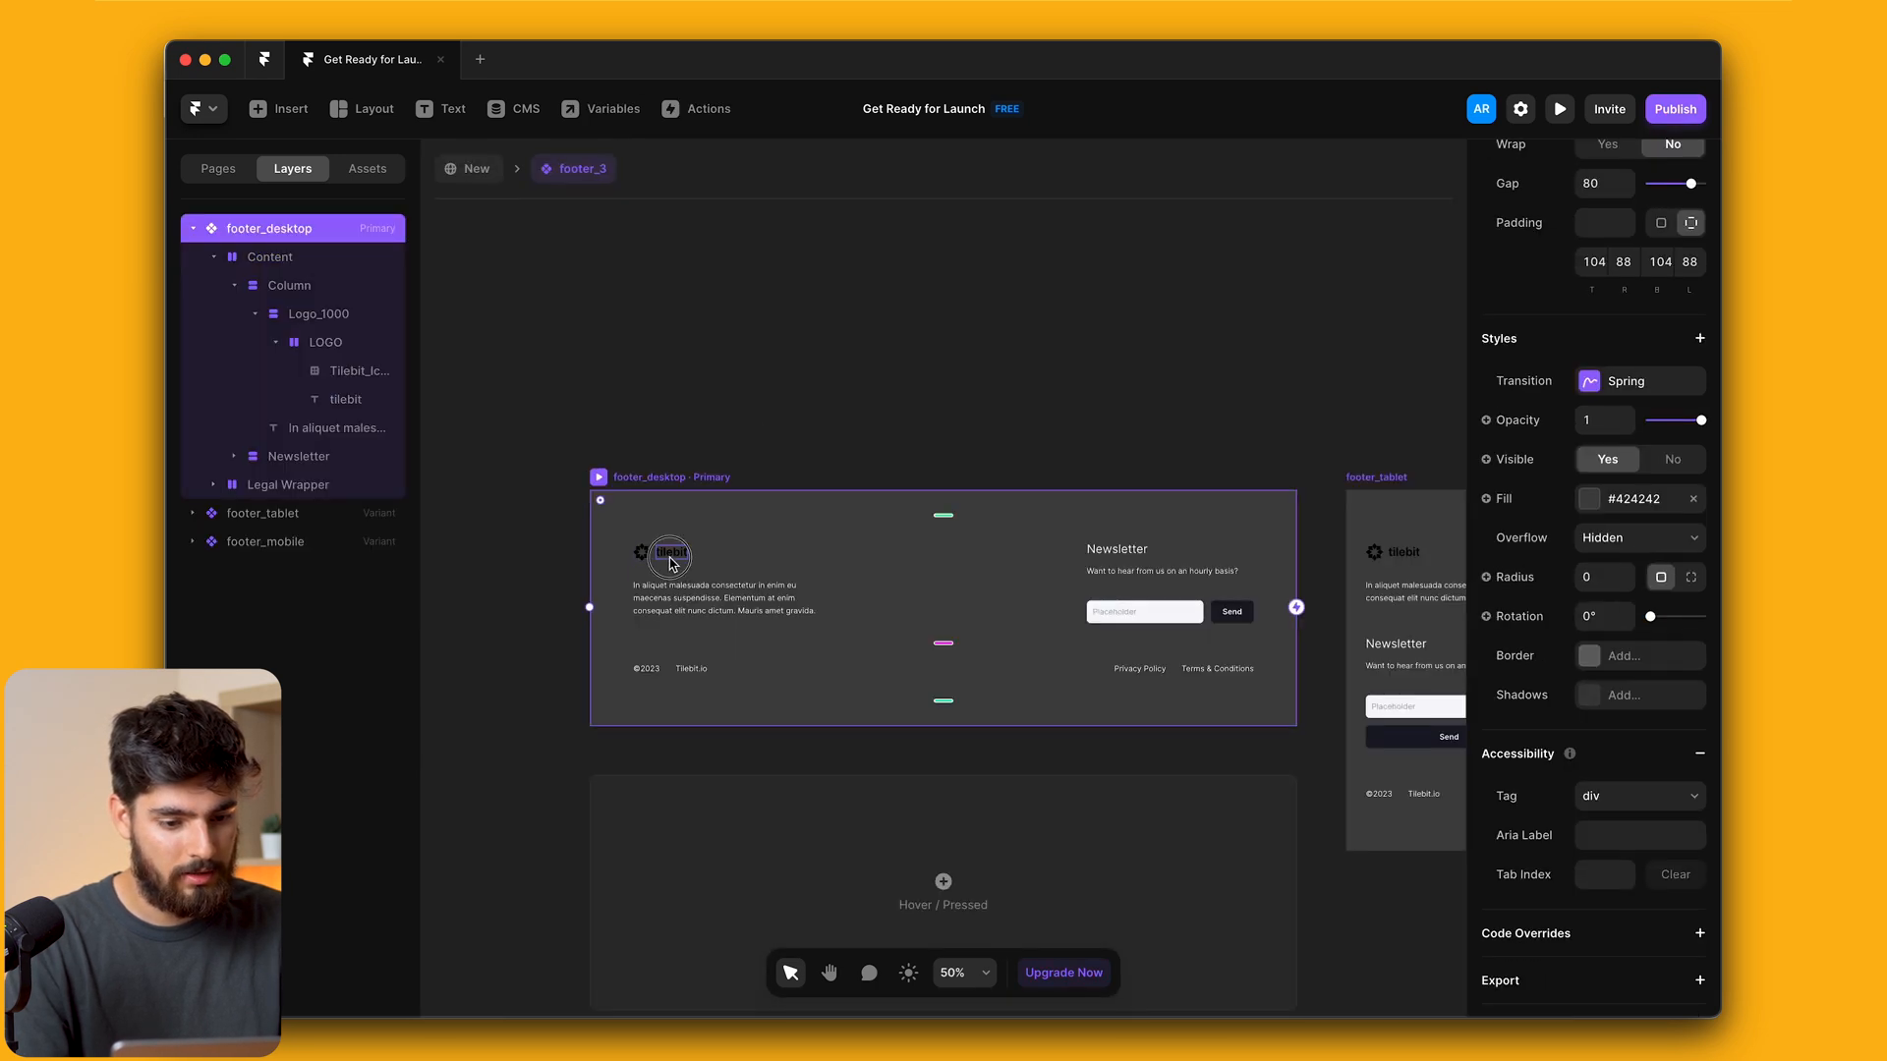
Select the footer logo's text layer and change its content to Spacetime
click(670, 555)
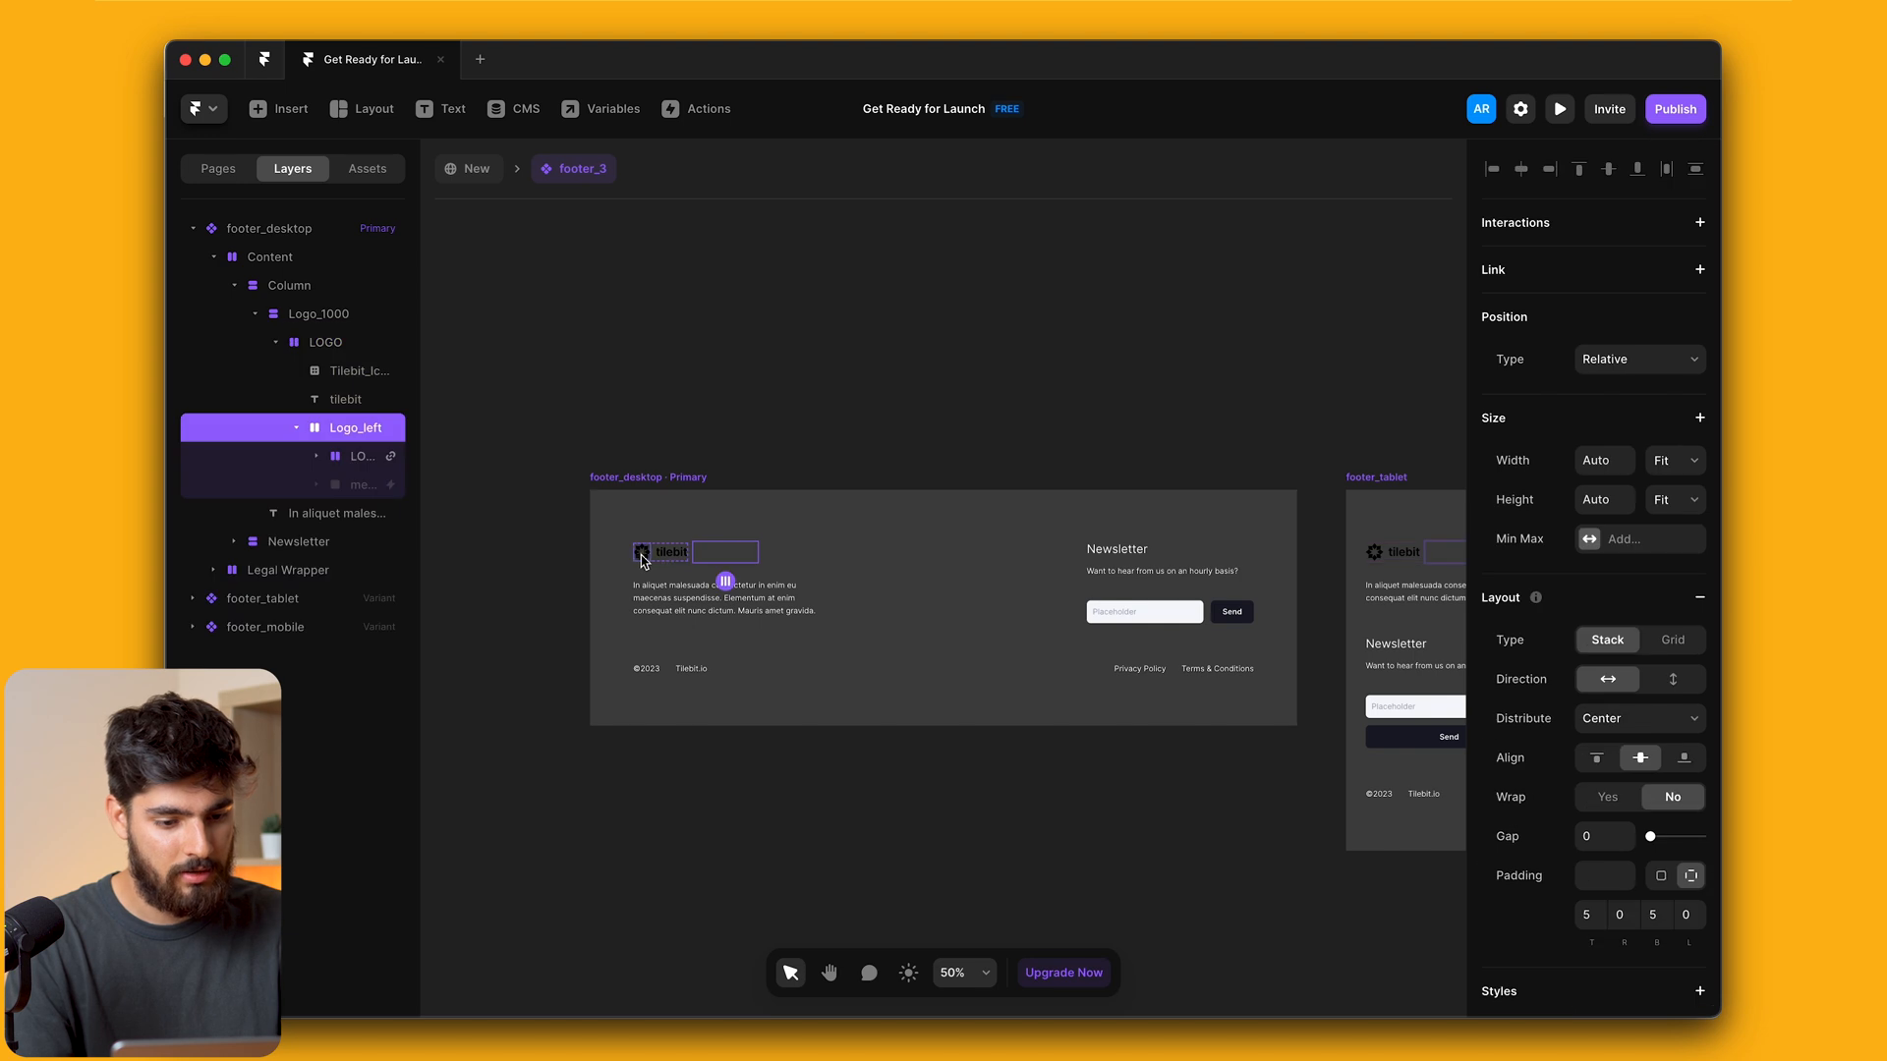
click(357, 456)
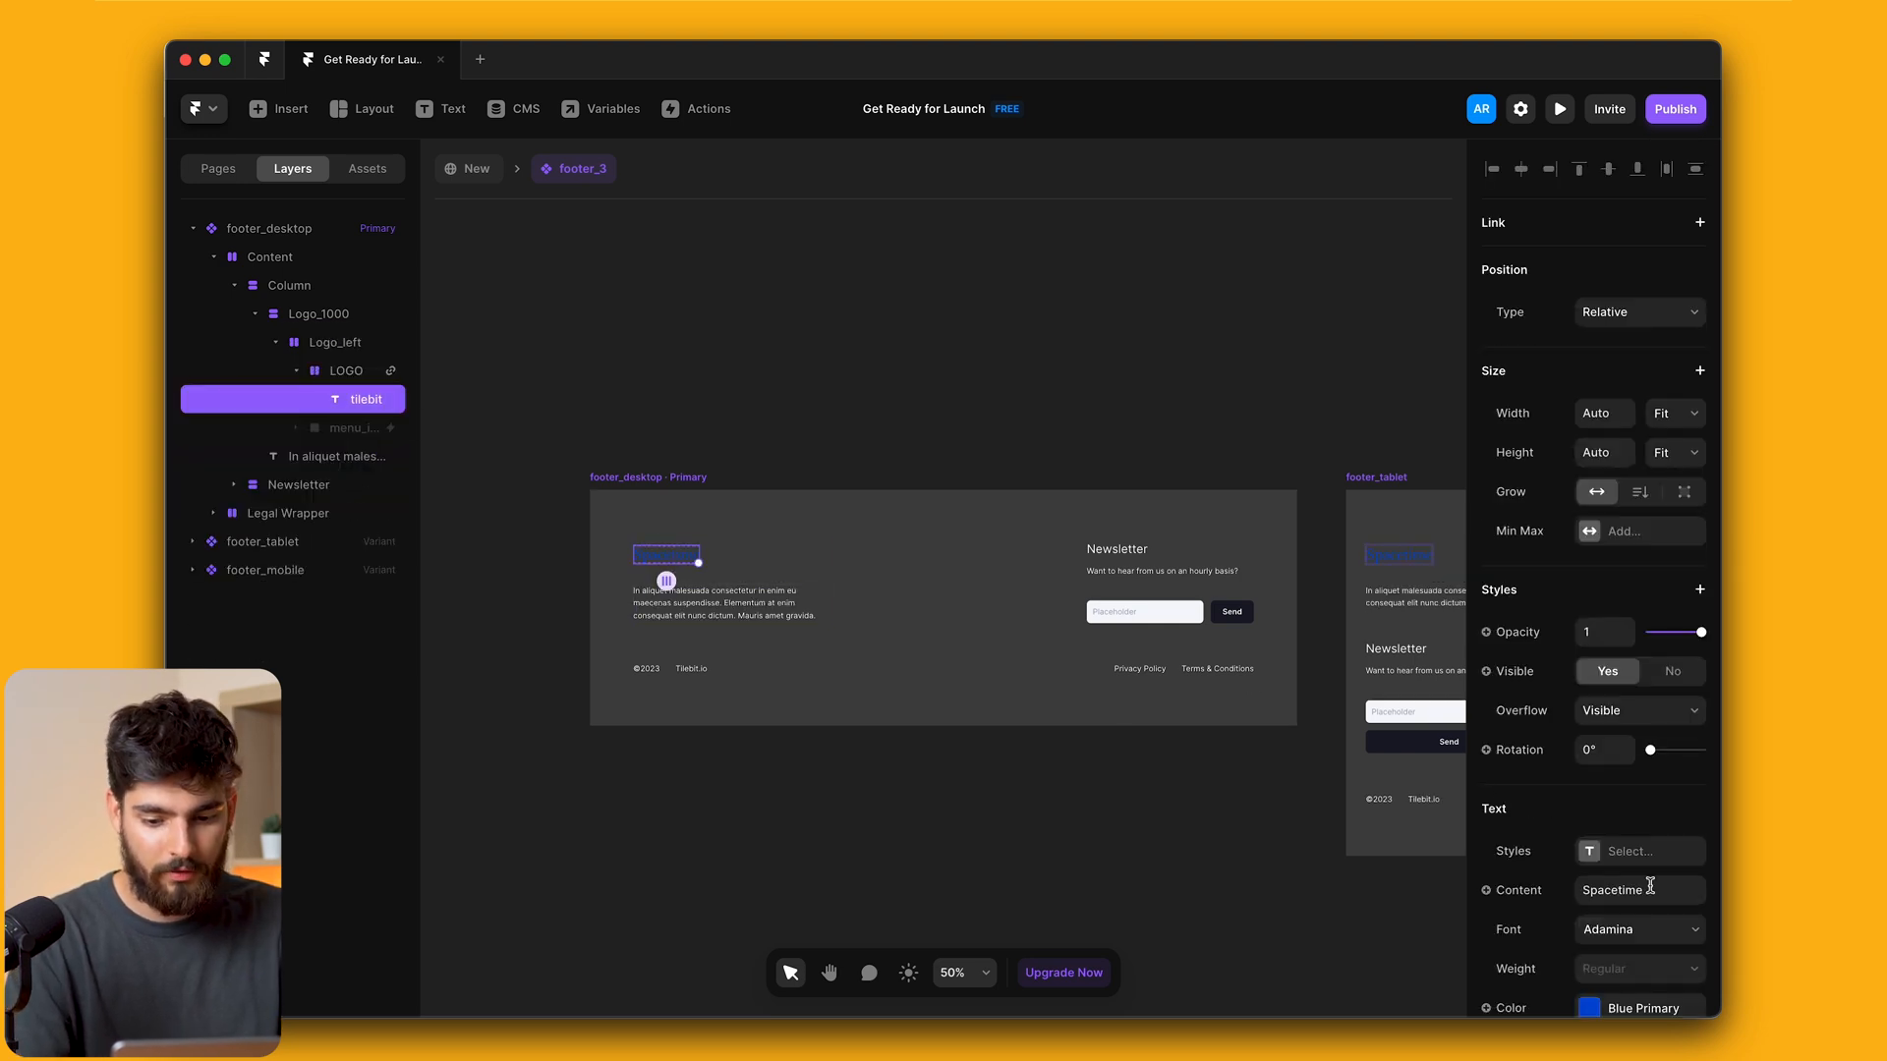
click(1590, 1006)
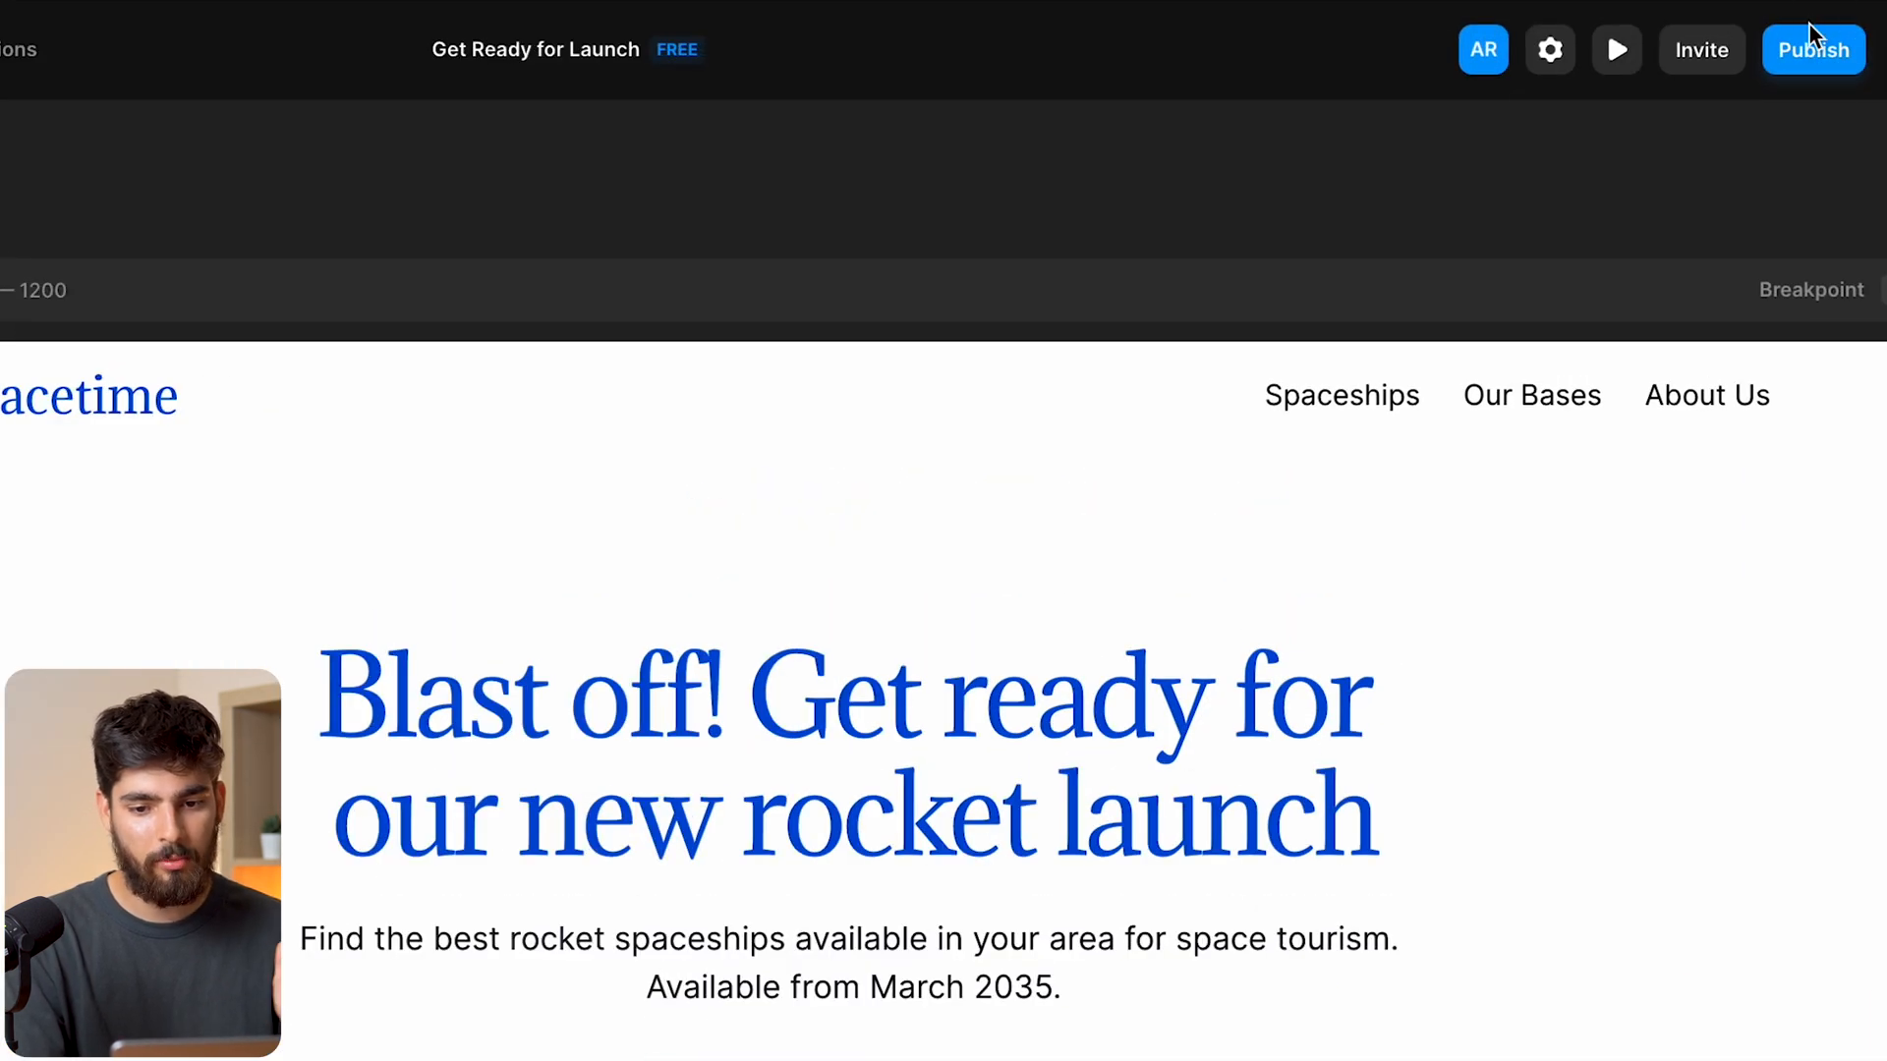
Publish the site to the free get-ready-for-launch.framer.ai domain
click(1812, 49)
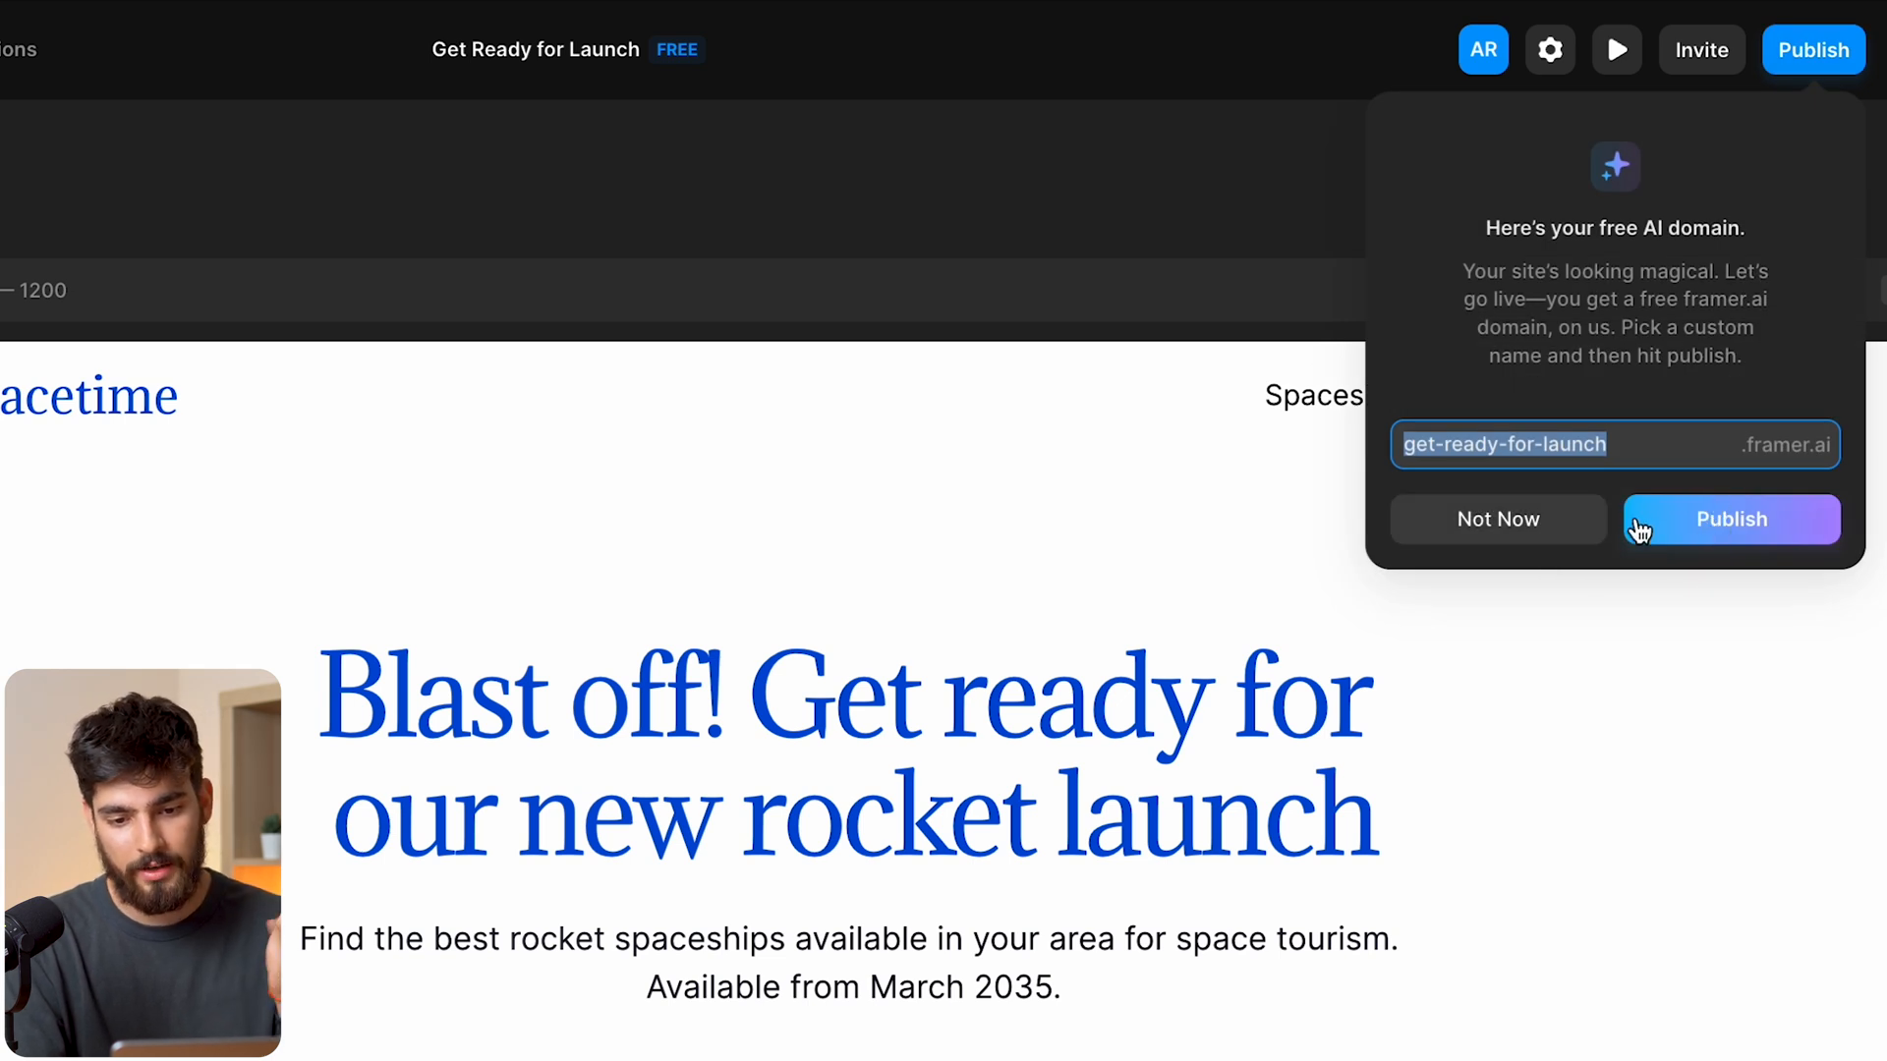
click(1729, 519)
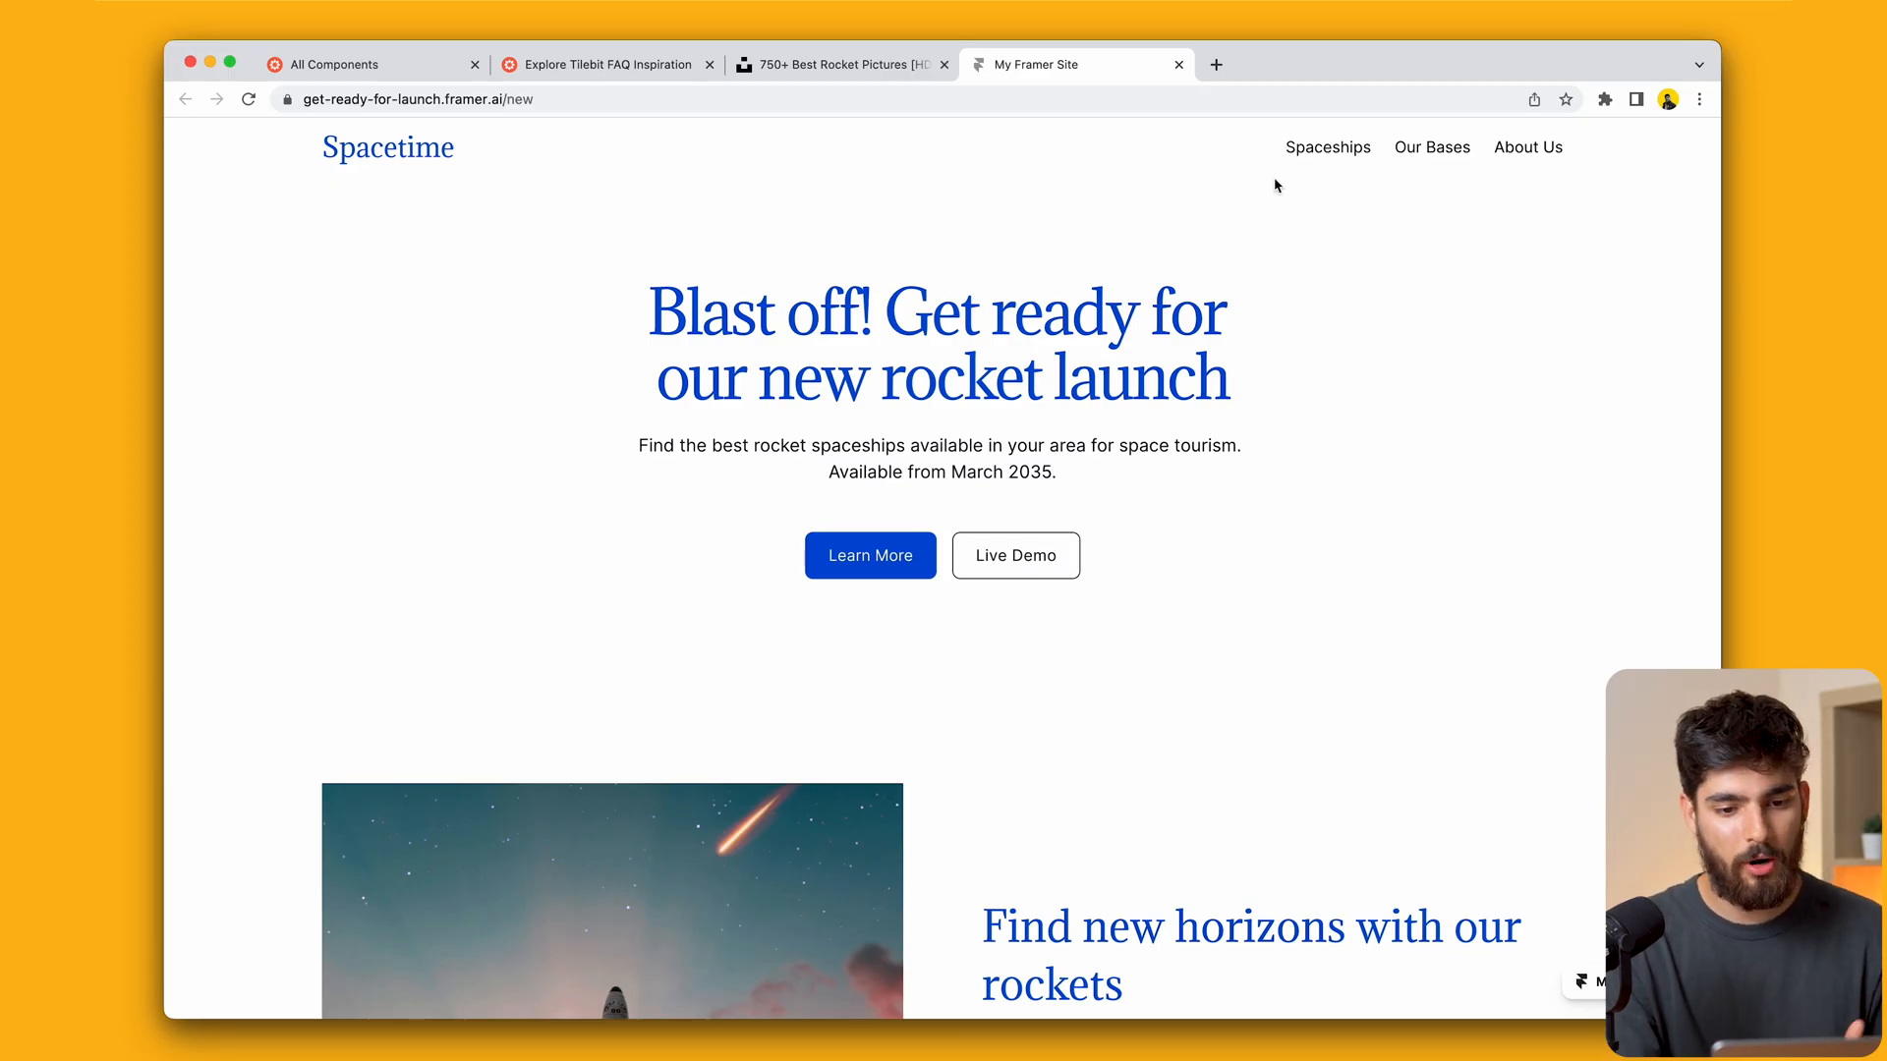
Scroll the live site past the rocket feature section and $300,000 pricing card
scroll(down, 3)
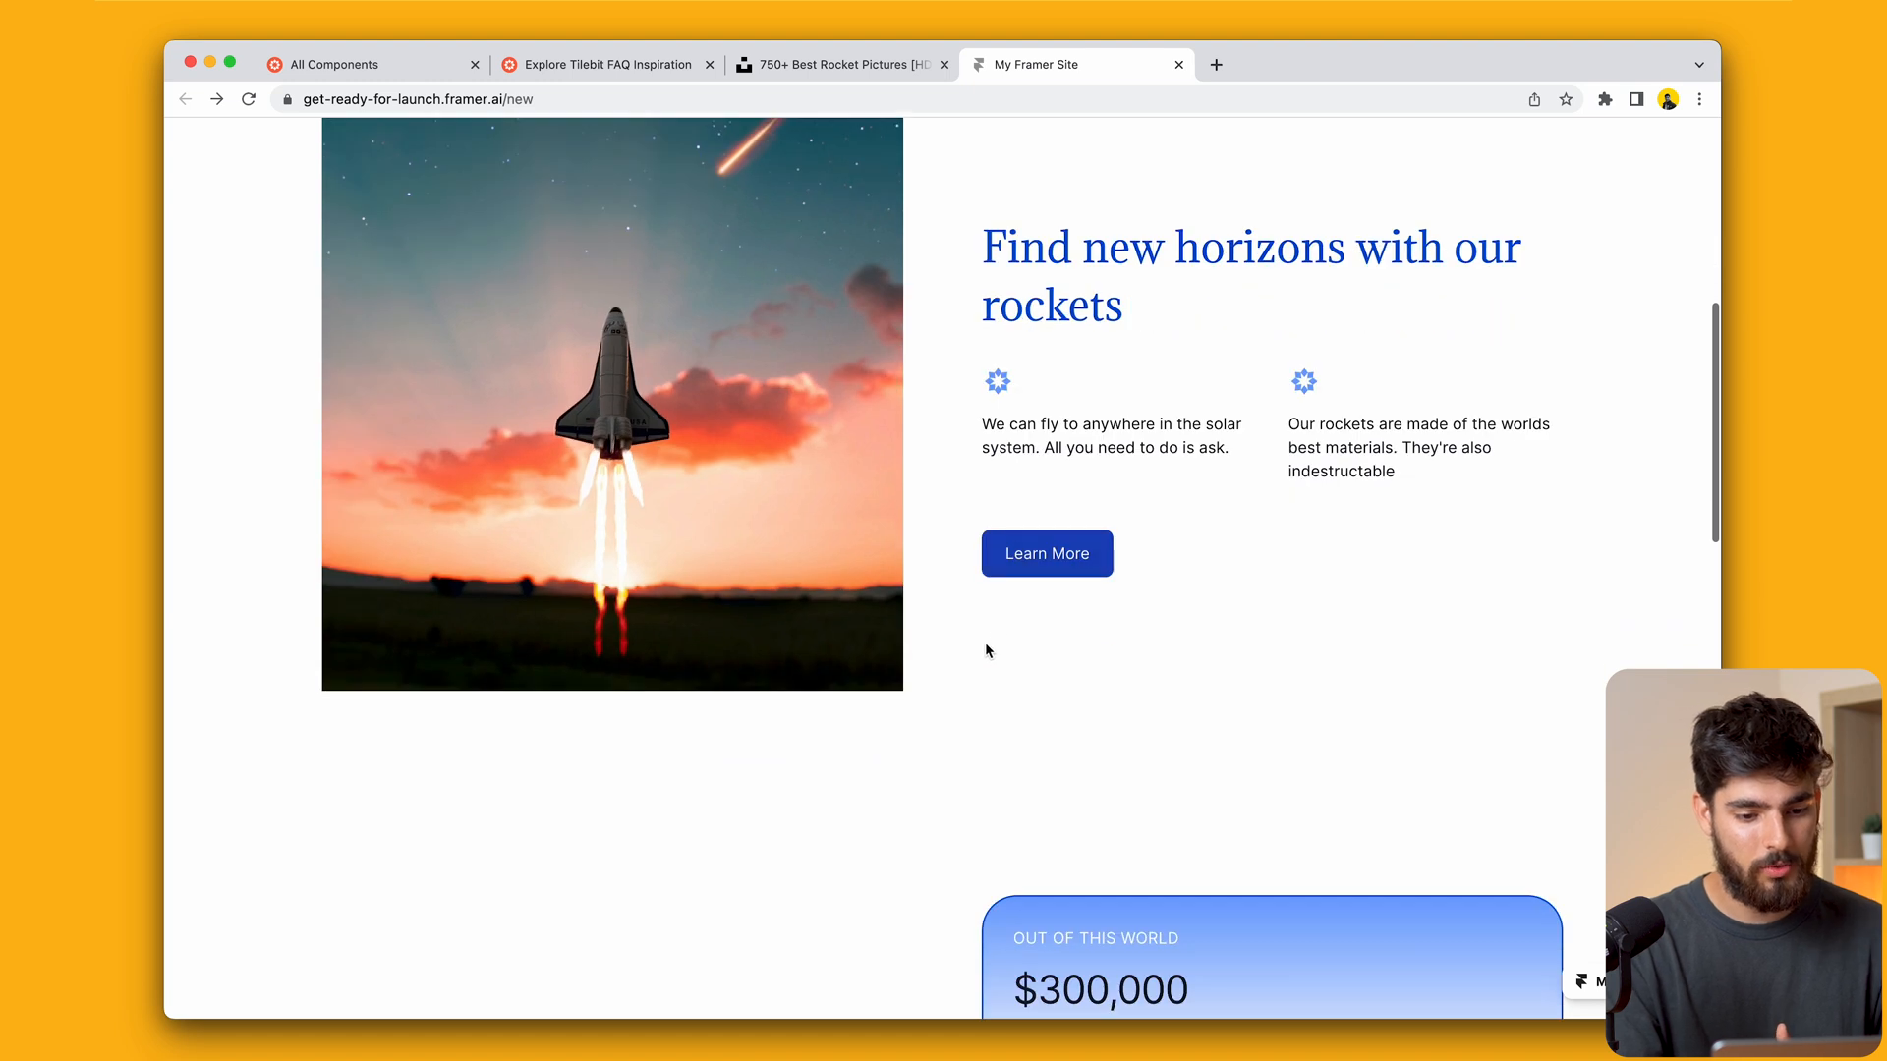
scroll(down, 3)
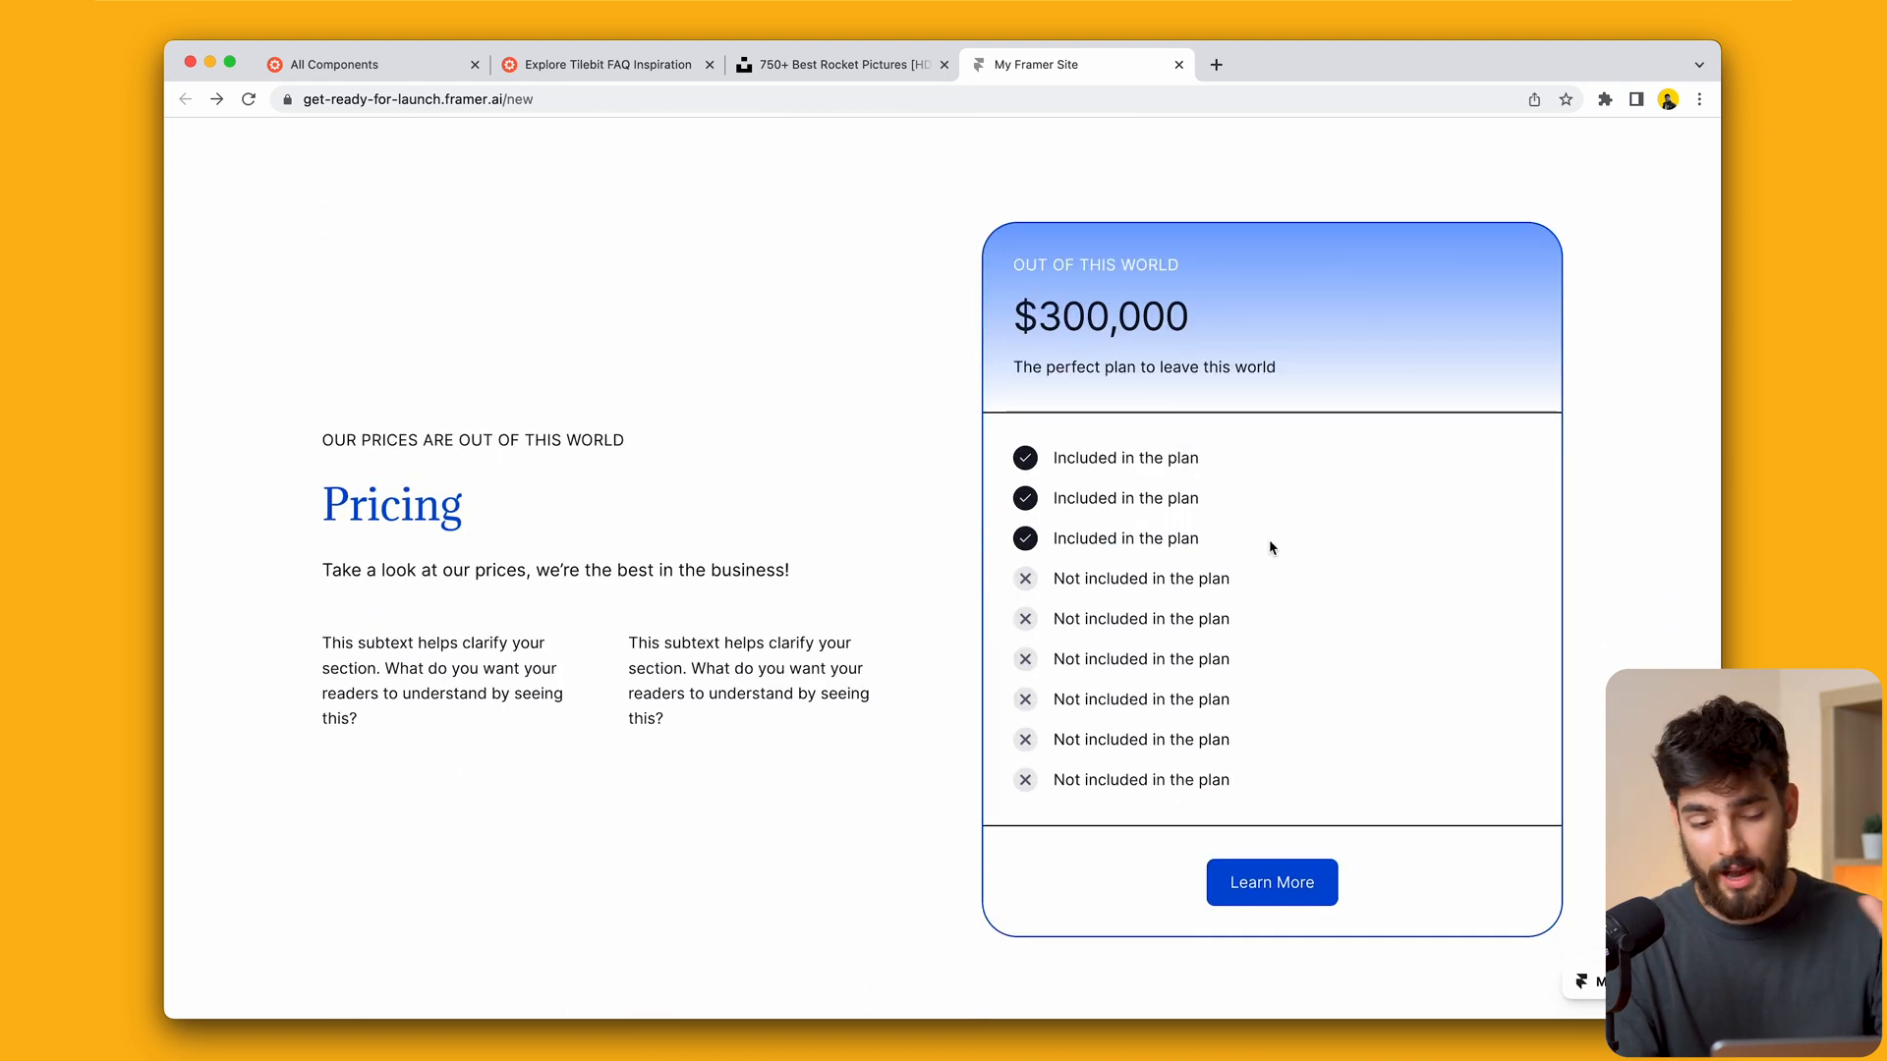
scroll(down, 3)
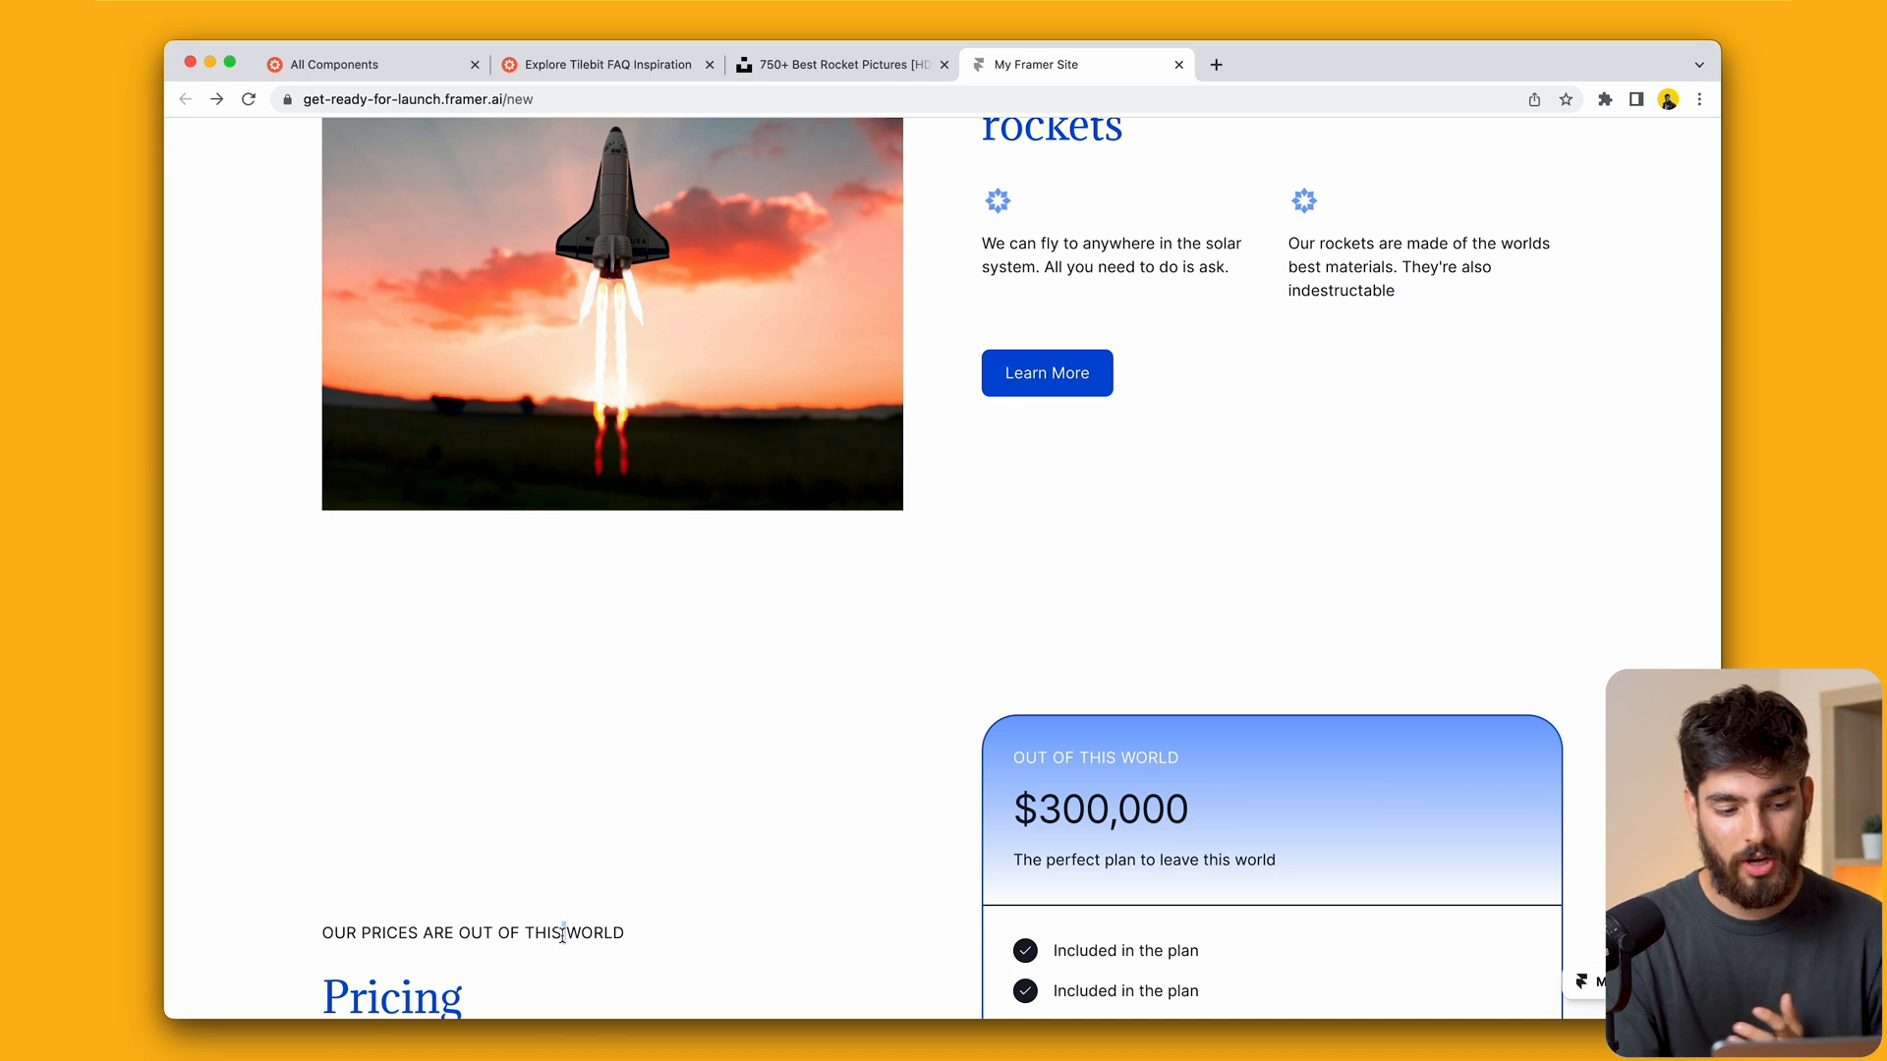
scroll(down, 3)
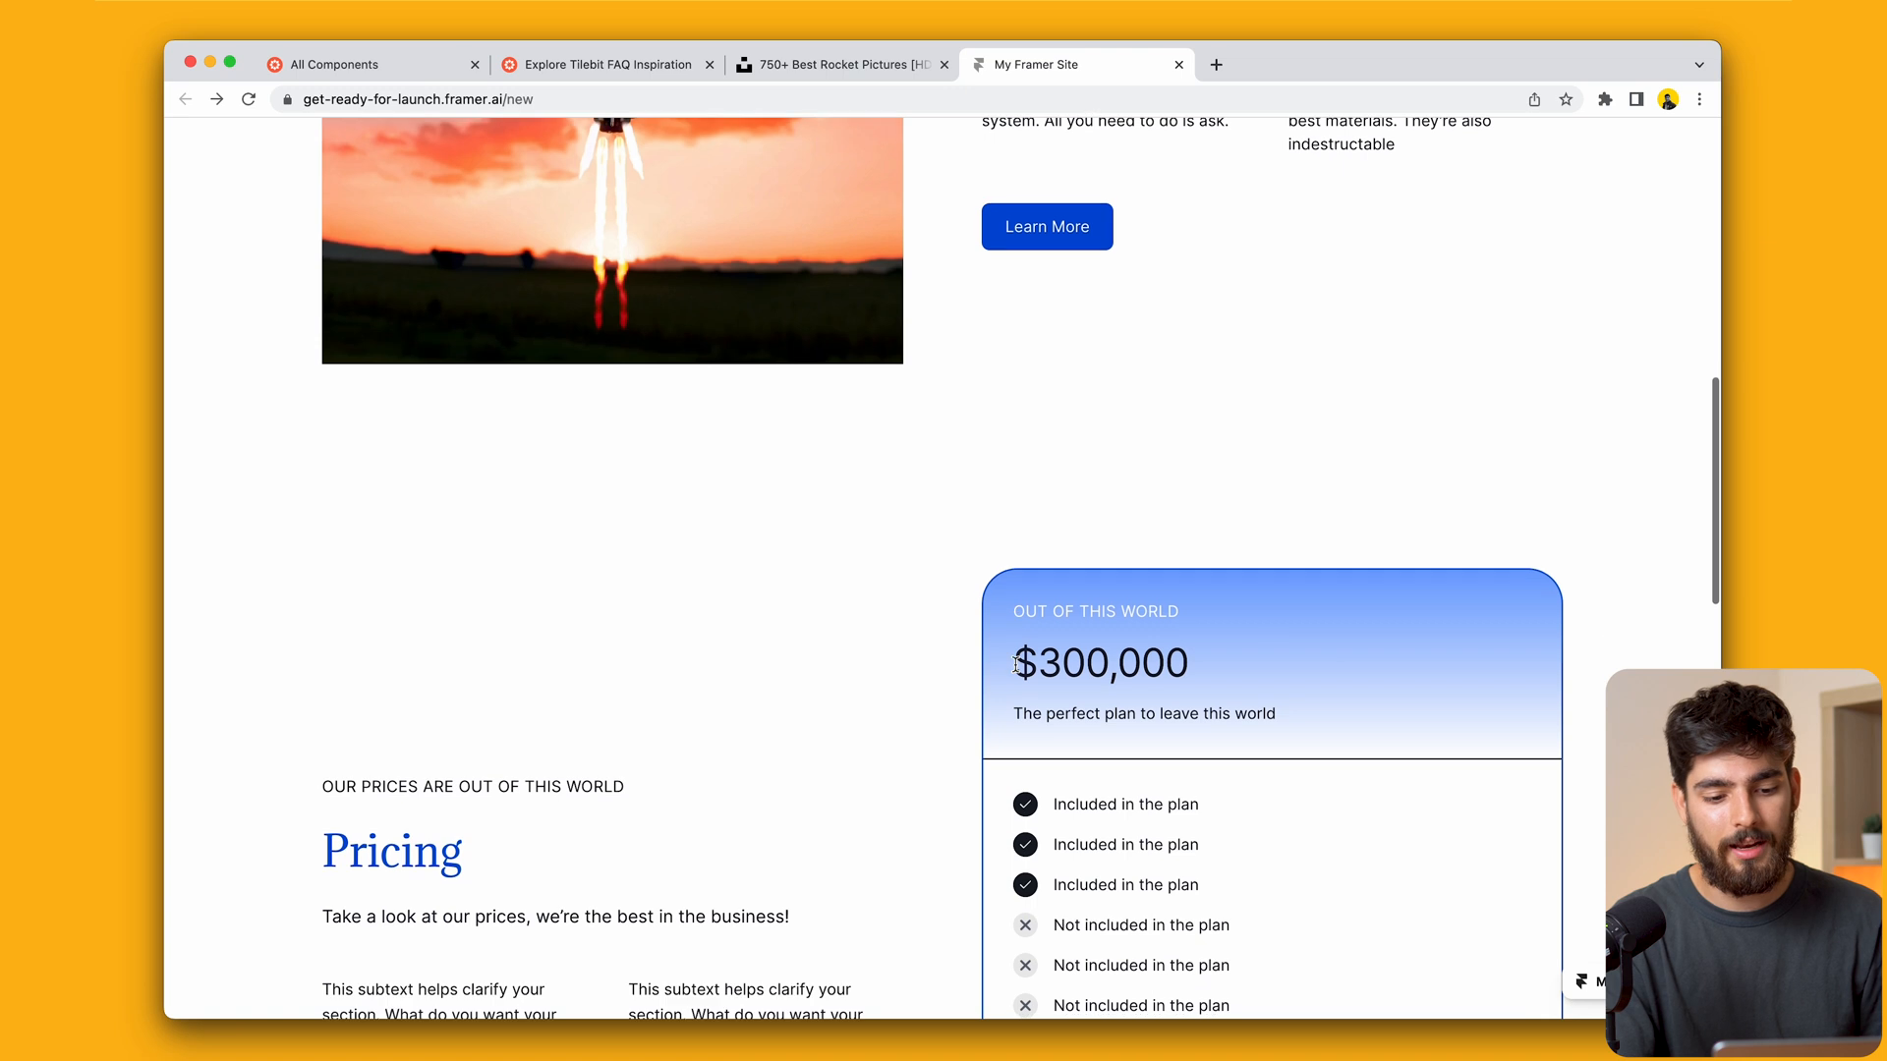
scroll(down, 3)
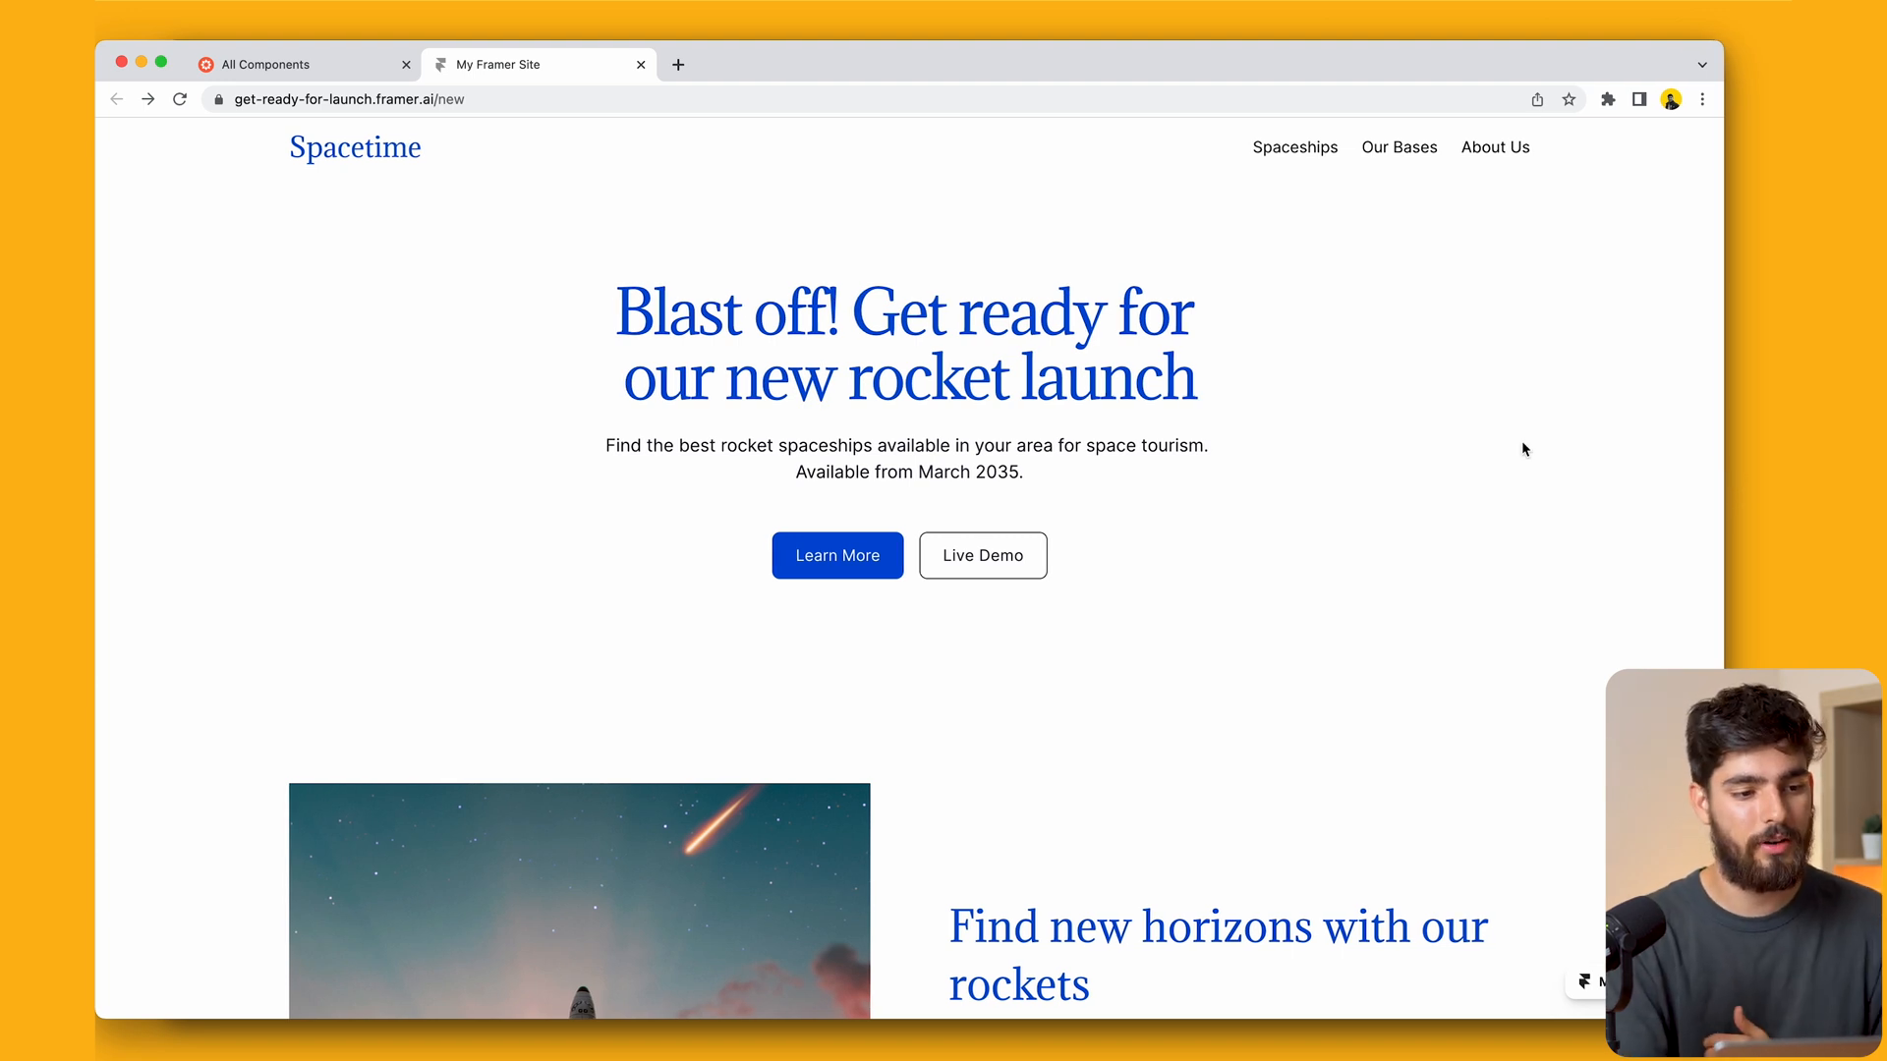
Return to tilebit's Hero Header 001 preview and open its first Similar Inspiration thumbnail
click(305, 63)
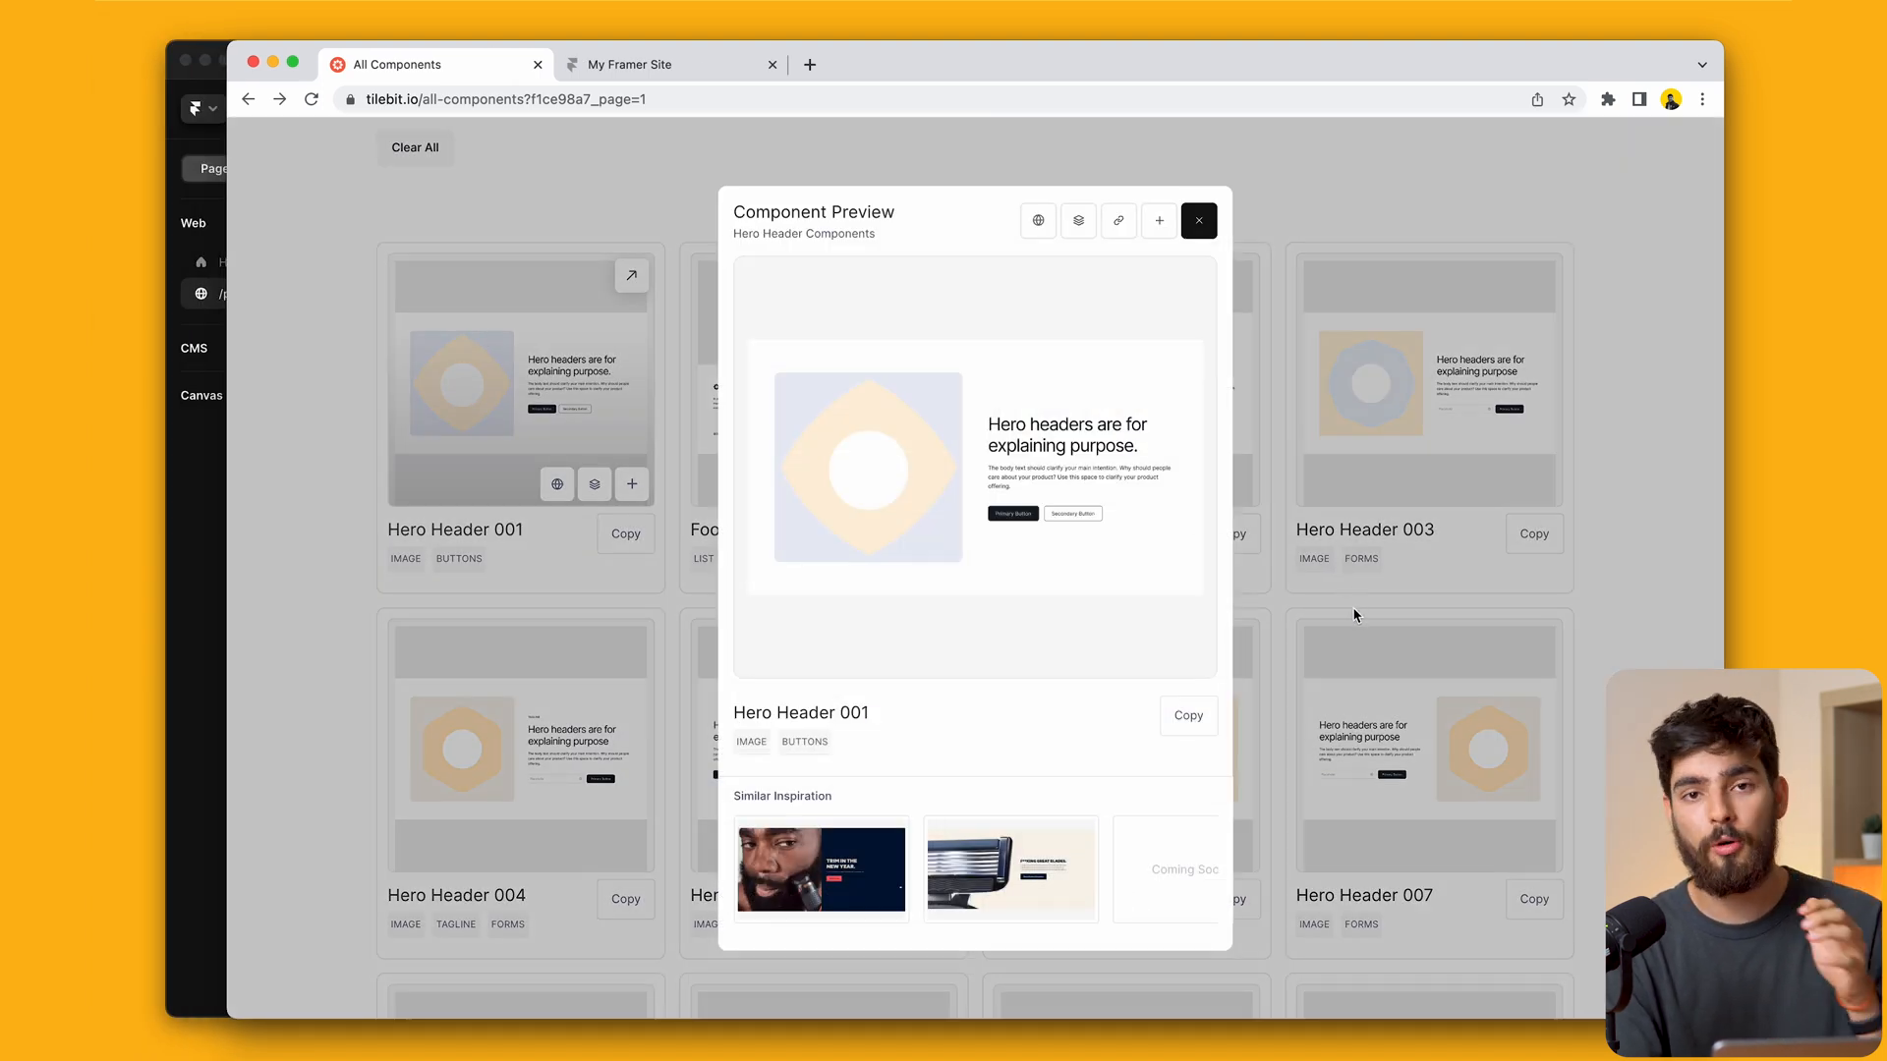
mouse_move(822, 869)
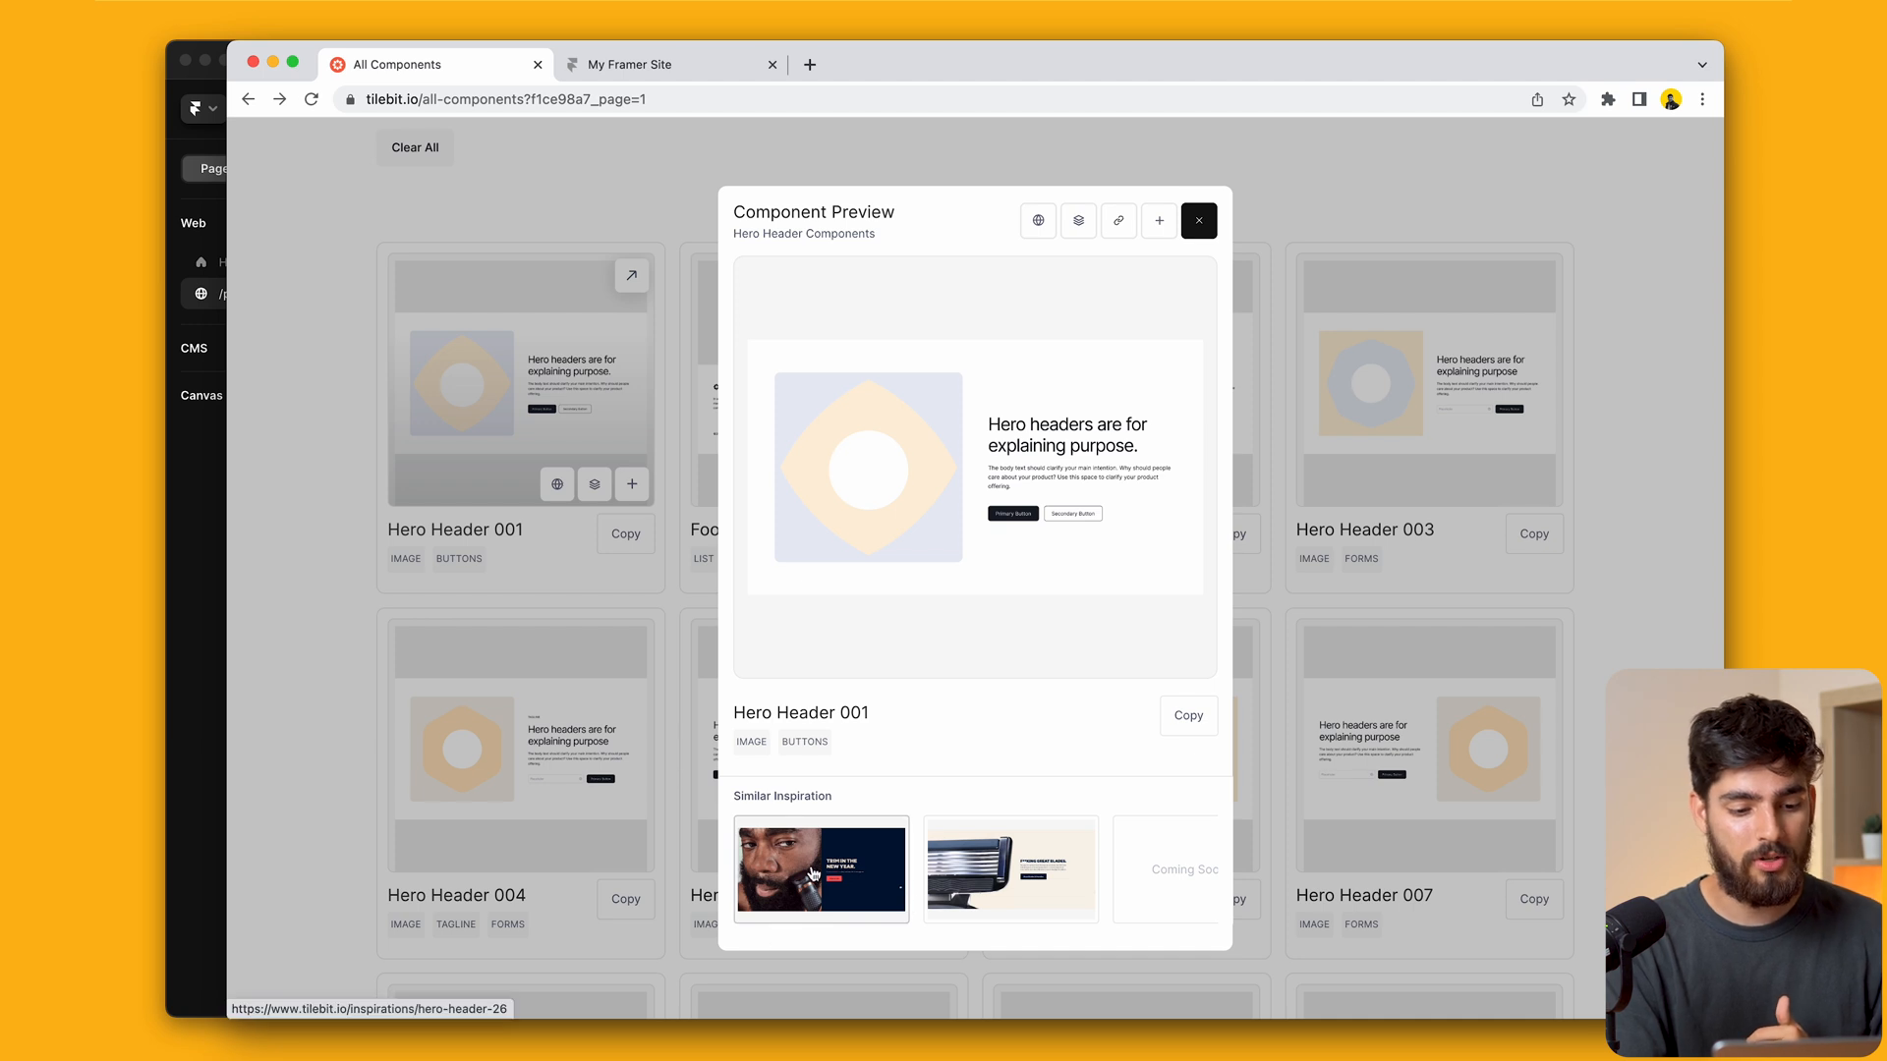
click(821, 868)
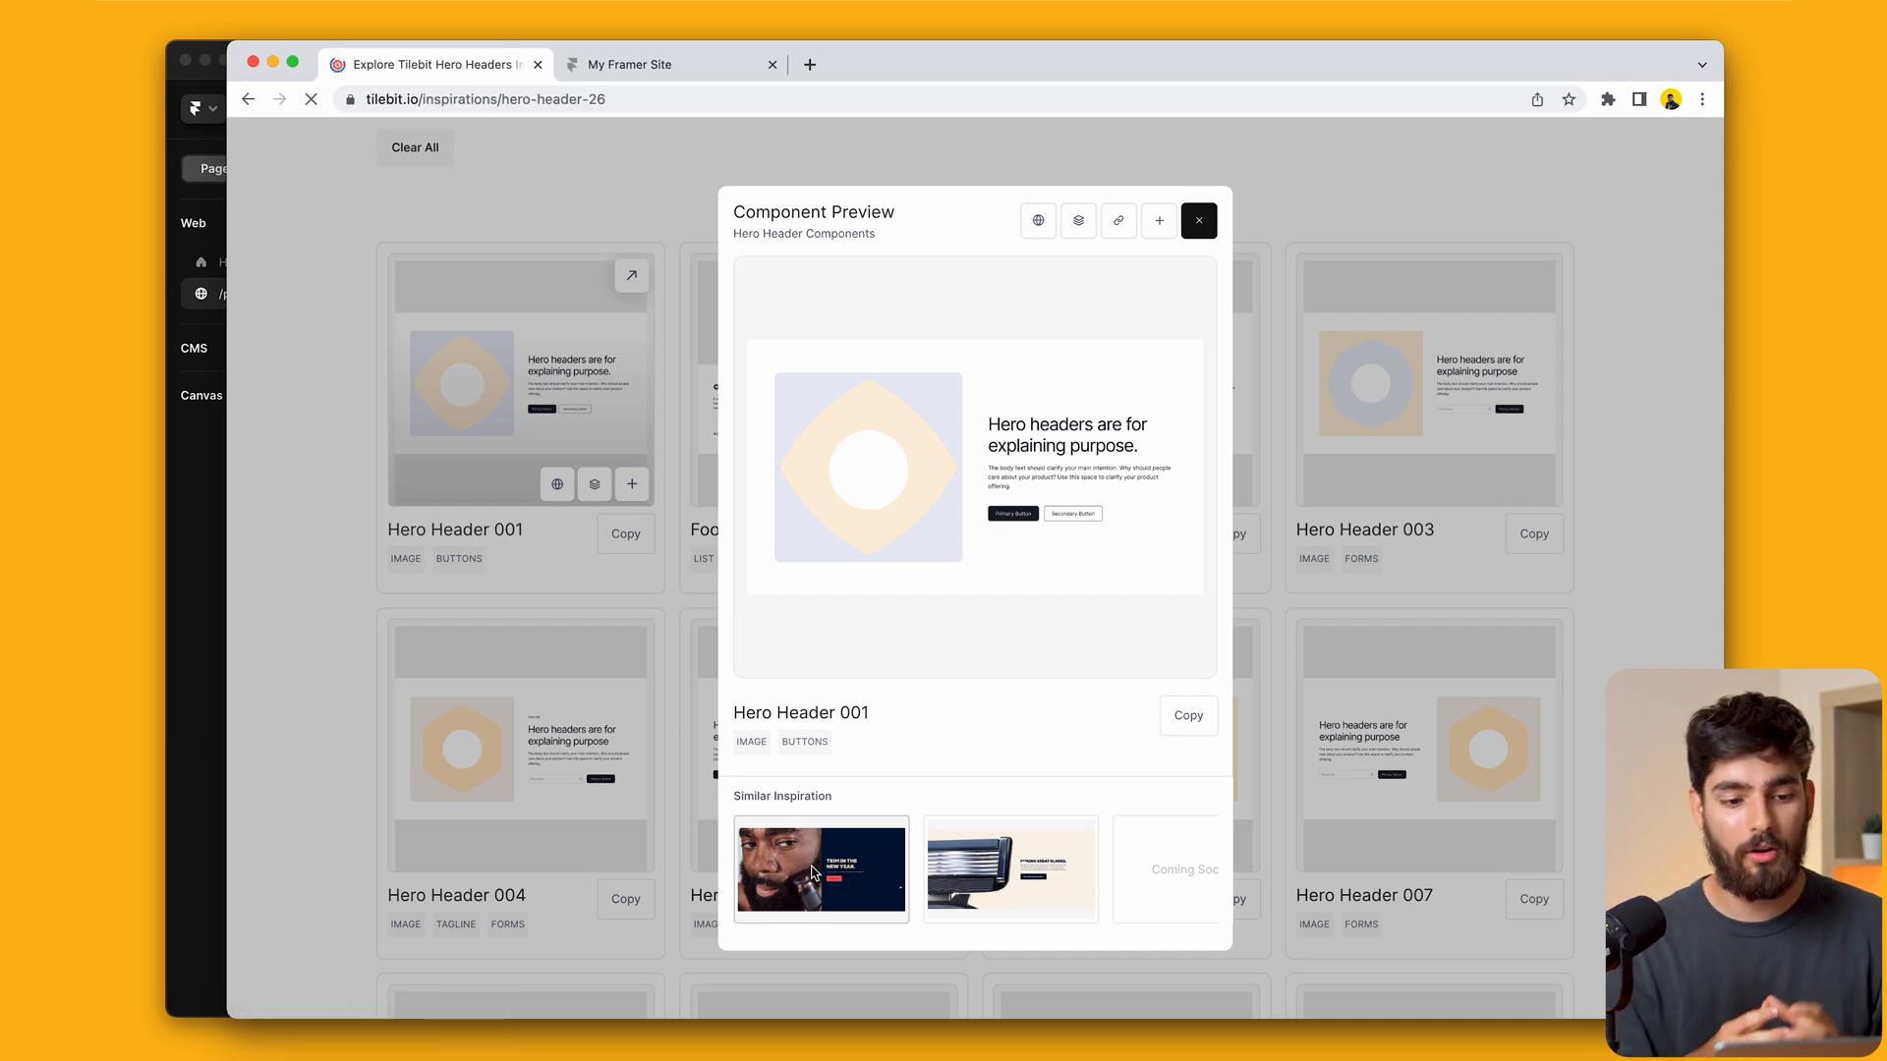